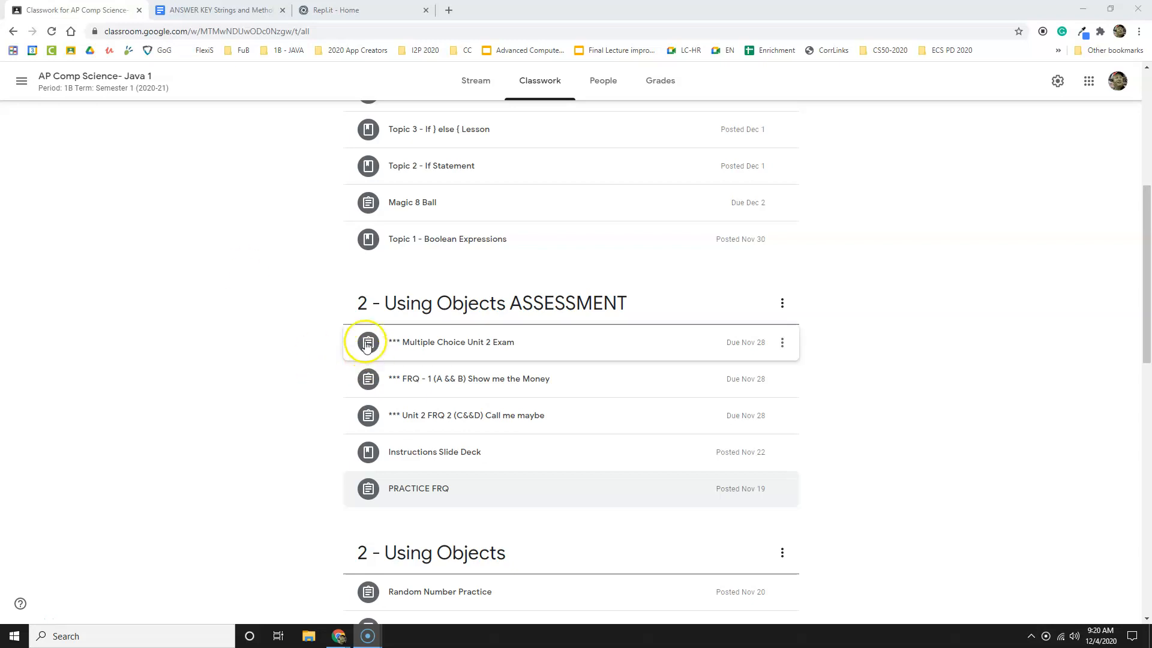
mouse_move(285, 308)
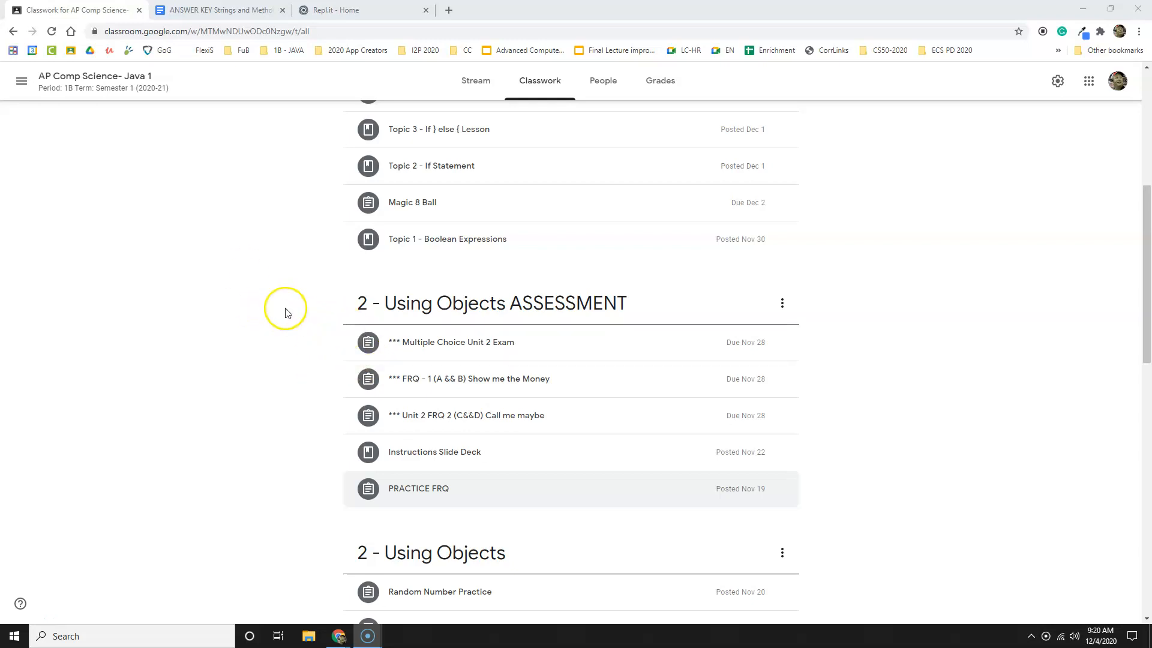
Expand the Show me the Money and PRACTICE FRQ assignments to view their details.
scroll(down, 3)
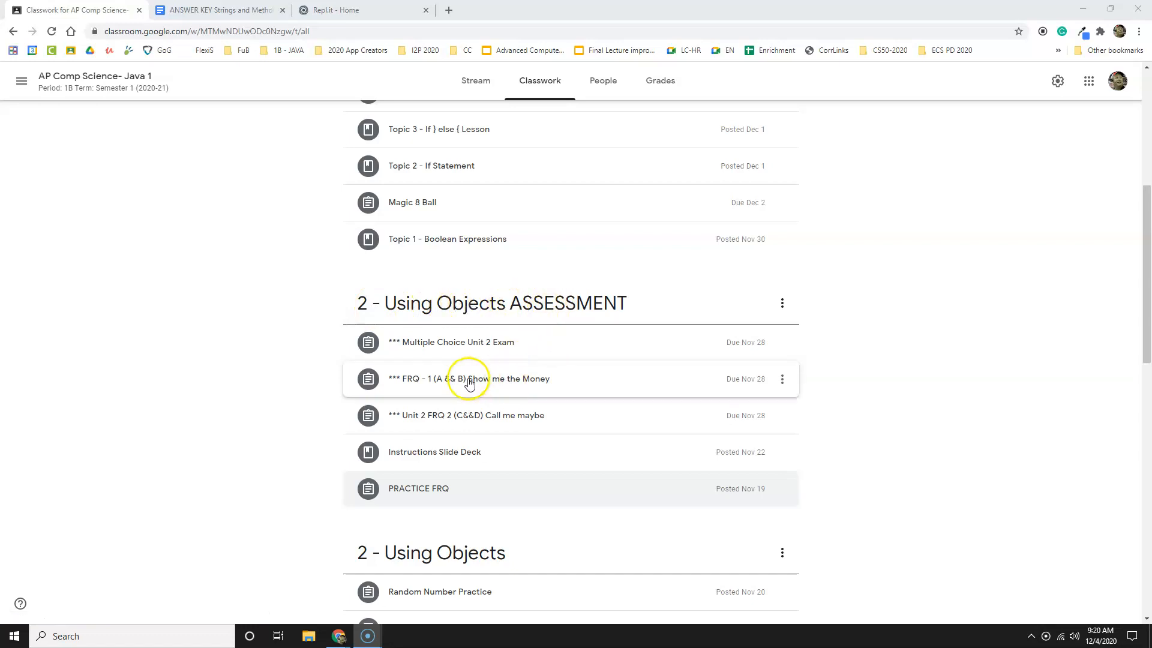
click(468, 378)
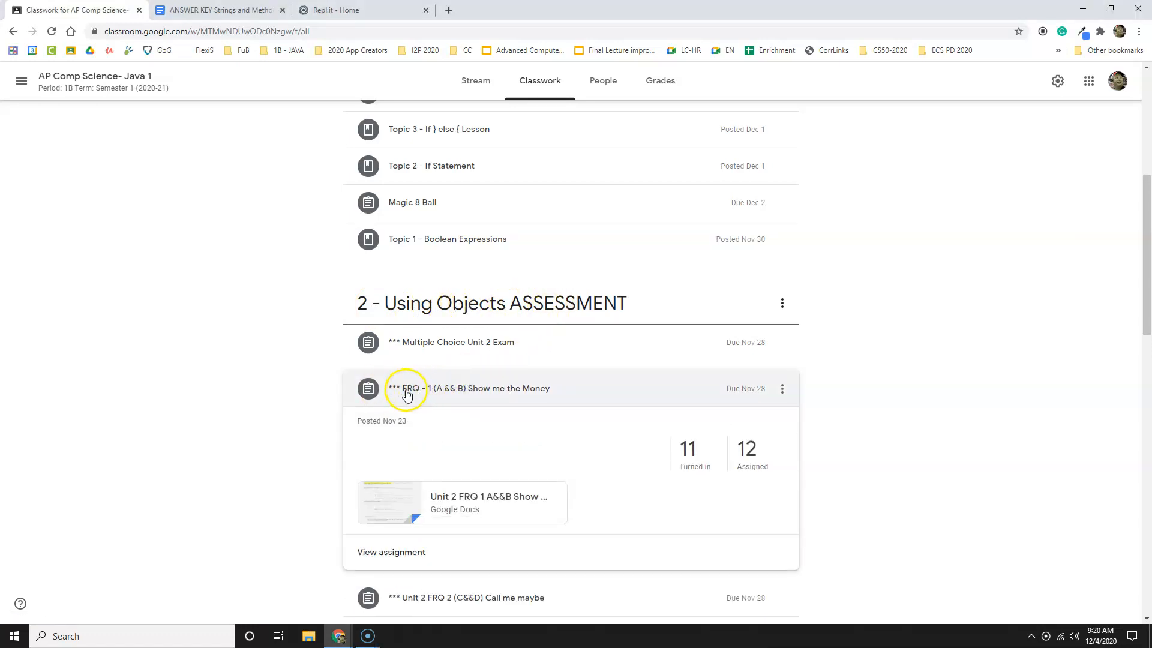
scroll(down, 3)
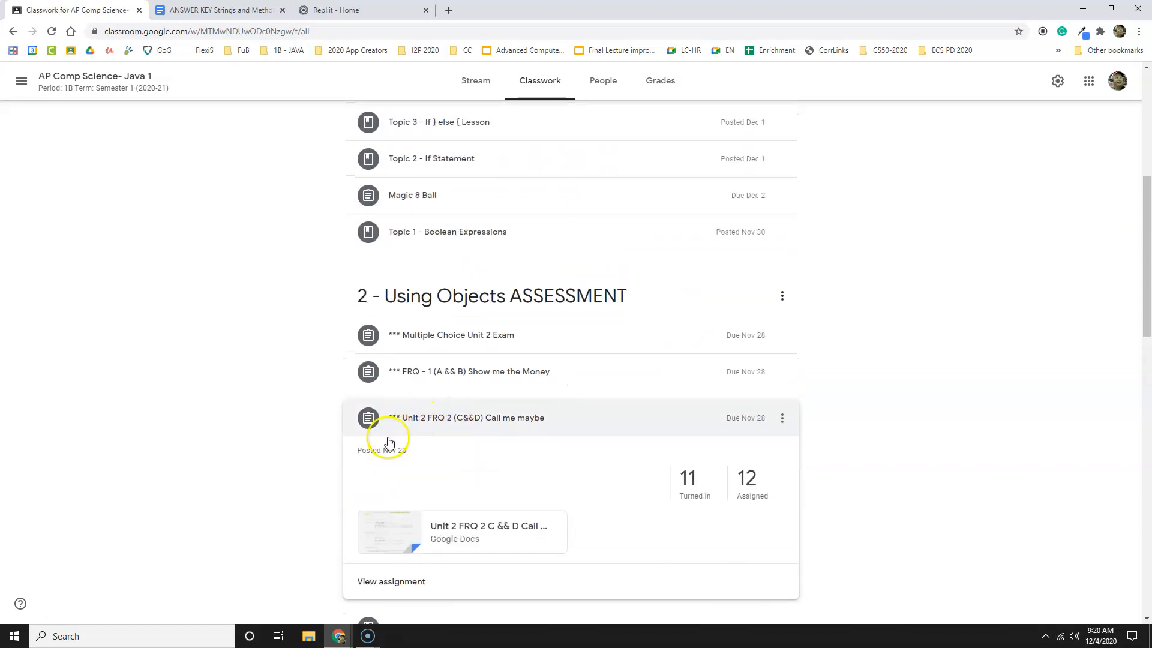
mouse_move(518, 425)
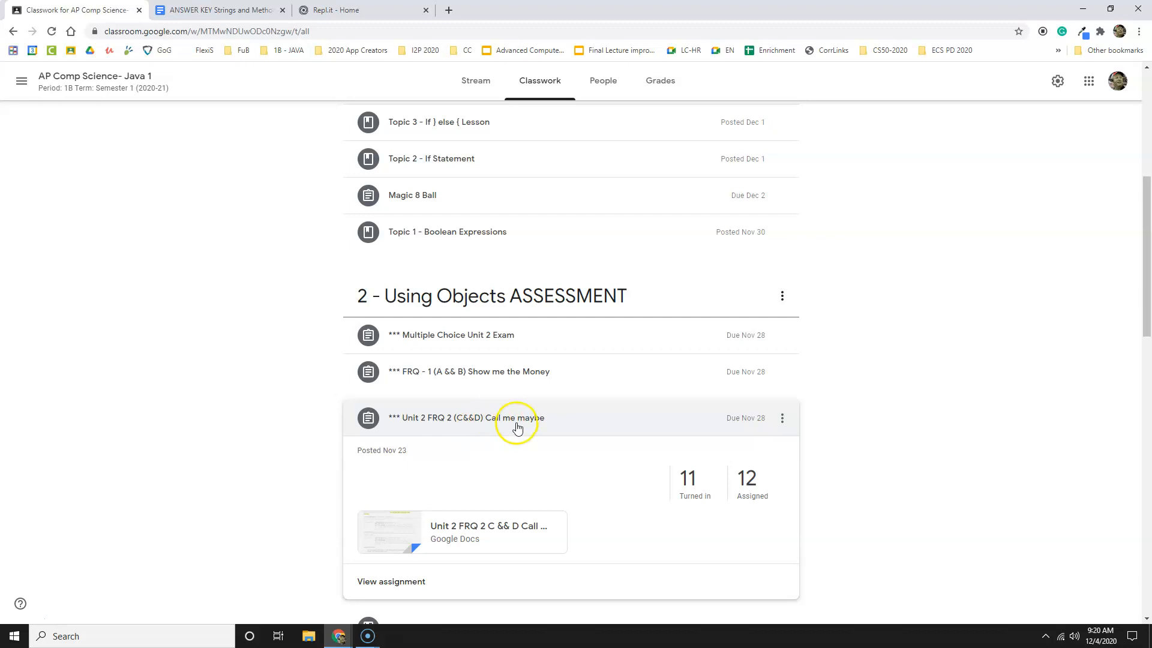
scroll(down, 3)
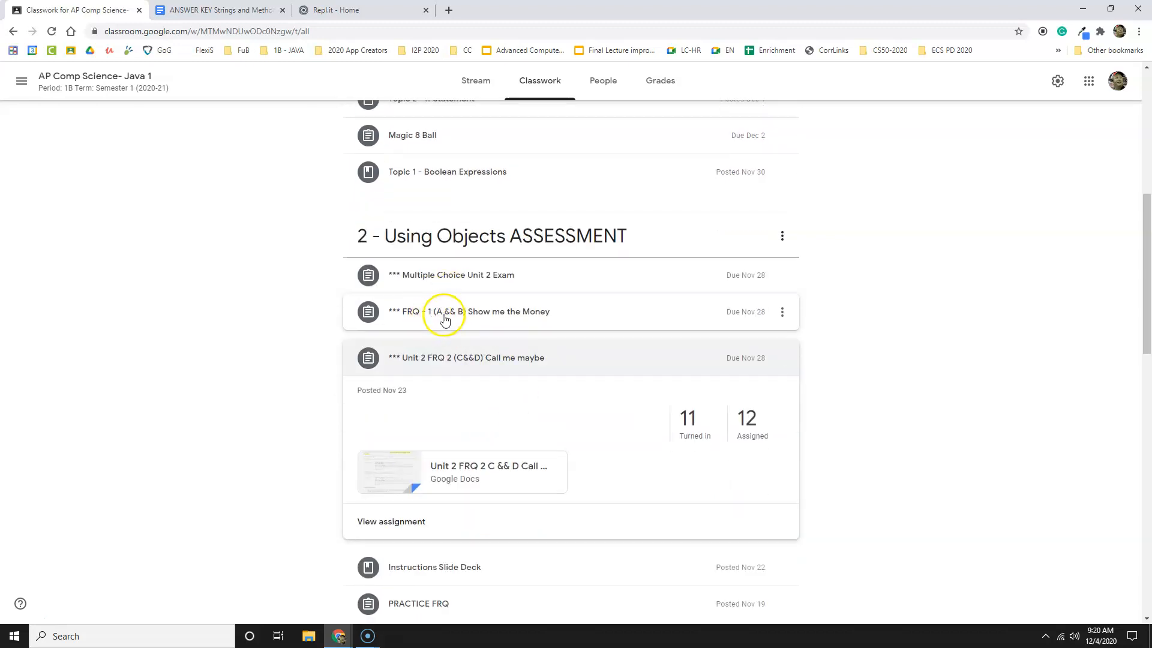
mouse_move(456, 316)
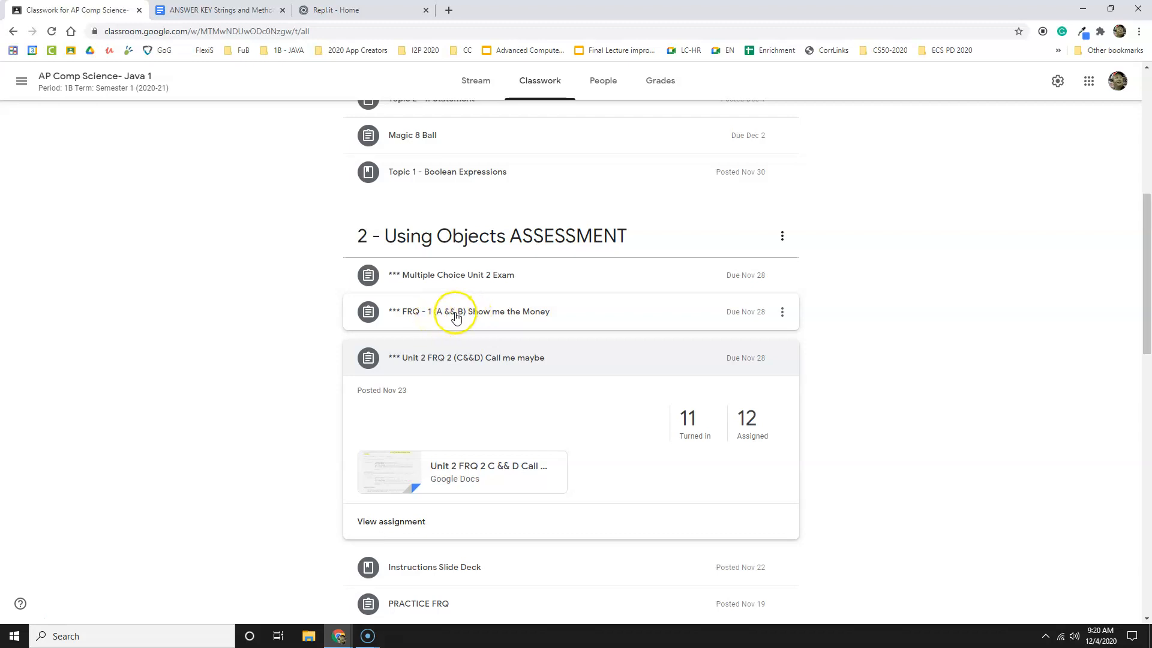
scroll(down, 3)
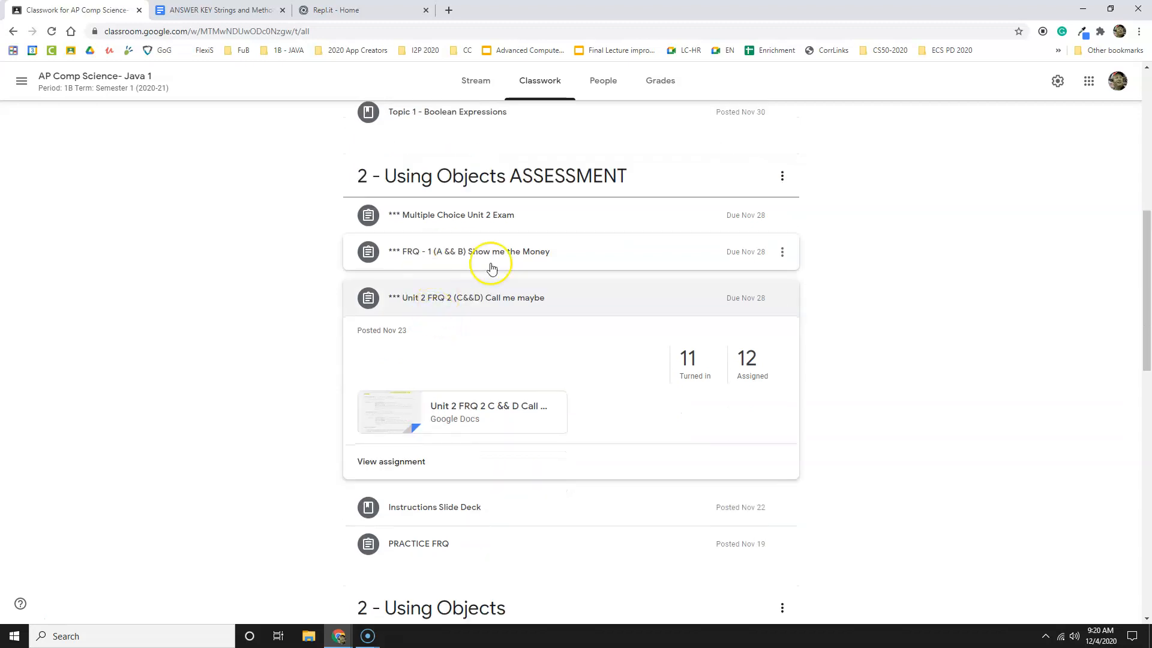
mouse_move(444, 262)
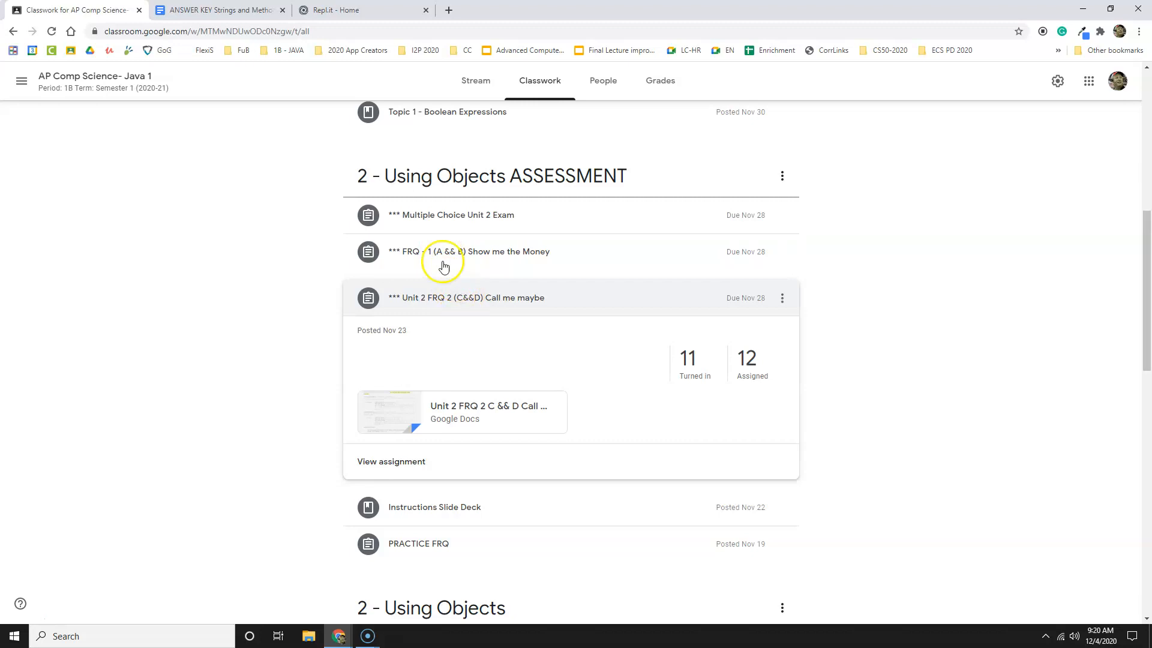
mouse_move(416, 285)
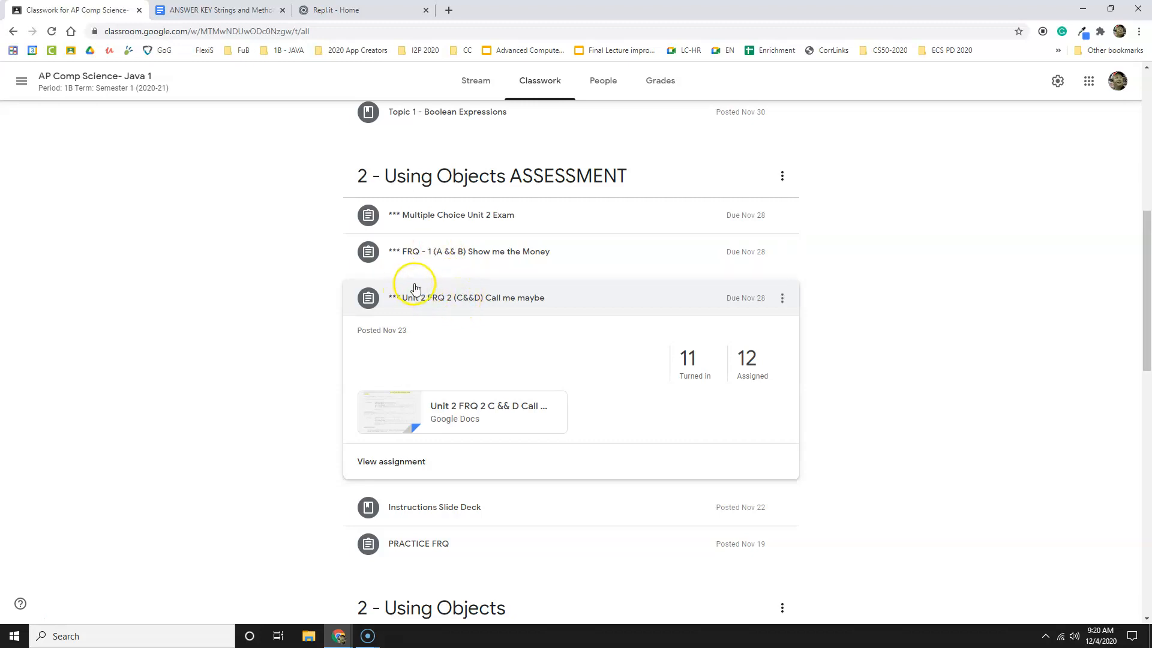
scroll(down, 3)
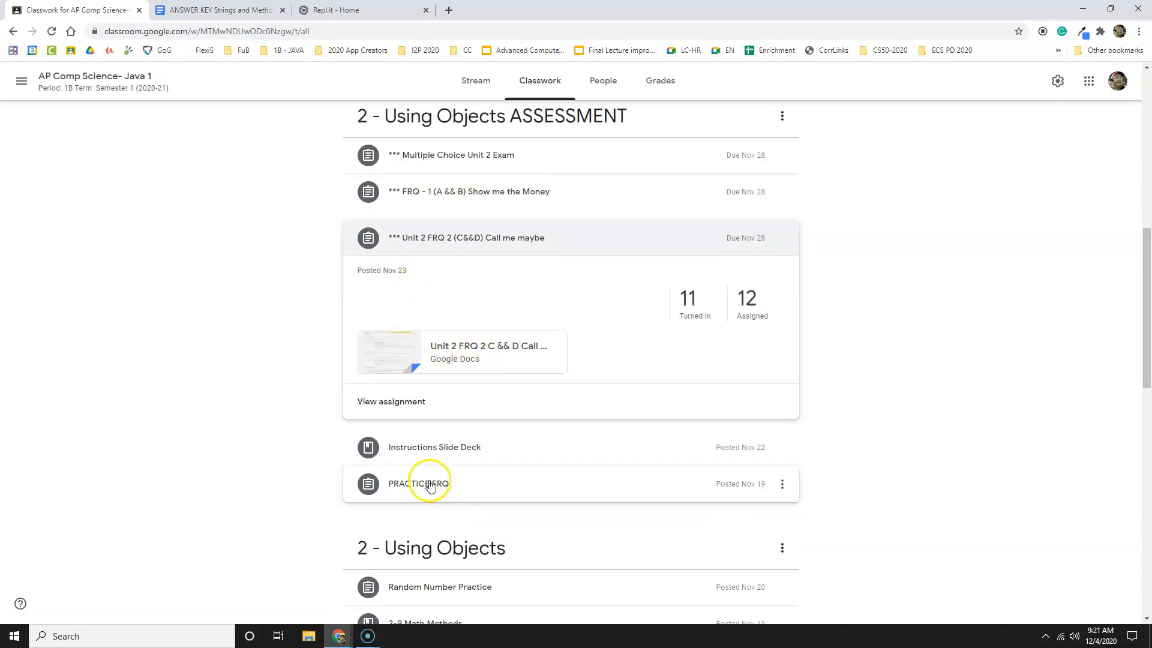
click(428, 484)
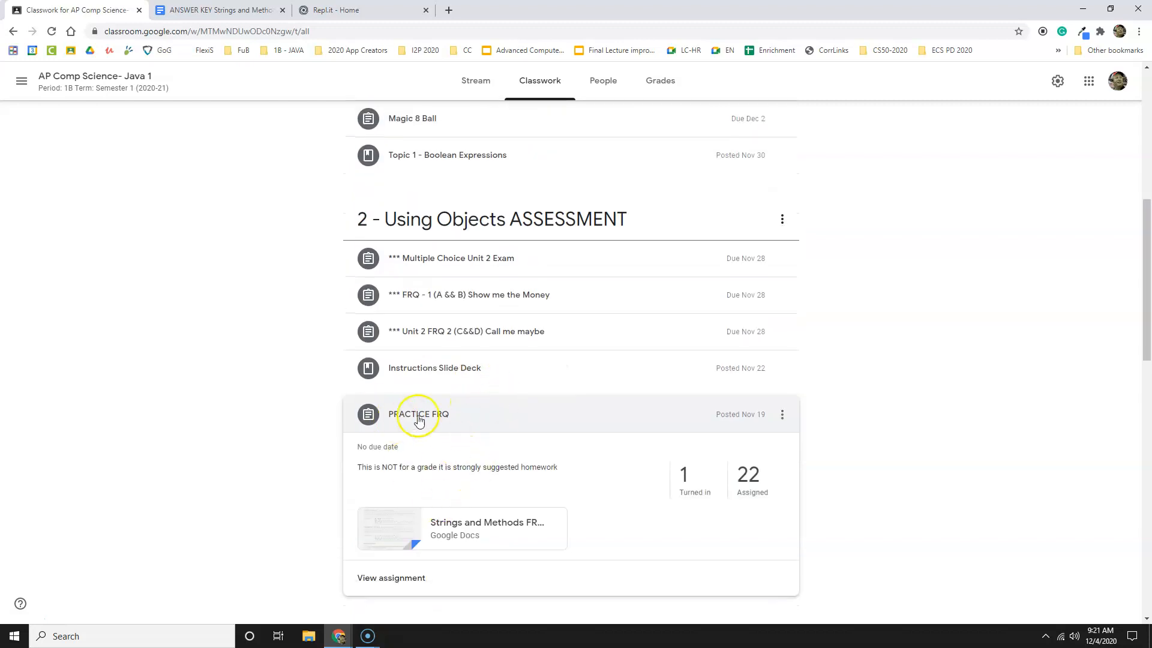
scroll(down, 3)
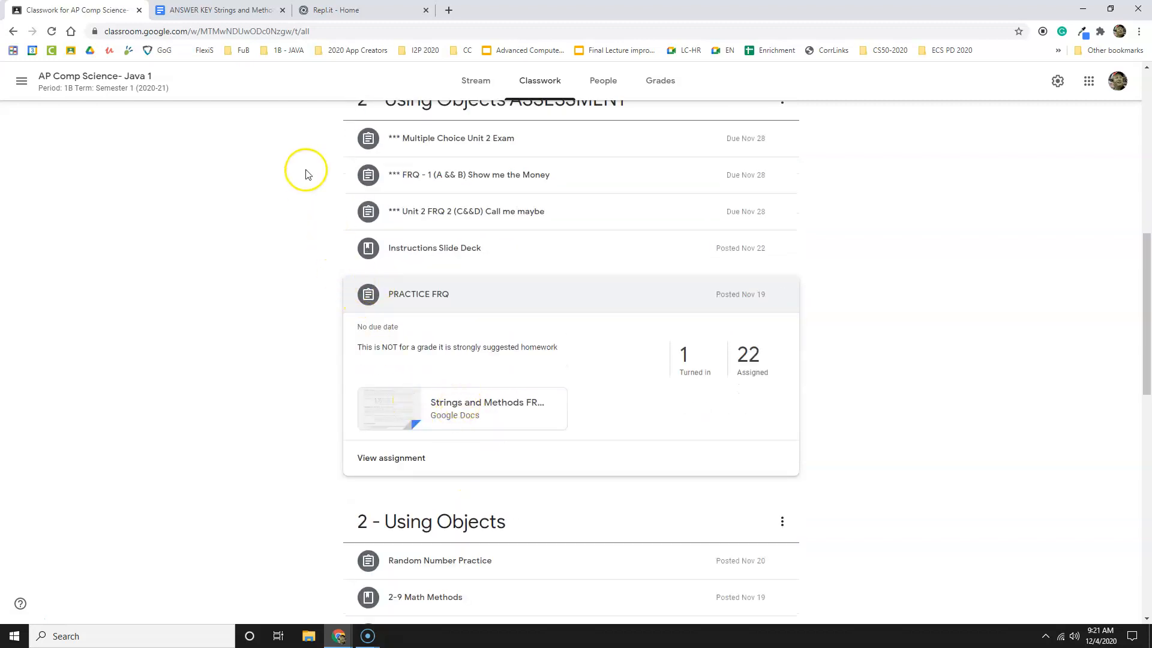
mouse_move(450, 380)
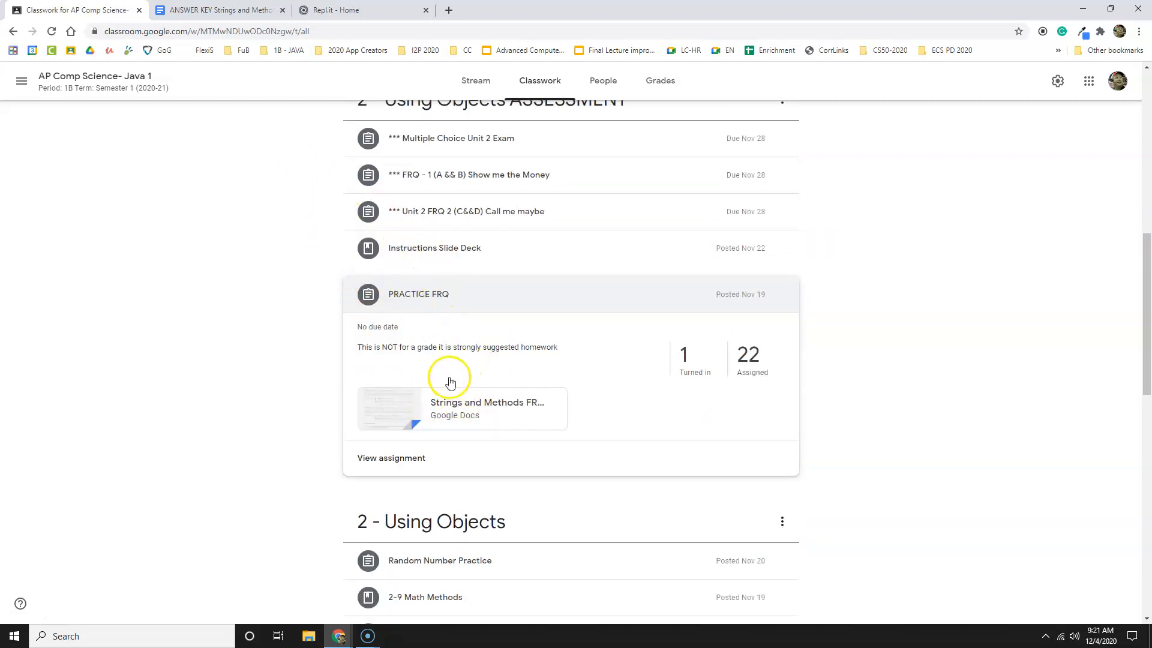
mouse_move(463, 408)
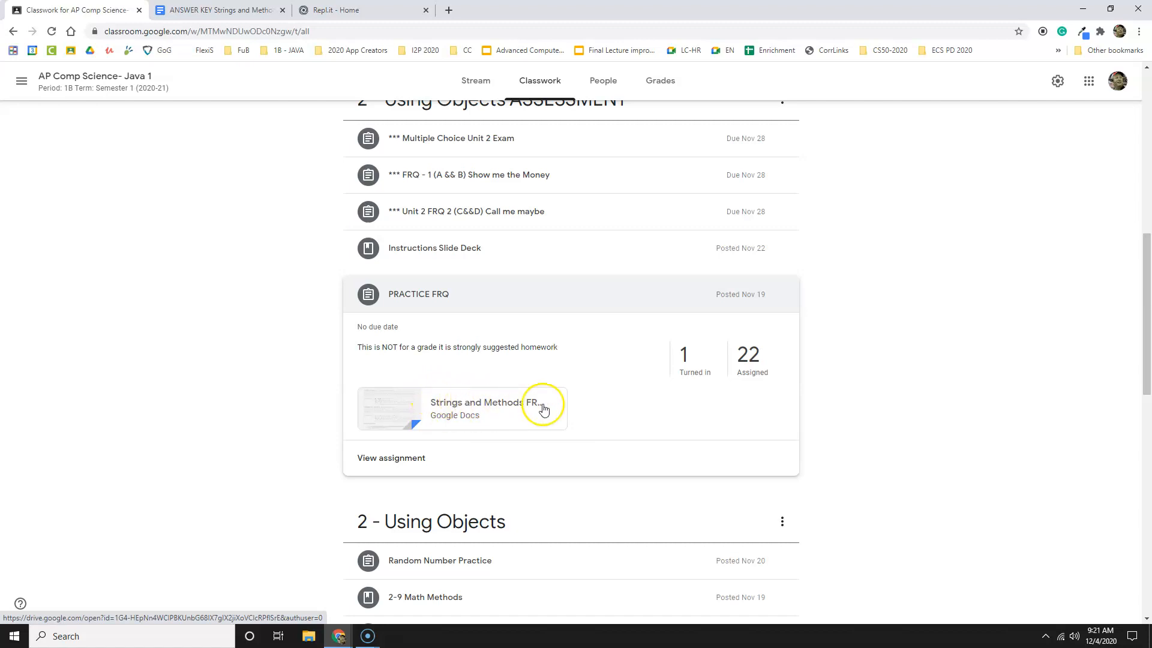
mouse_move(523, 397)
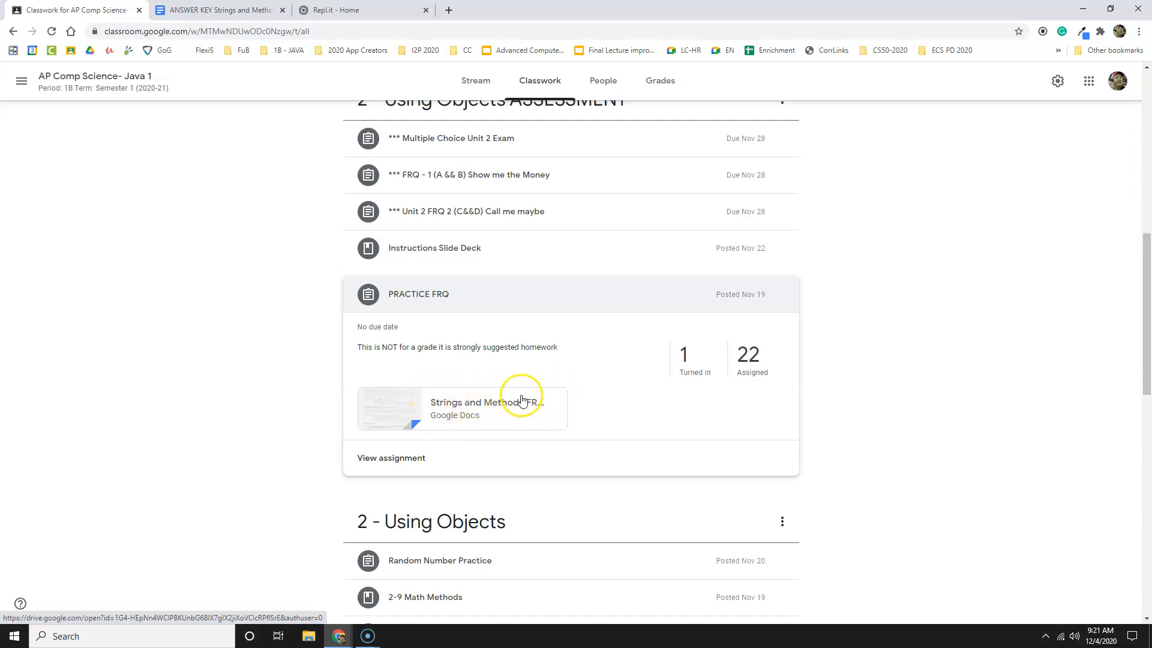
mouse_move(309, 278)
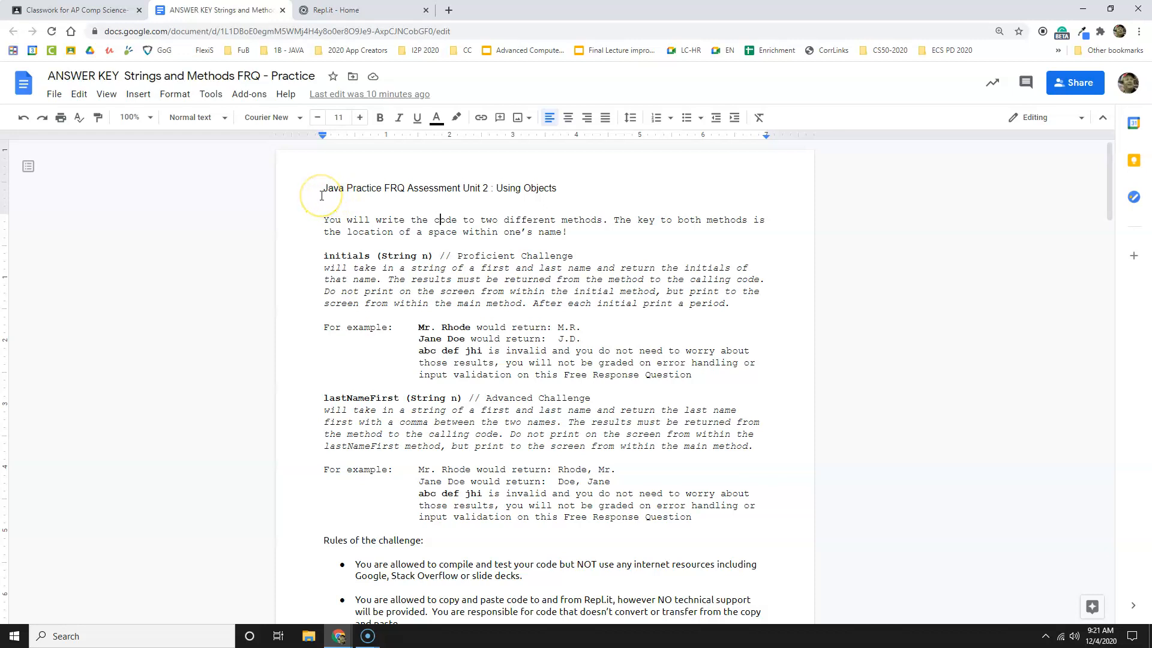
mouse_move(315, 210)
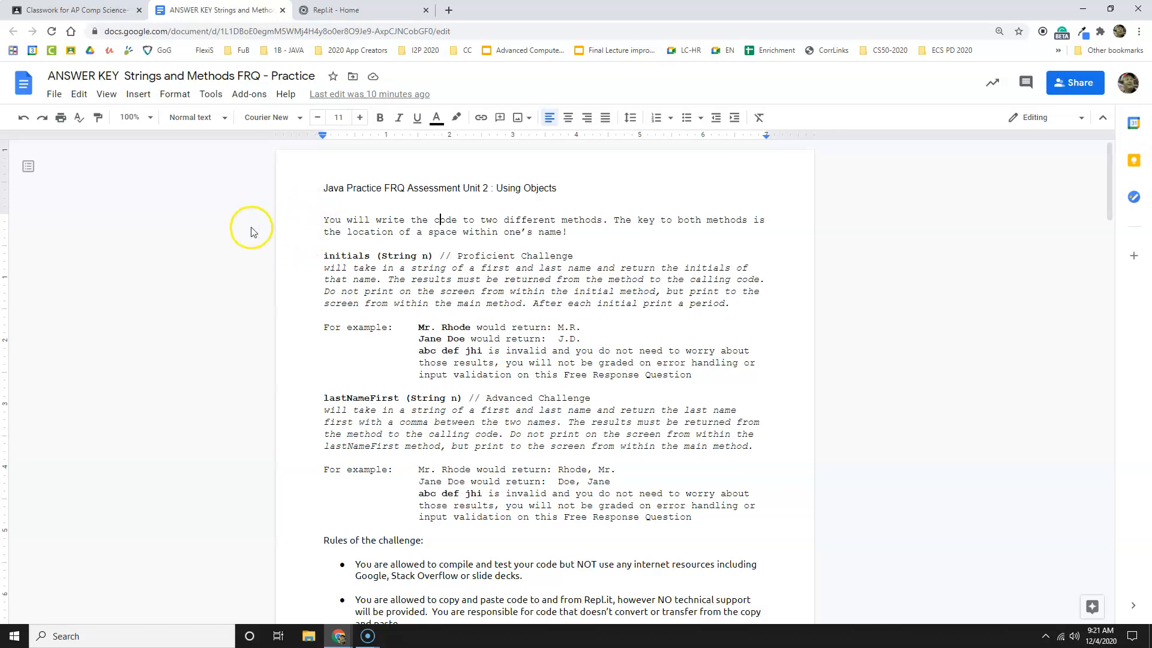
mouse_move(258, 207)
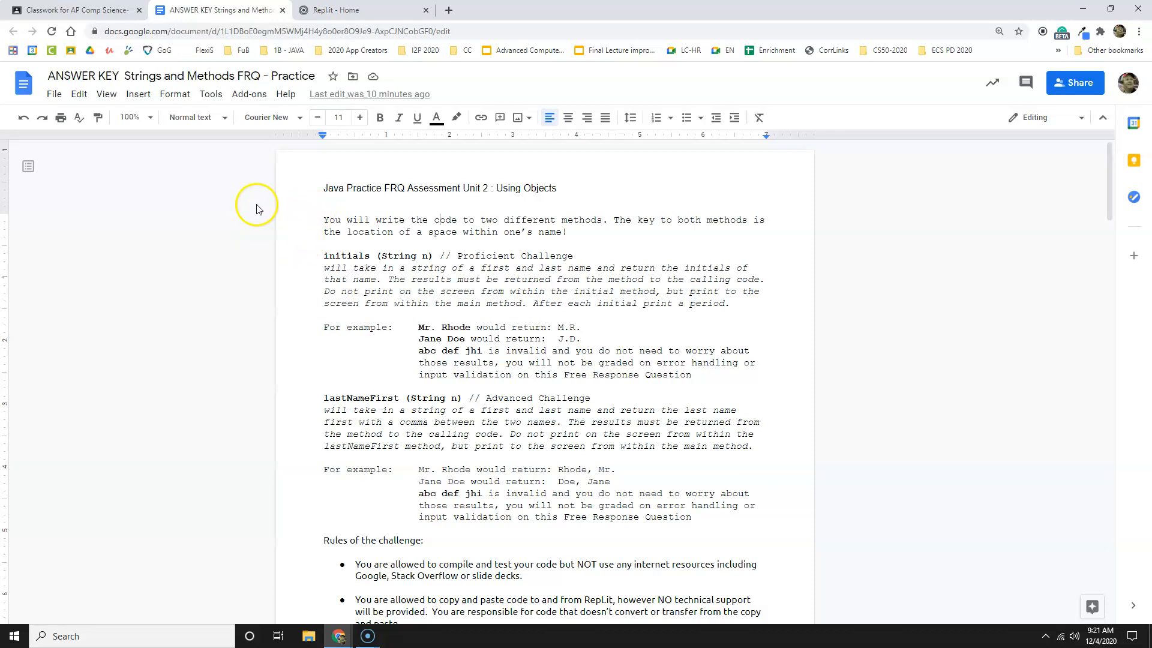
mouse_move(362, 239)
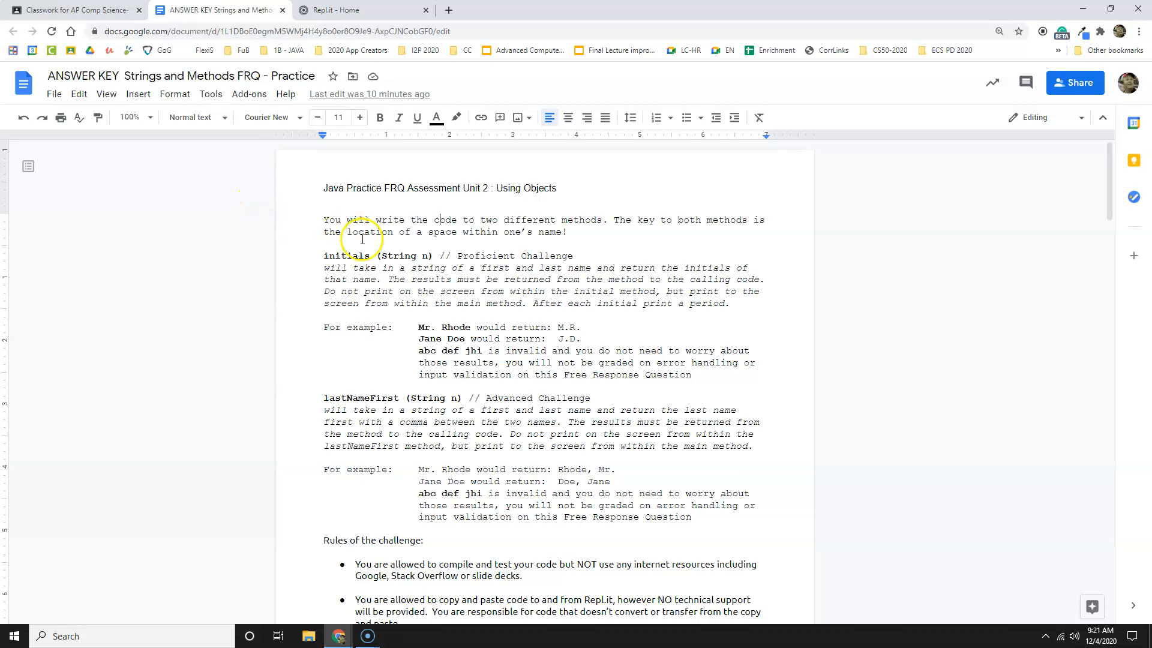
mouse_move(325, 219)
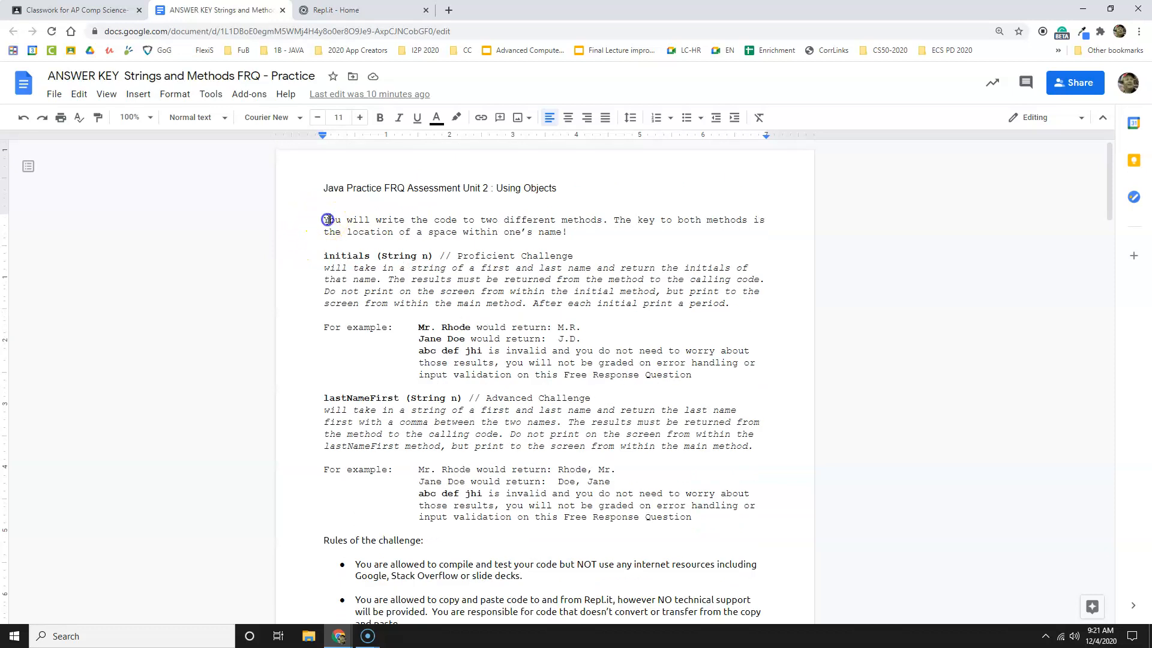
Highlight the answer key's opening paragraph about the two methods and scroll the instructions.
drag(327, 219, 569, 231)
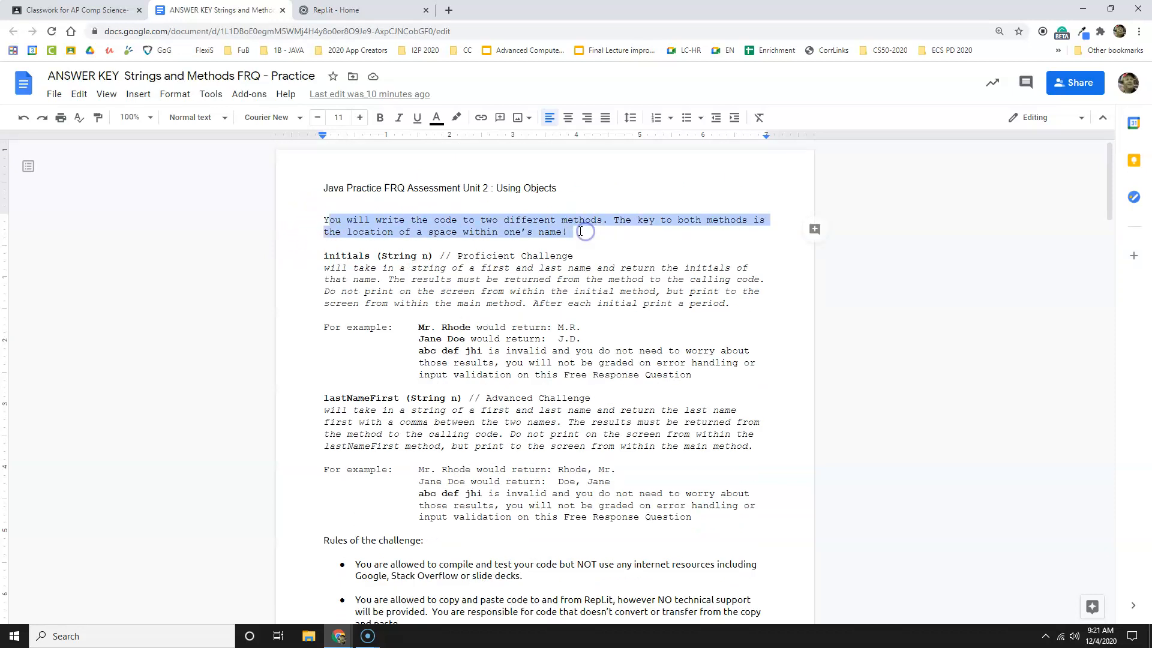
click(493, 220)
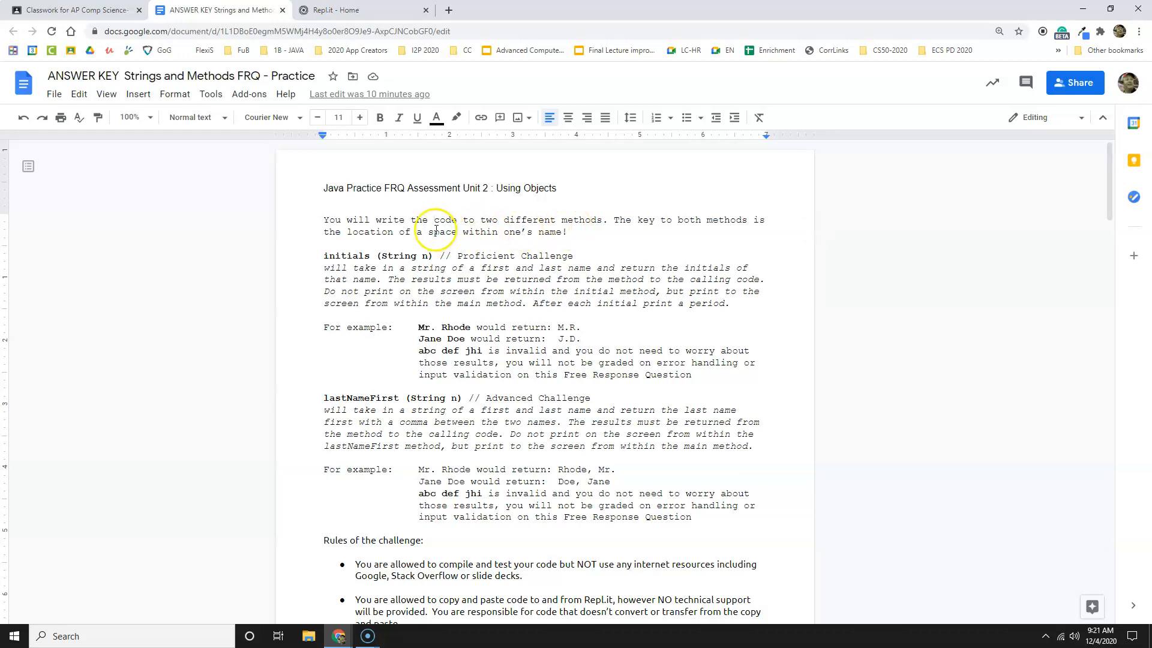
scroll(down, 3)
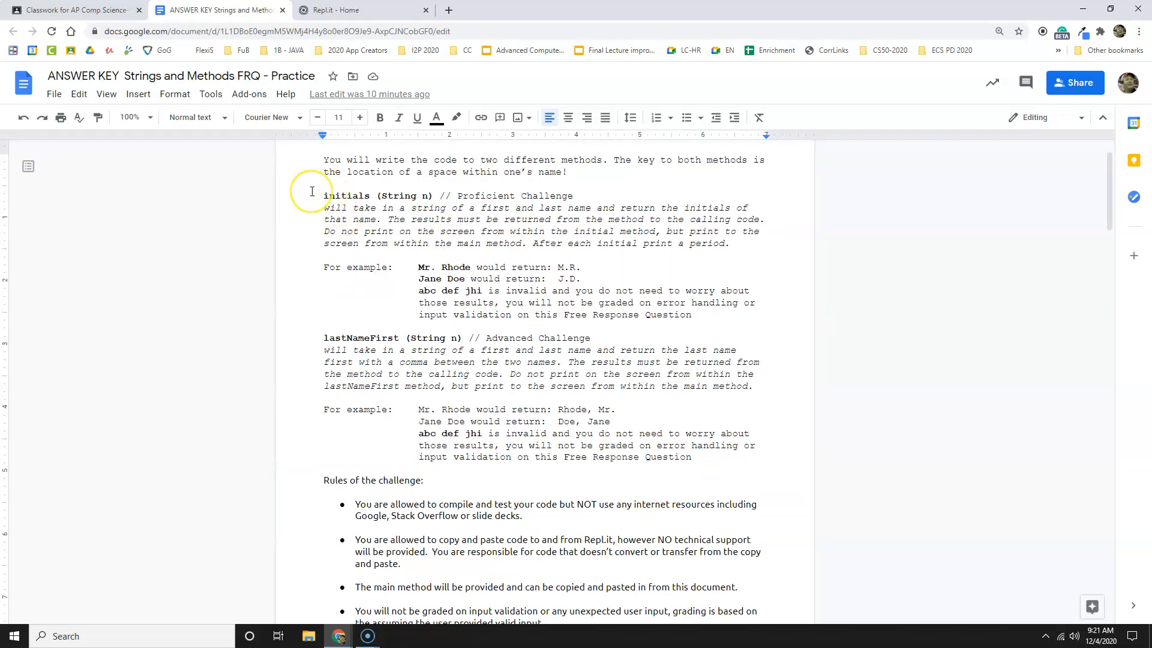
mouse_move(318, 189)
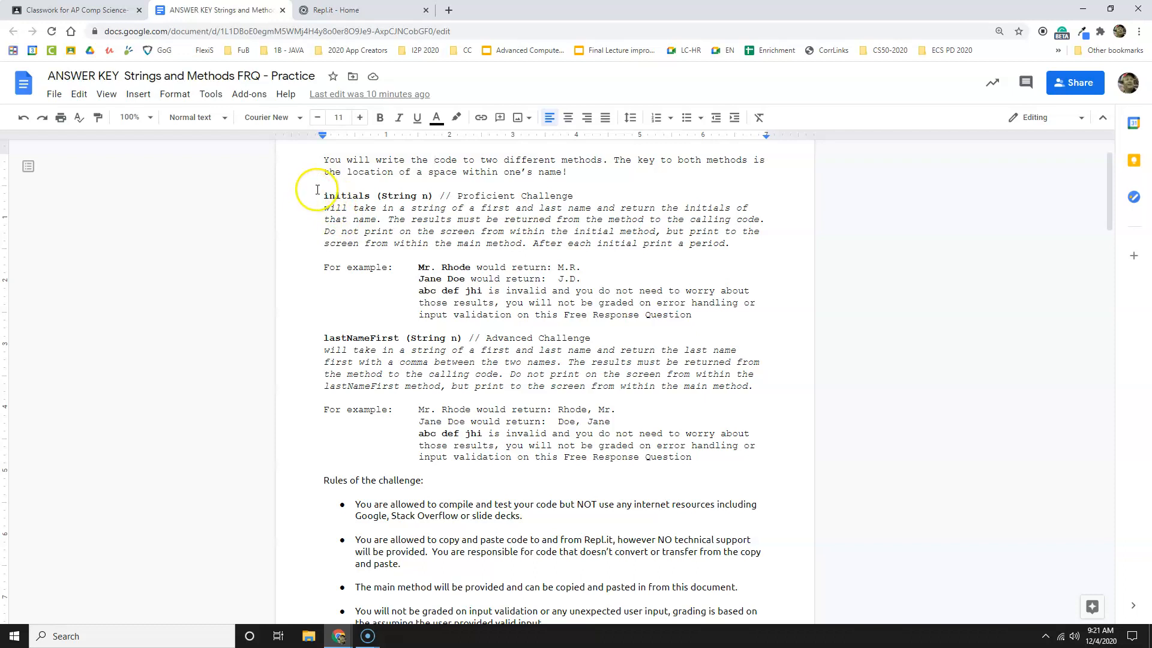
mouse_move(341, 195)
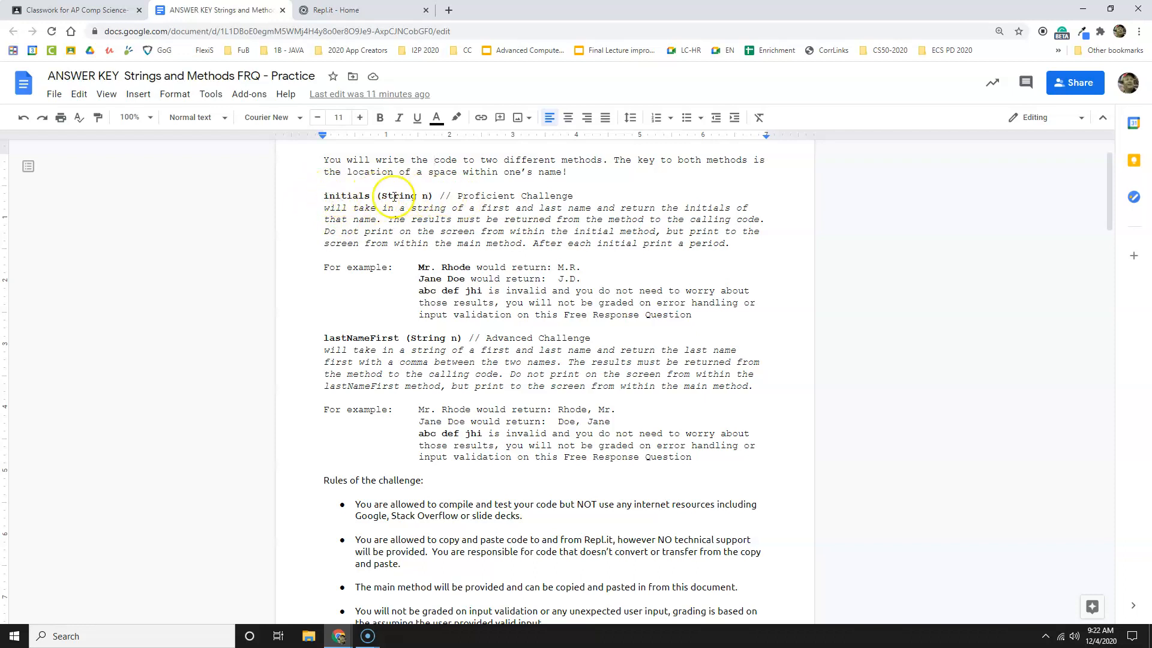
mouse_move(517, 208)
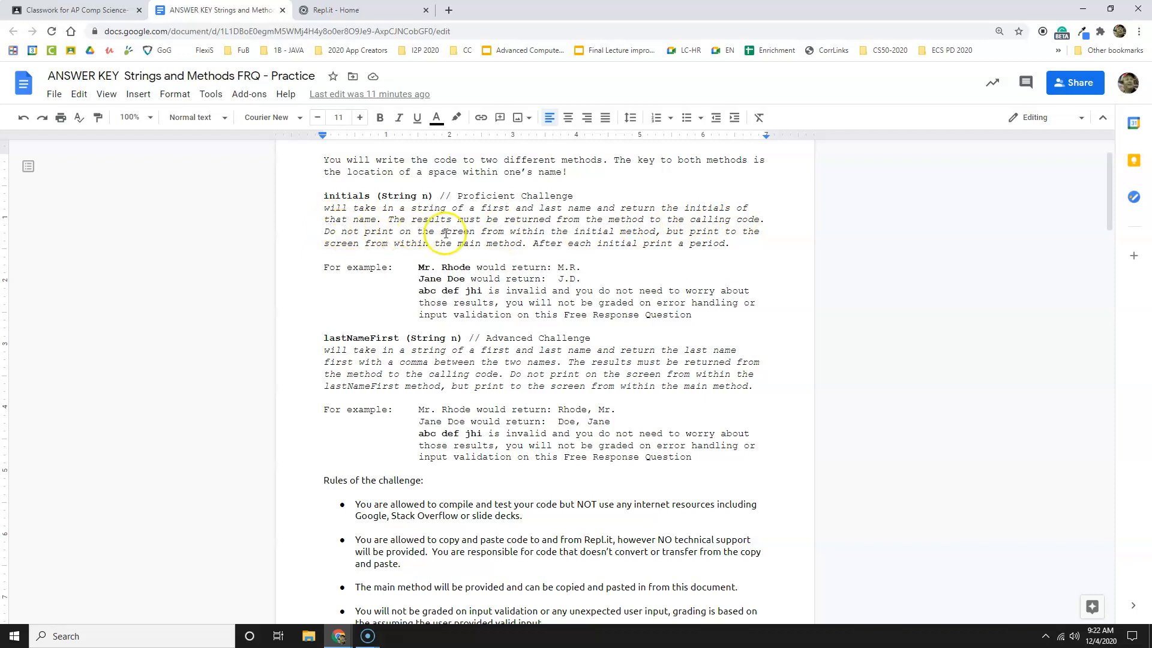
mouse_move(621, 222)
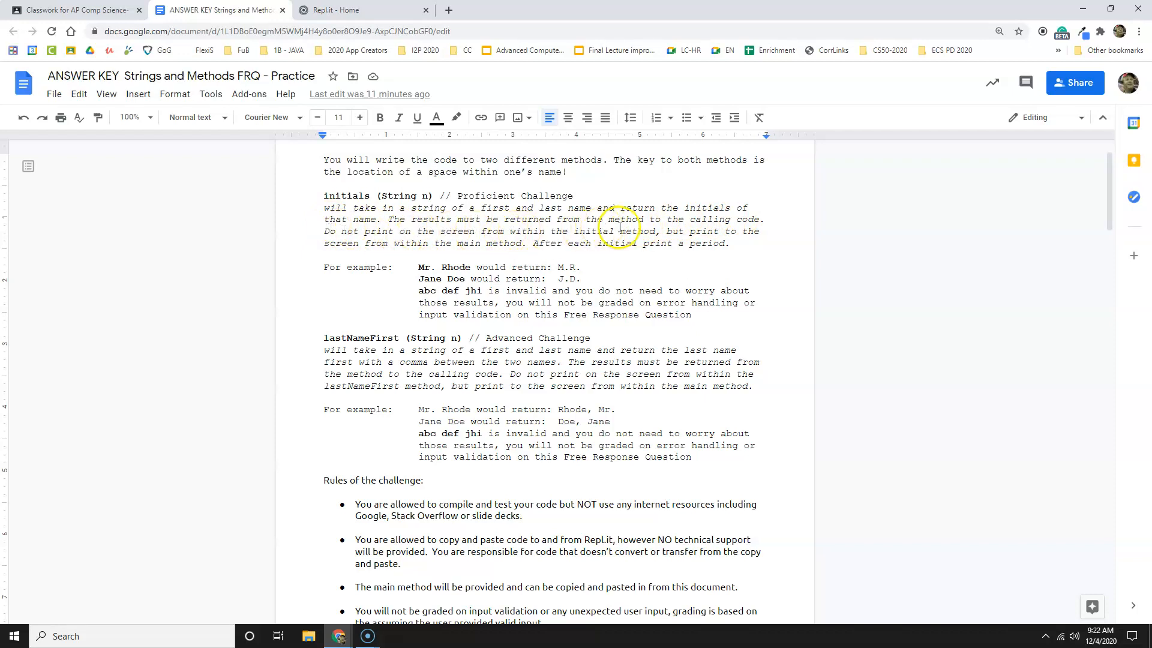
mouse_move(322, 196)
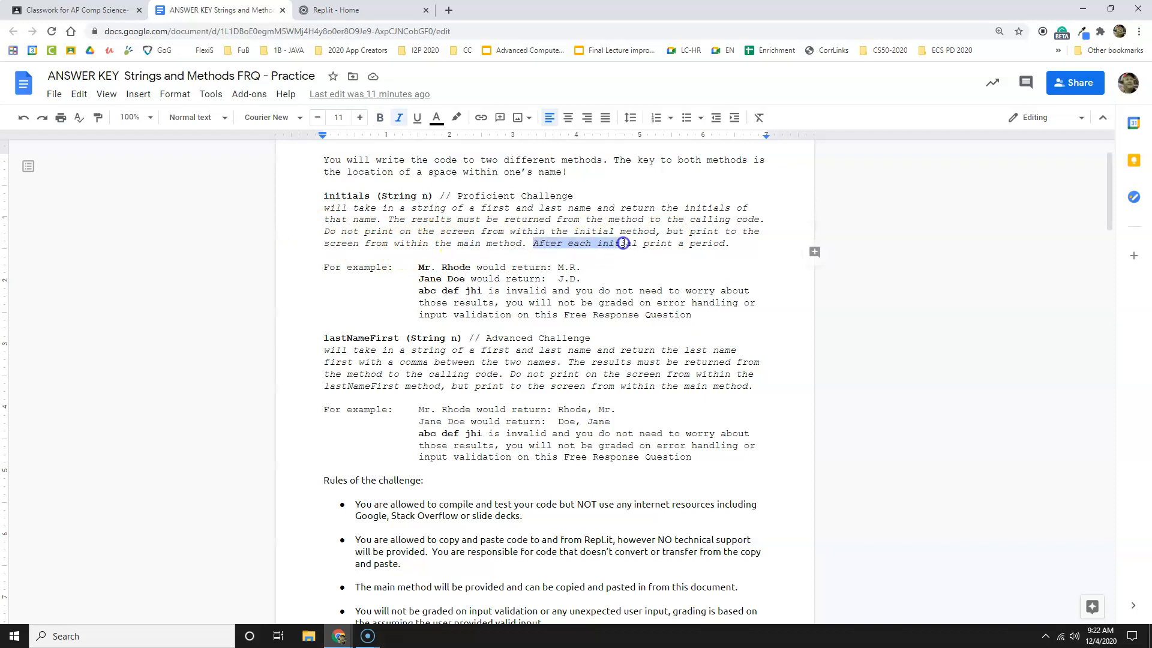
scroll(down, 3)
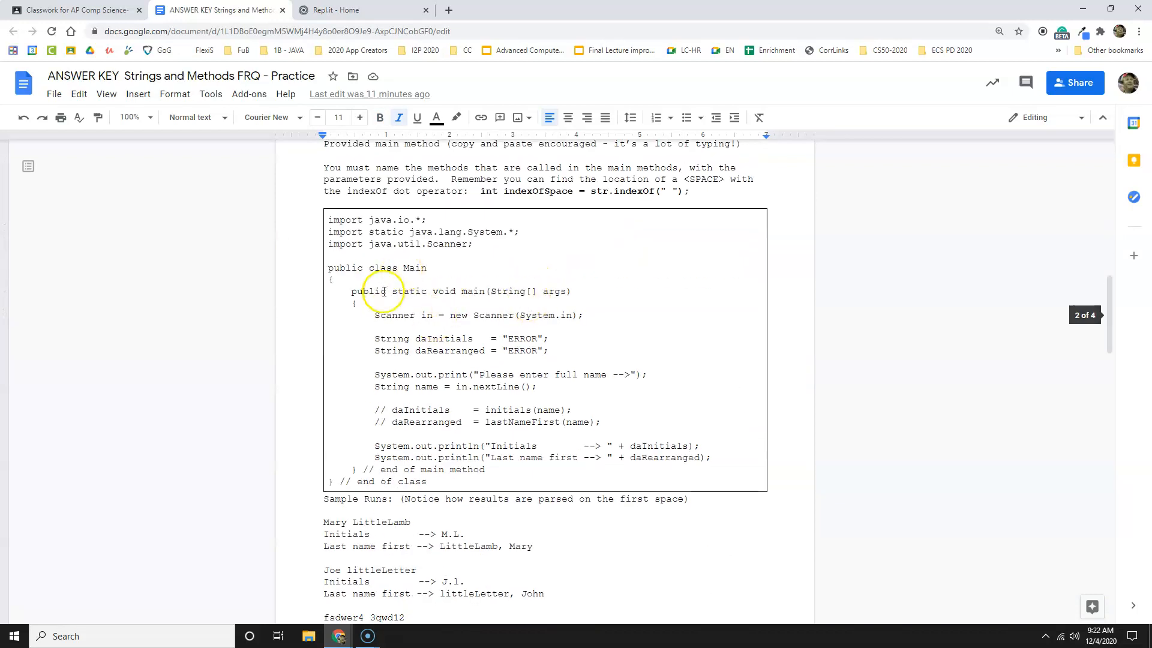
scroll(down, 3)
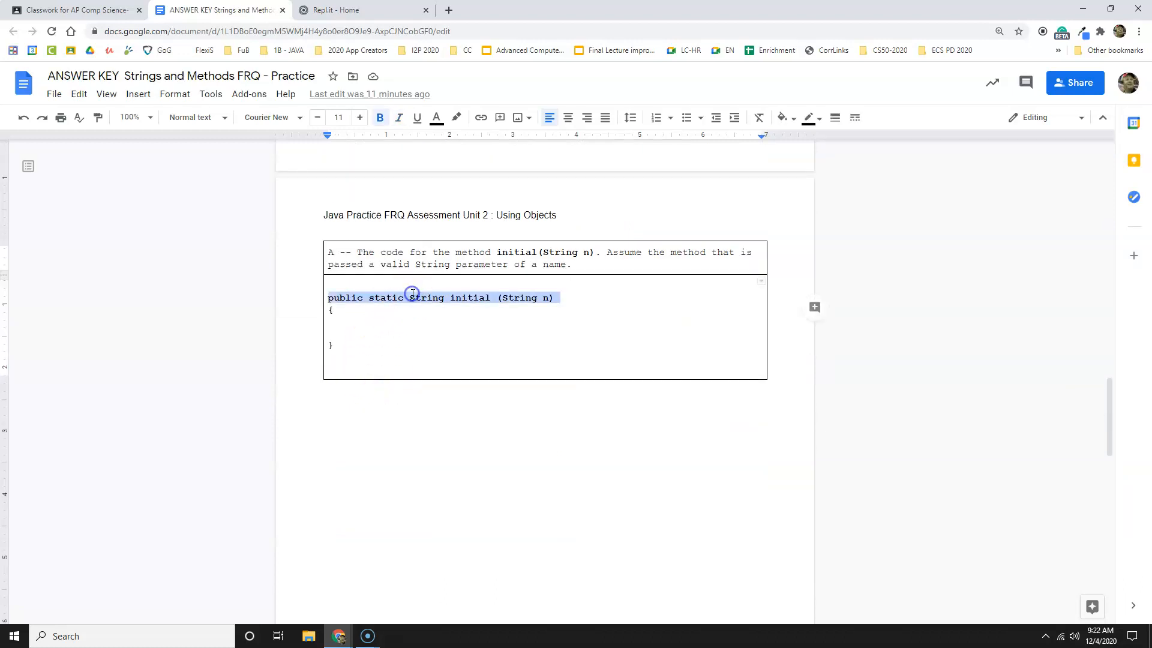
scroll(down, 3)
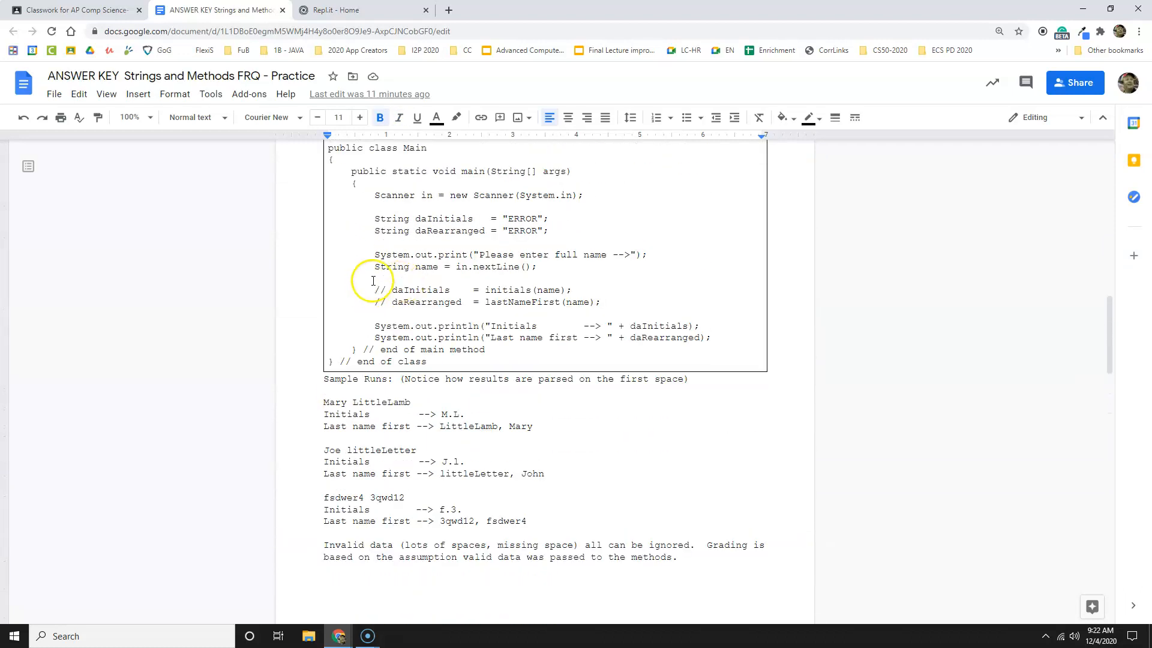
scroll(down, 3)
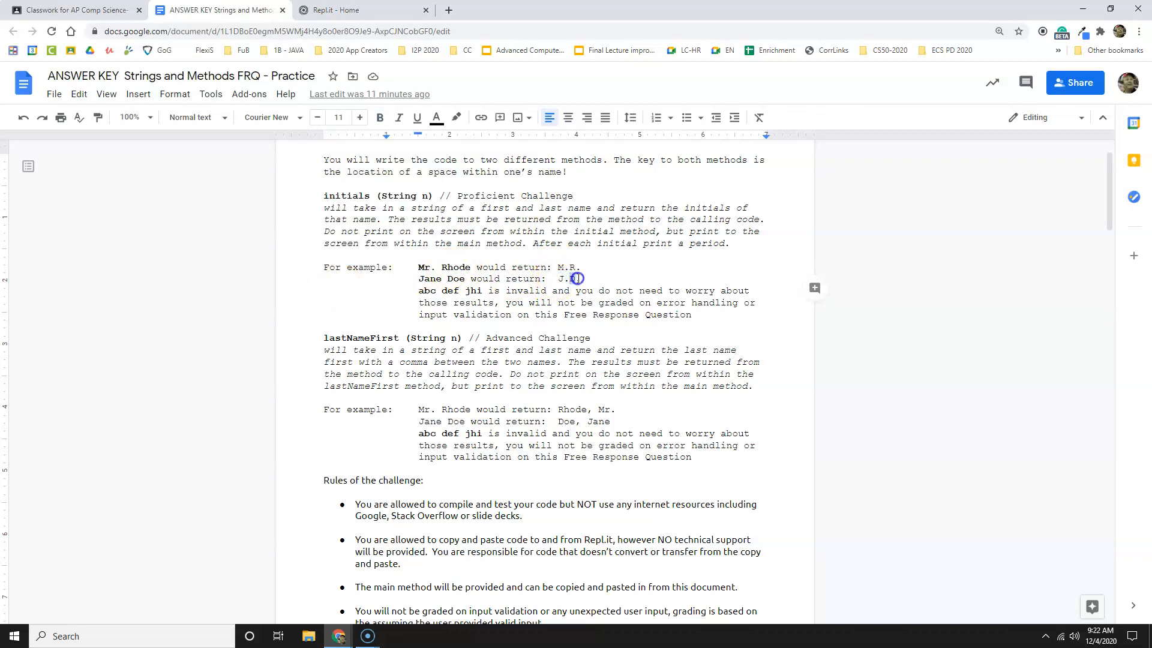
drag(418, 290, 487, 291)
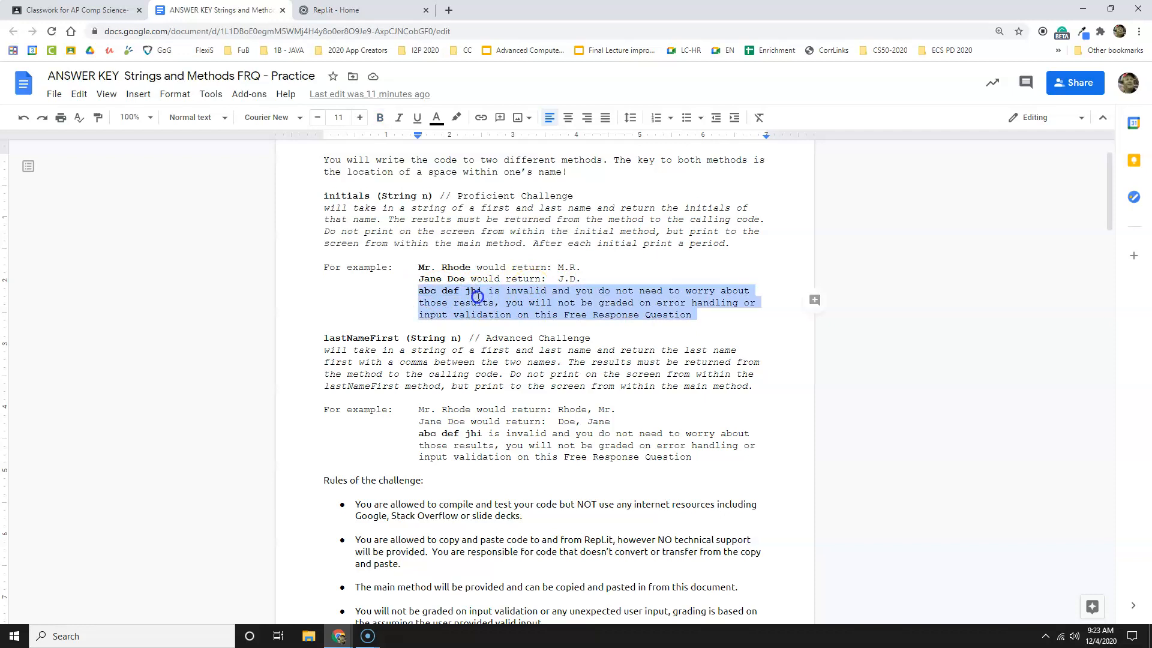
scroll(down, 3)
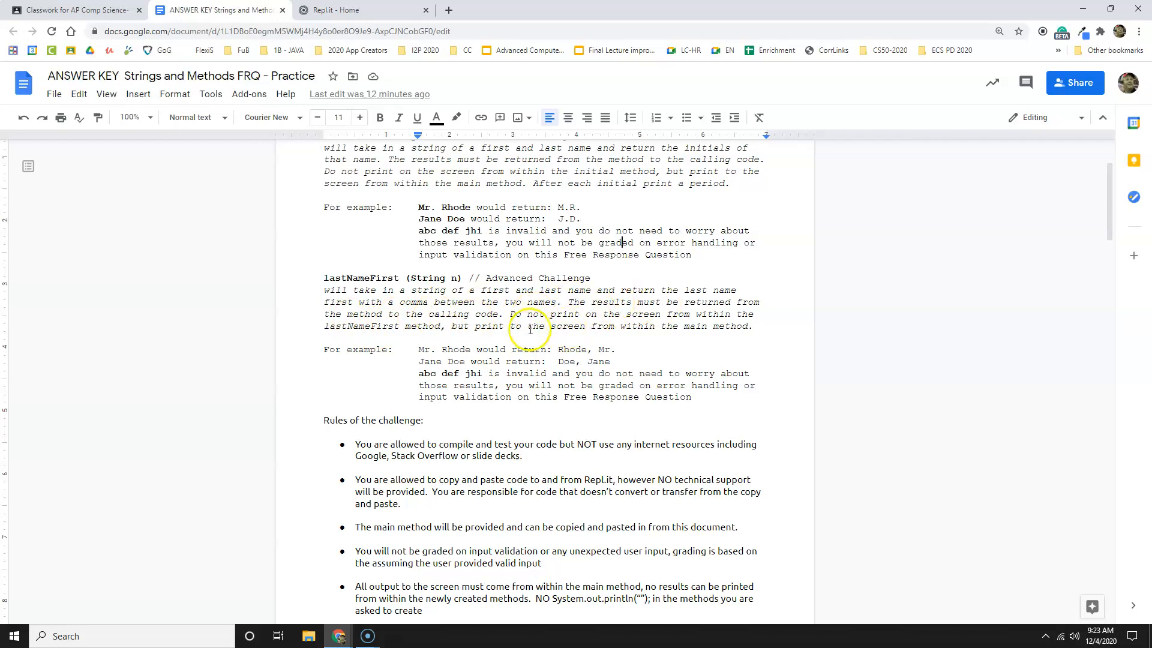
scroll(down, 3)
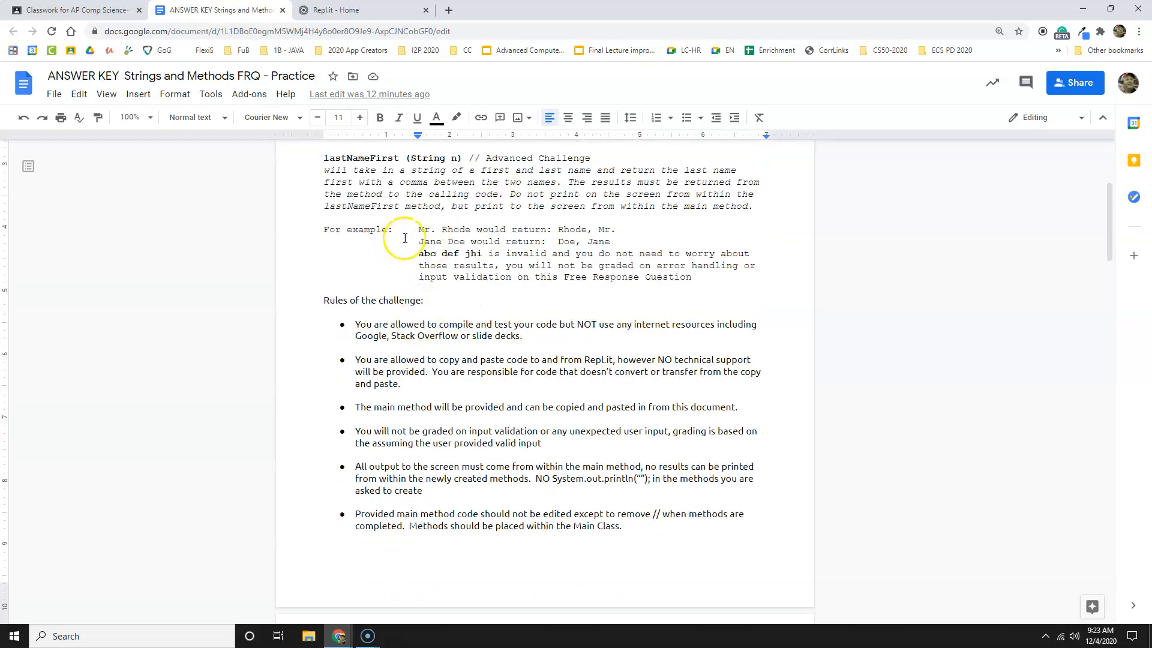
drag(417, 229, 478, 228)
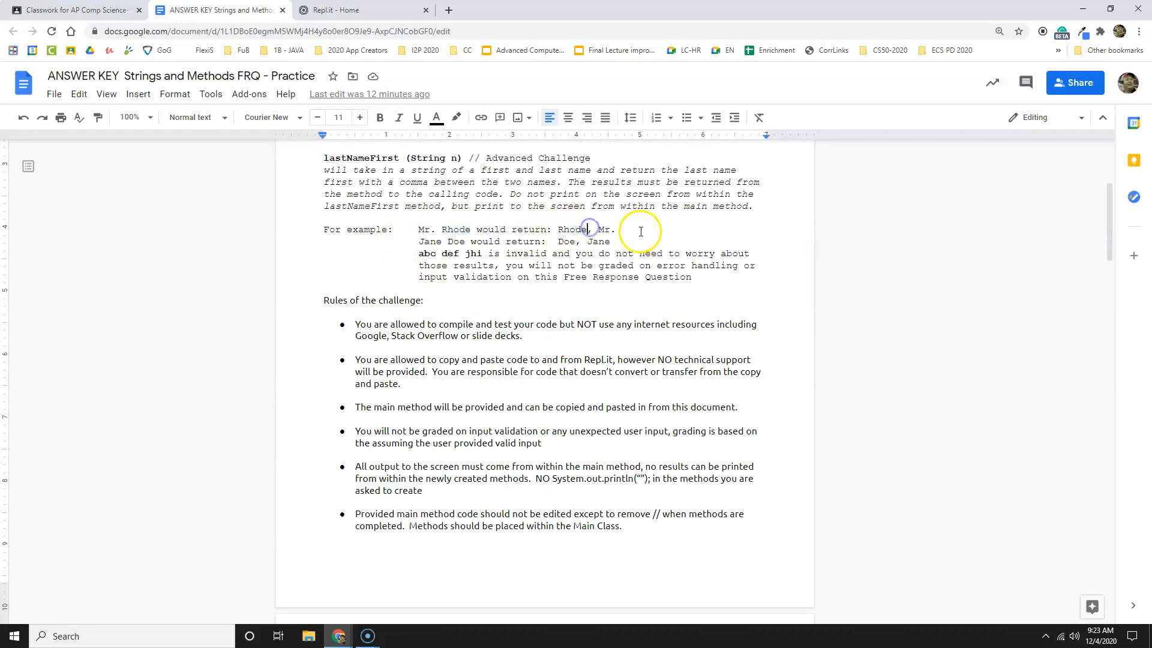
mouse_move(470, 241)
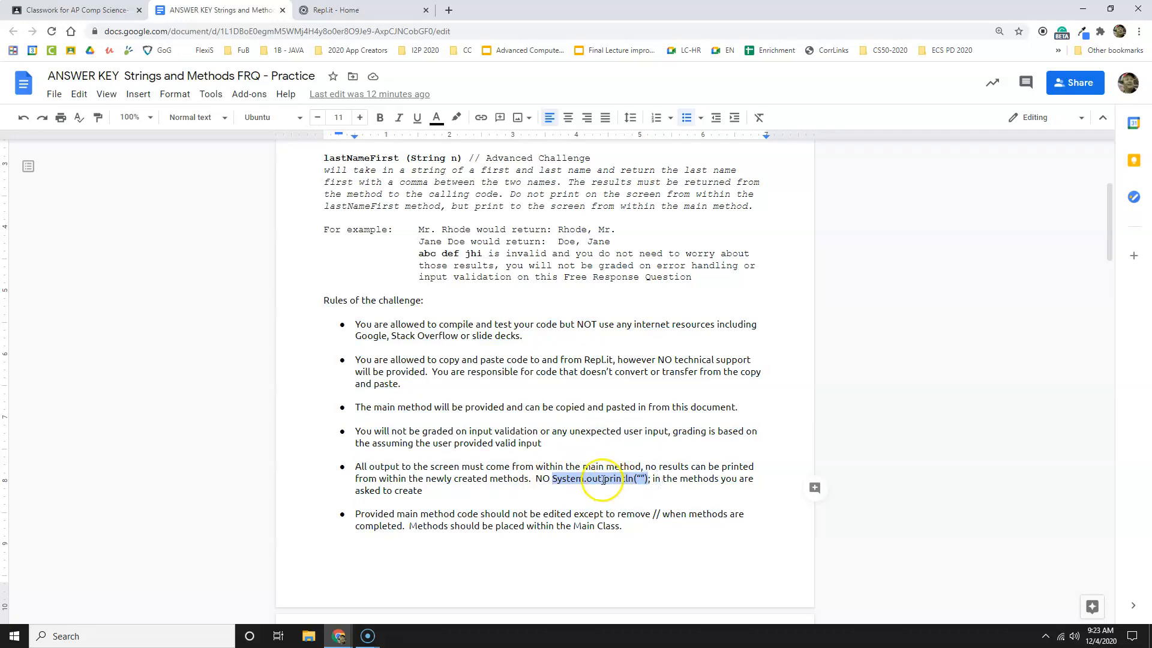
scroll(down, 3)
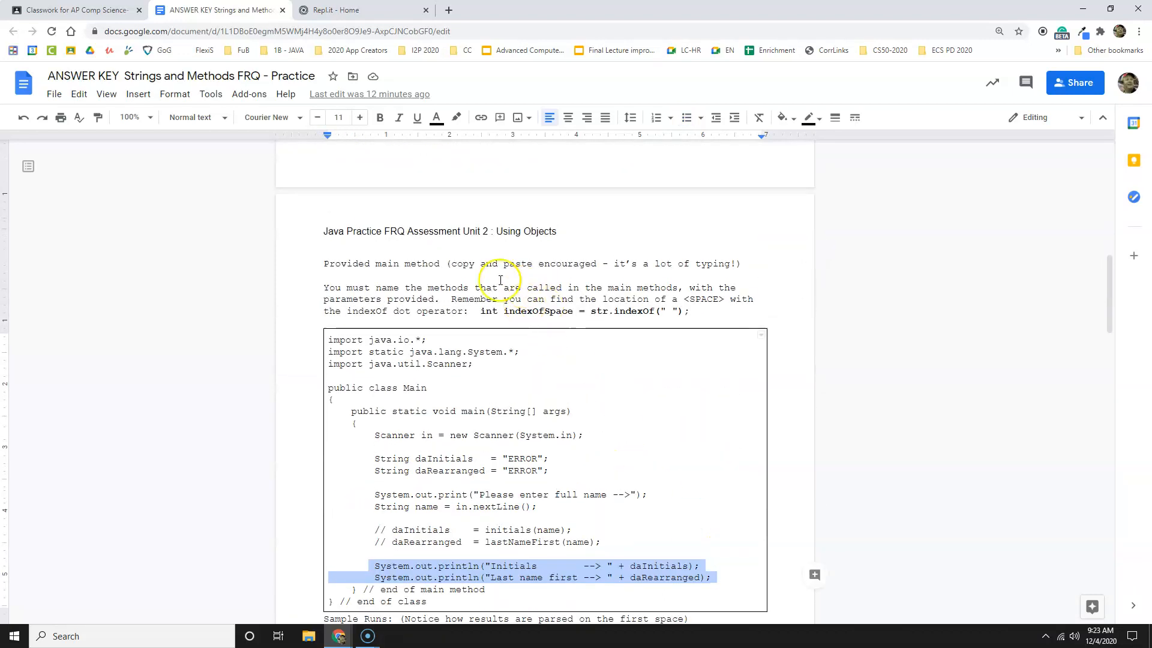
click(341, 263)
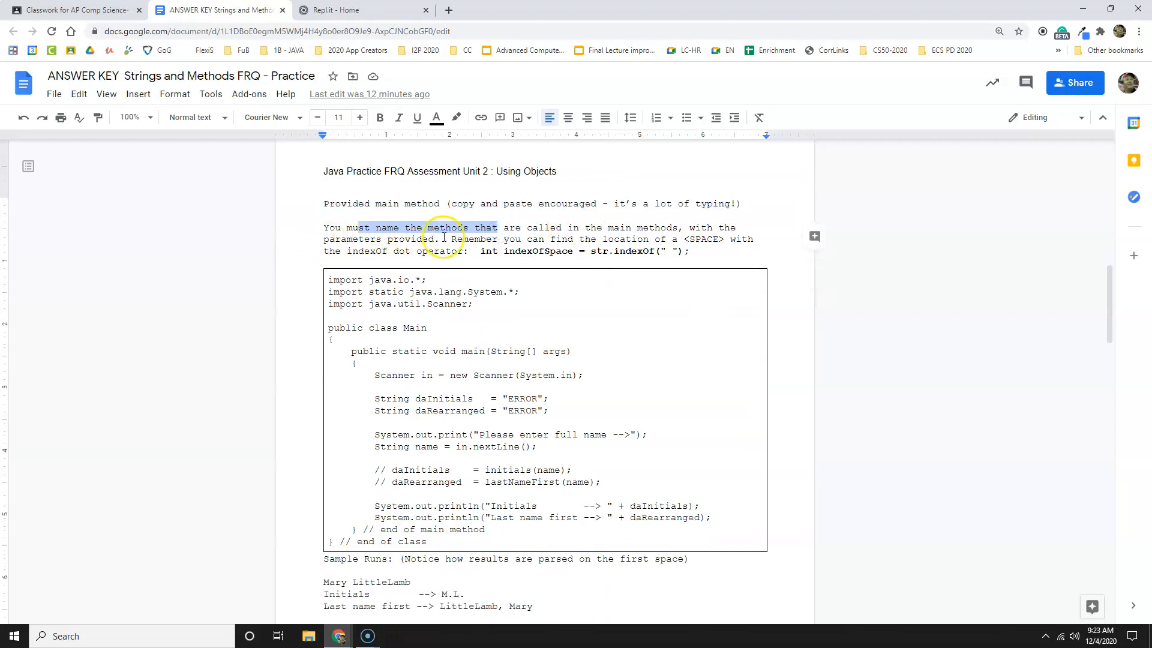
drag(458, 239, 653, 239)
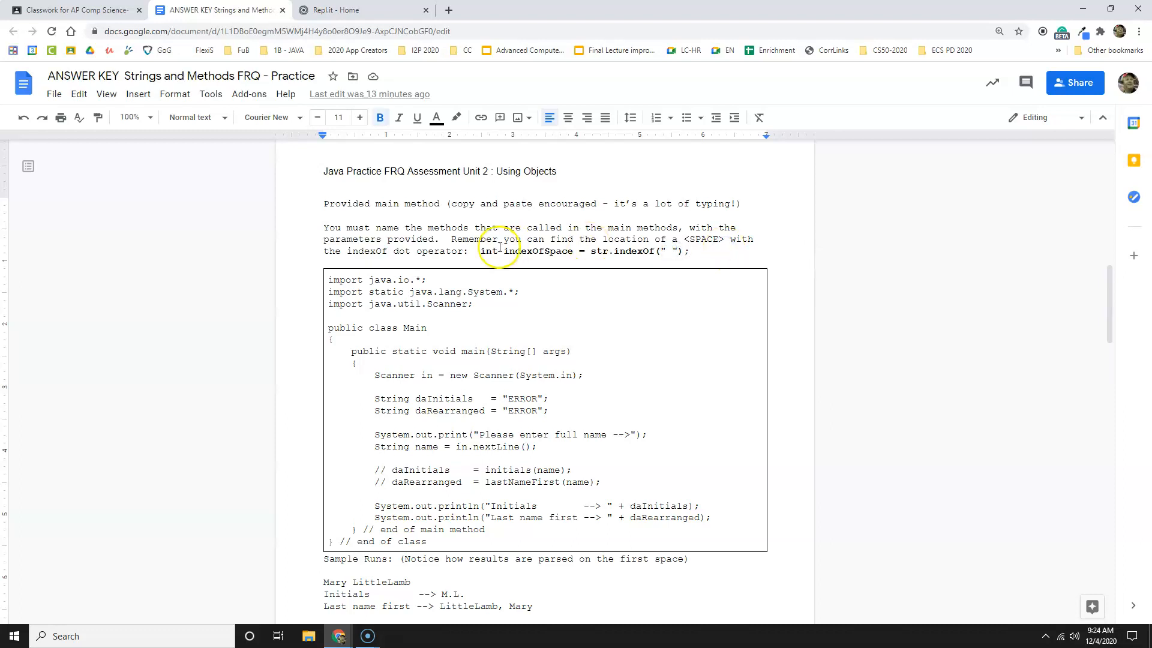
double_click(543, 251)
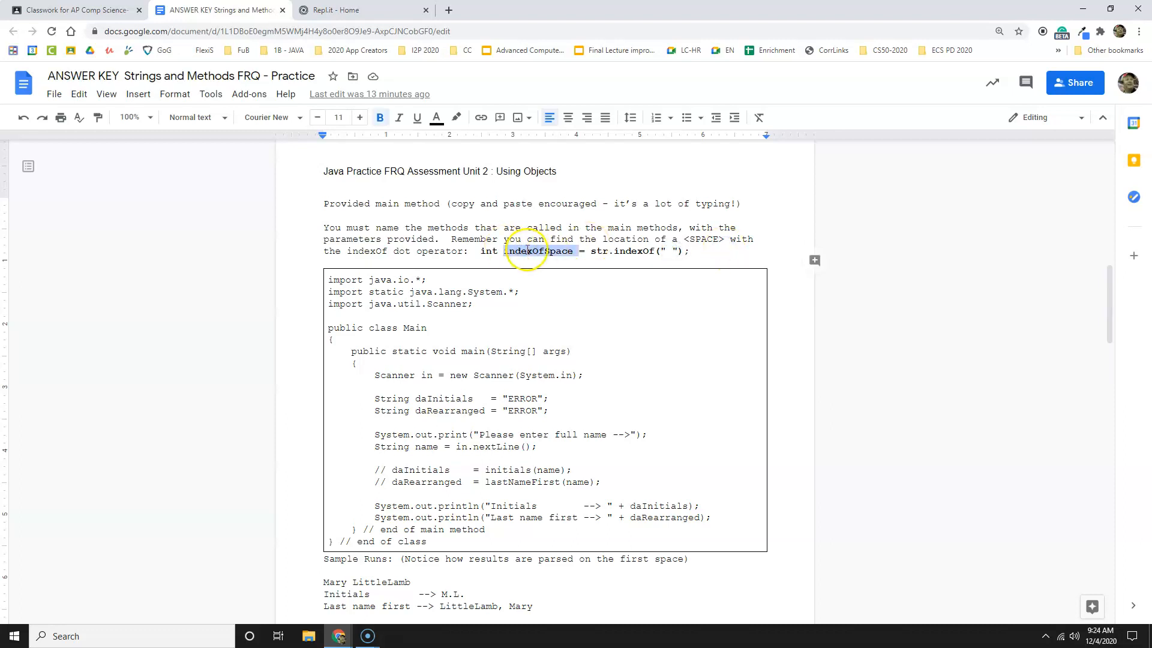
scroll(down, 3)
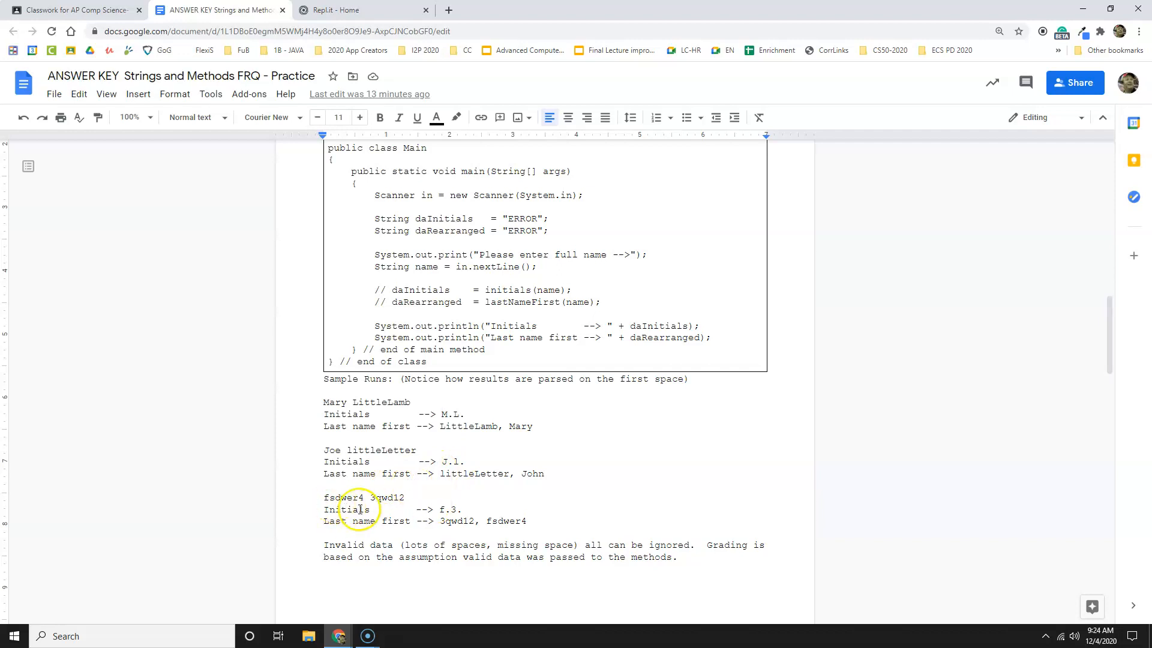
mouse_move(395, 512)
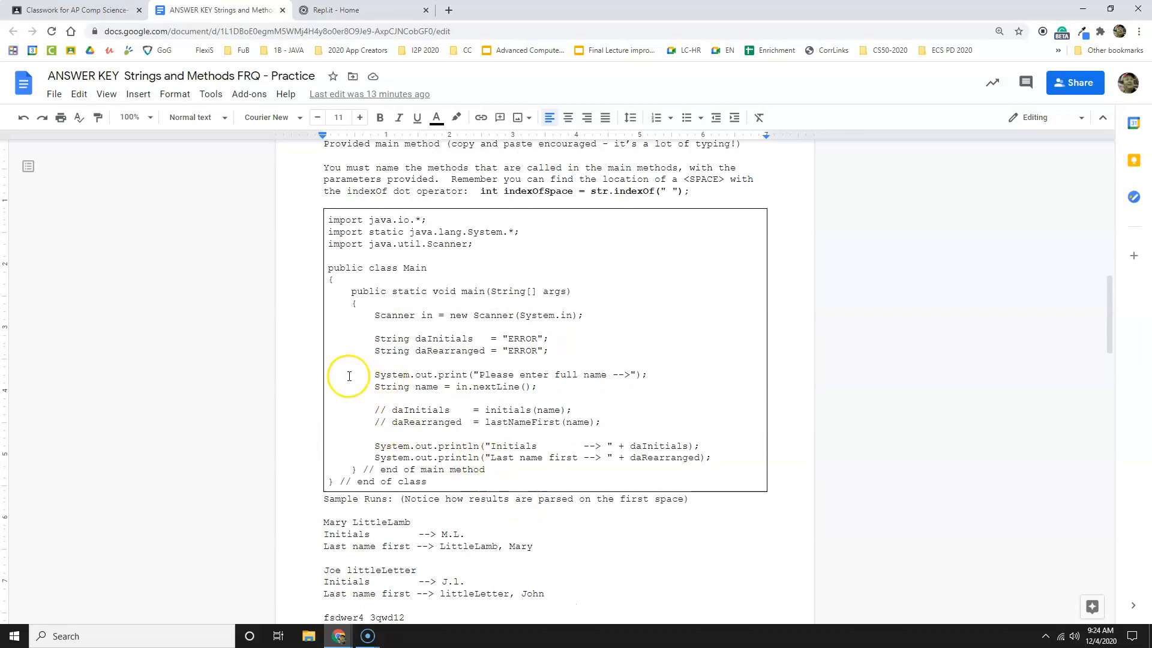
scroll(down, 3)
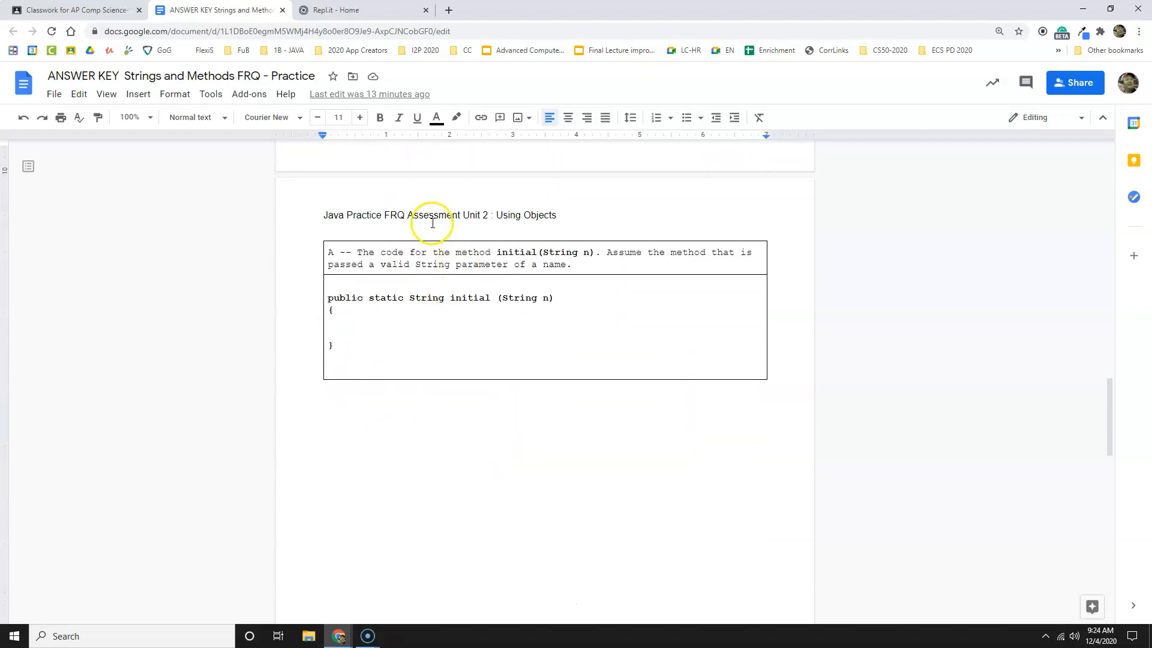
drag(358, 252, 447, 252)
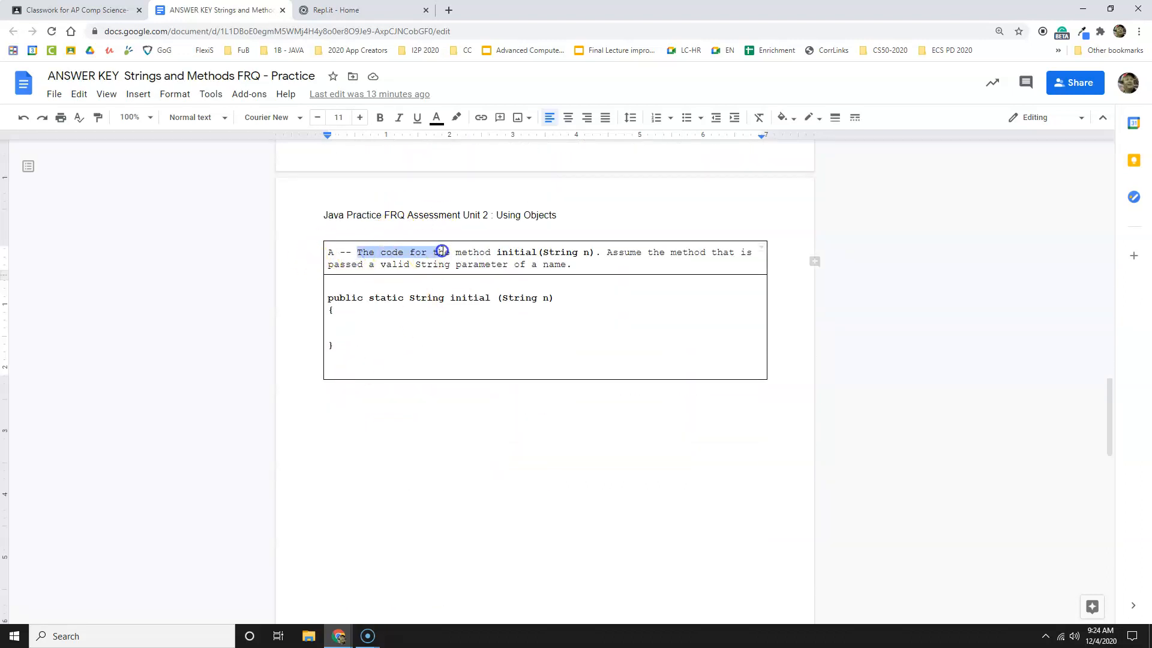
drag(441, 252, 598, 252)
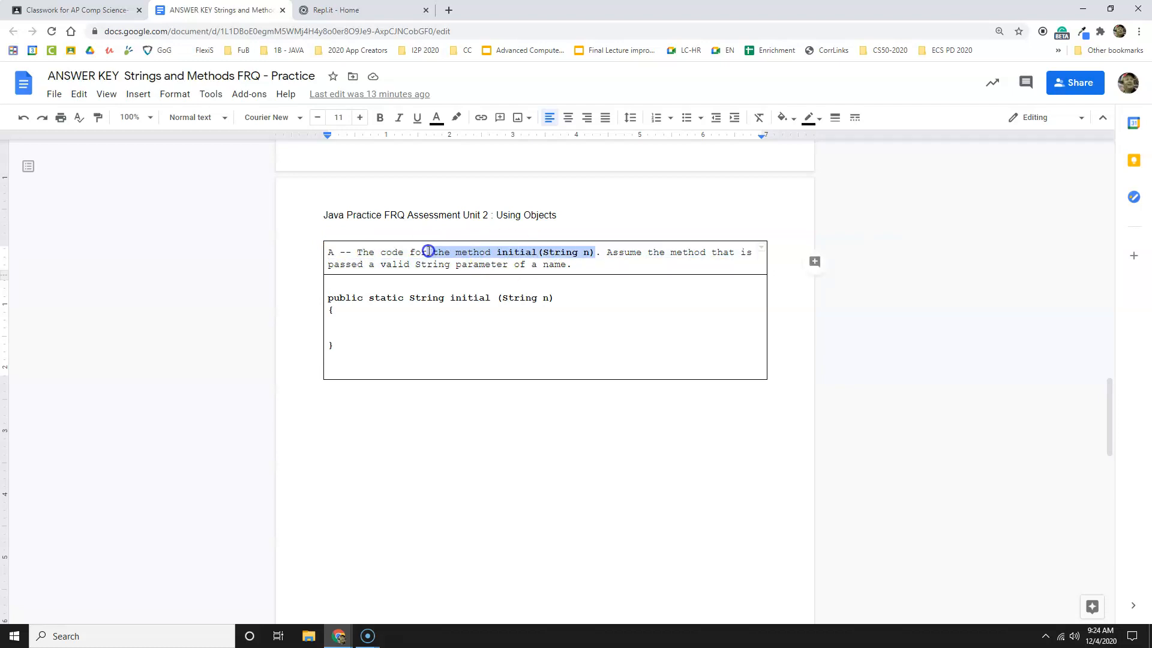
drag(428, 252, 553, 264)
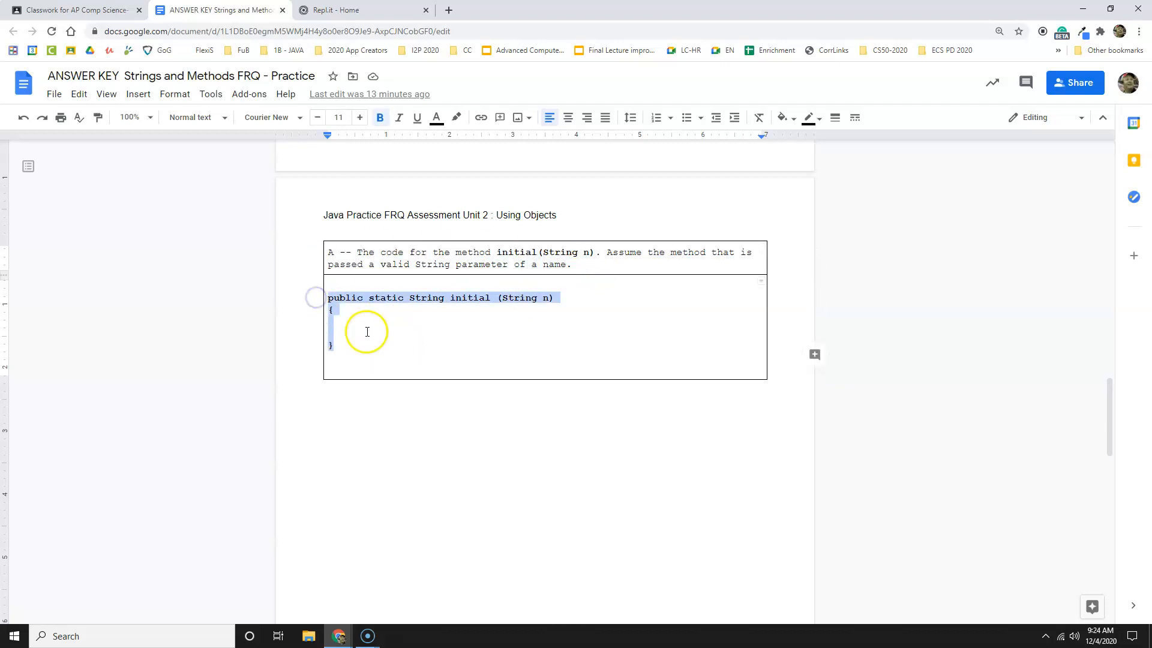
Copy the provided main method code from the answer key document.
scroll(down, 3)
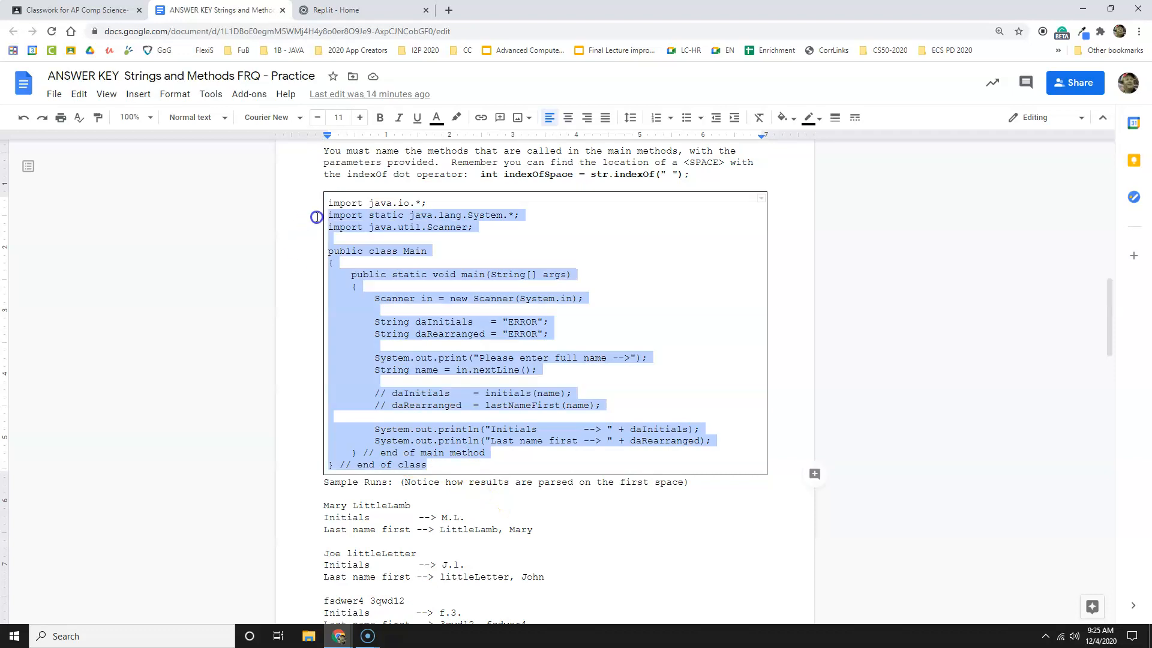
right_click(318, 217)
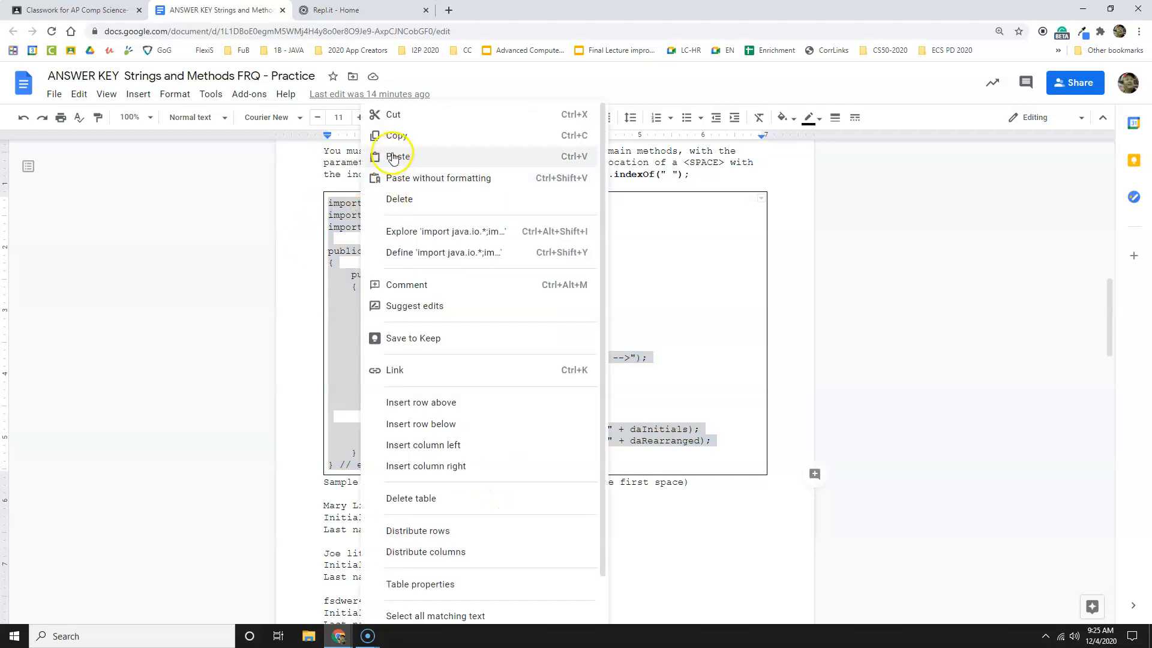
click(333, 11)
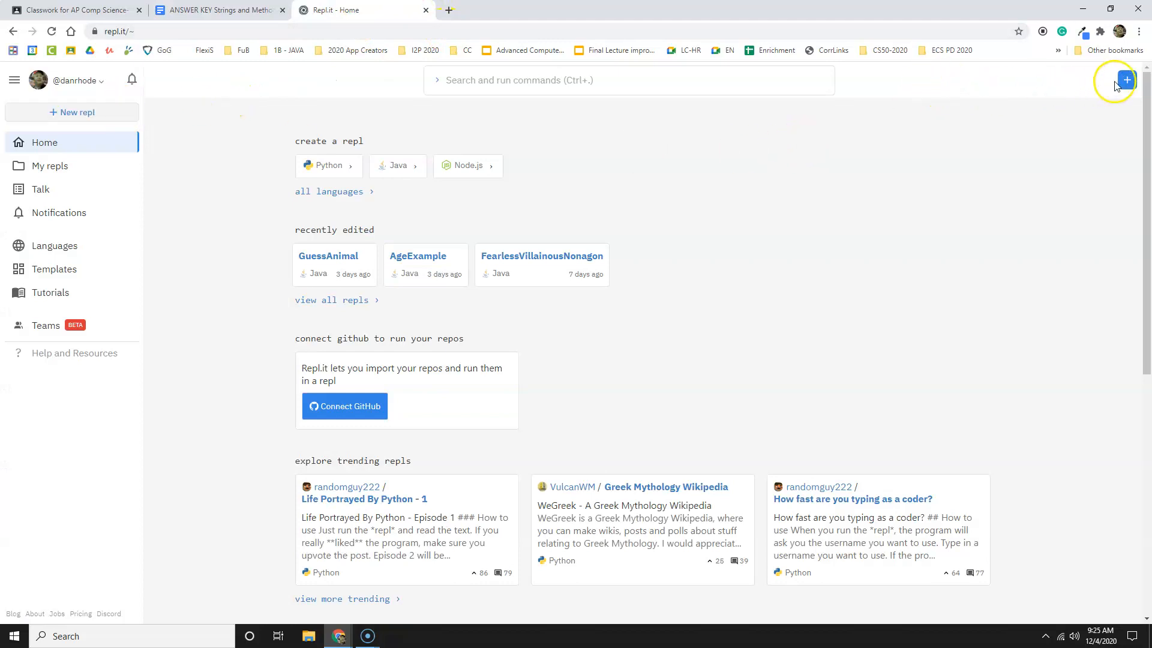
Create a new Java repl named PracticeTestUnit2.
click(1126, 79)
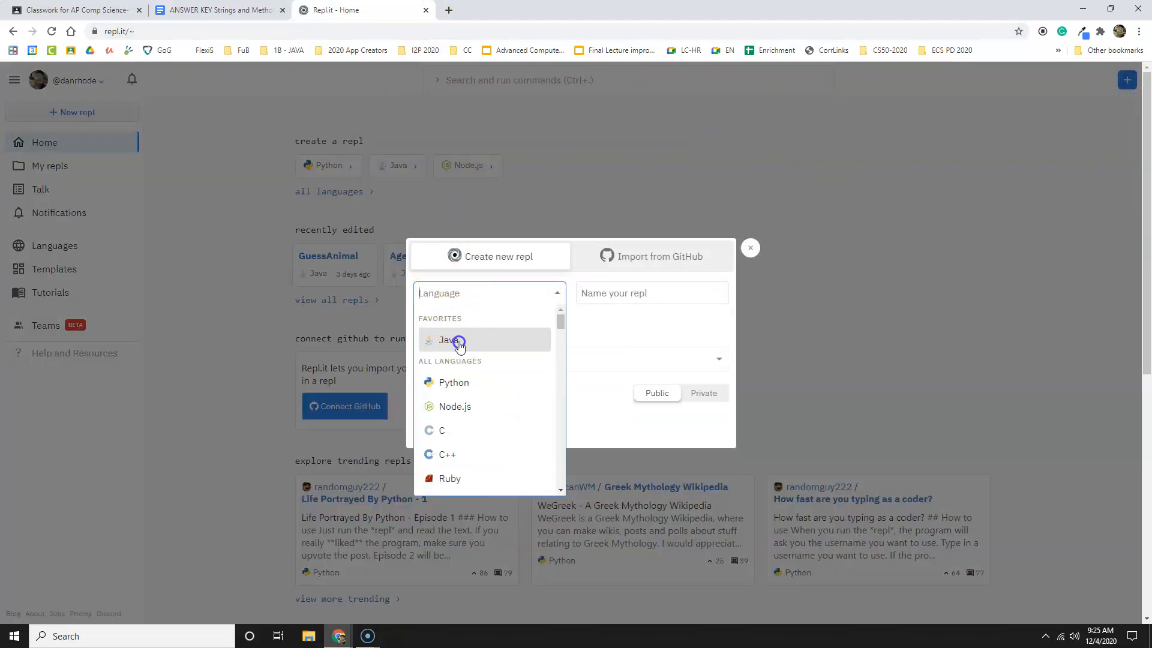
click(450, 341)
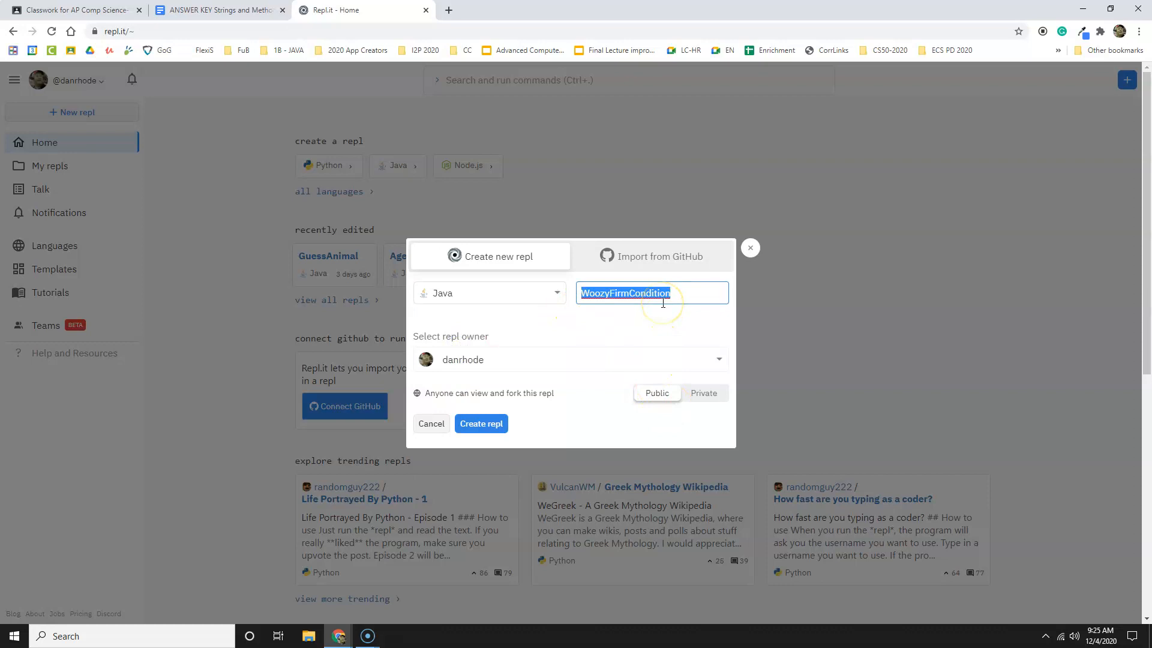
text(PracticeTest)
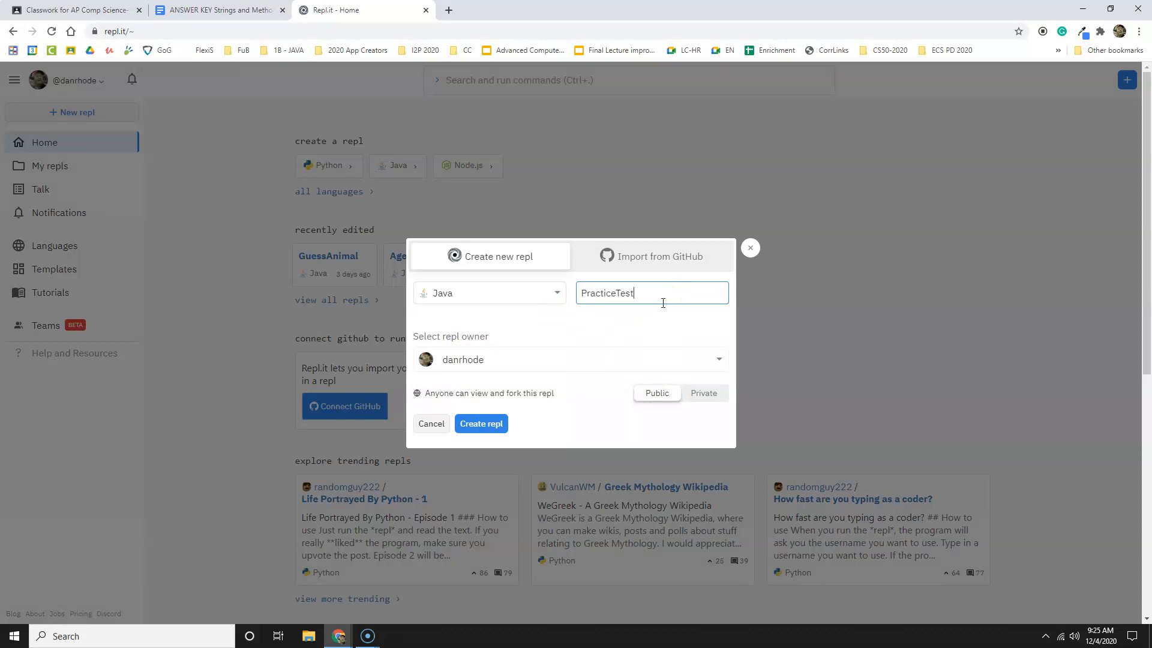
text(Univ)
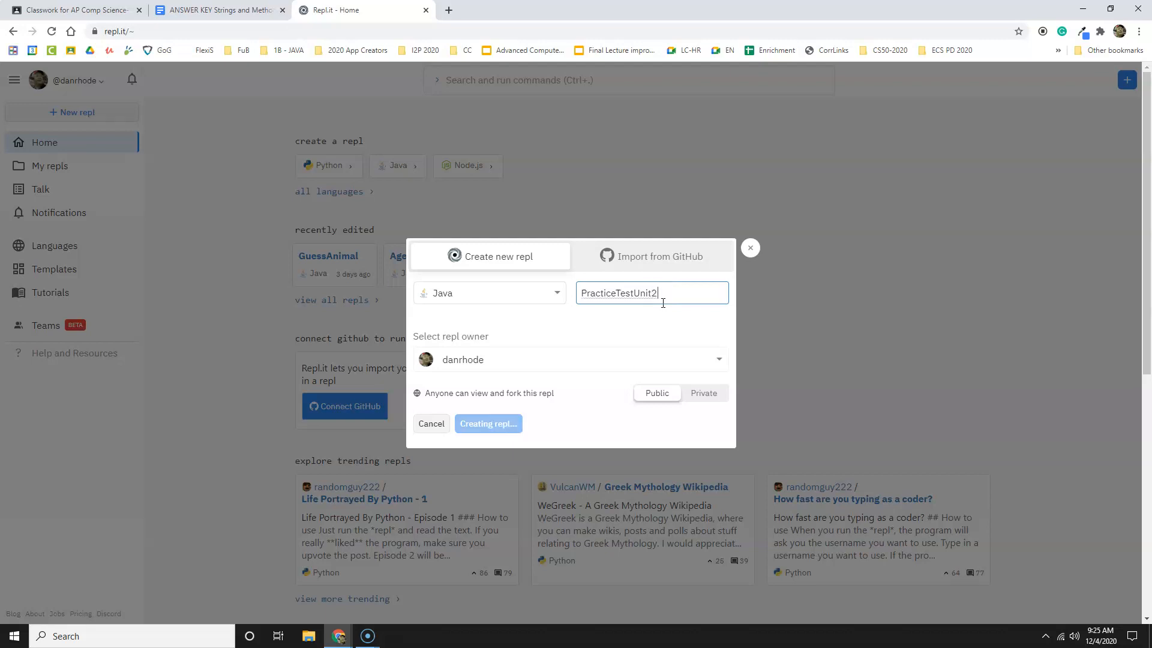
click(488, 423)
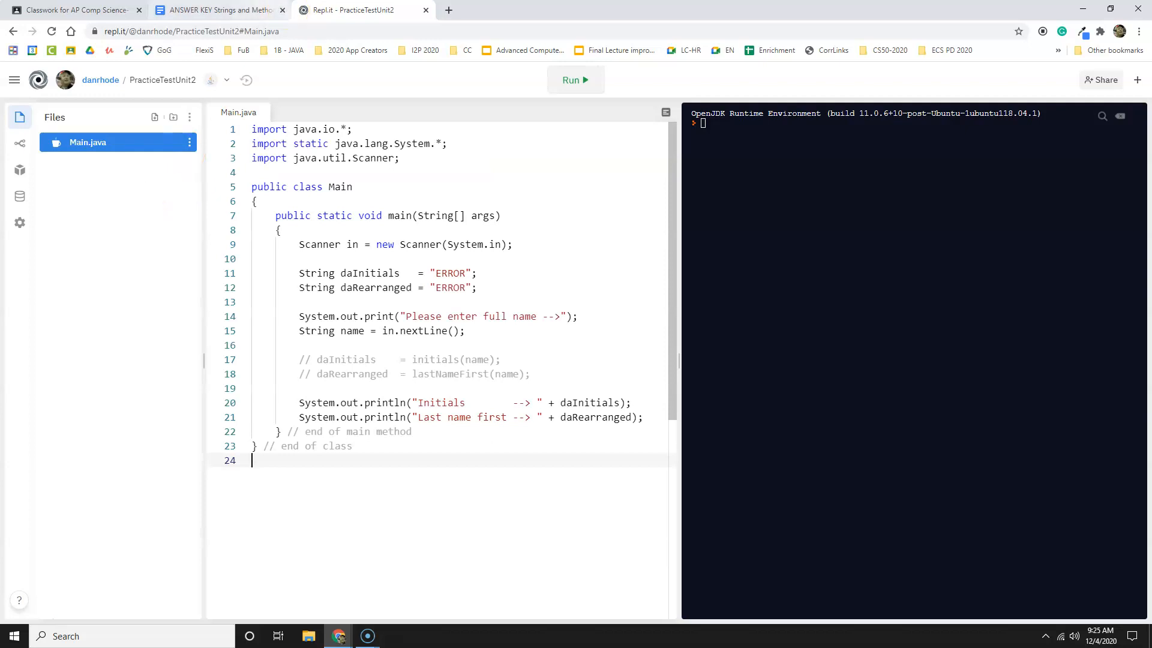
Run the starter program with a test name, getting ERROR for both results.
click(576, 80)
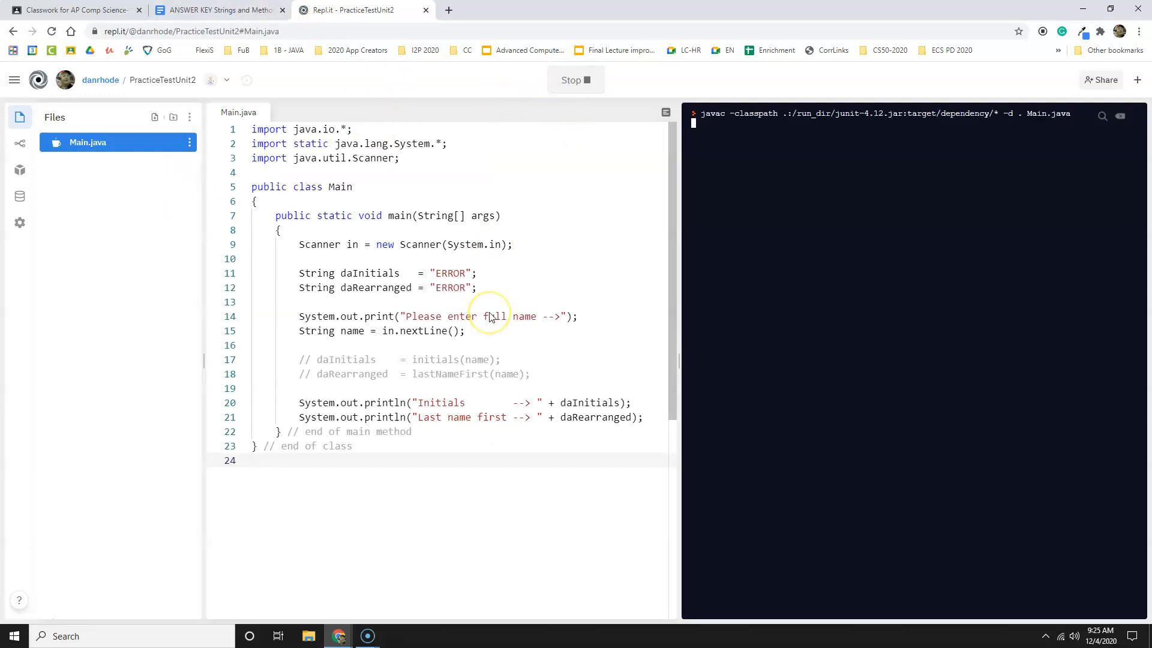
mouse_move(755, 265)
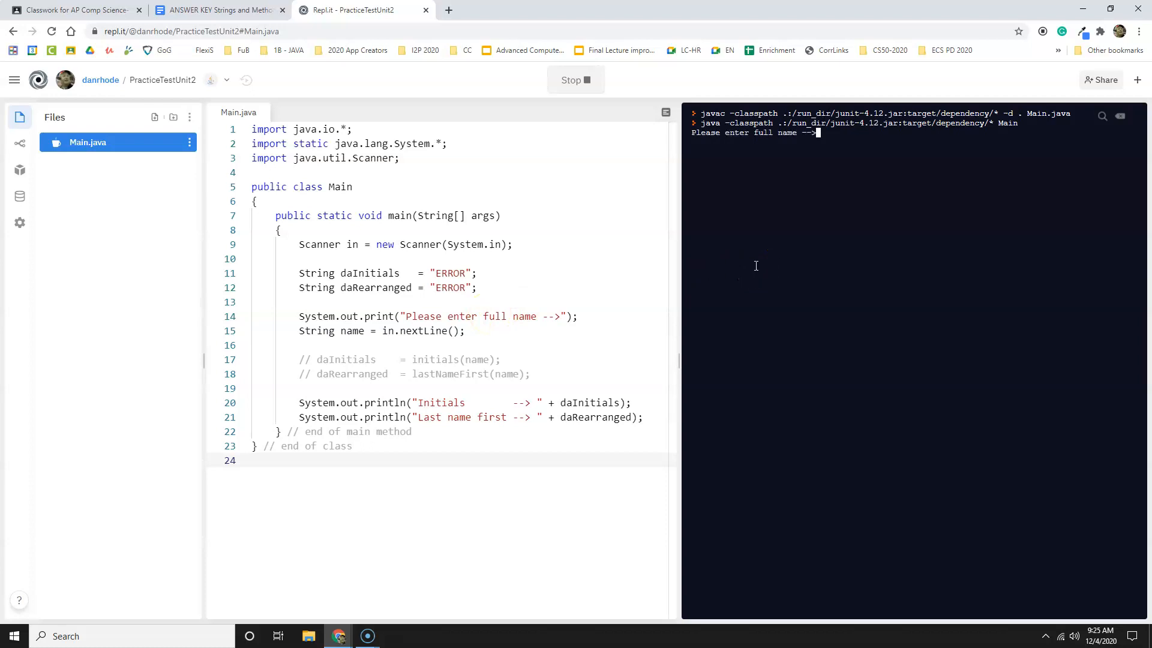
text(Some Name)
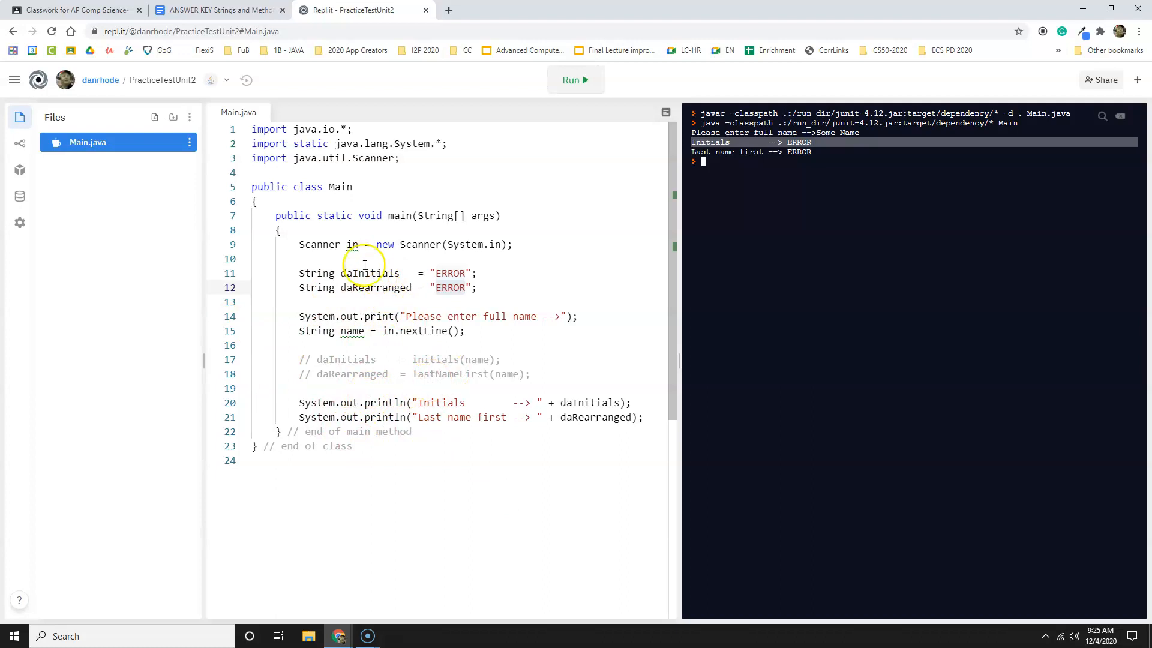
click(223, 10)
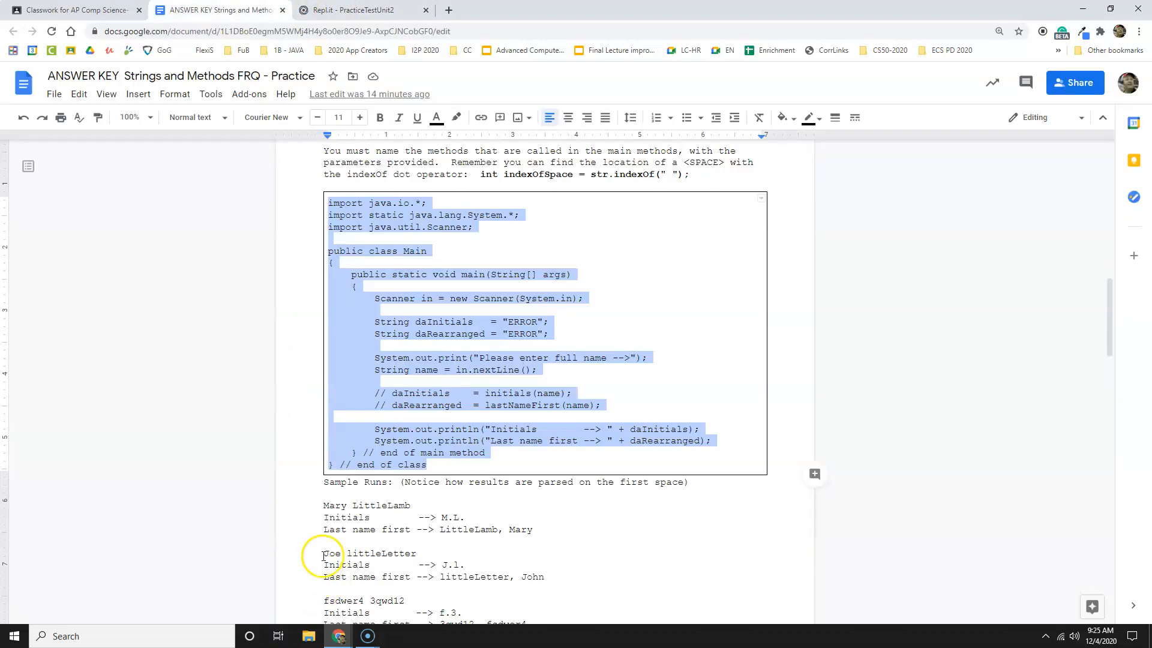
Copy the empty initial(String n) method header and braces from the answer key.
scroll(down, 3)
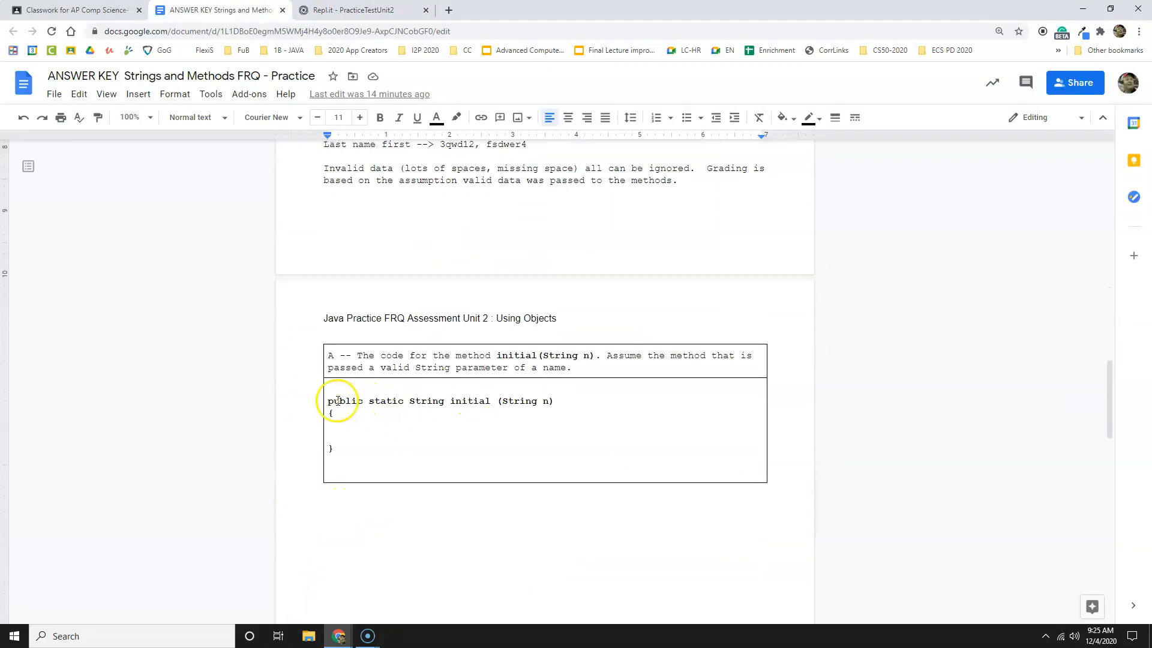
mouse_move(444, 400)
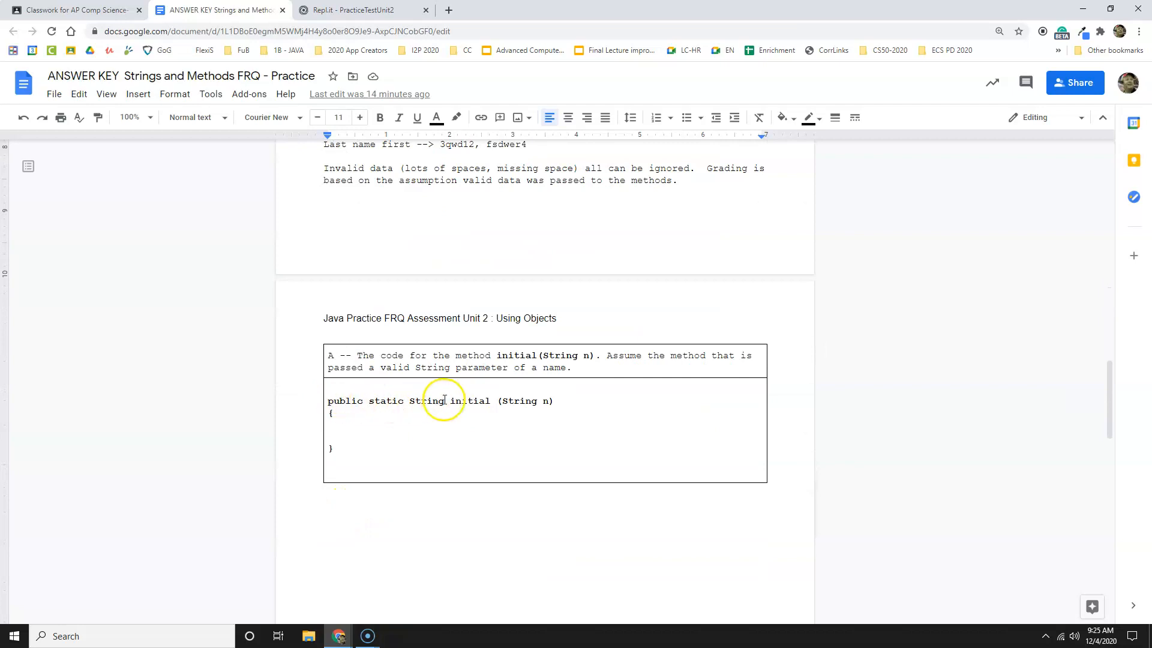
double_click(469, 401)
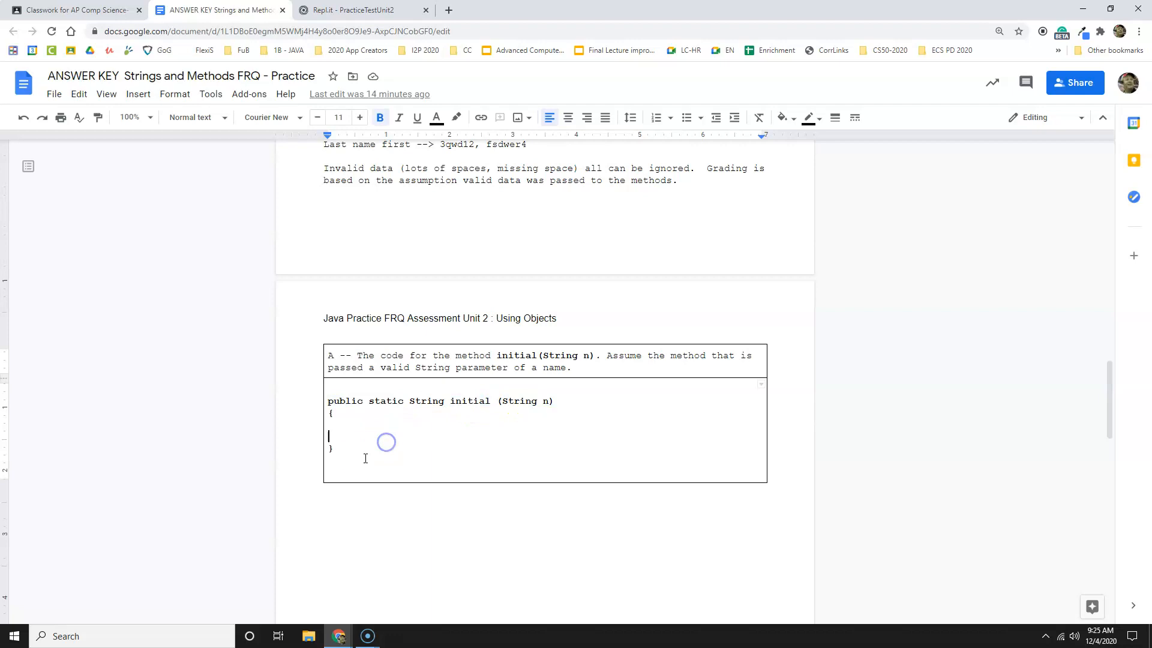
drag(327, 400, 338, 448)
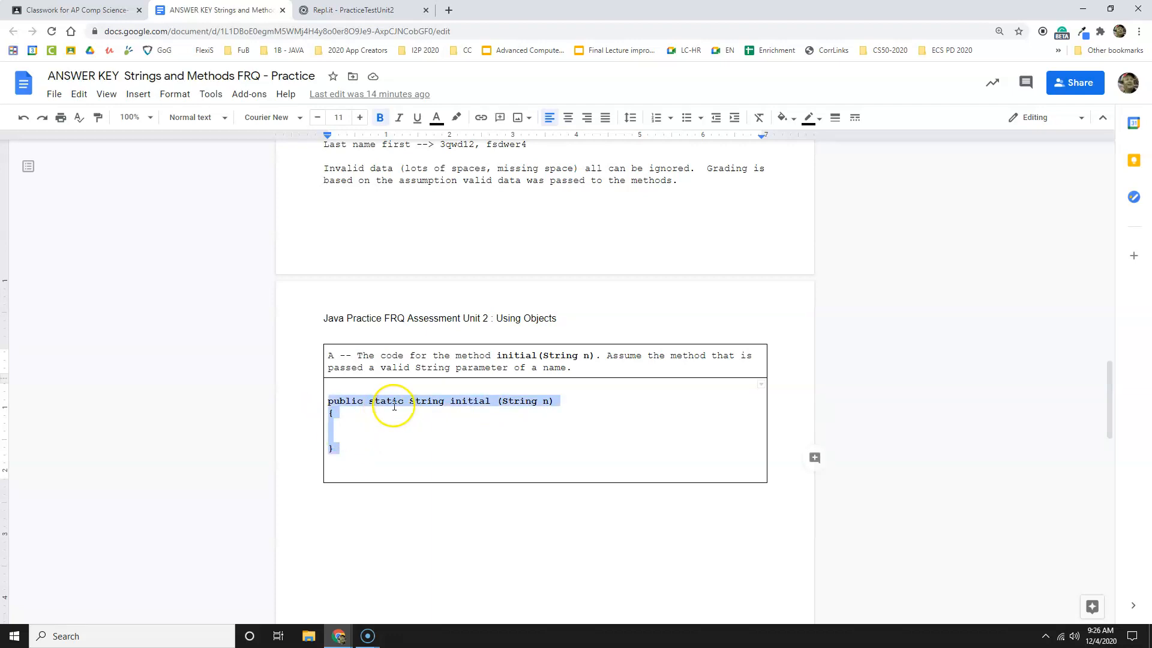
right_click(394, 404)
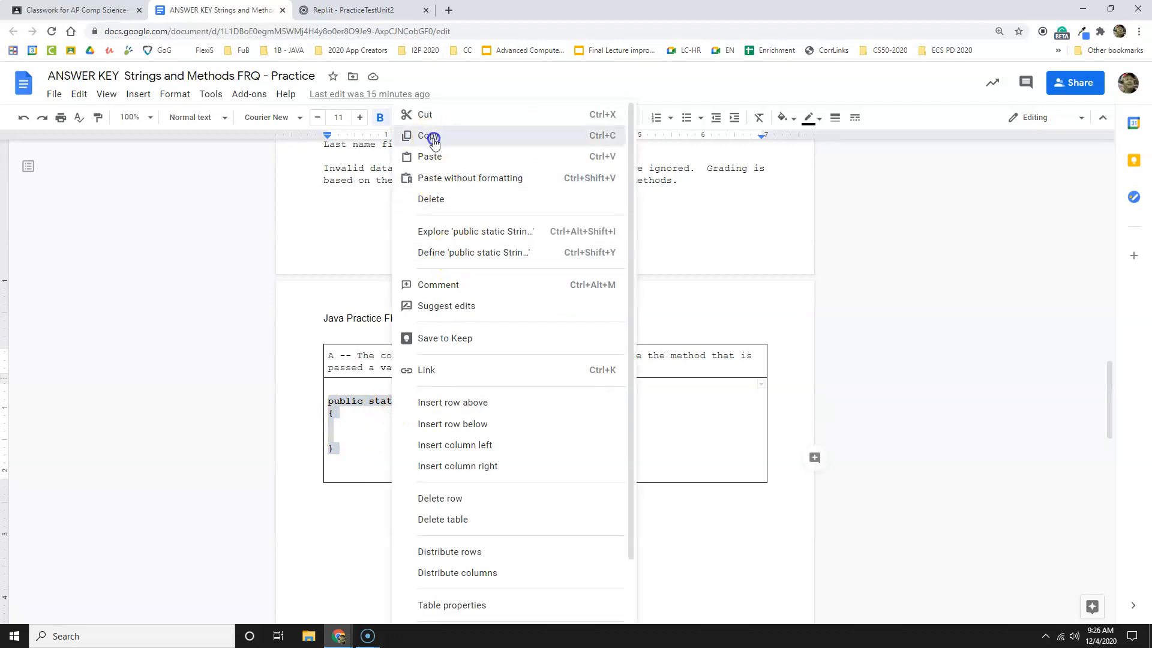
click(354, 11)
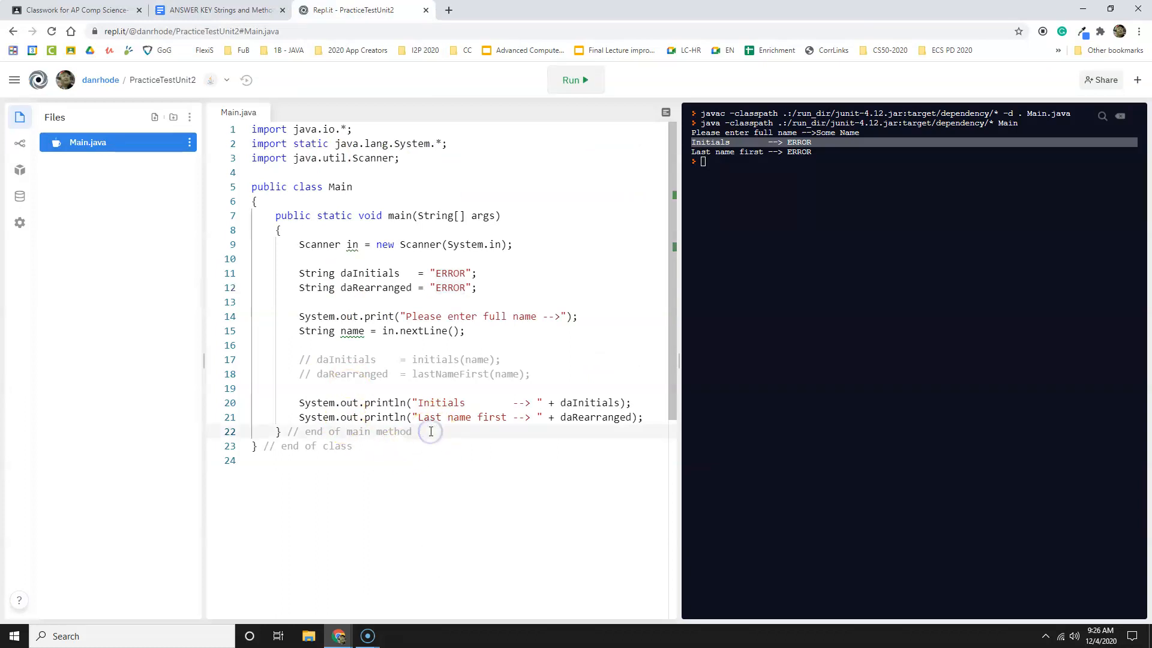
Add the public static String initial(String n) header below main and auto-format it.
key(Enter)
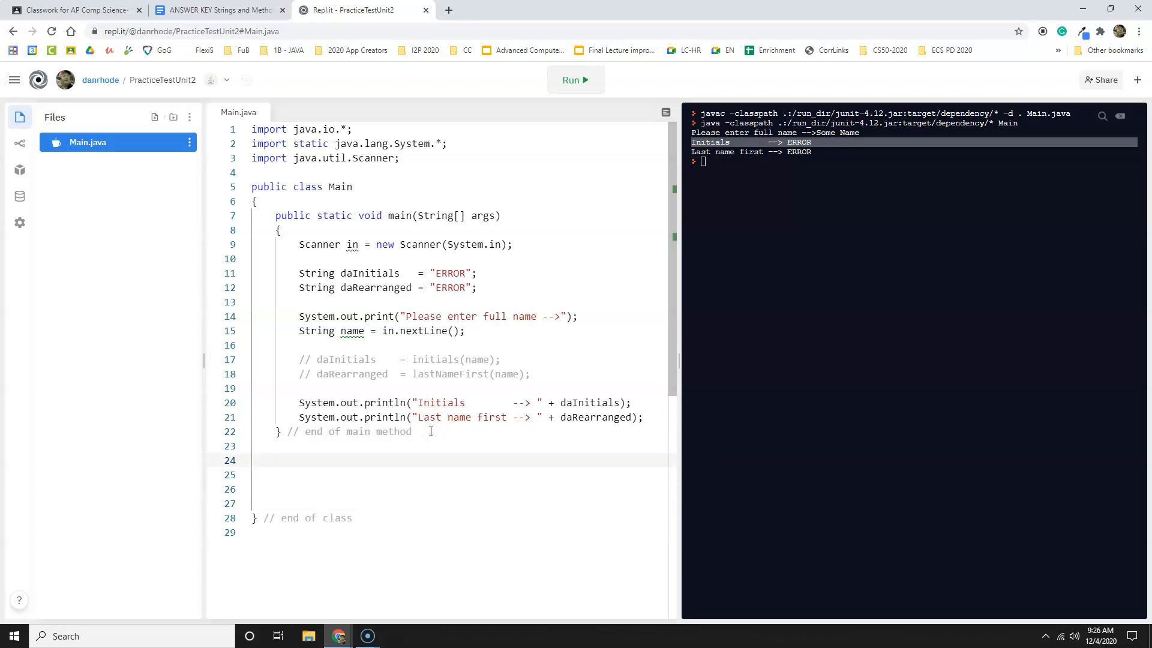
text(public static String initial (String n))
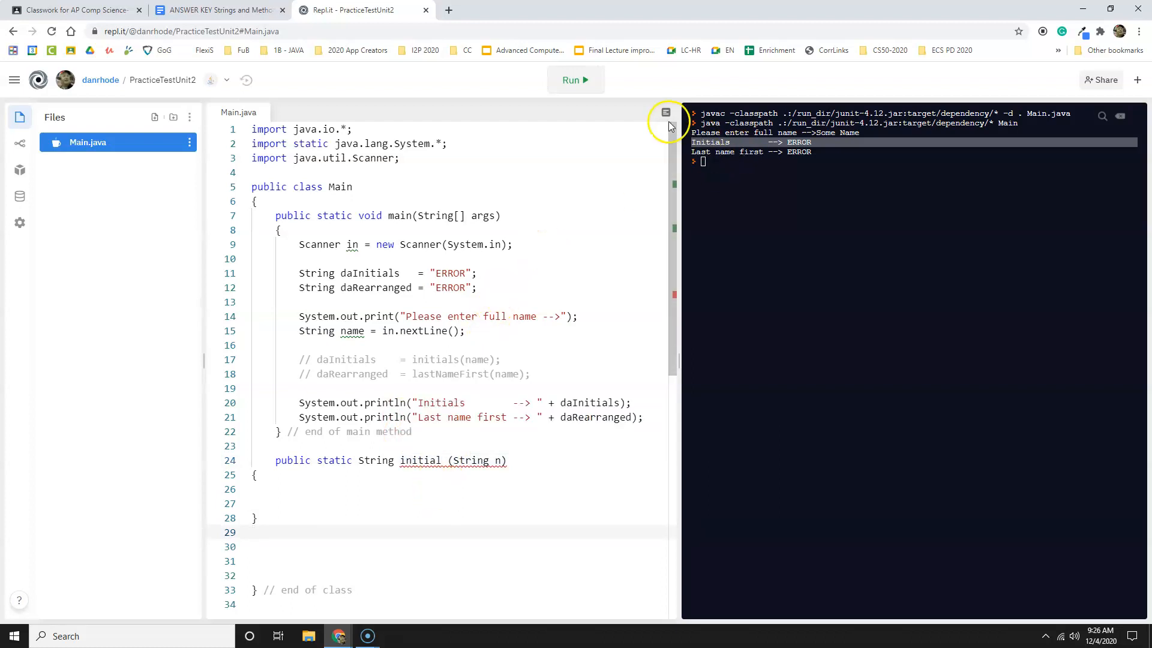
click(665, 112)
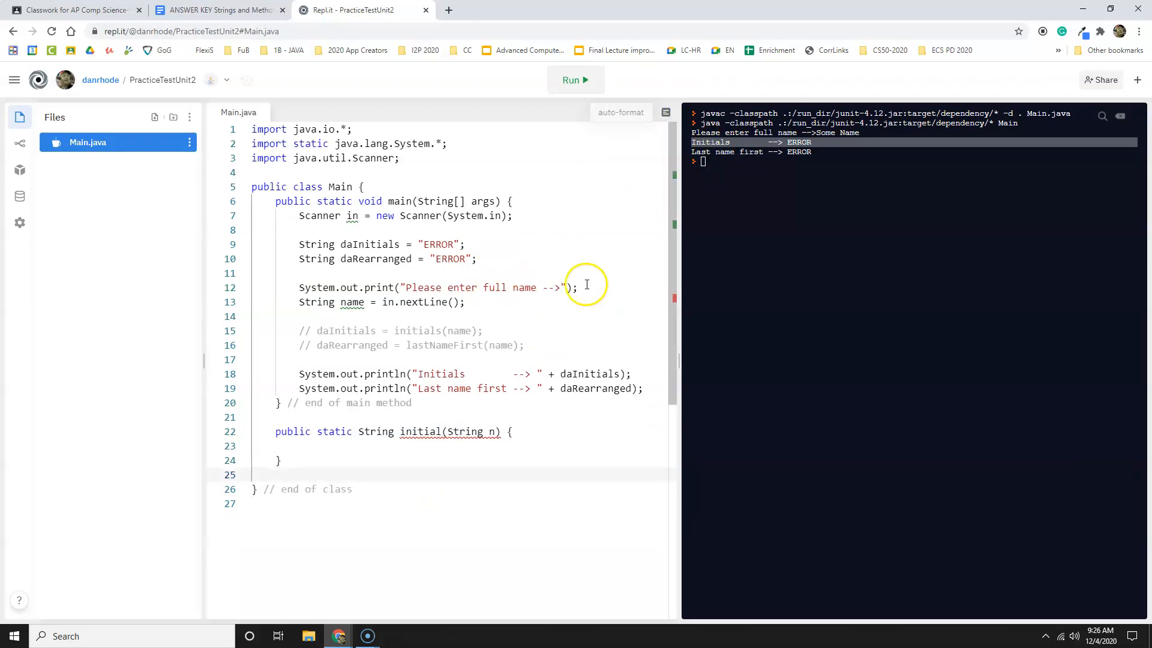
mouse_move(433, 431)
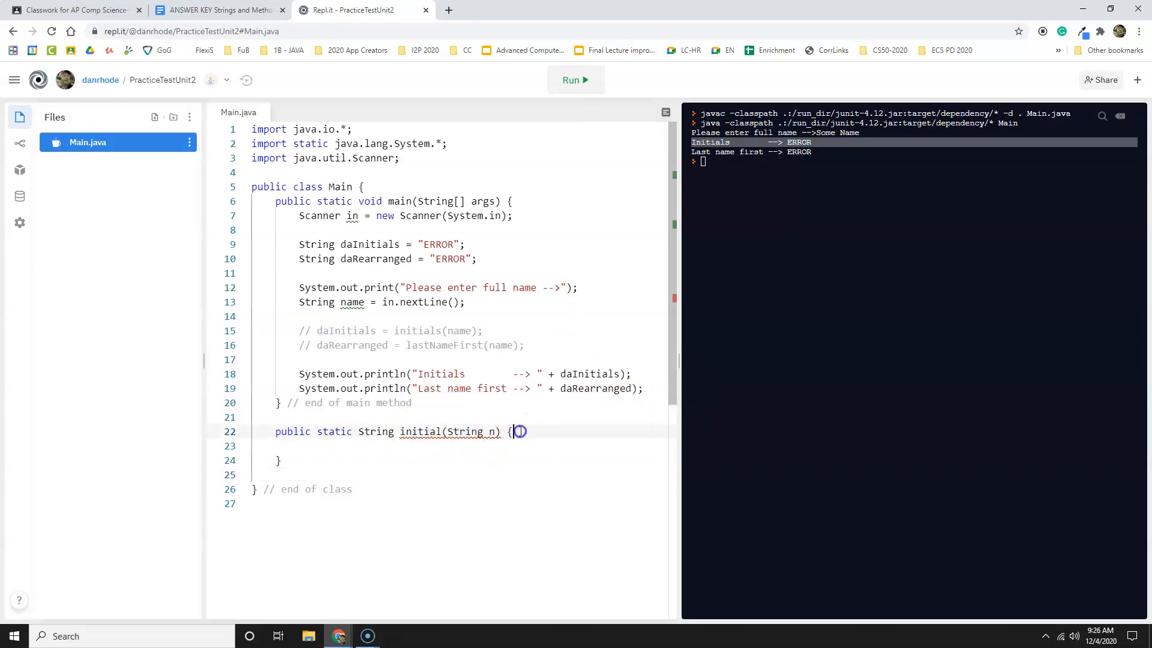
Fill the initial method with String result = ""; and return result;.
key(Enter)
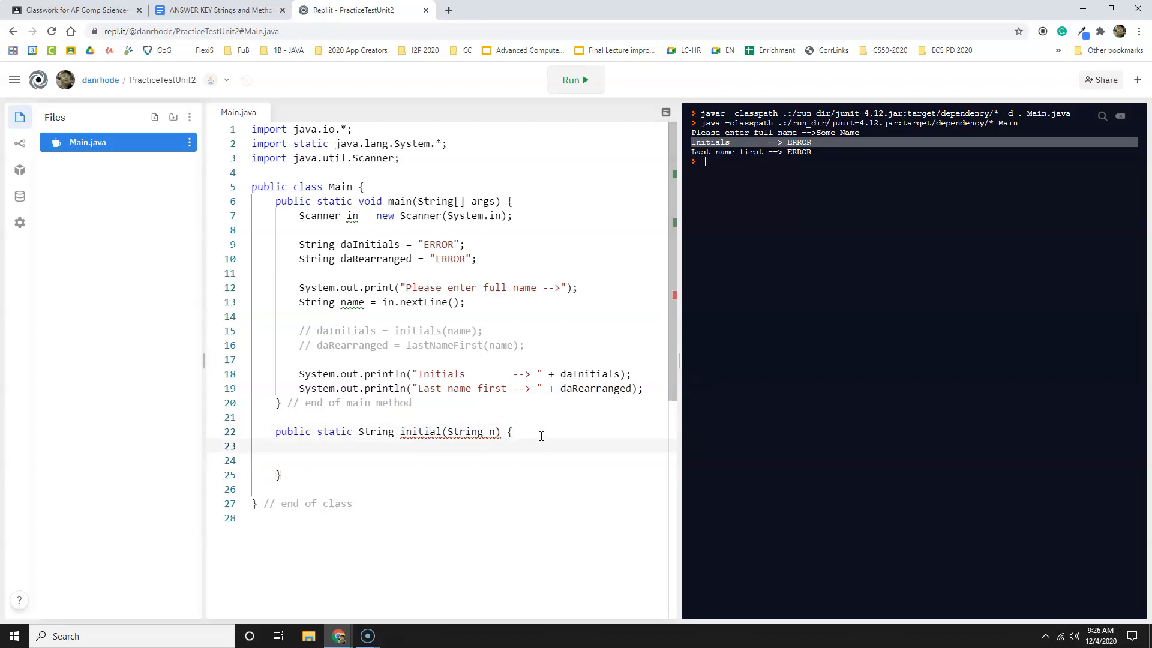
text(String)
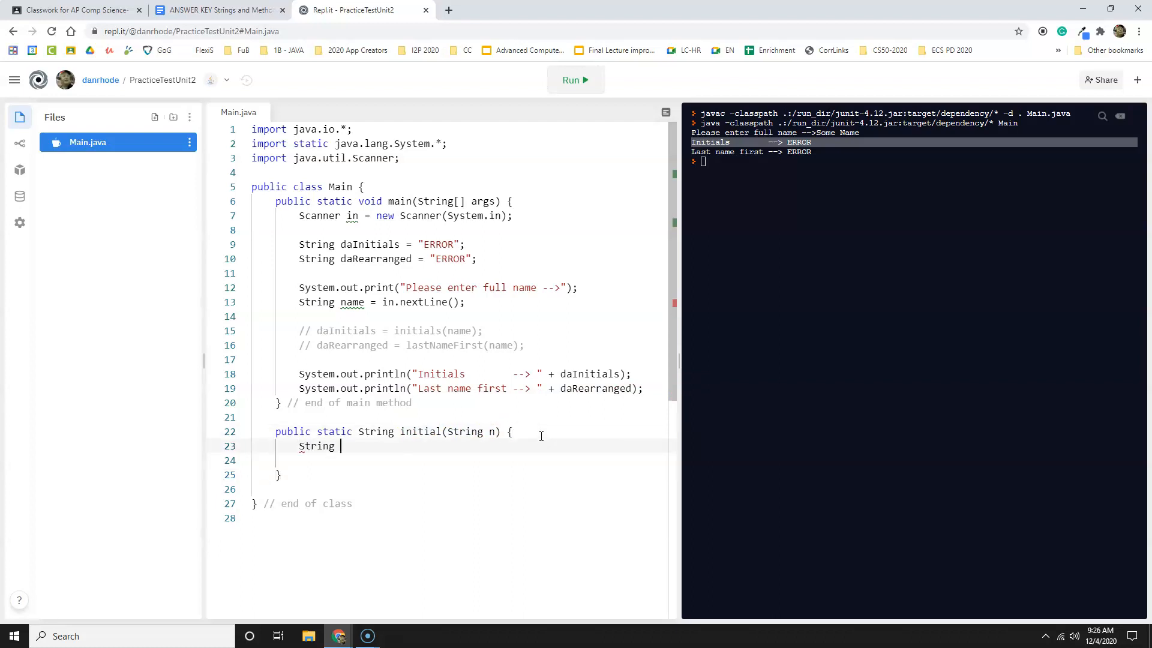
text(result =)
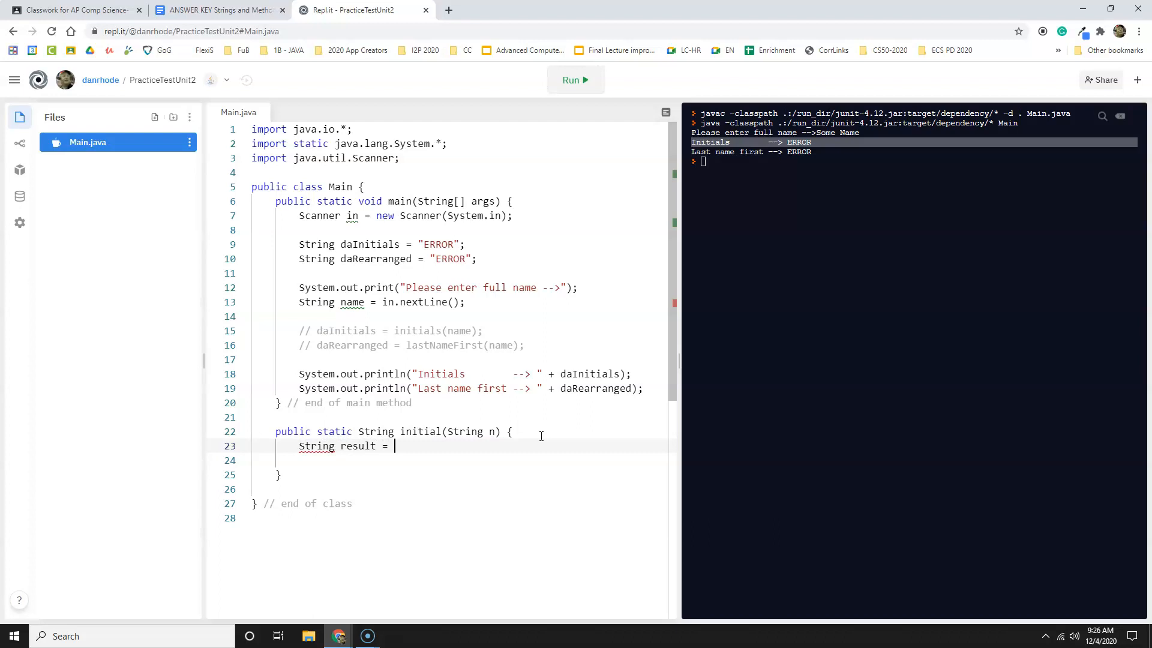
text("";)
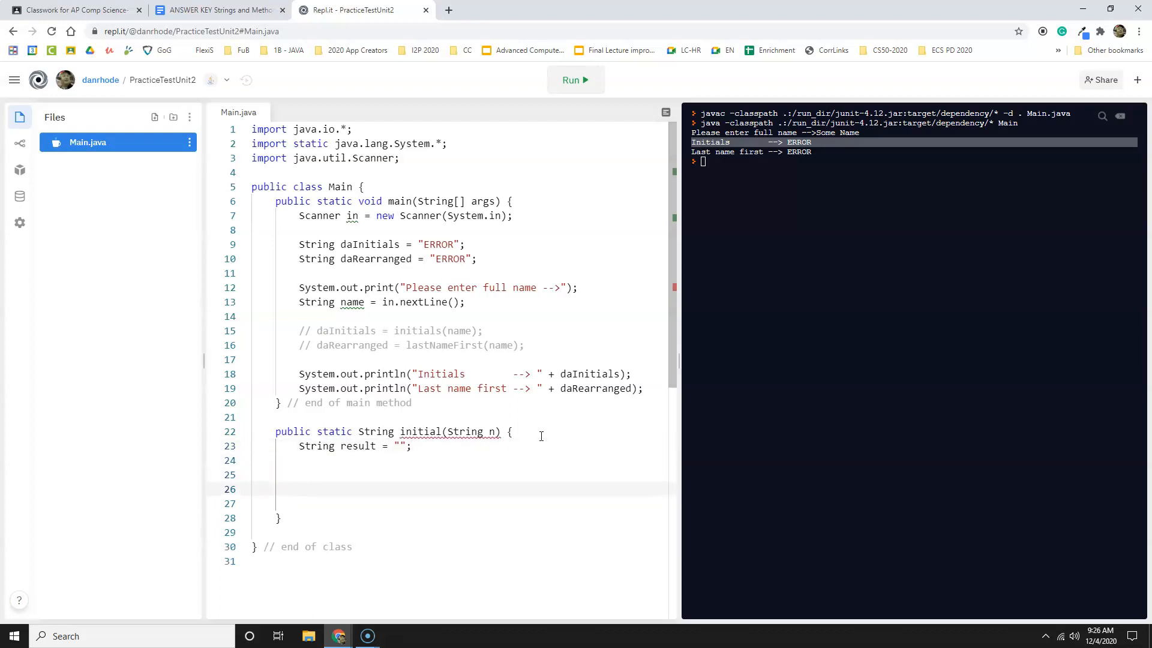
text(return r)
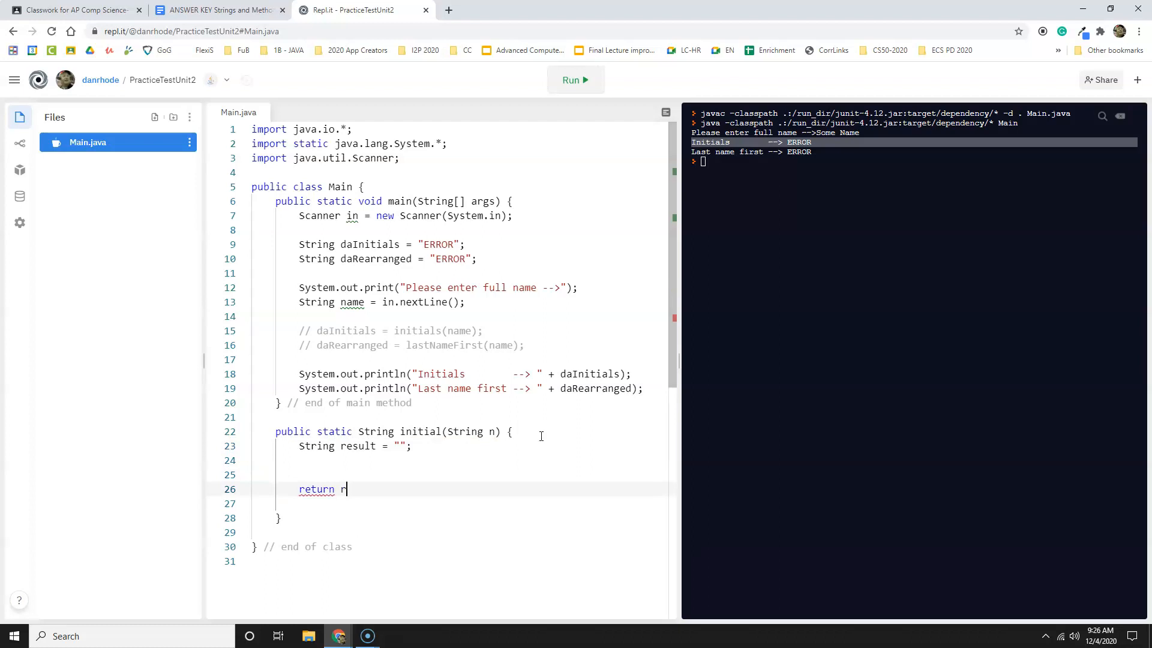
text(esult;)
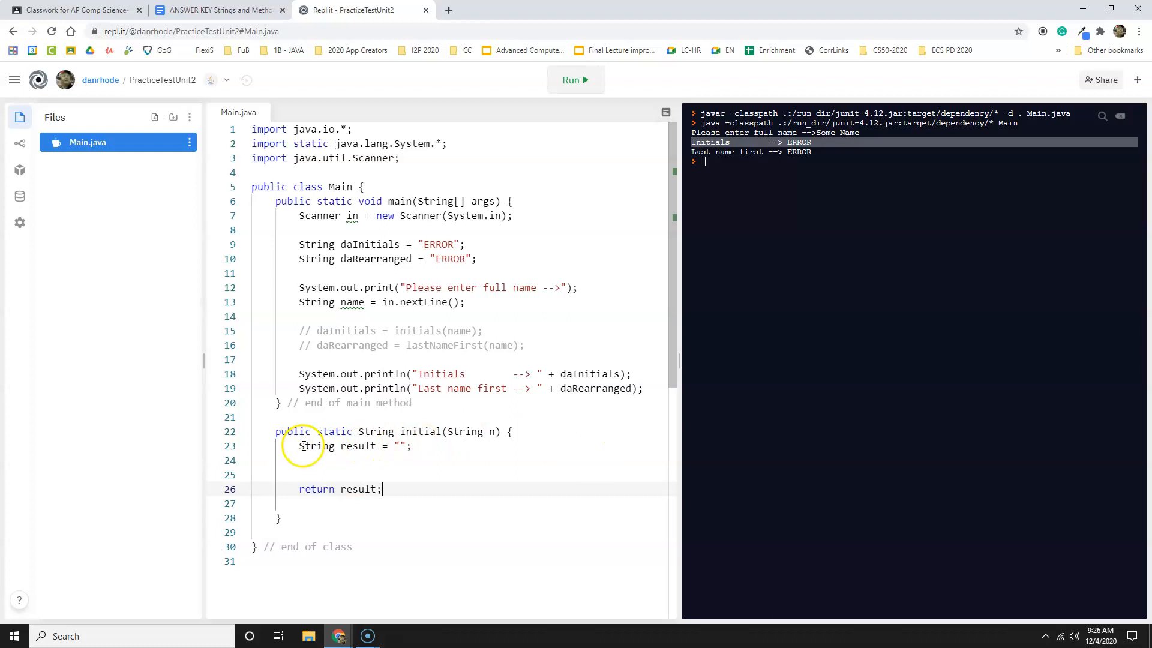
click(279, 490)
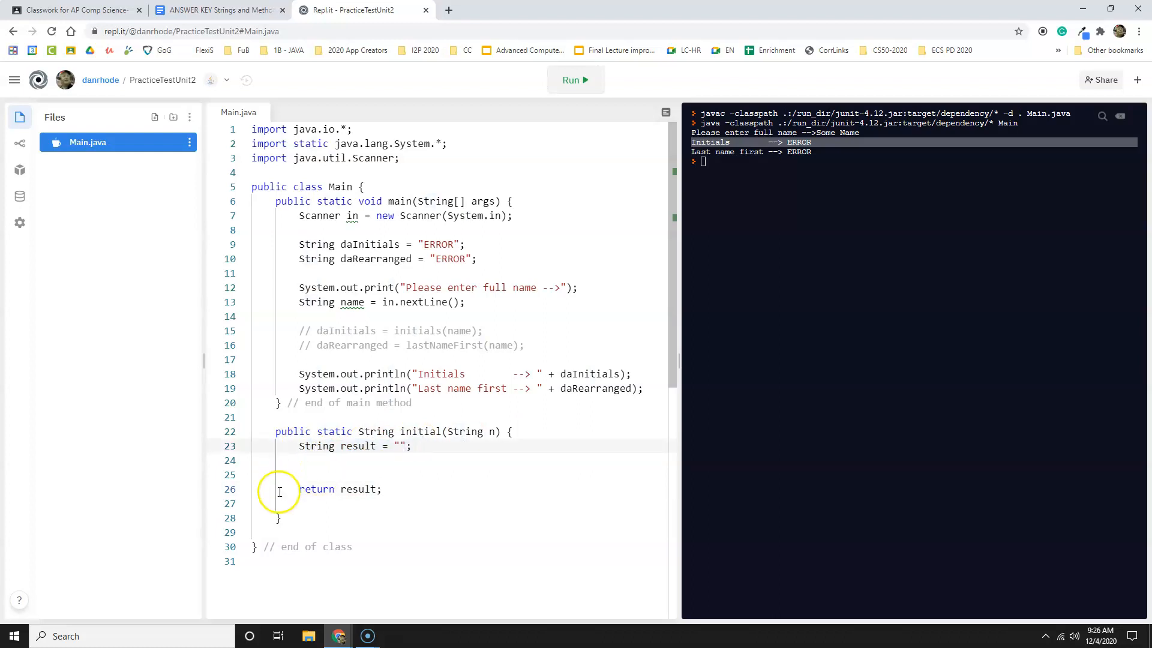
key(Backspace)
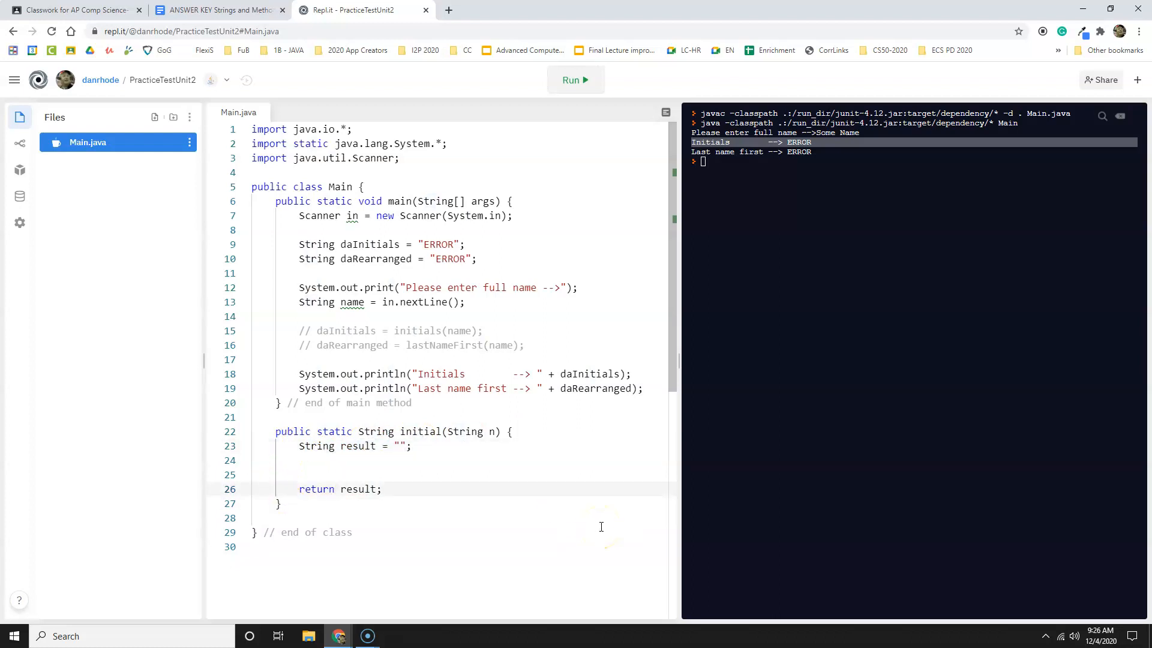
click(403, 460)
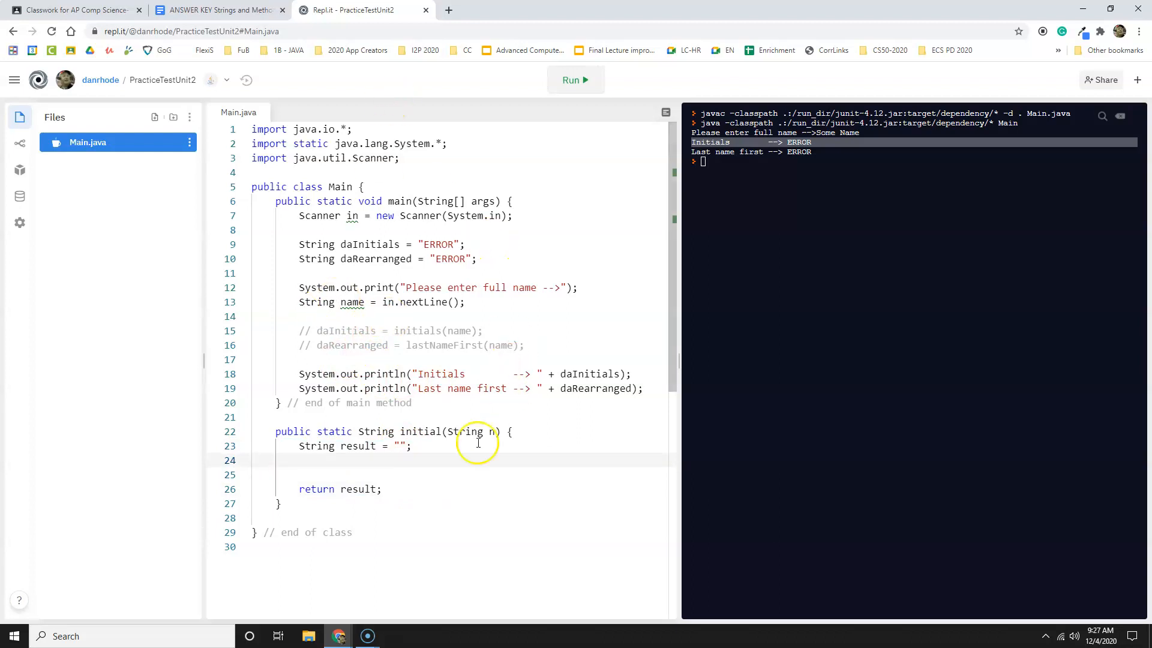
click(210, 10)
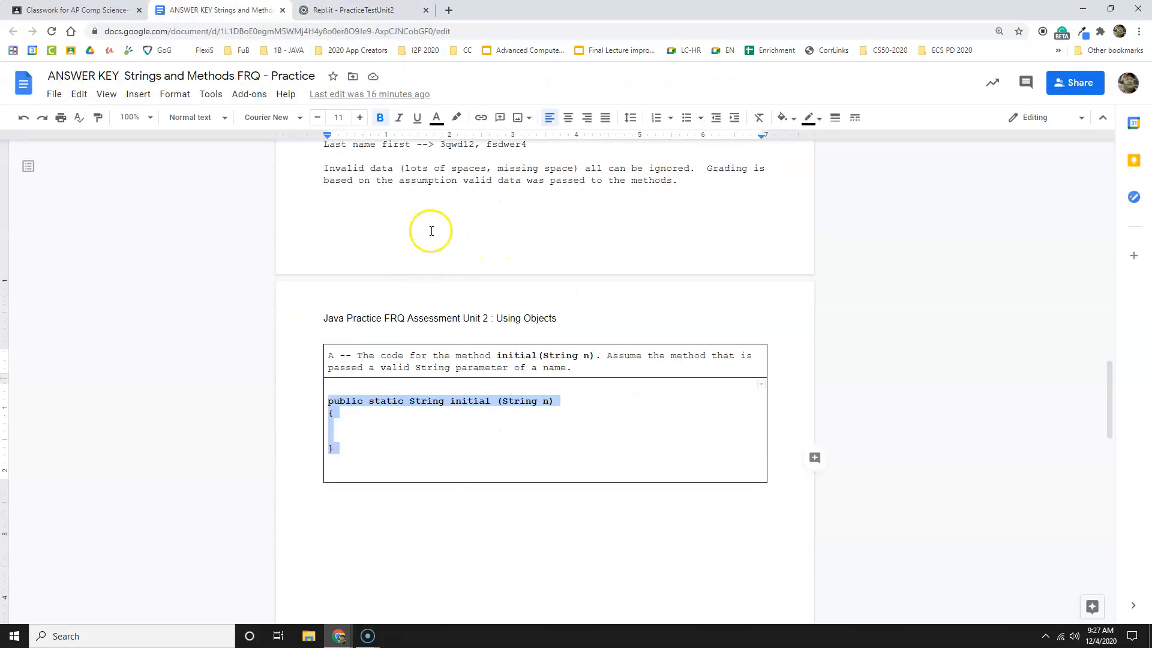
scroll(down, 3)
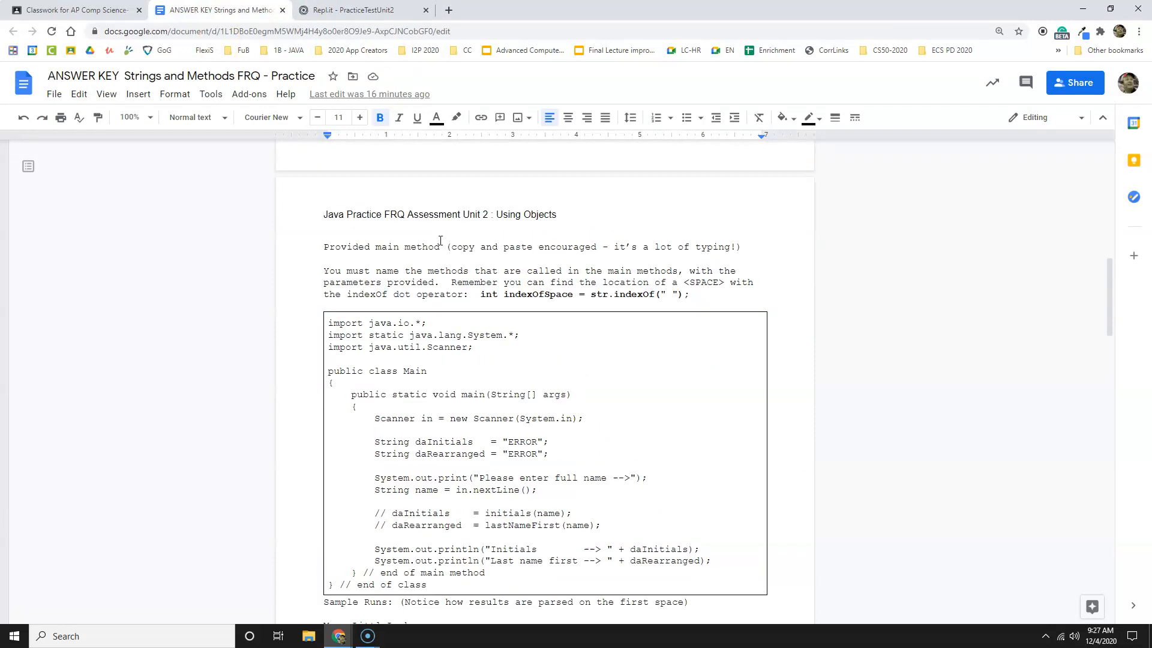
scroll(down, 3)
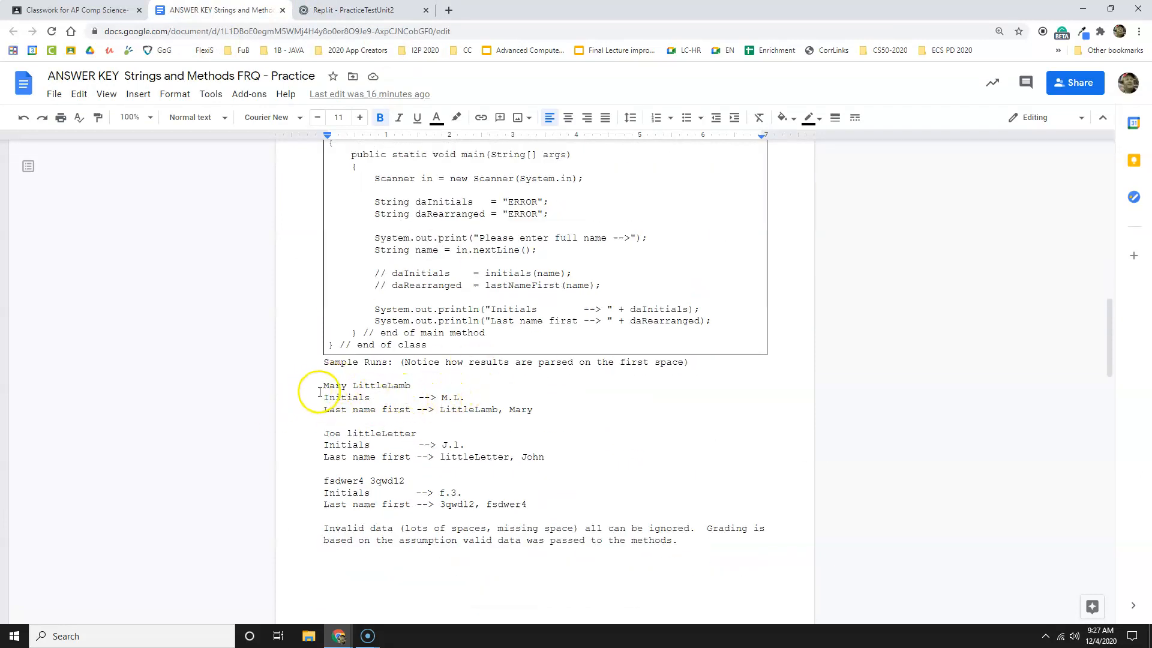
double_click(449, 397)
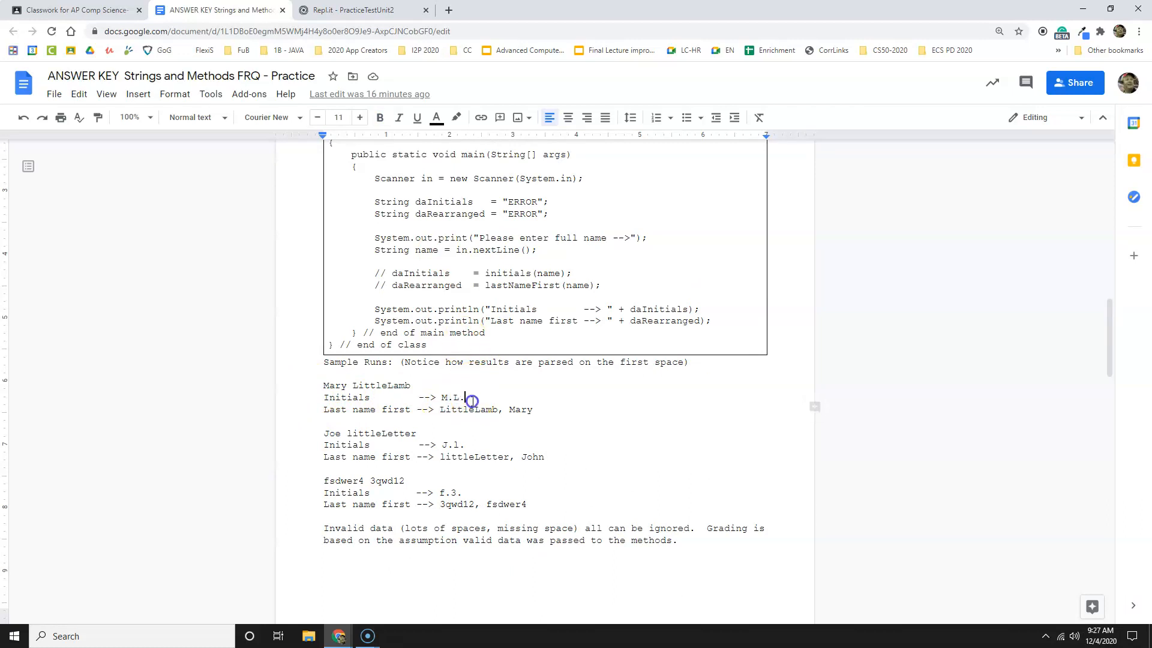
click(360, 10)
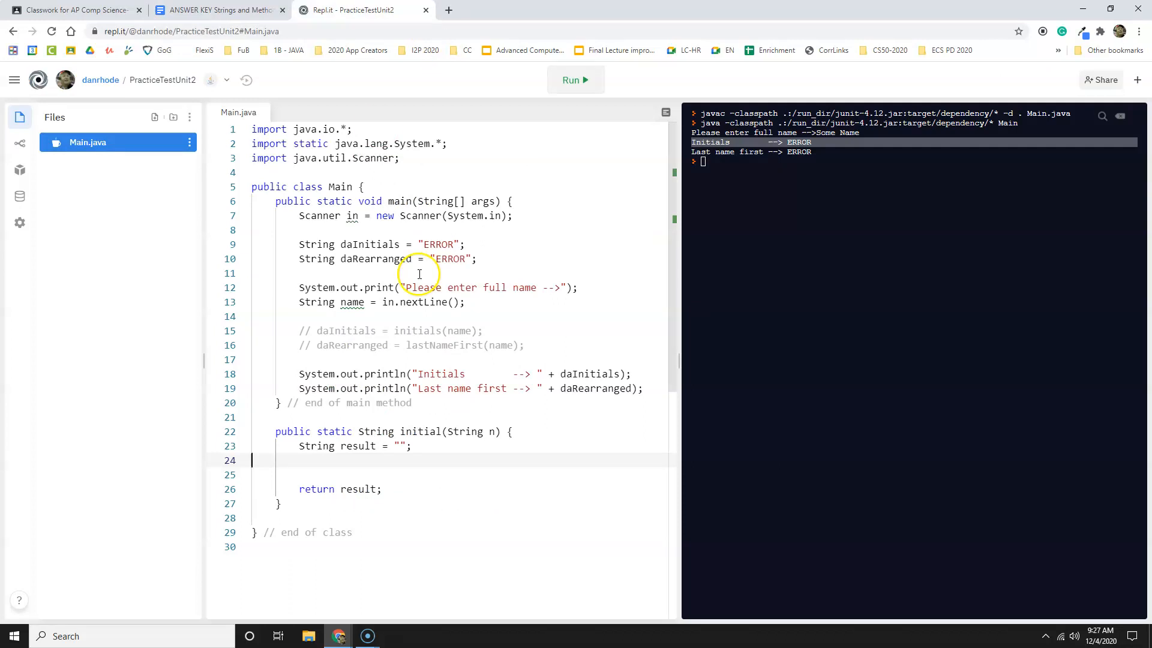
mouse_move(411, 458)
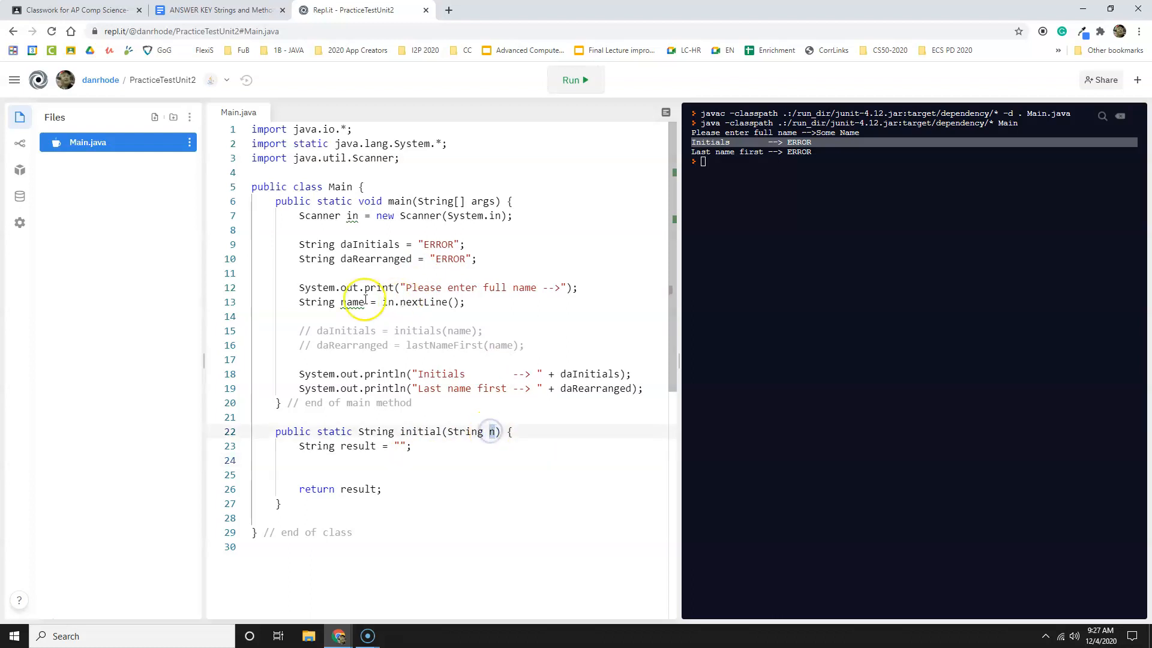
Highlight the name variable's uses in Main.java to find the daInitials call.
key(ctrl+a)
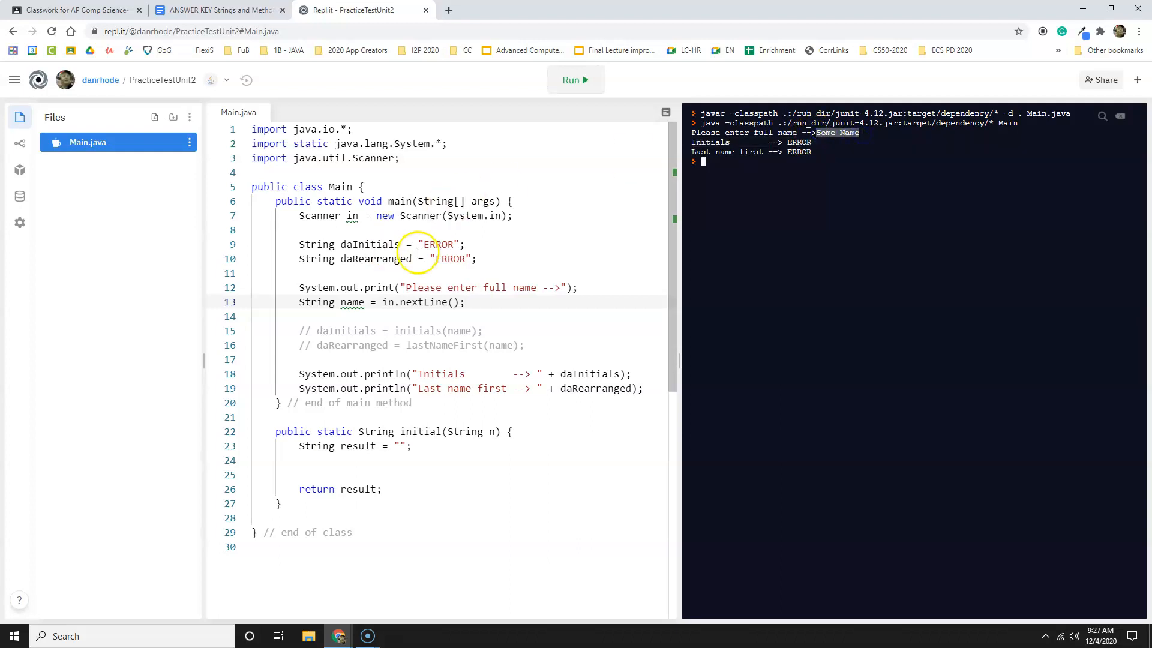
double_click(351, 302)
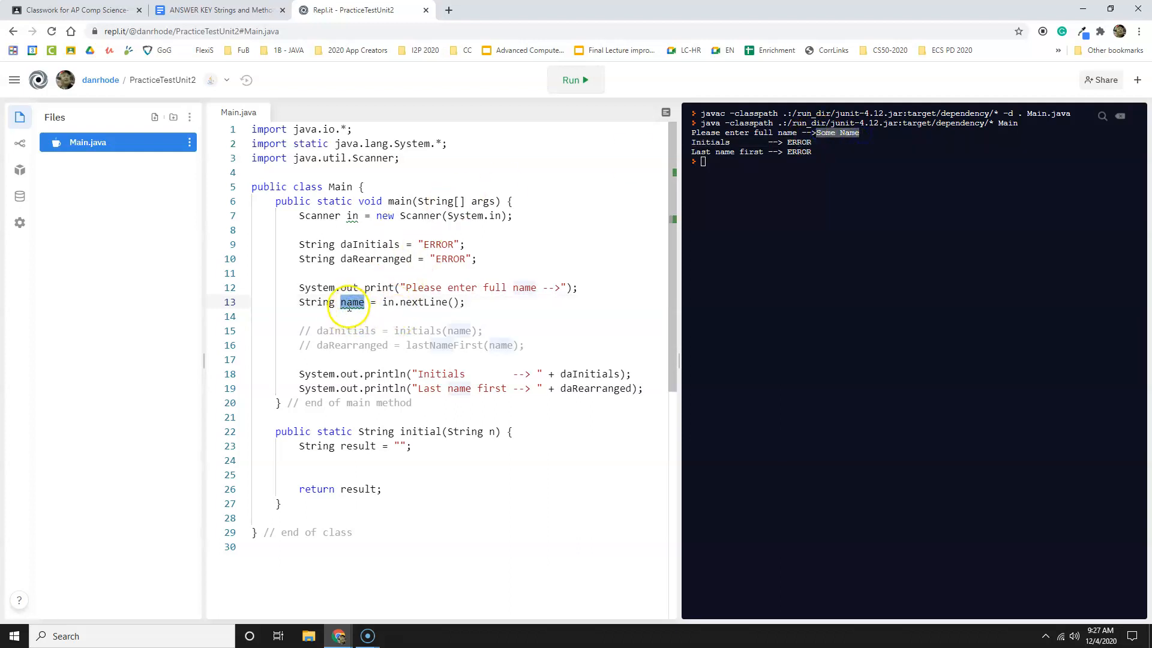
mouse_move(351, 302)
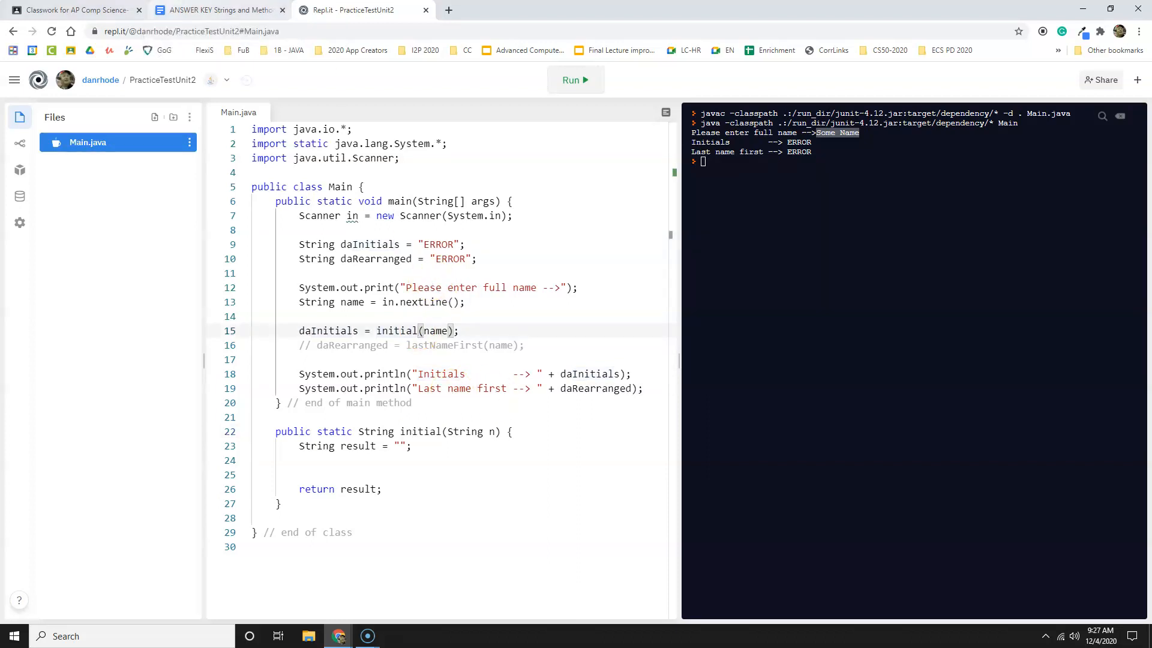
click(216, 10)
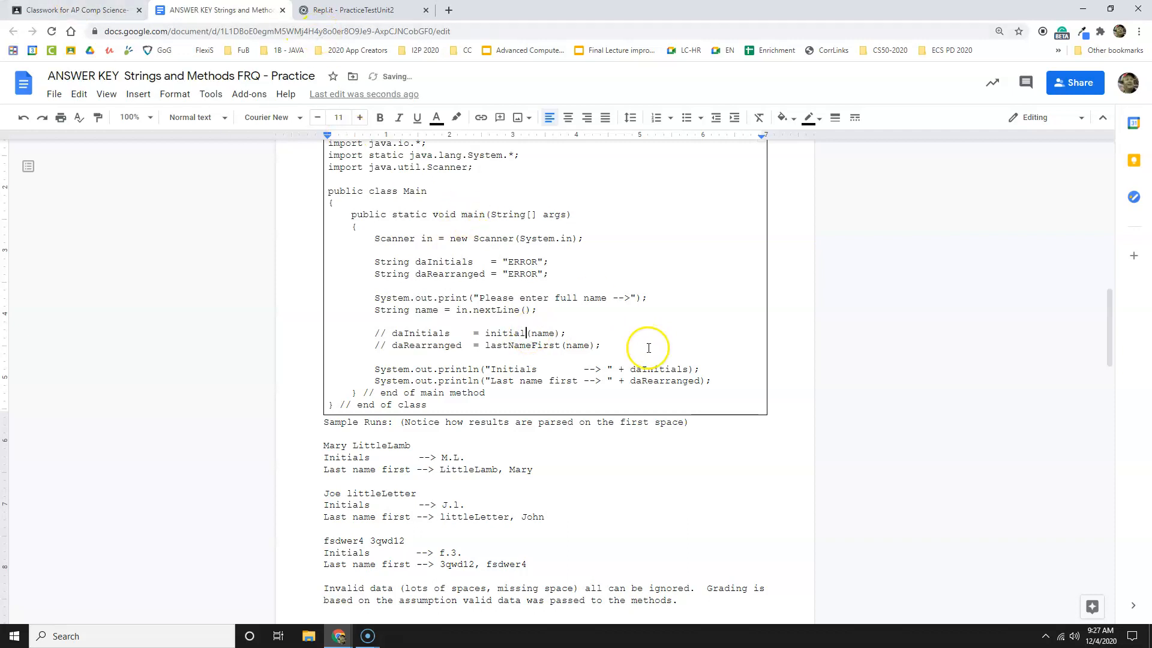
Return to the PracticeTestUnit2 repl.
click(353, 11)
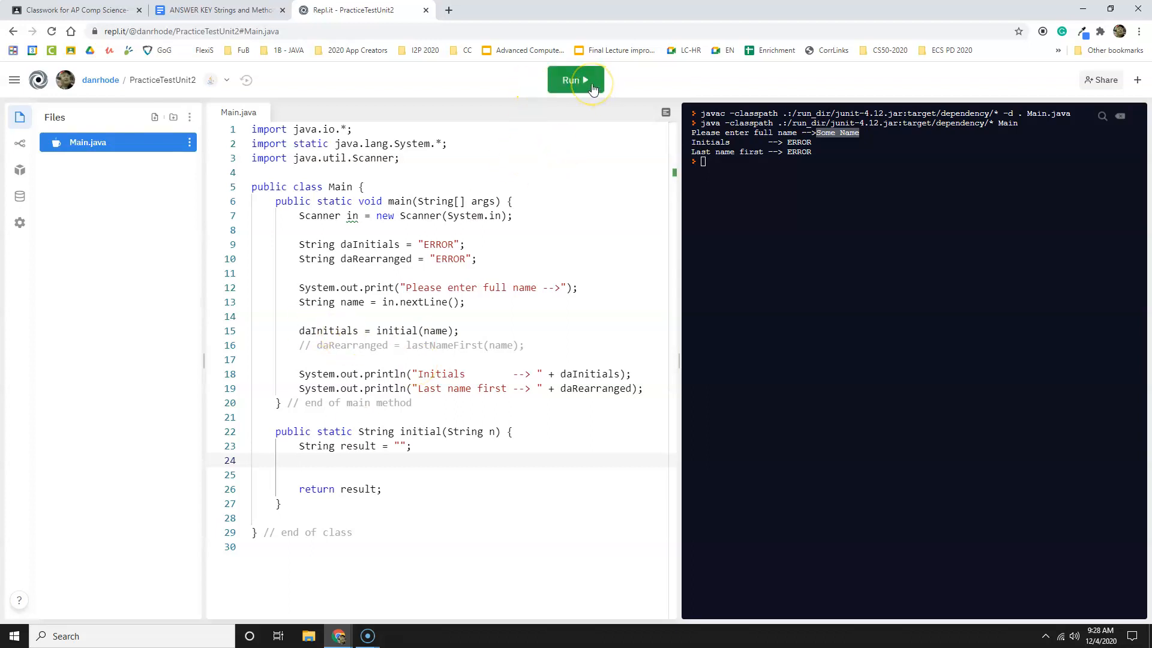
mouse_move(558, 95)
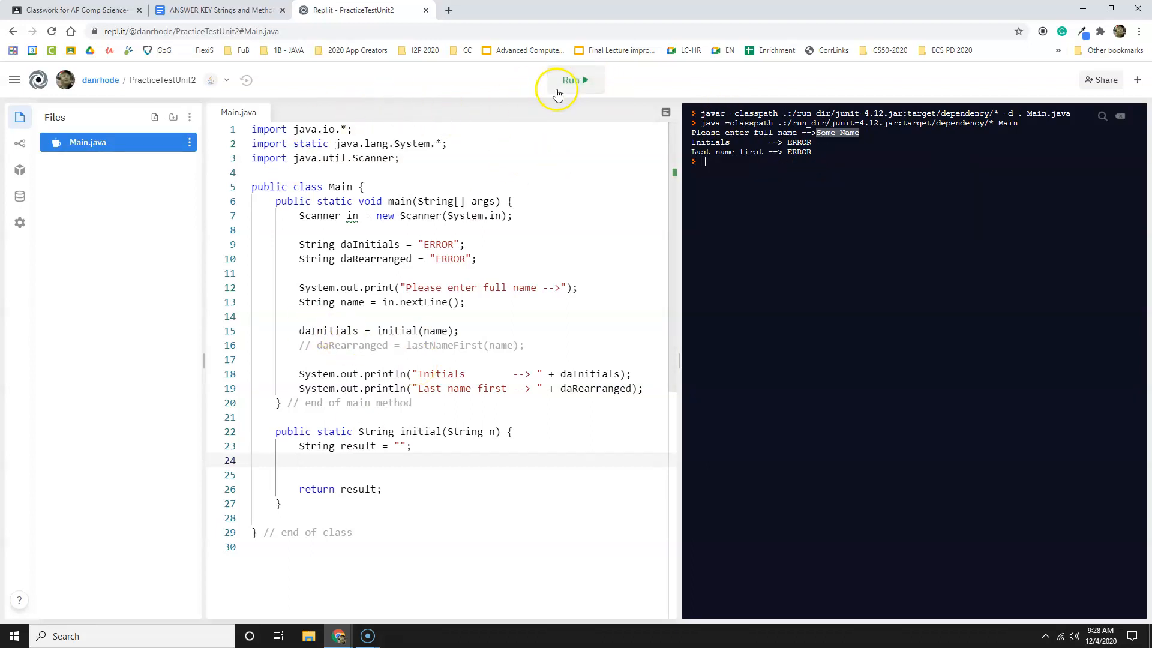
Rerun the program with the name 'Some Name' to check the initials output.
click(571, 80)
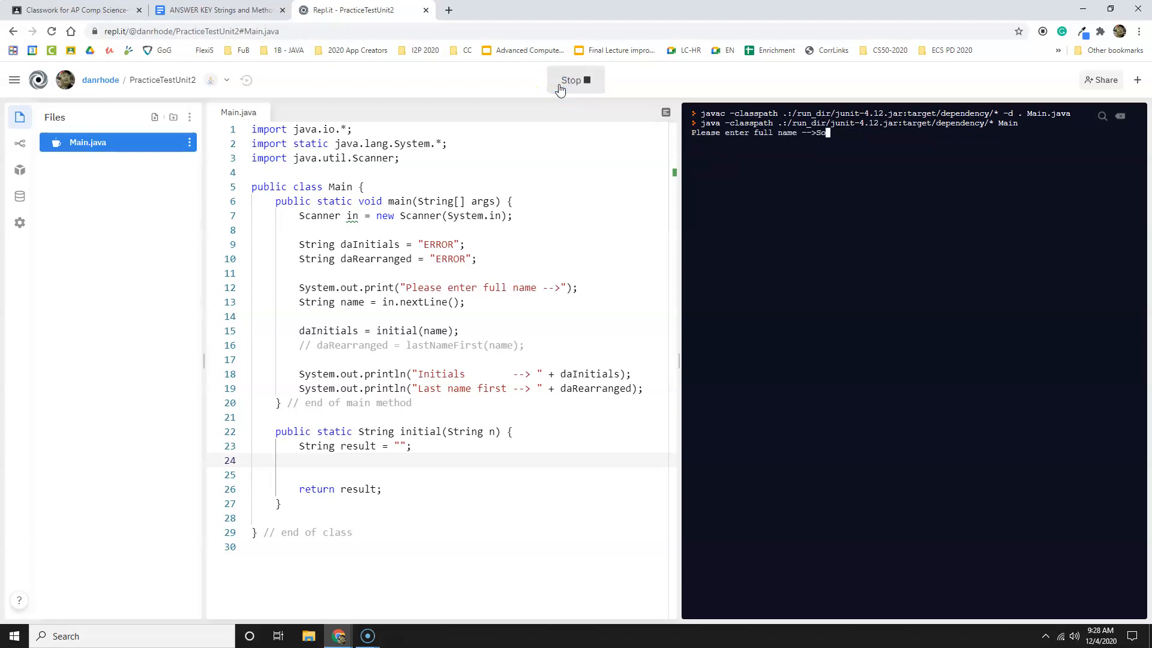
text(Some)
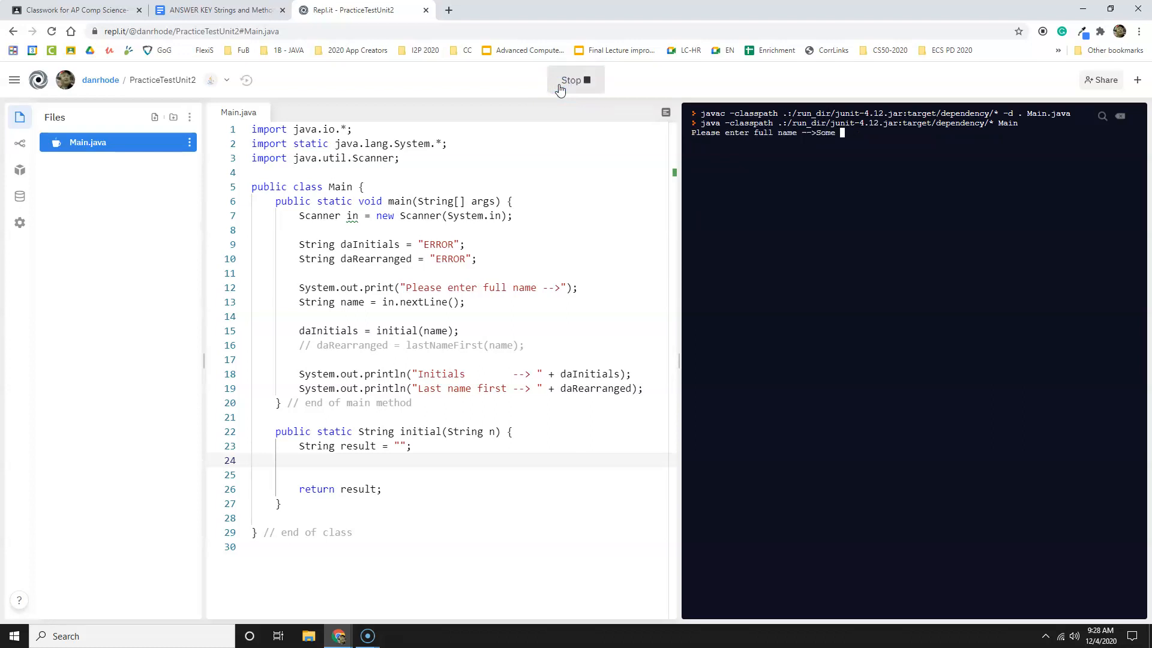
text(Name)
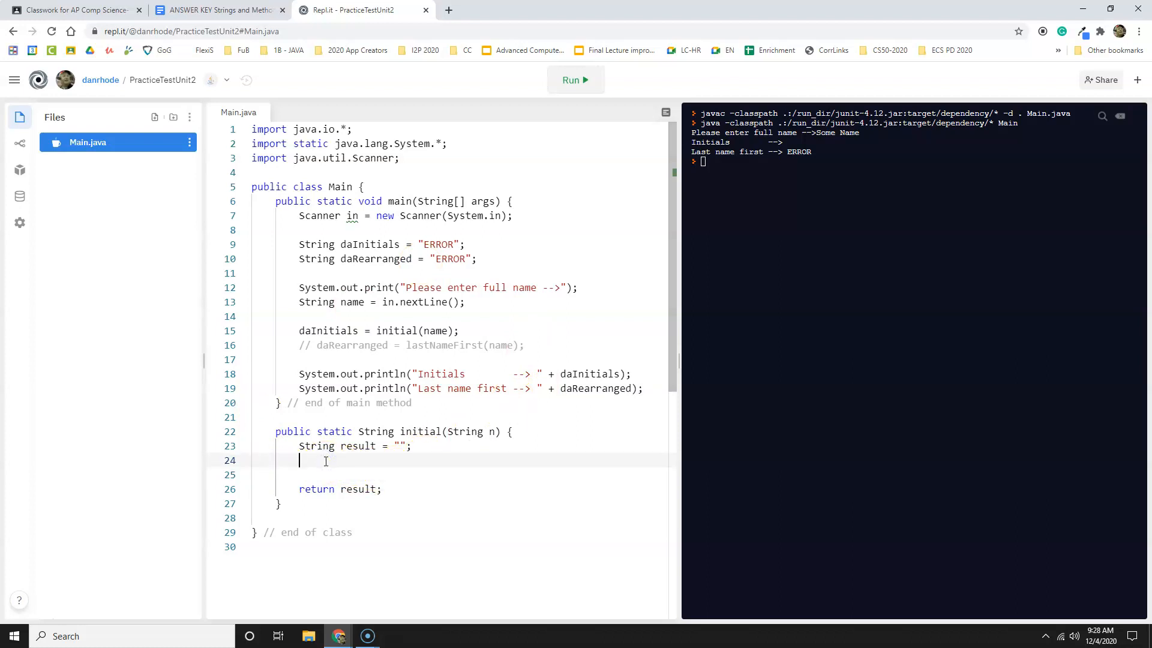
Assign result = n.substring(0,1); on the empty line in initial().
text(result)
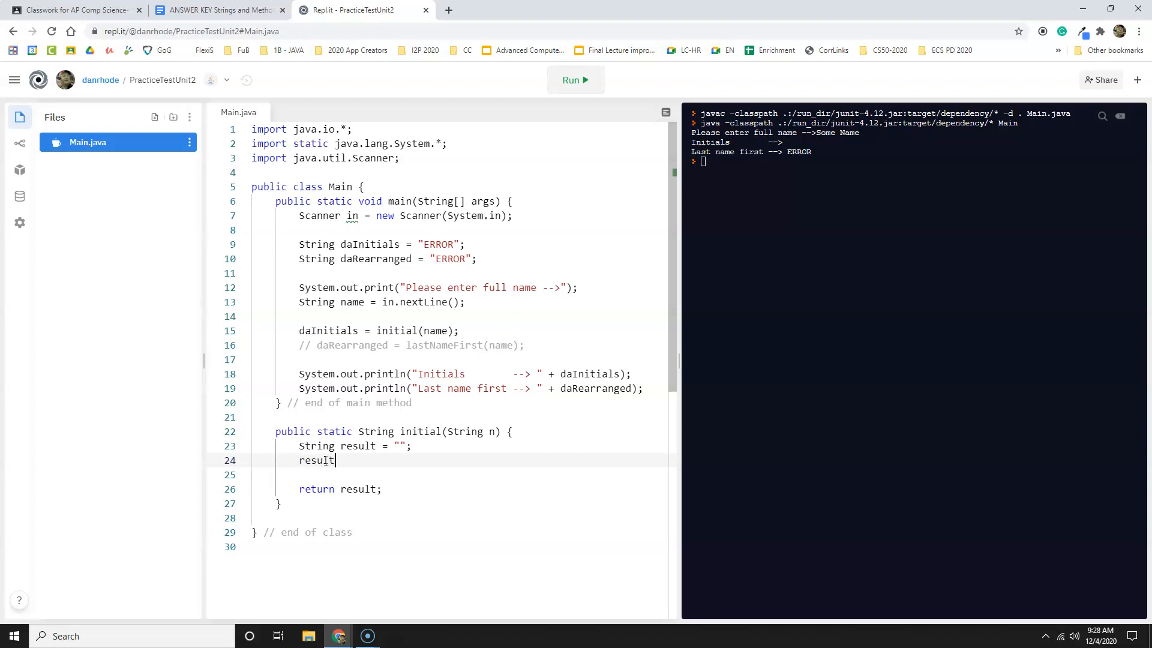
text(=)
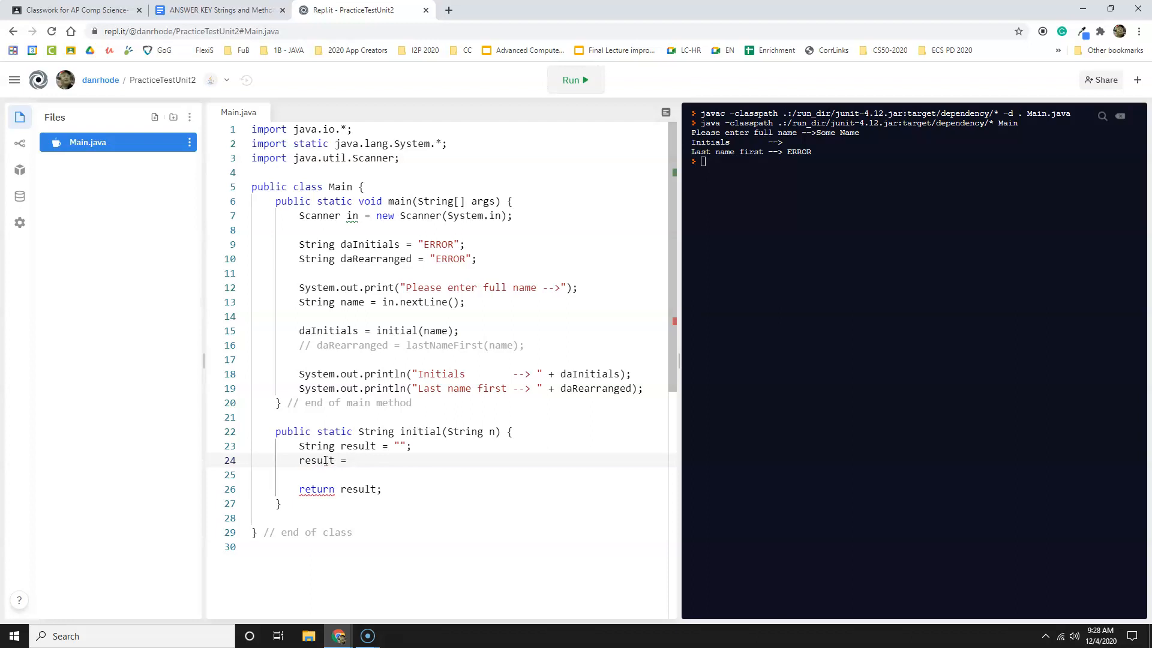
text(n.)
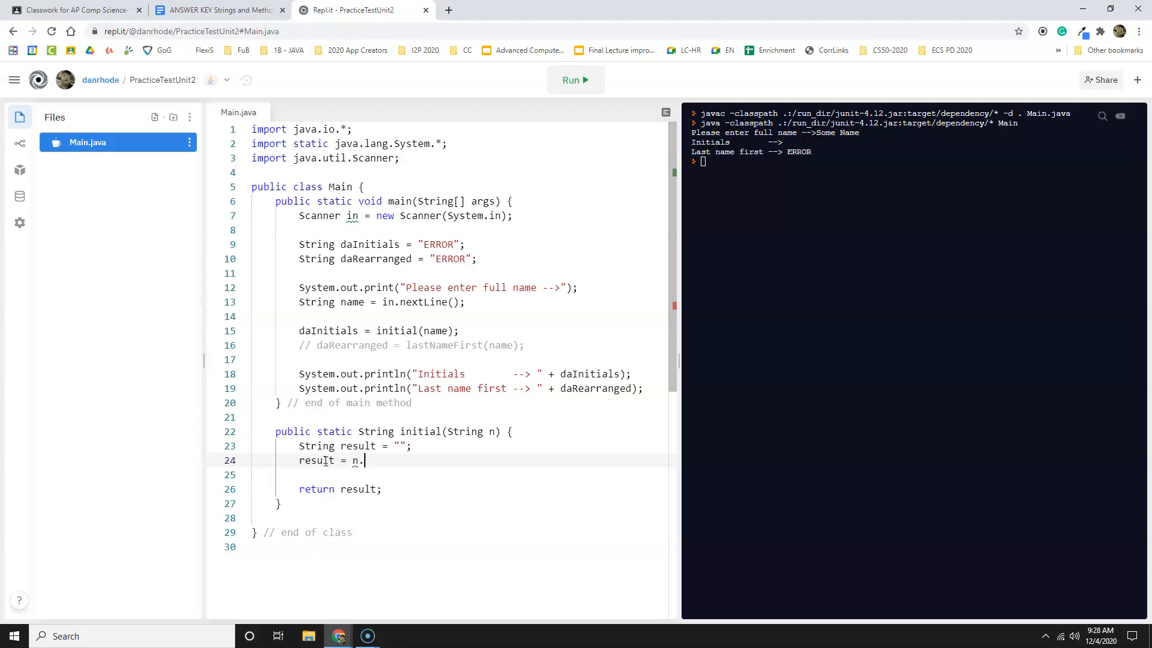
text(sub)
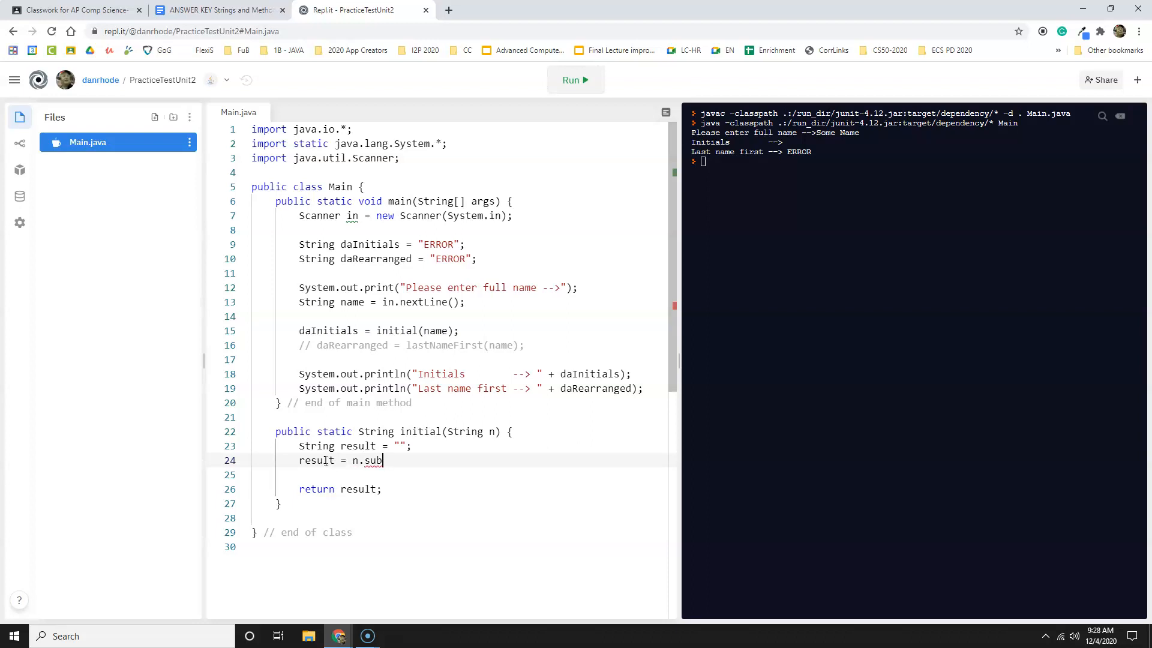
text(string(0)
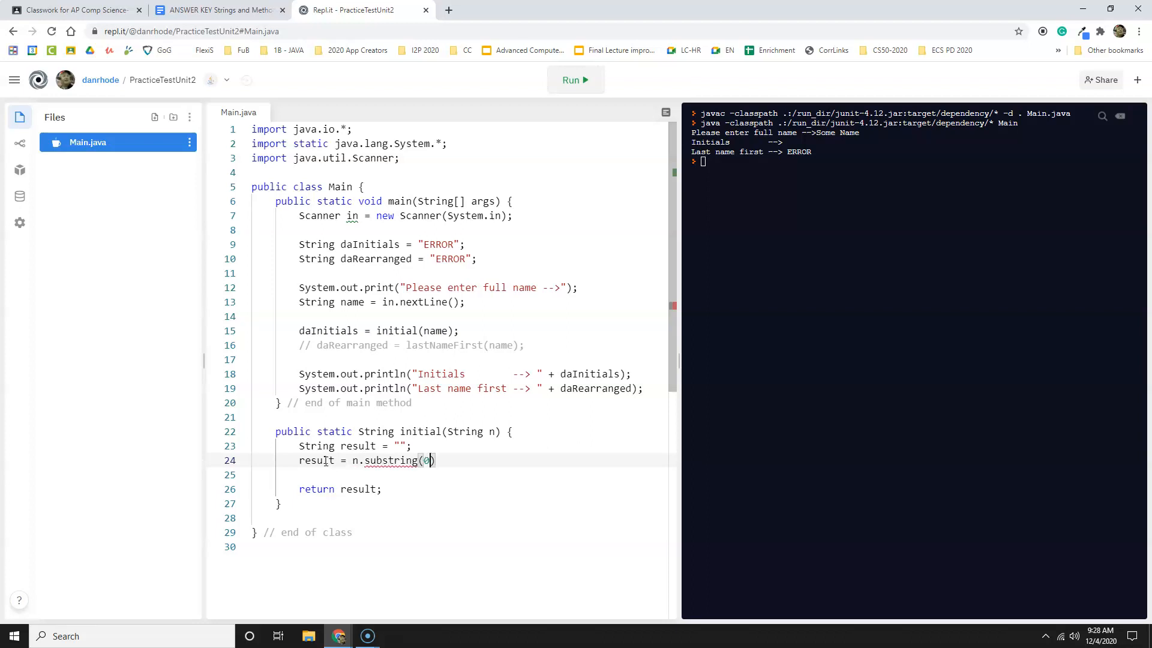
text(,1)
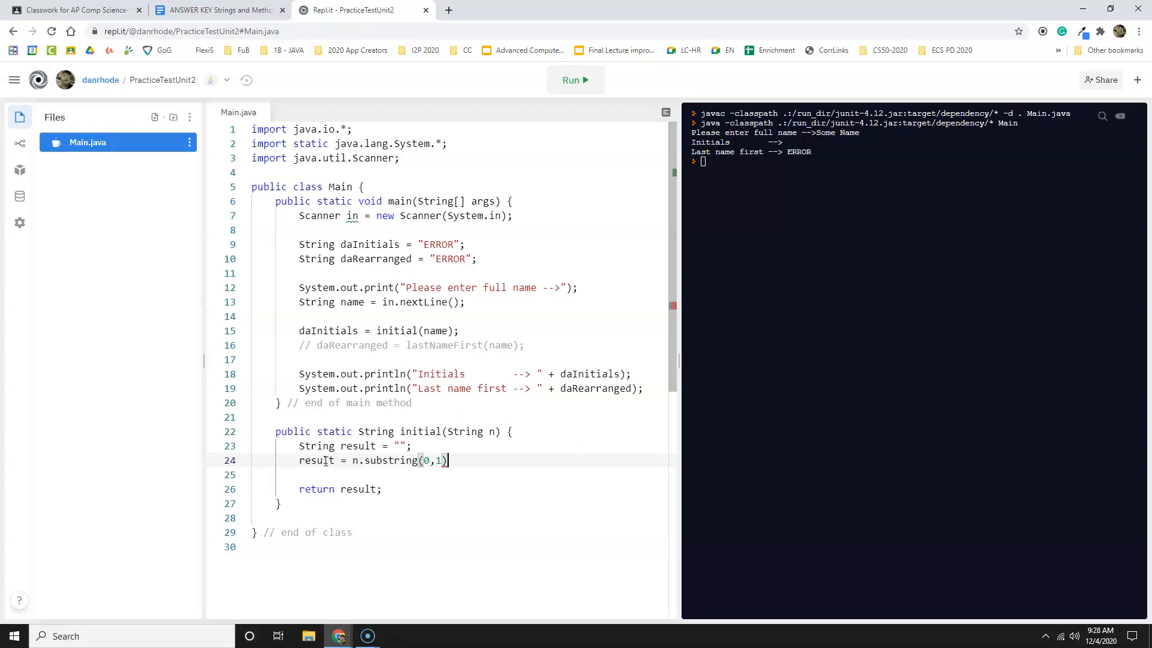
text(;)
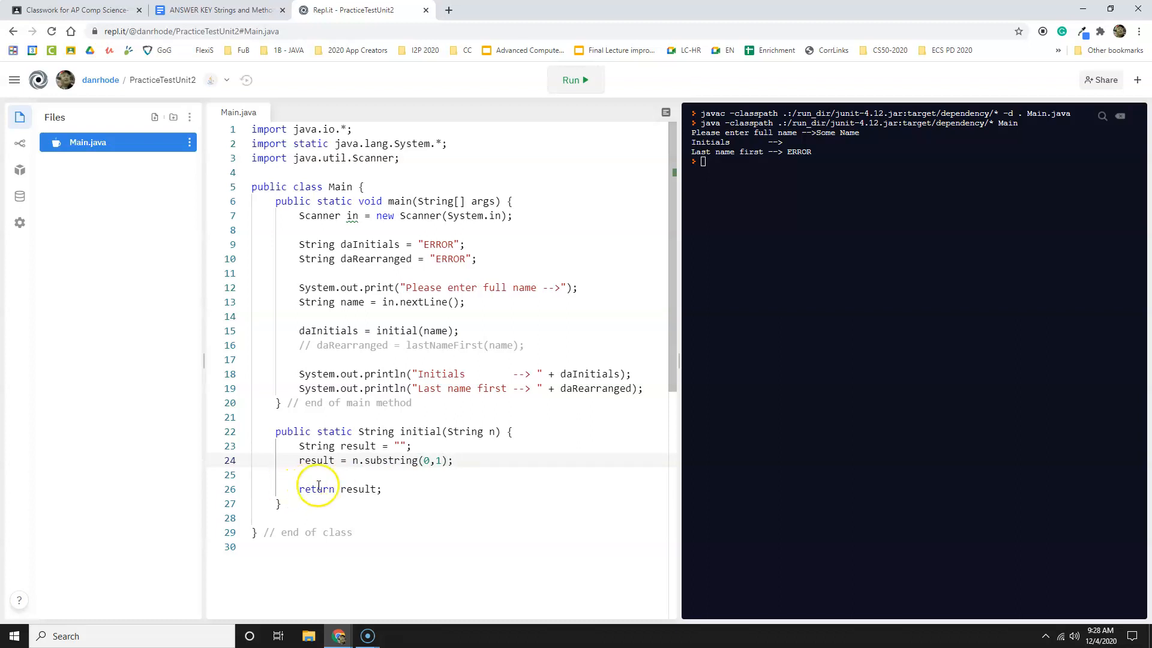
mouse_move(542, 90)
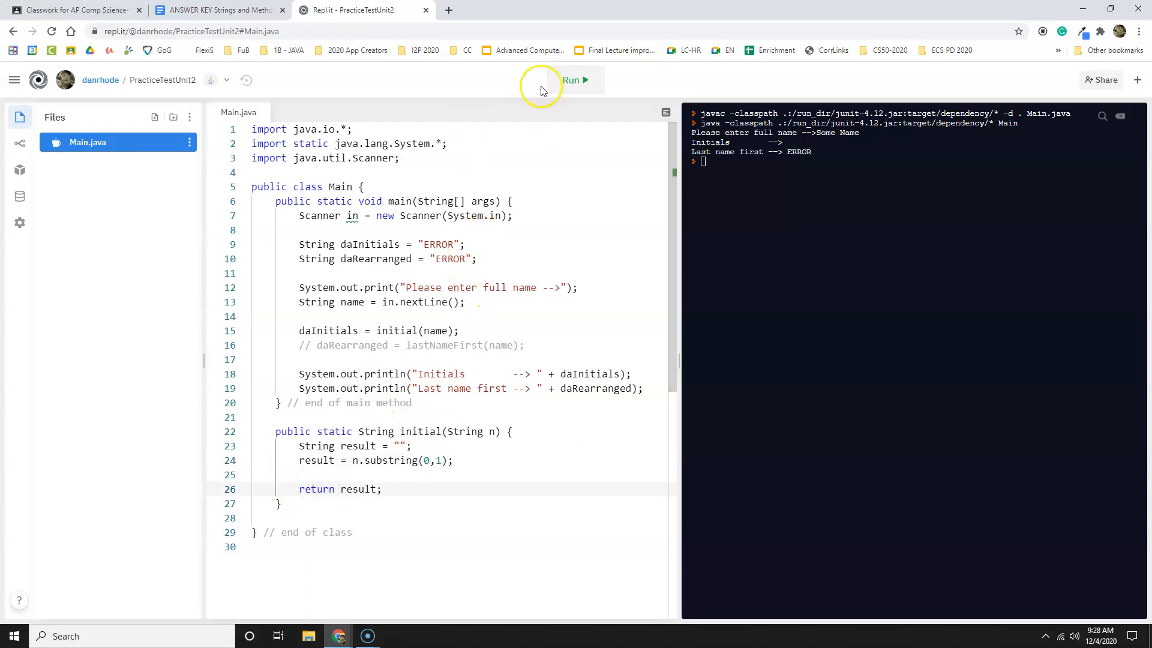
Run the program with 'Some Name' and check that the initials print S.
click(576, 80)
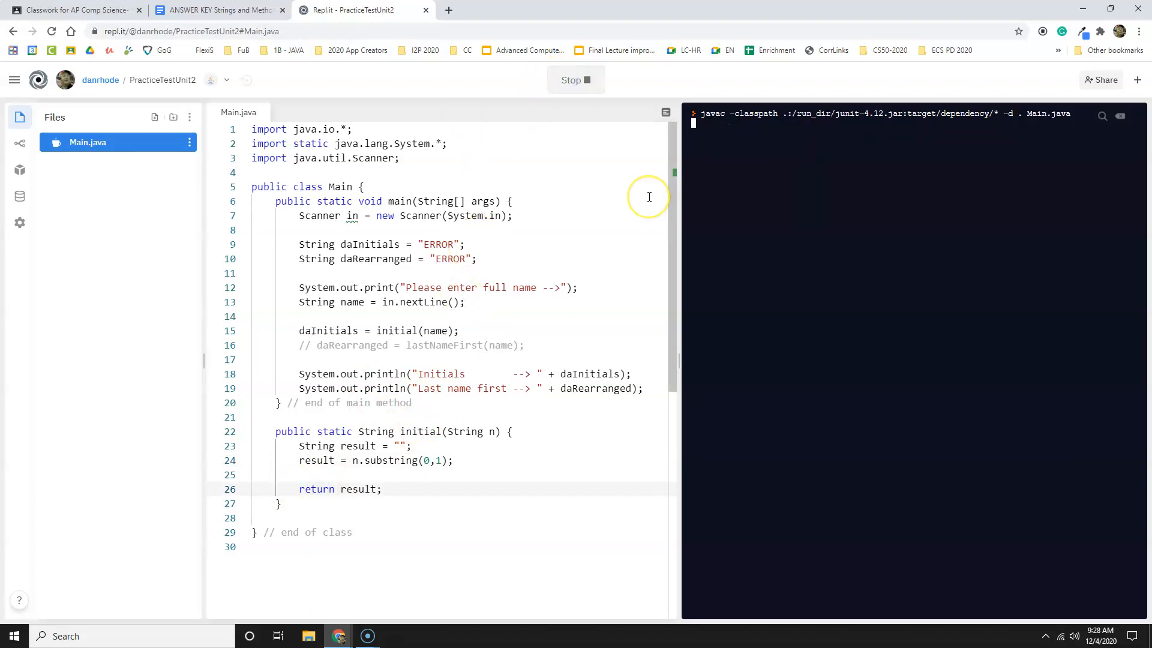
mouse_move(732, 187)
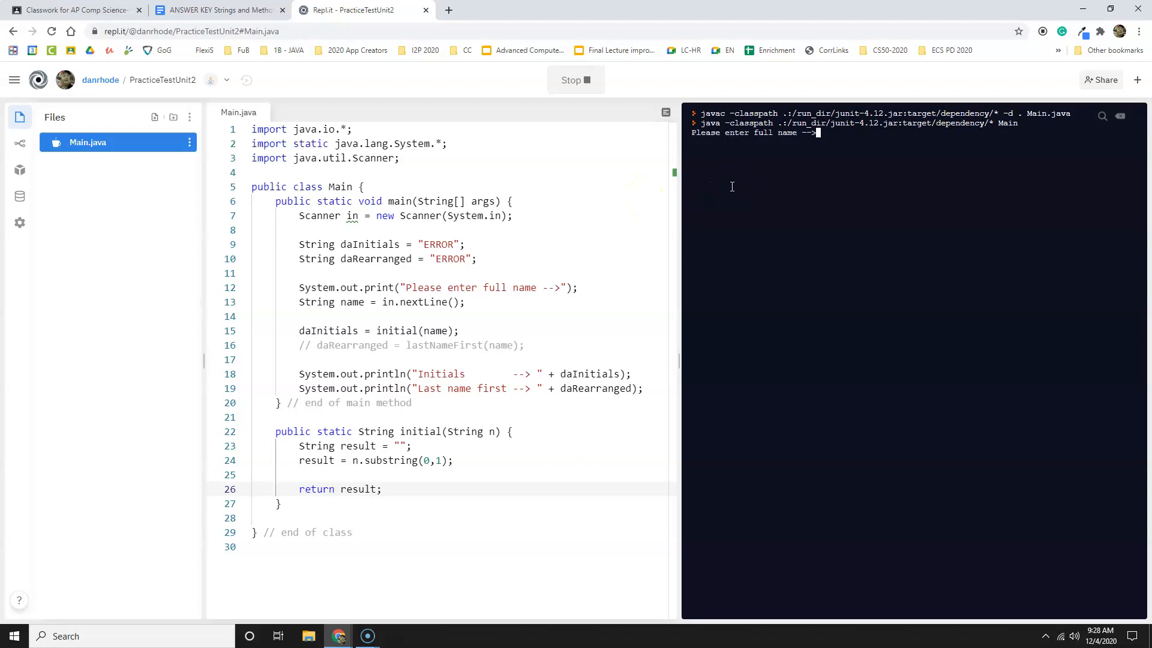
text(Some Name)
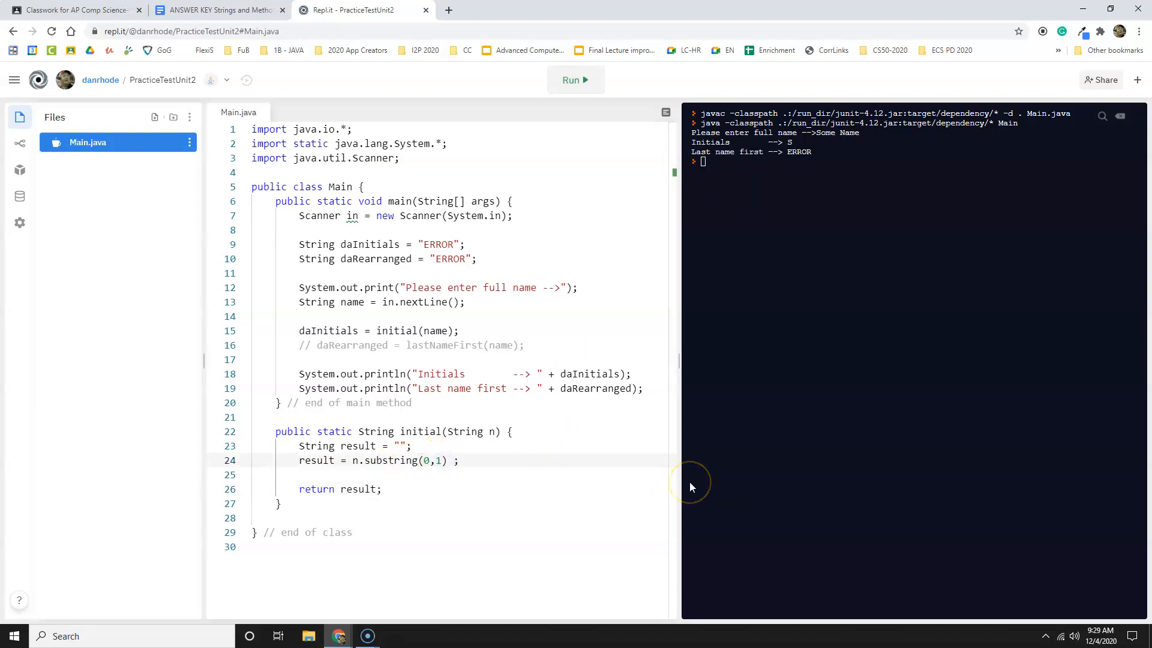
Append + "." to the substring line and rerun with a name, getting S. as initials.
text(+ ".)
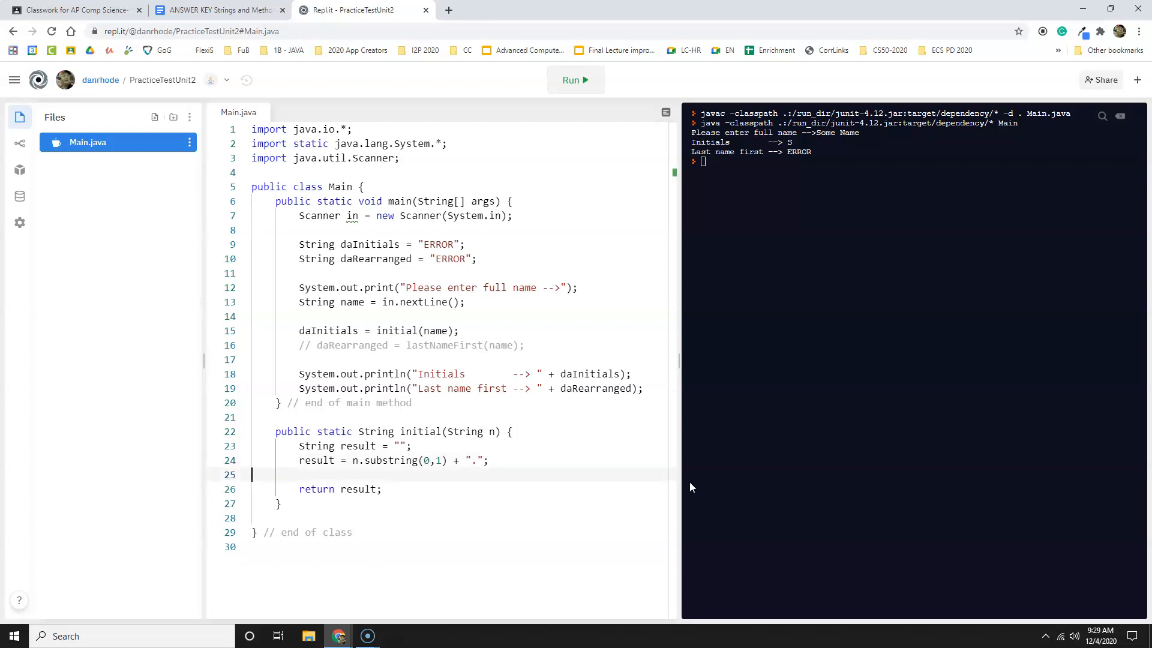
mouse_move(560, 79)
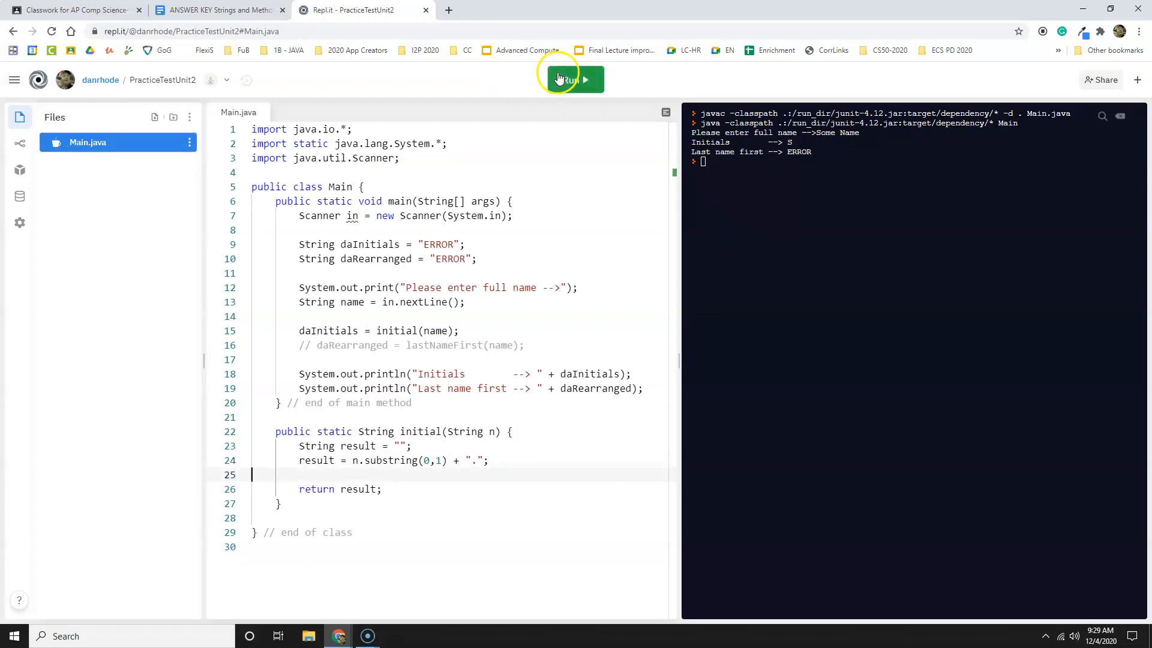
click(571, 79)
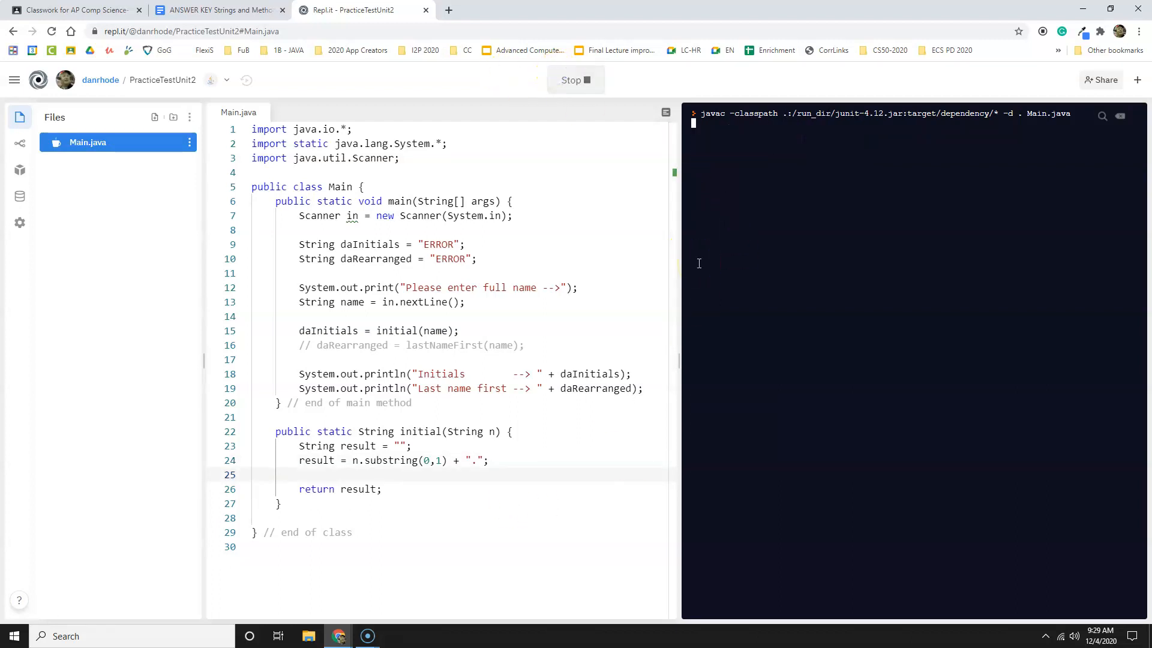
mouse_move(714, 256)
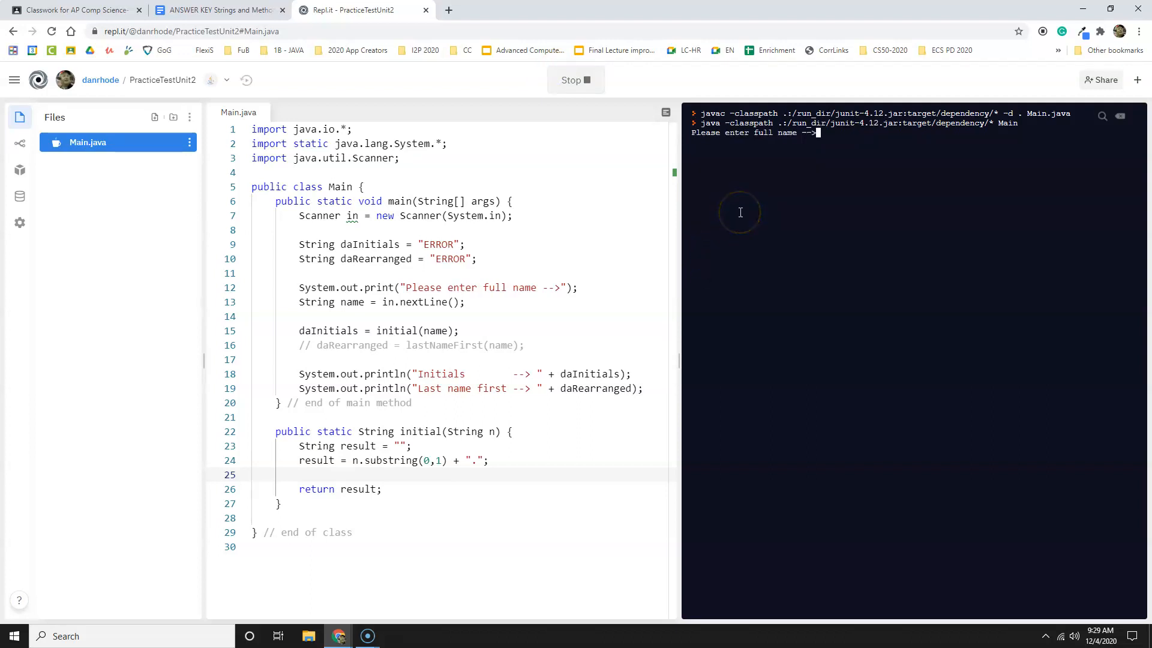
text(Some S)
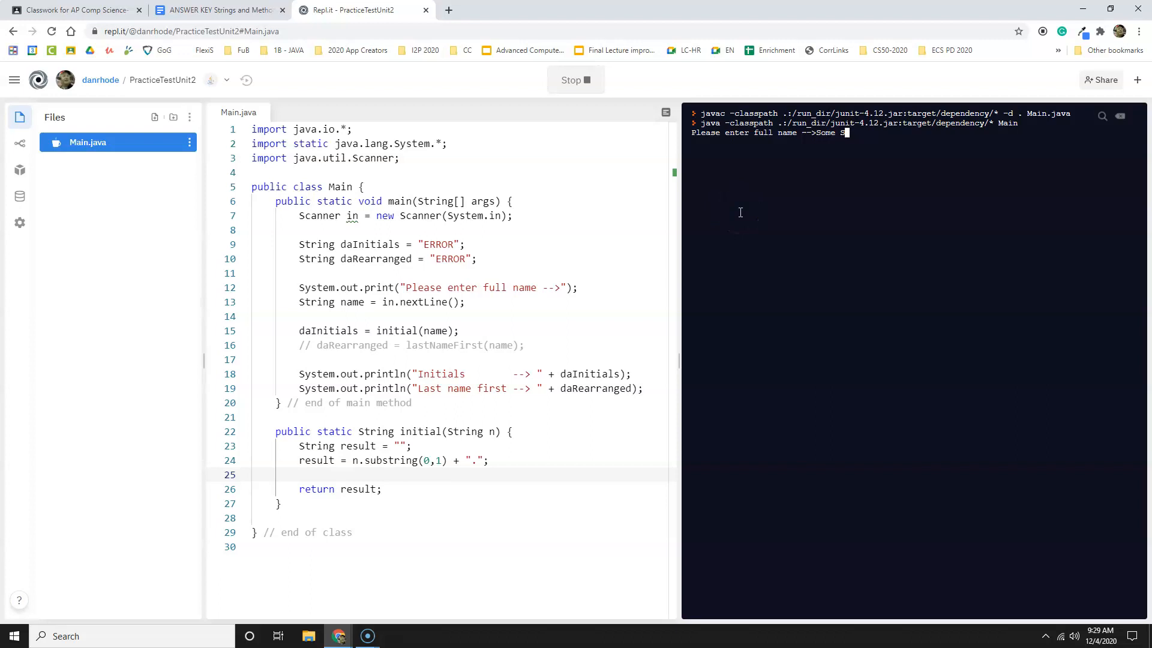
key(Enter)
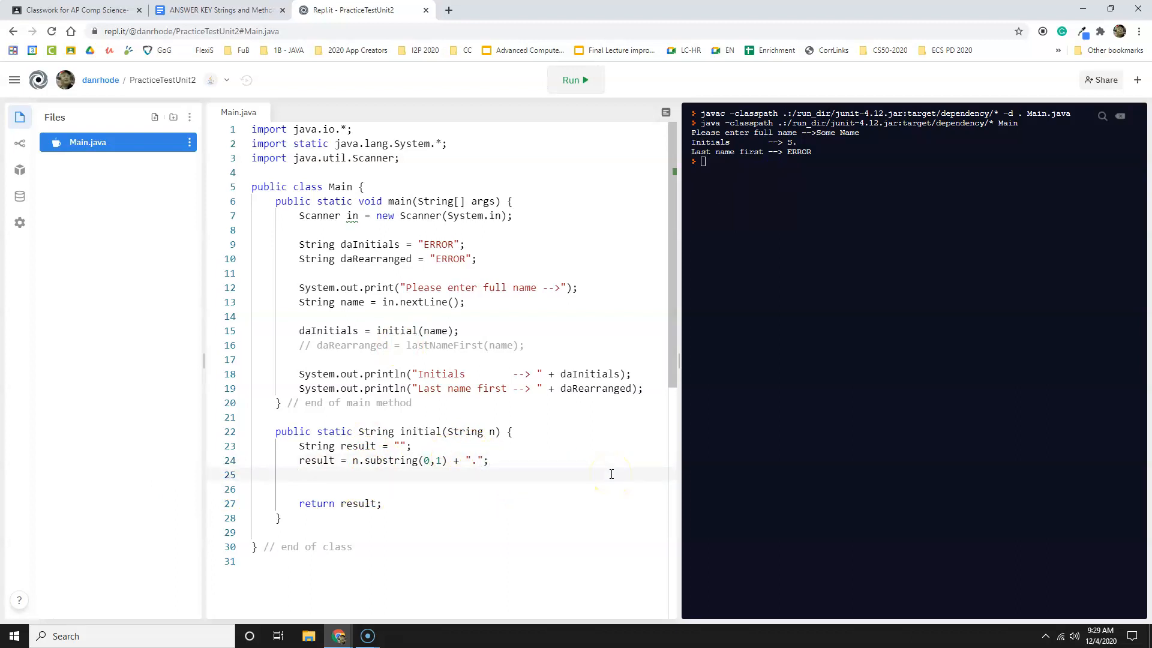
Erase the partial 'result = resul' line and view the answer key's indexOf hint.
text(result)
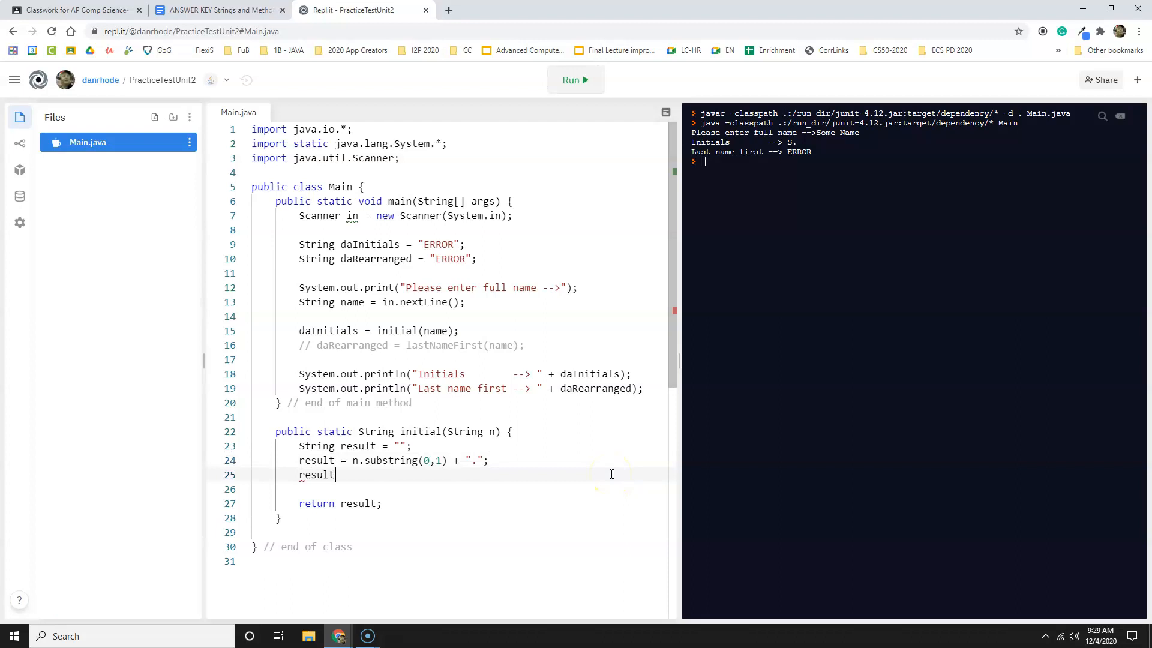
text(= result +)
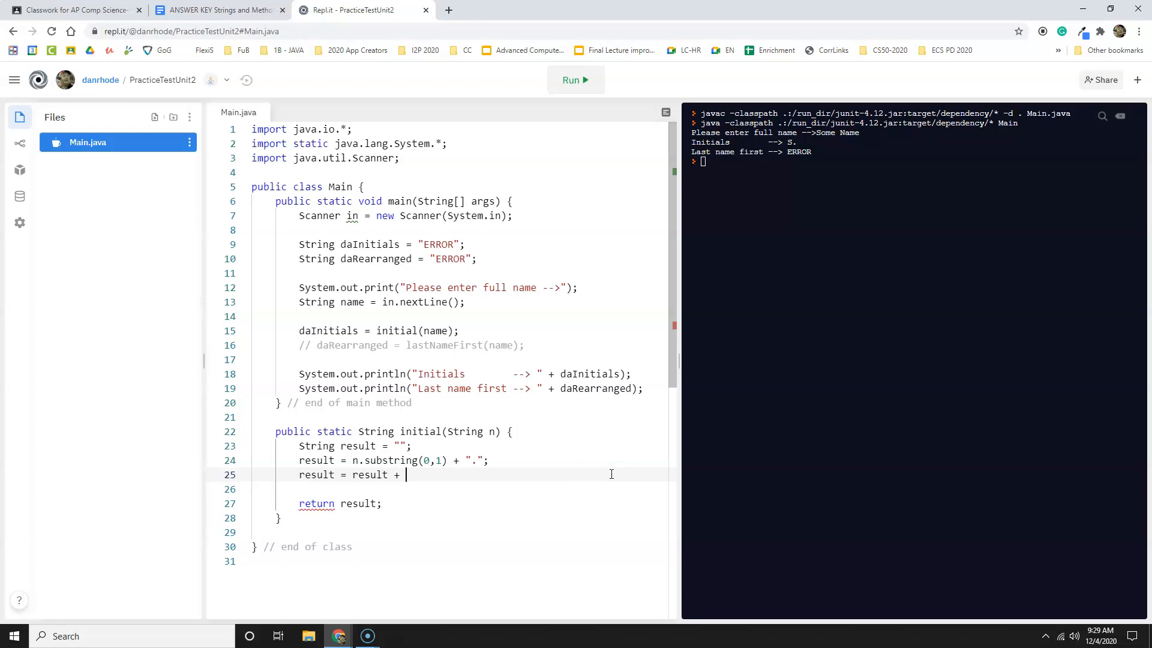
key(Backspace)
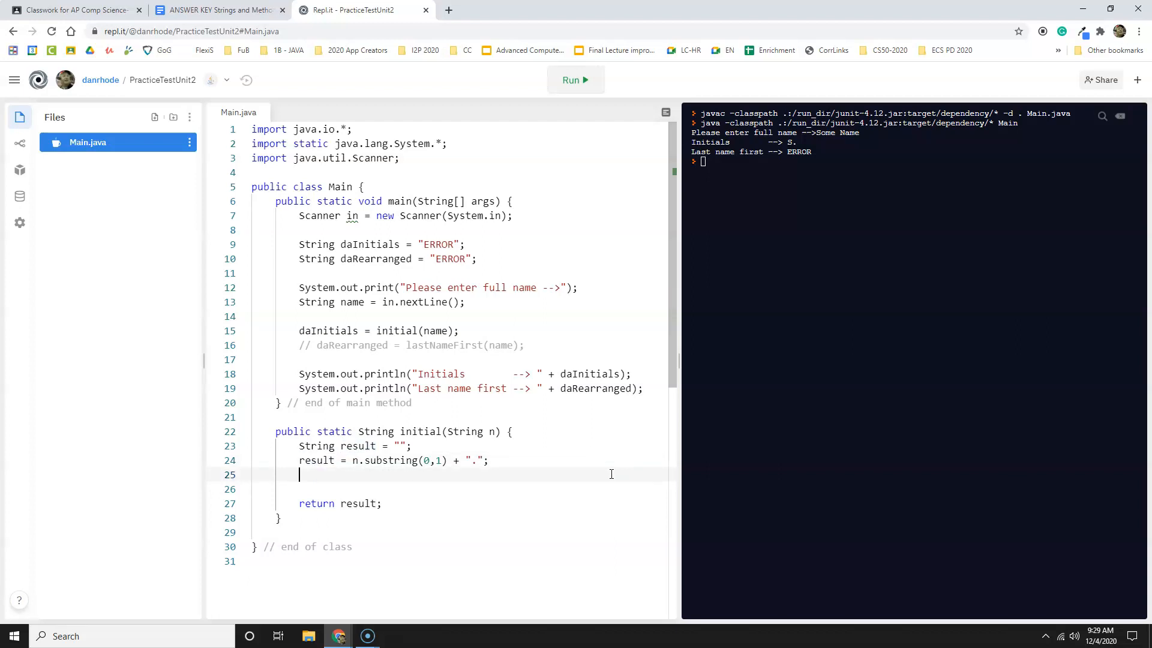
click(224, 10)
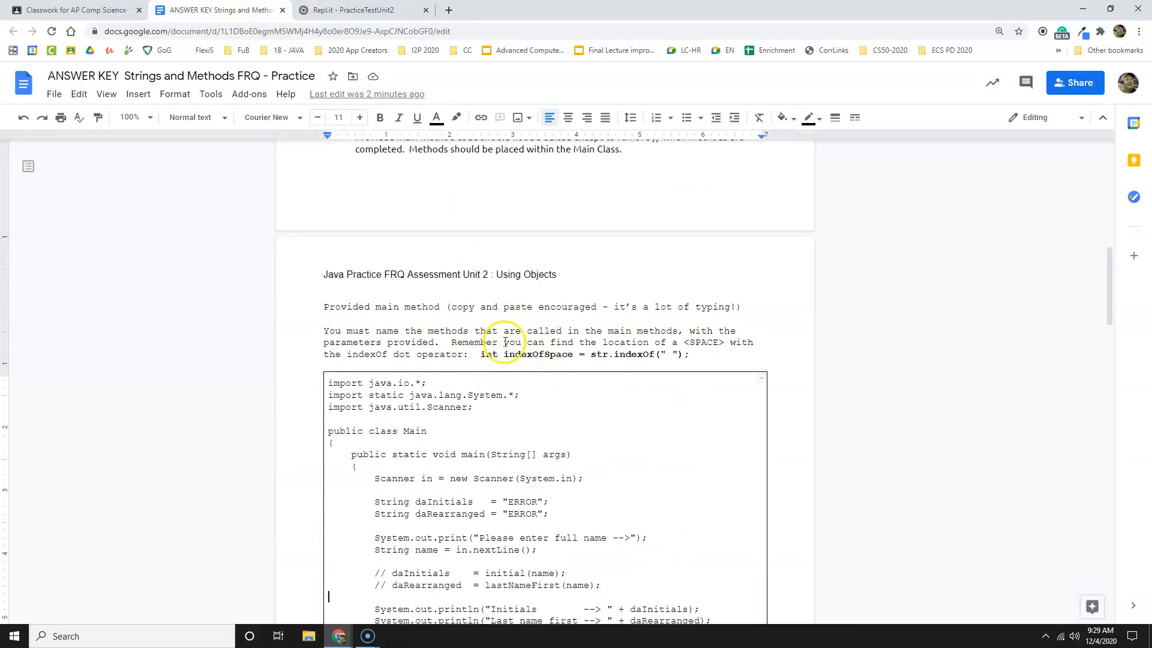
Add int index = n.indexOf(" "); below the first-initial line in initial().
click(353, 11)
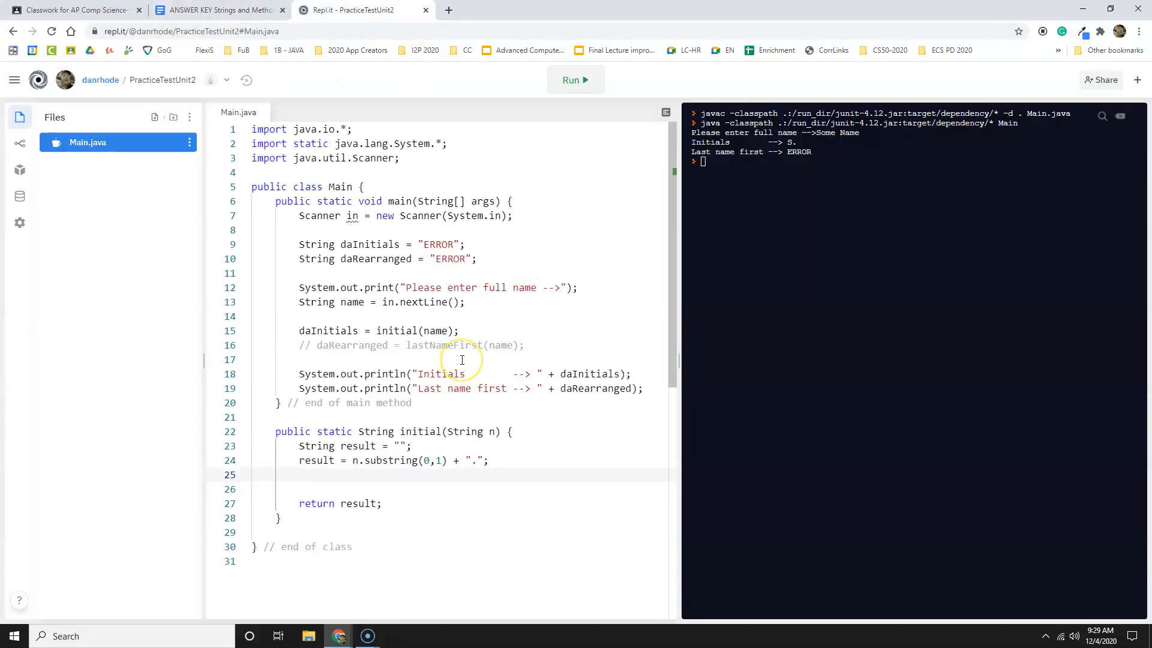
text(int in)
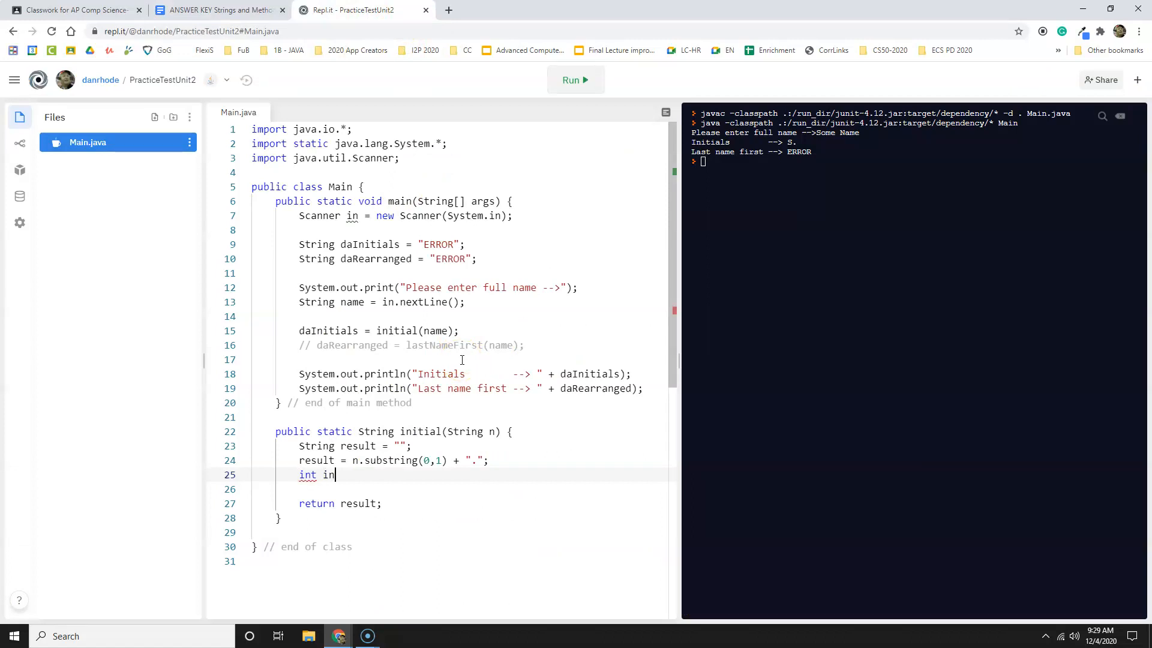
text(dex = n)
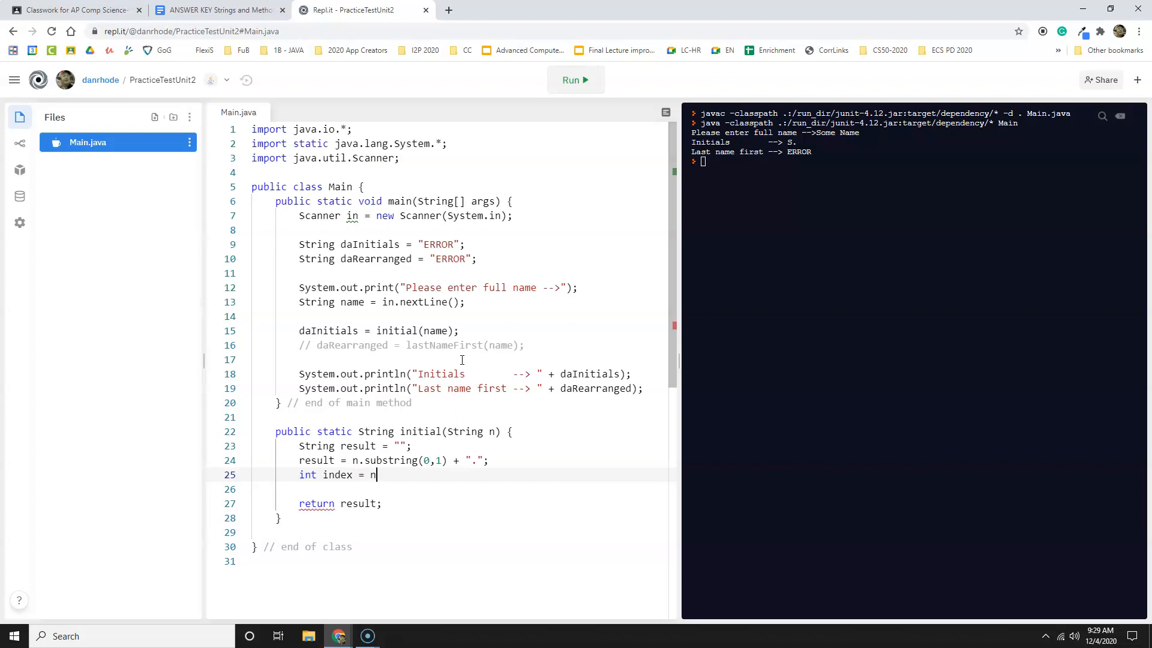
text(.)
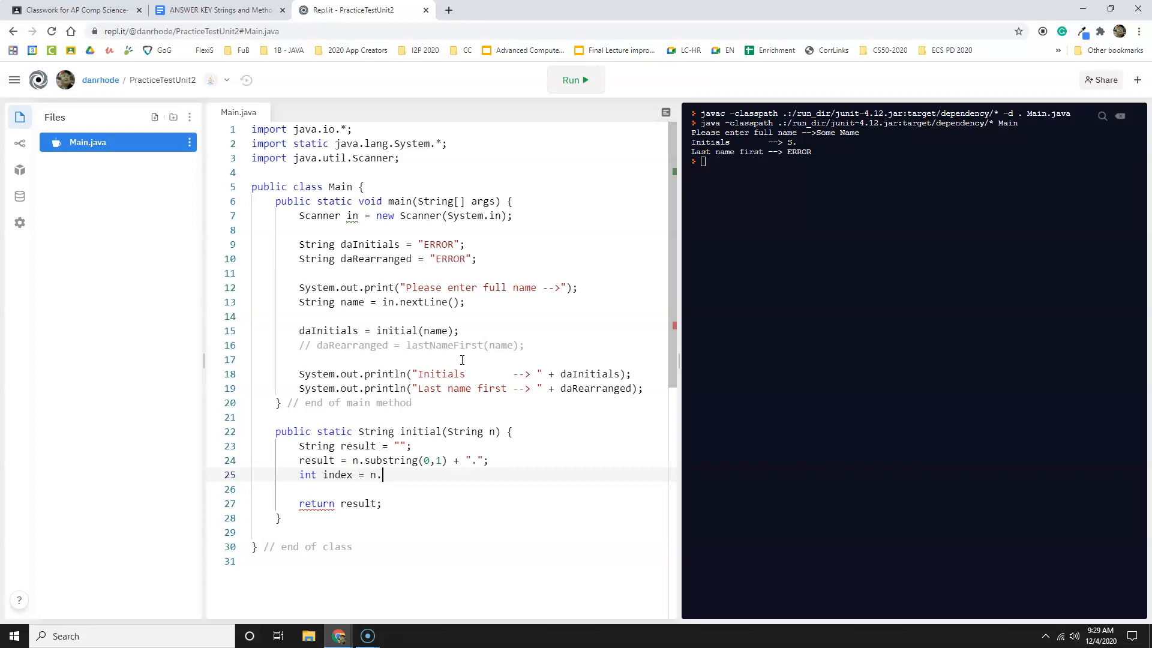
text(ind)
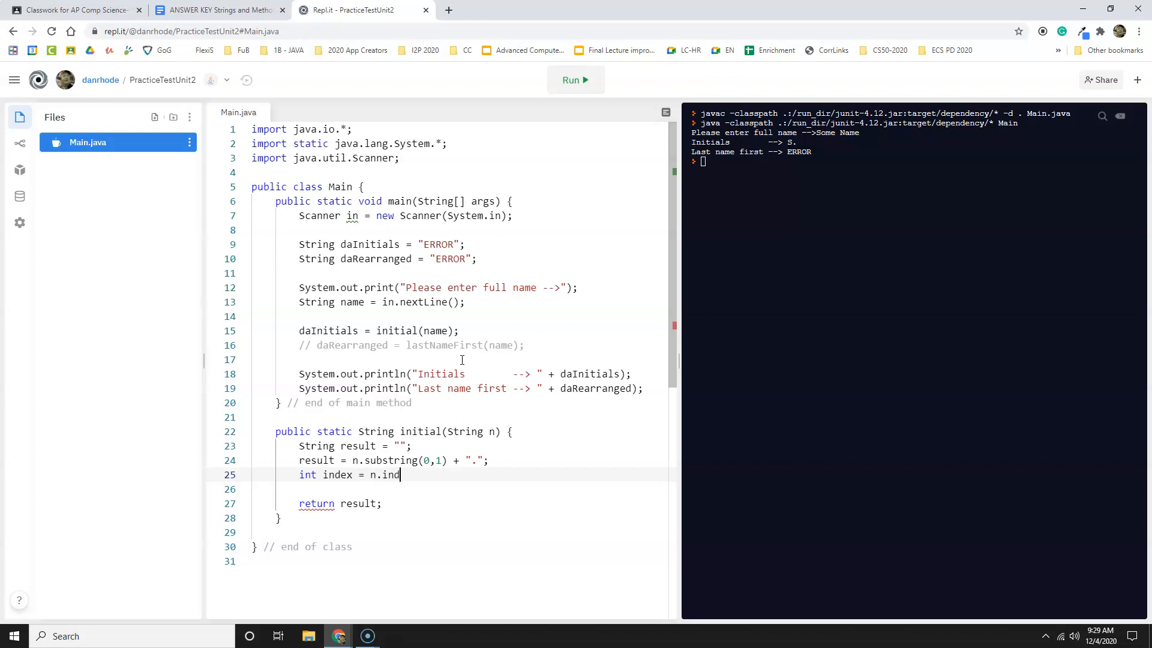
text(exOf)
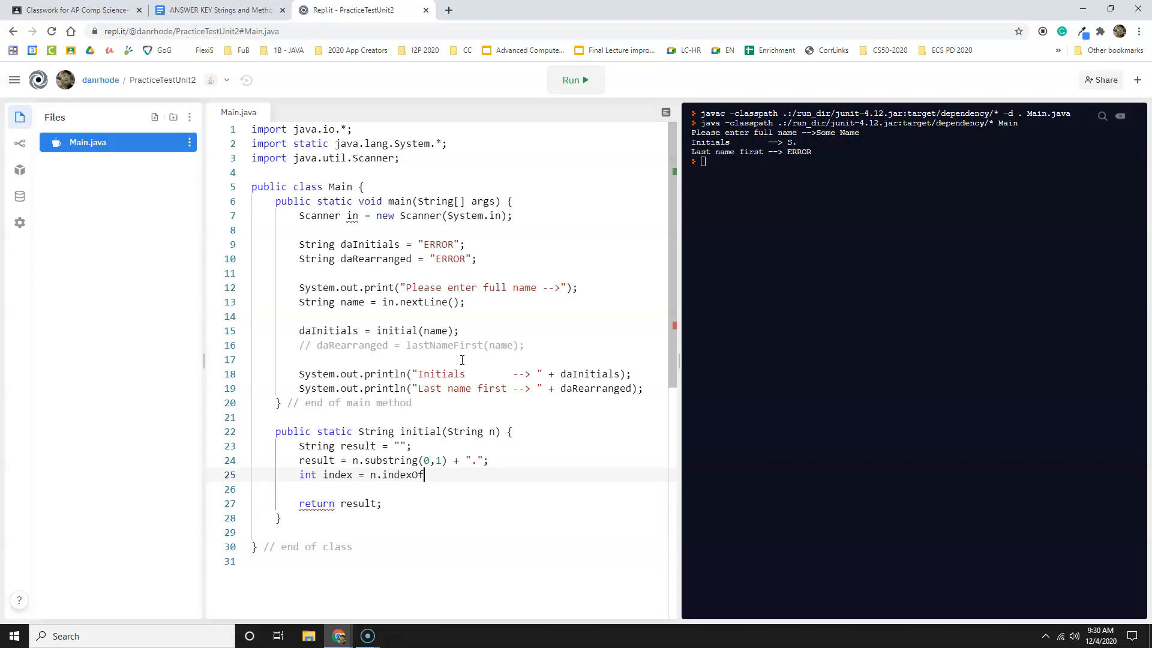
text((" "))
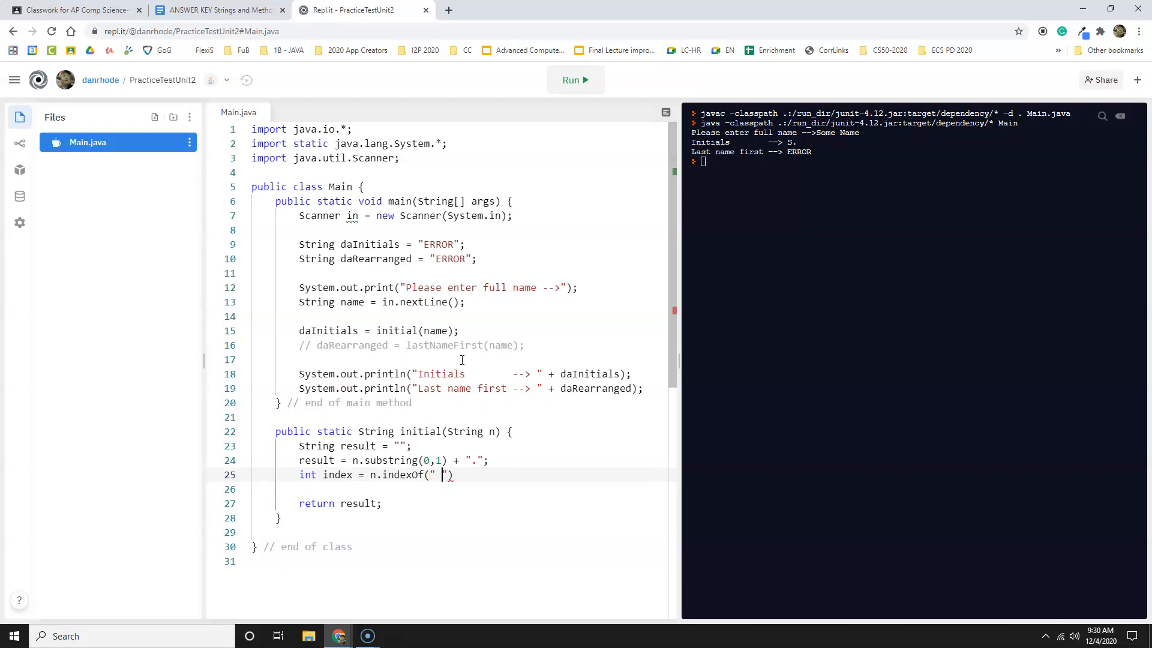
text())
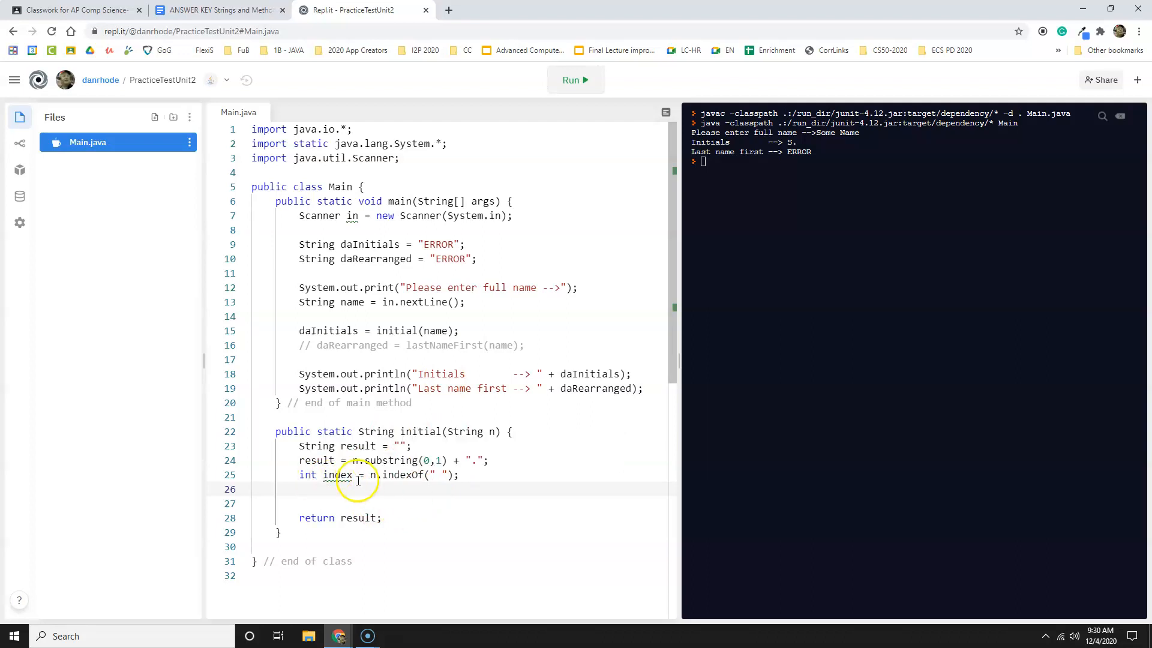
mouse_move(543, 487)
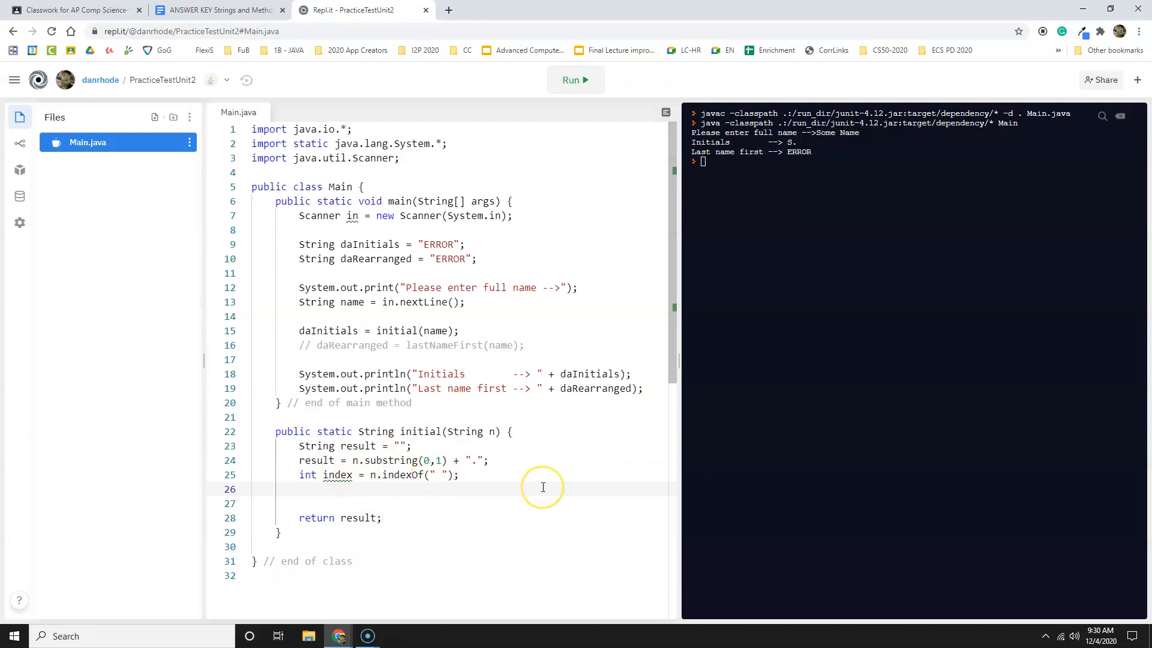
mouse_move(543, 488)
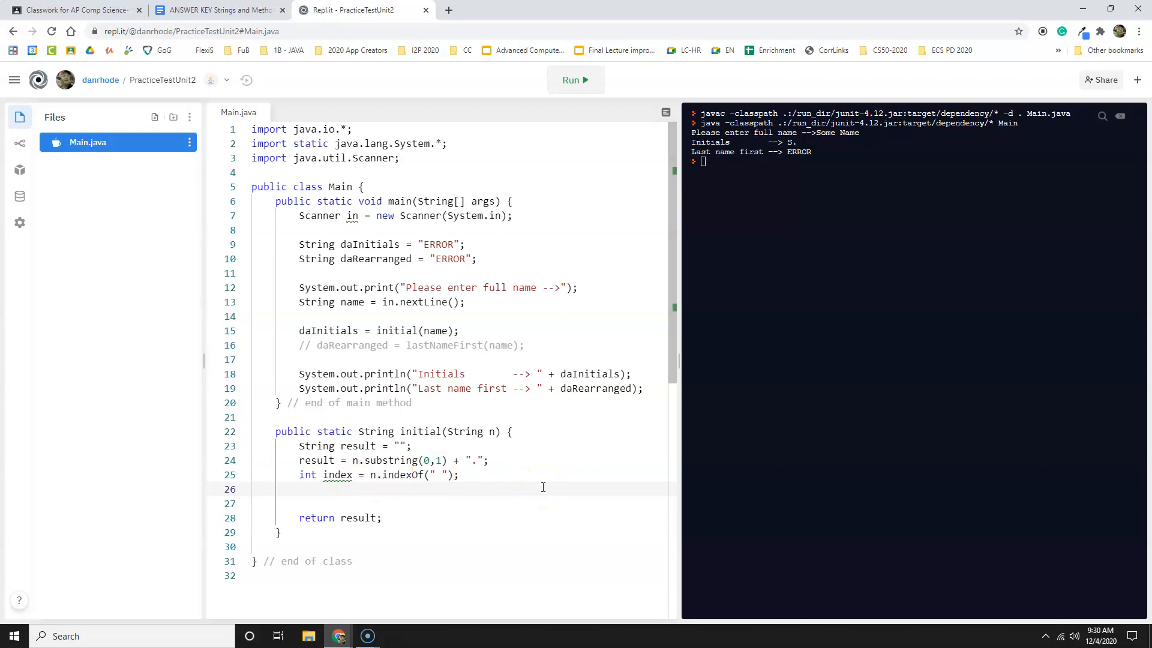
Write result = result + n.substring(index, index+1) + "."; before the return statement.
text(result =)
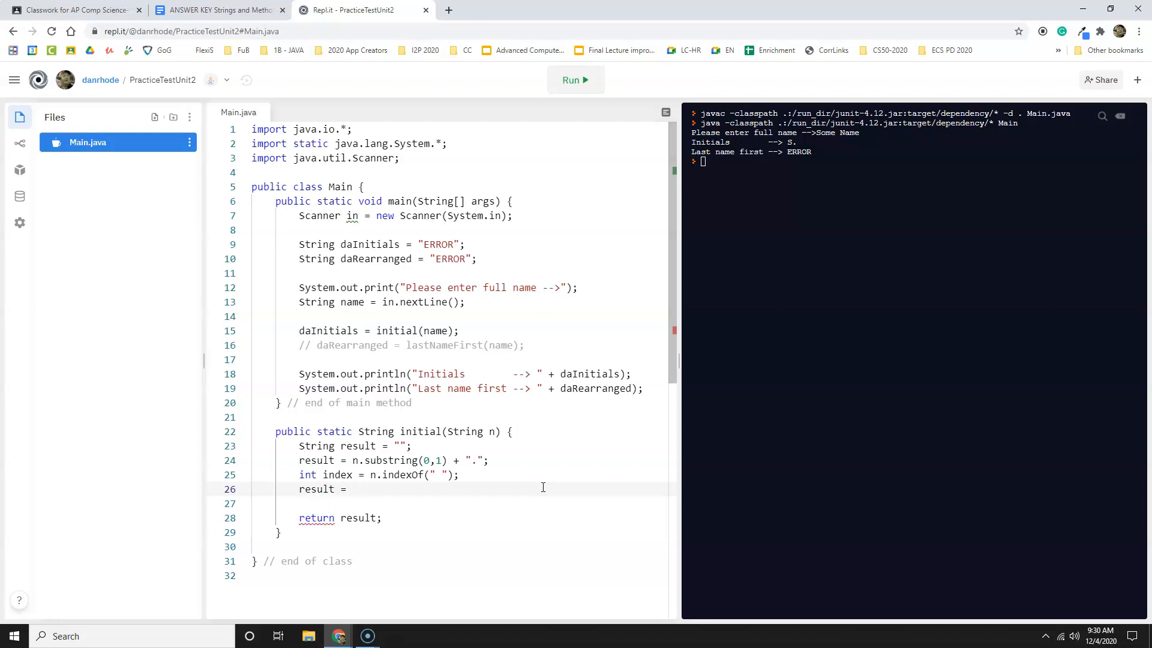
text(result +)
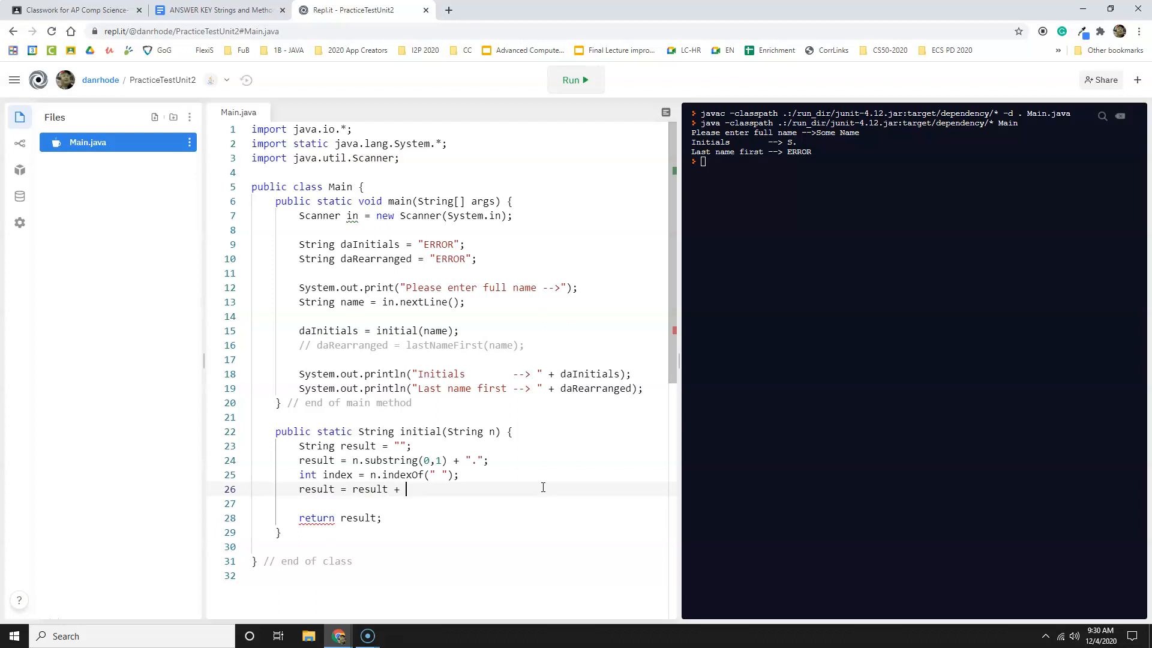
text(n.s)
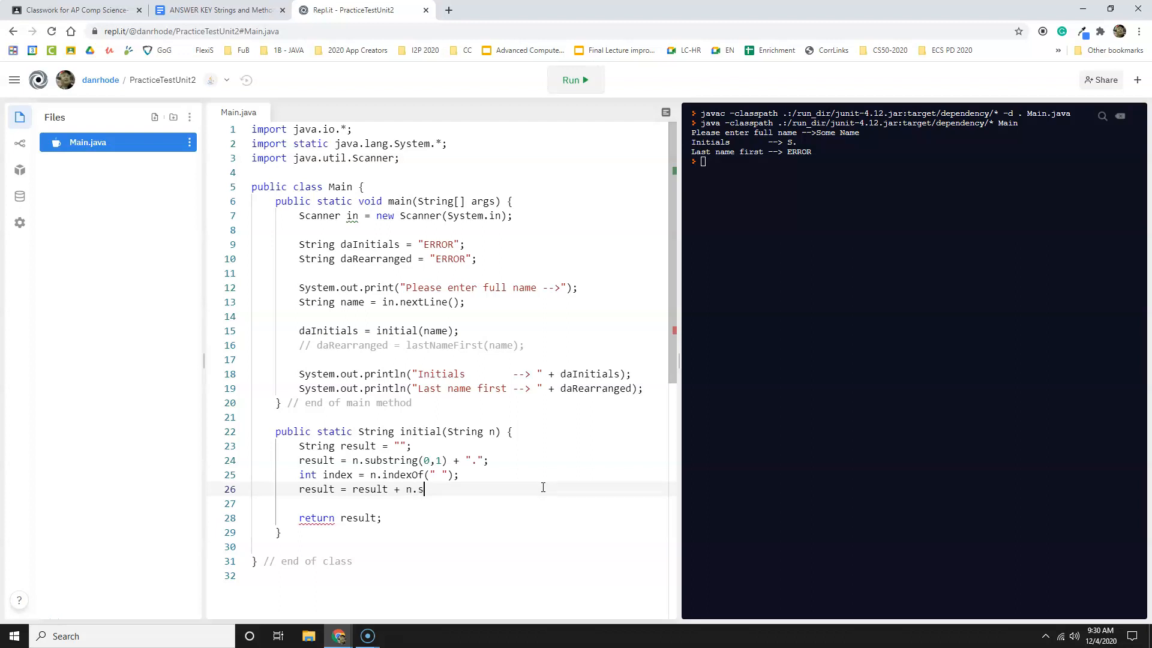
text(ubstring)
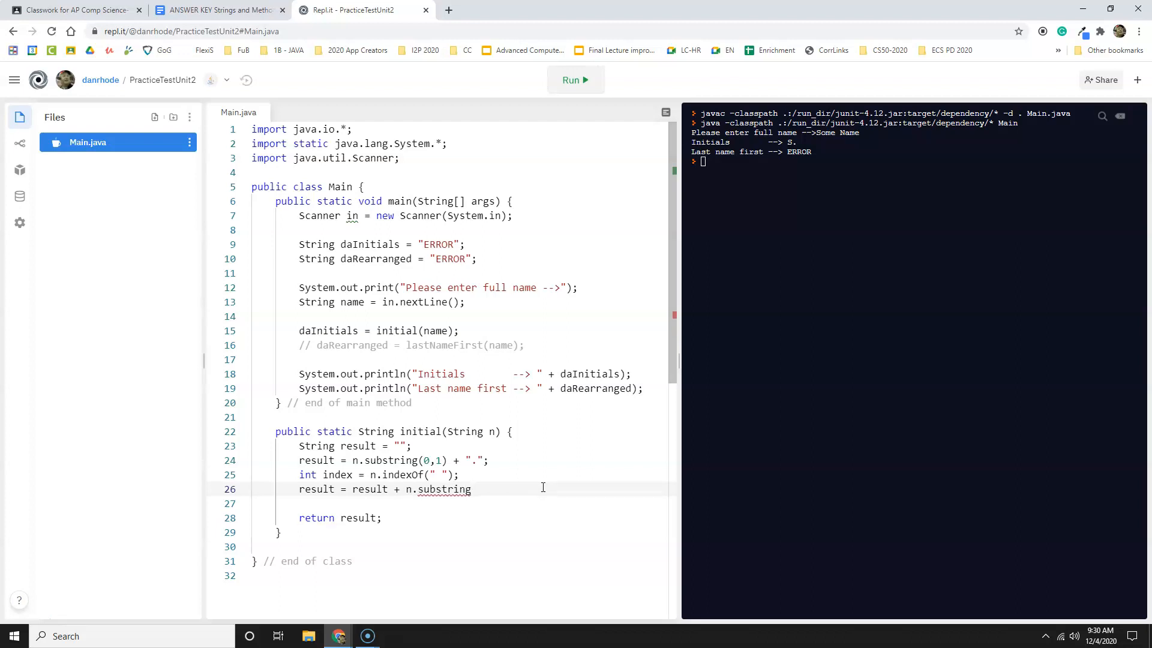
text((in))
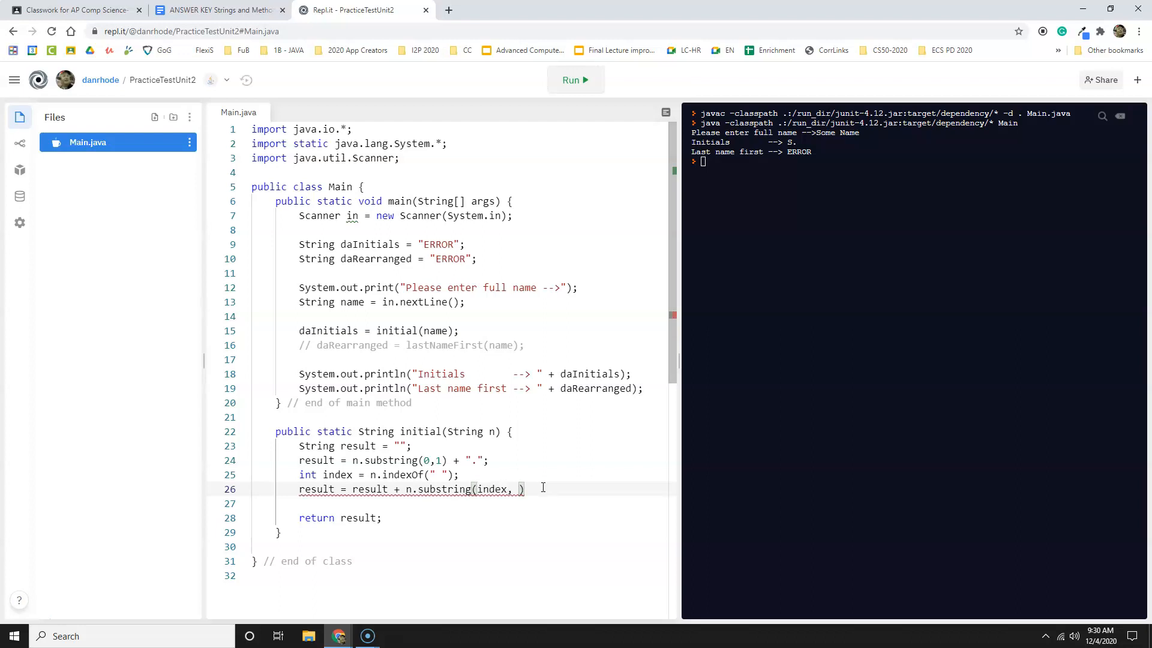
text(index+)
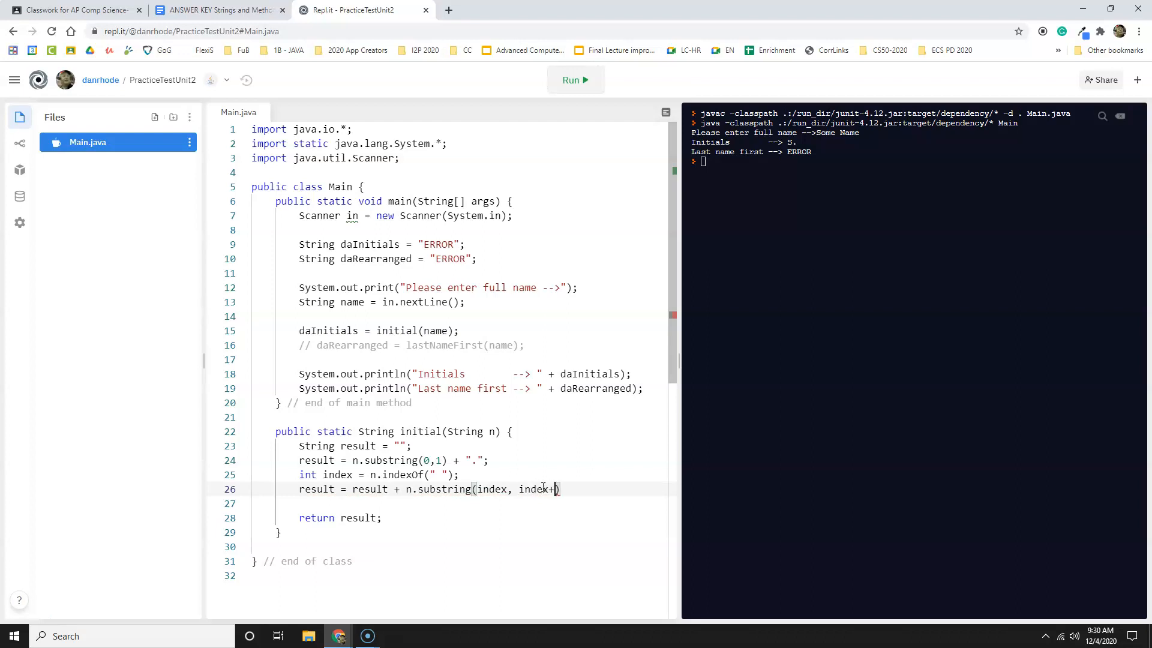
text(1)
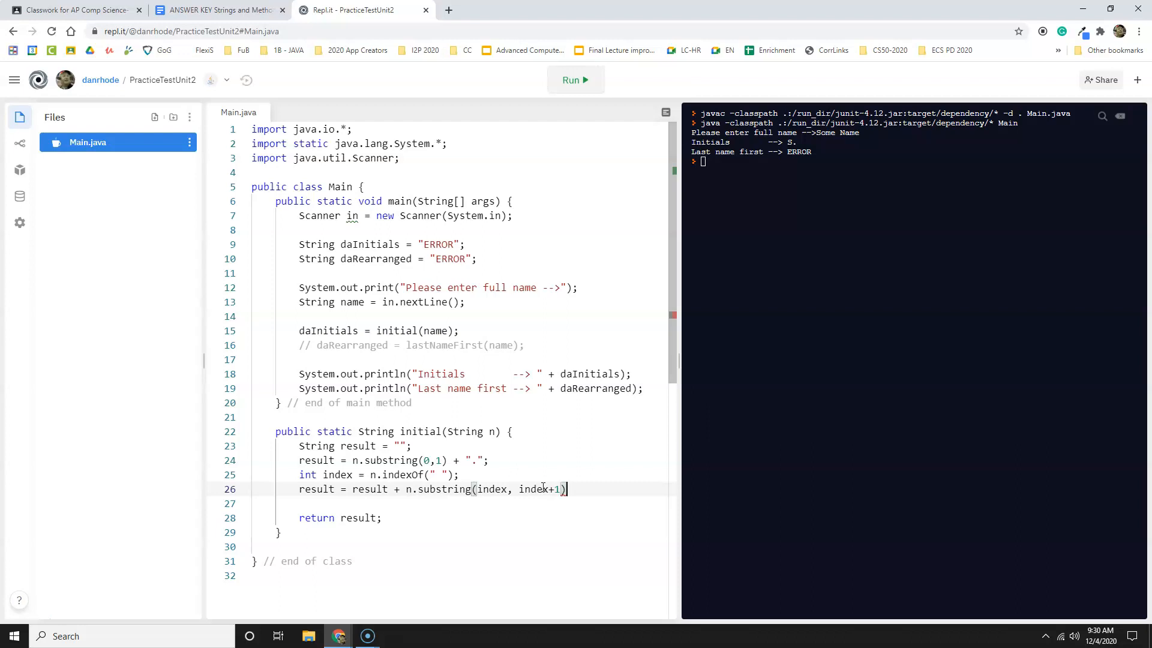
text(+ ")
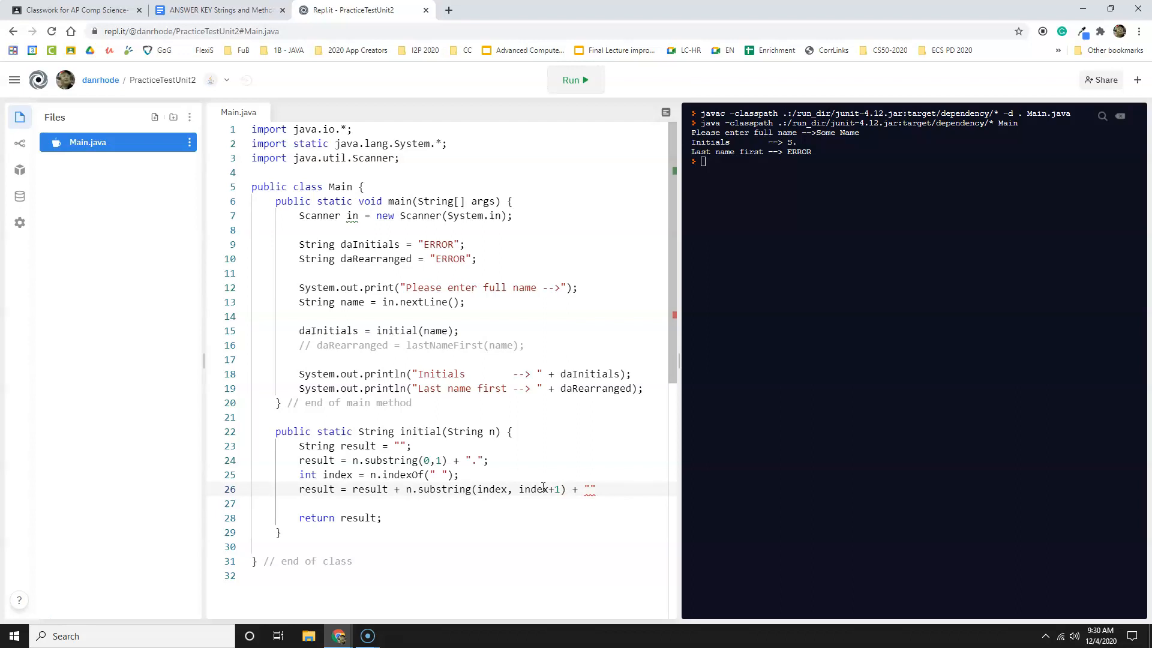
text(.)
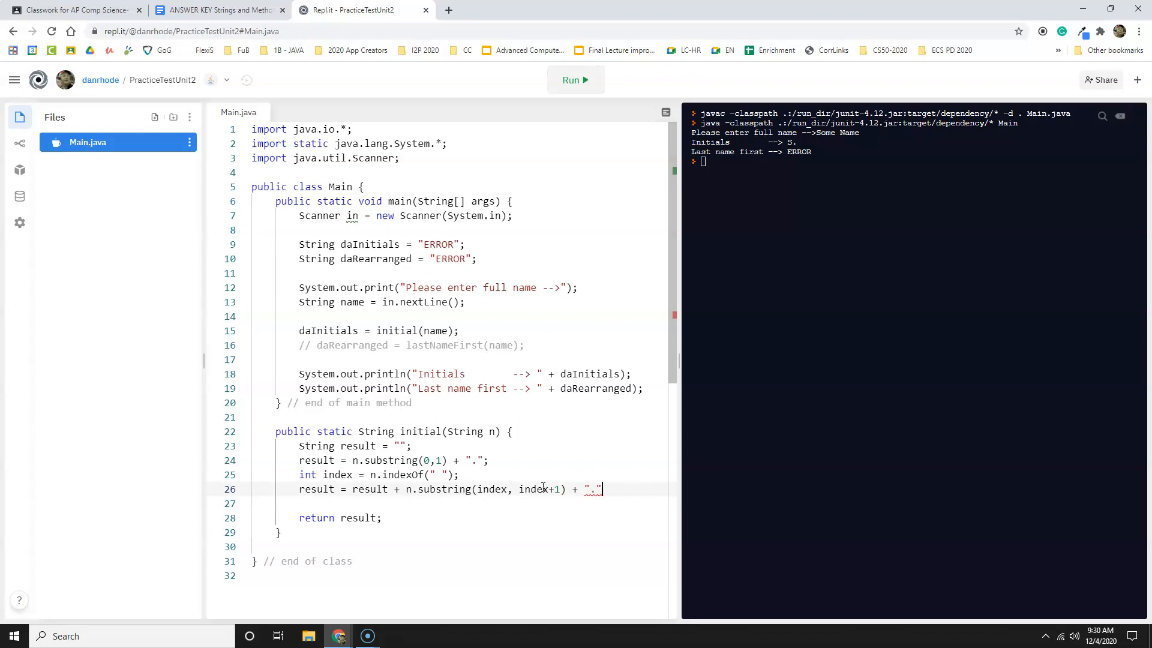
text(;)
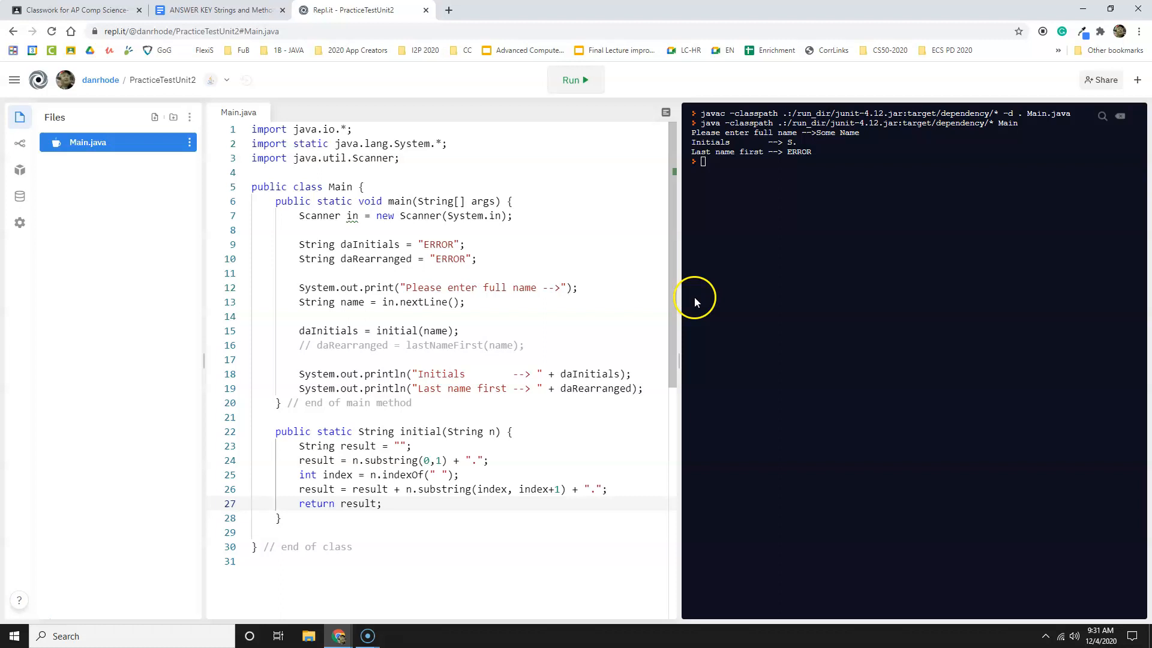
Change the substring to (index+1, index+2) and rerun with 'Some Name', getting S.N.
click(575, 79)
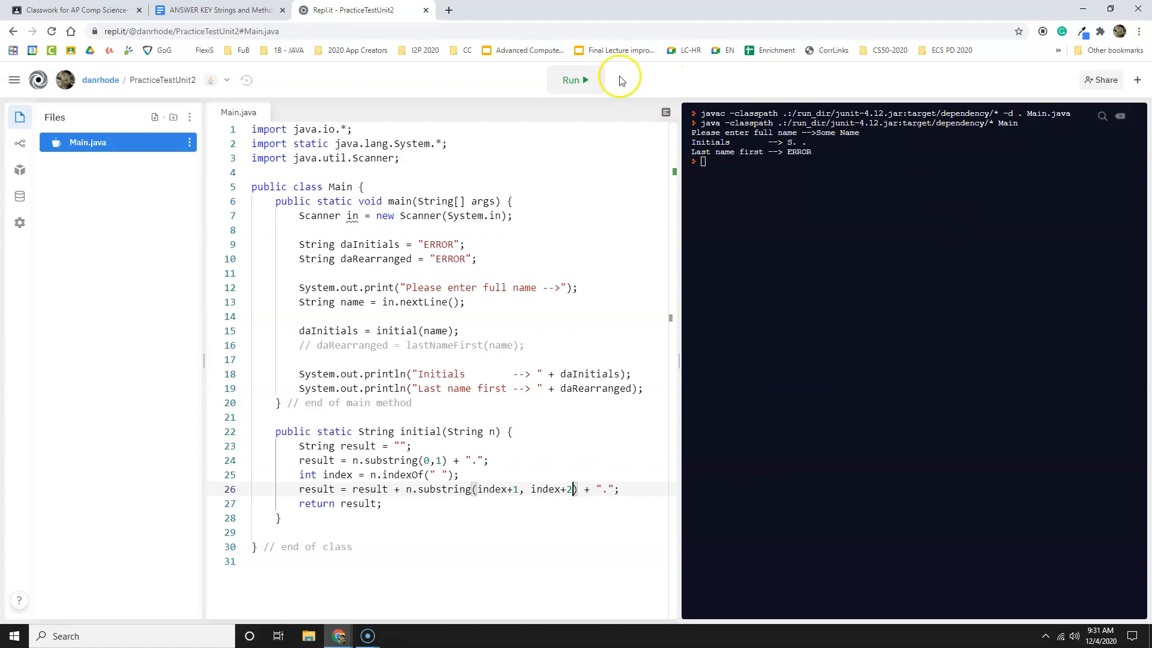
click(572, 80)
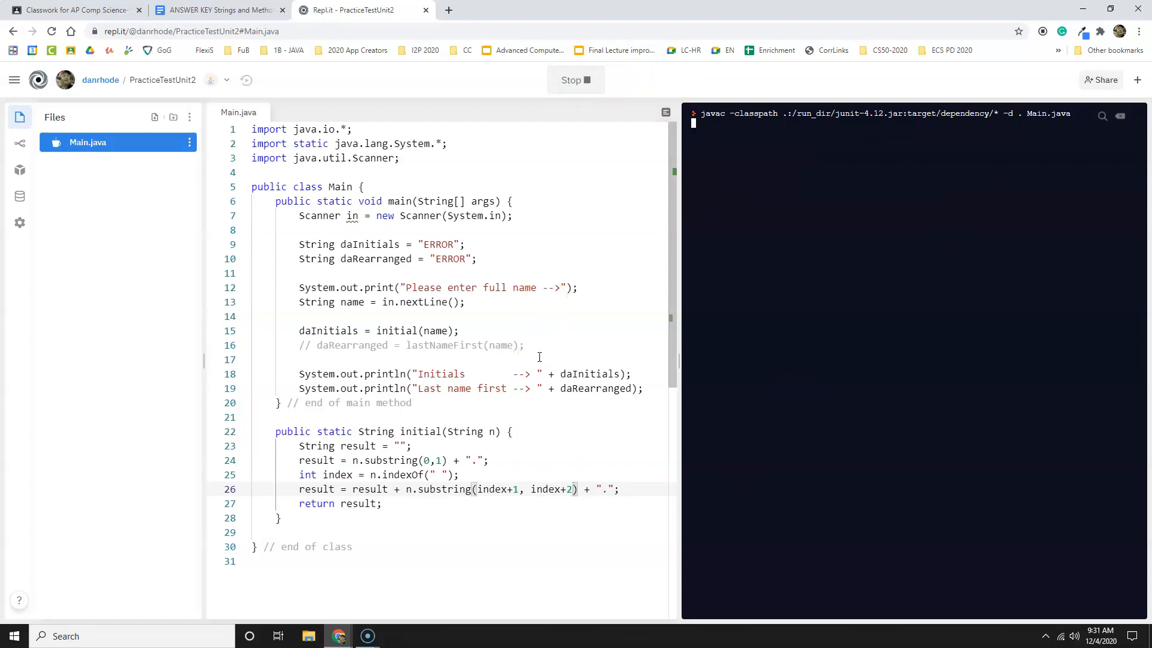
text(Some Name)
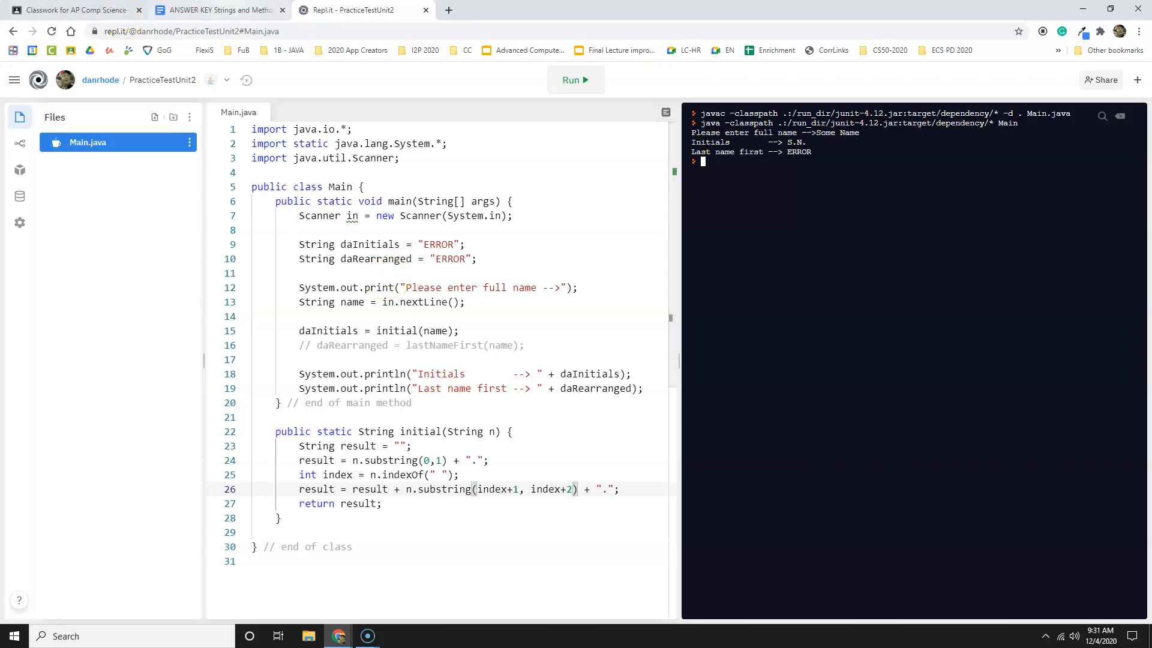
click(224, 10)
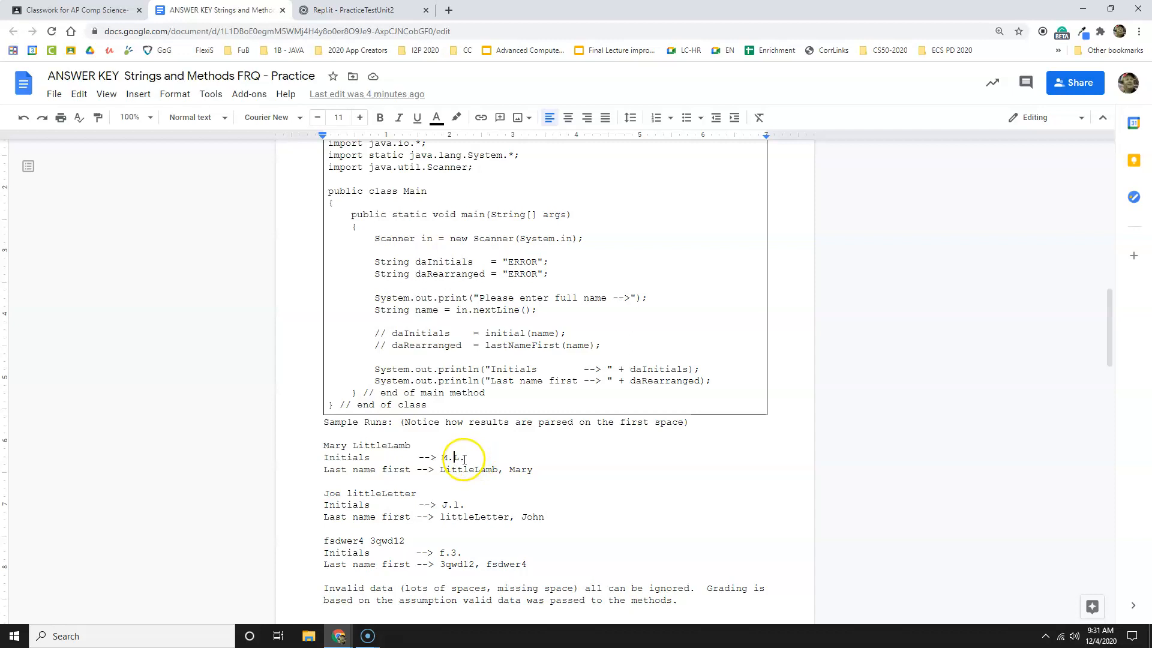
Scroll to part B of the answer key and copy the lastNameFirst(String n) skeleton.
click(353, 10)
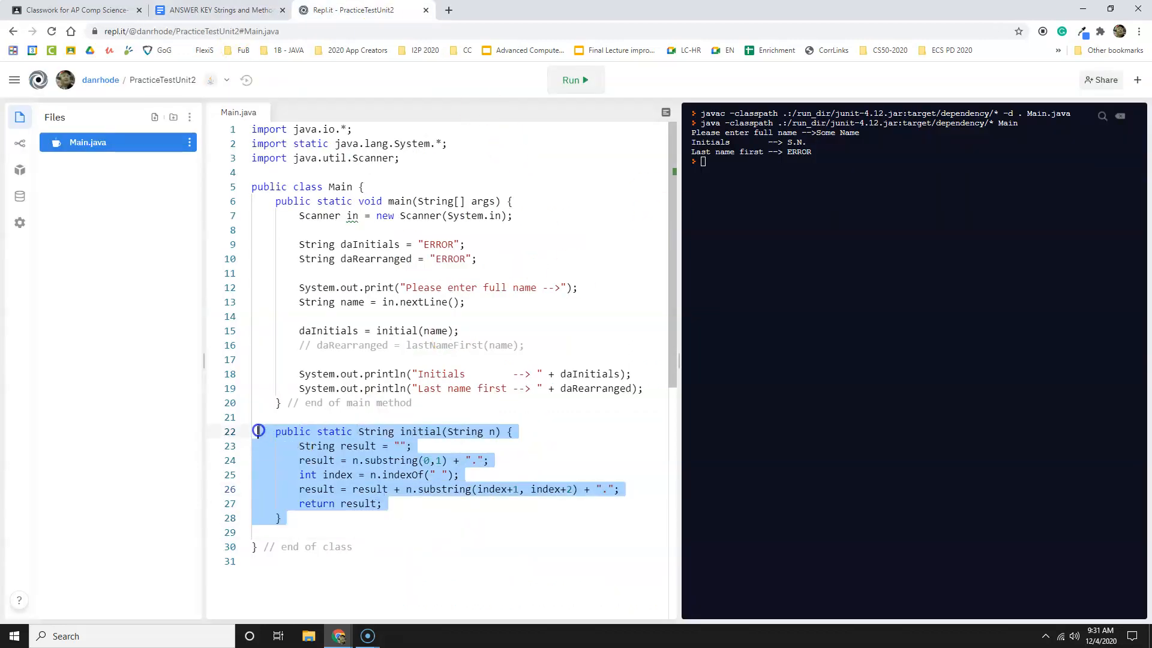
click(223, 10)
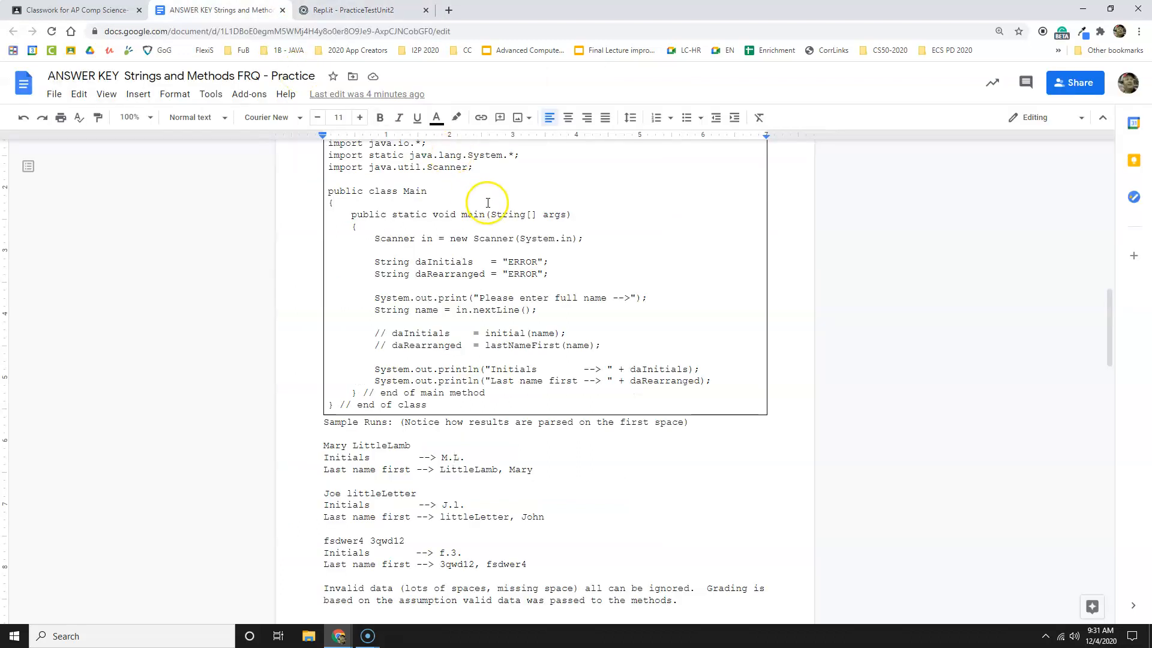
scroll(down, 3)
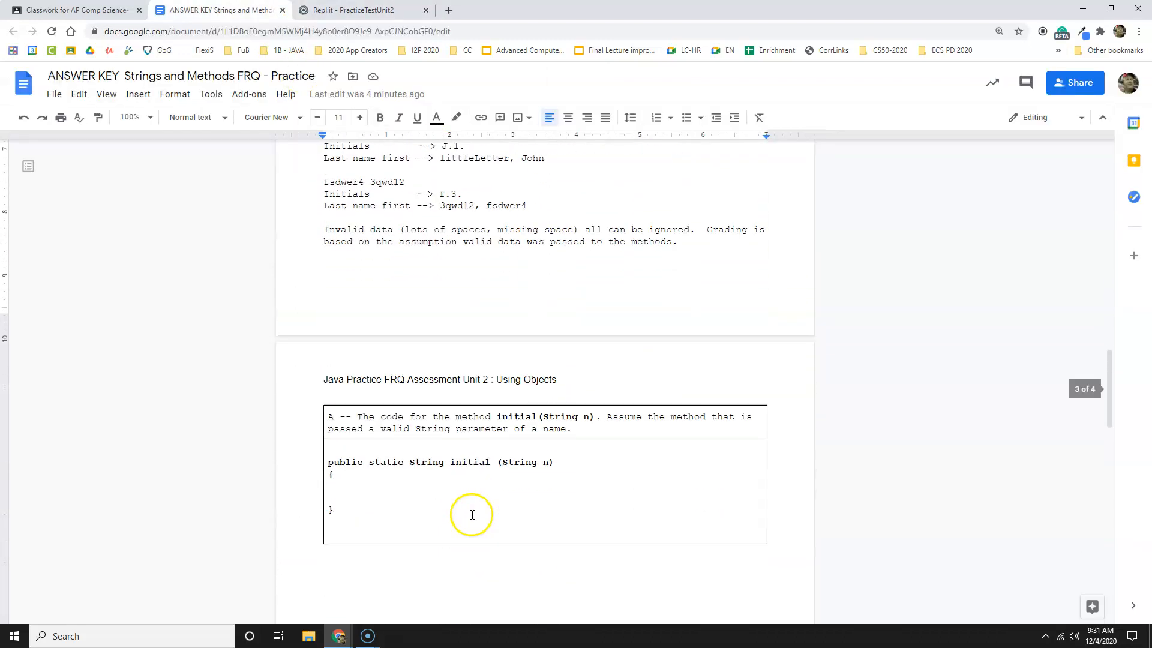
scroll(down, 3)
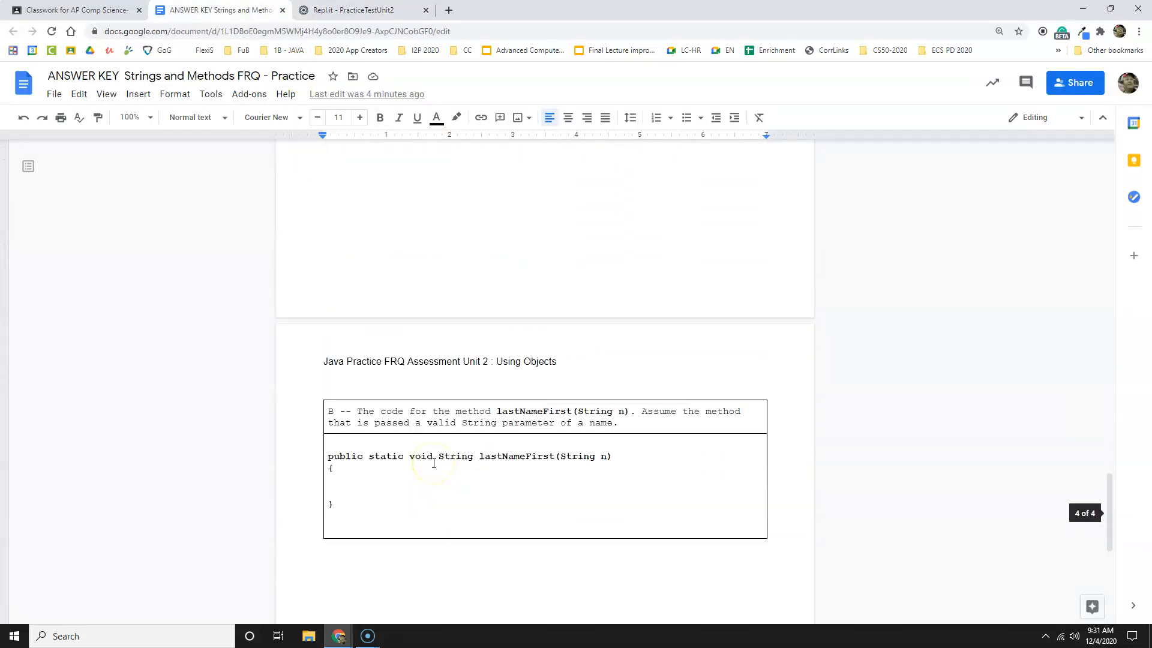
mouse_move(357, 501)
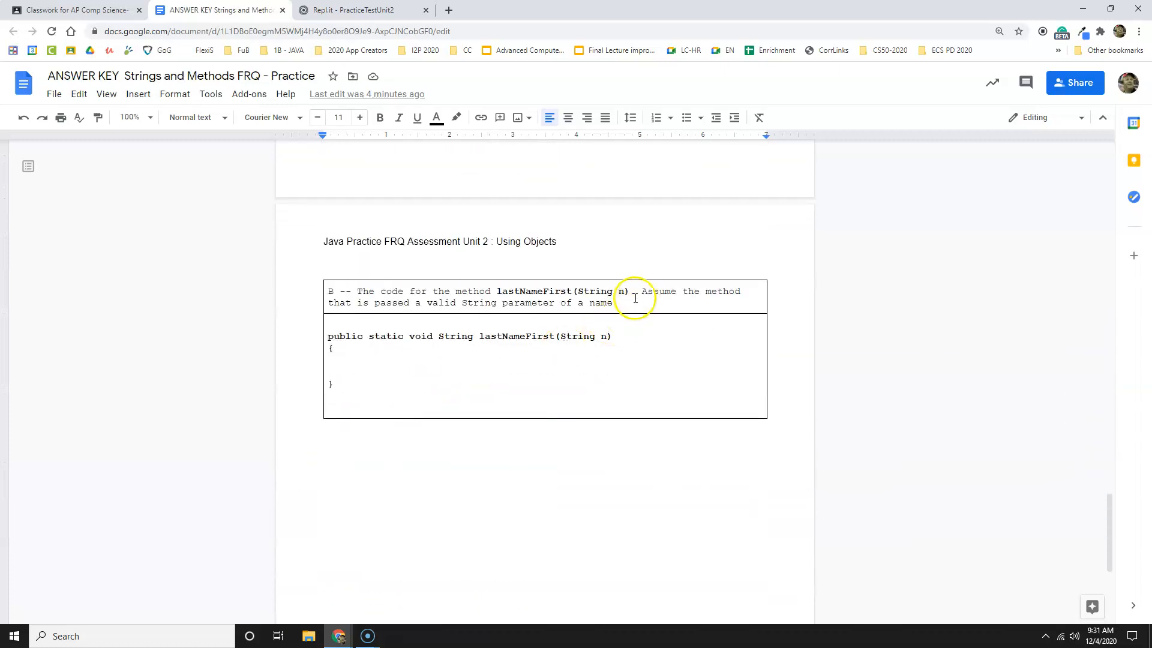
click(337, 384)
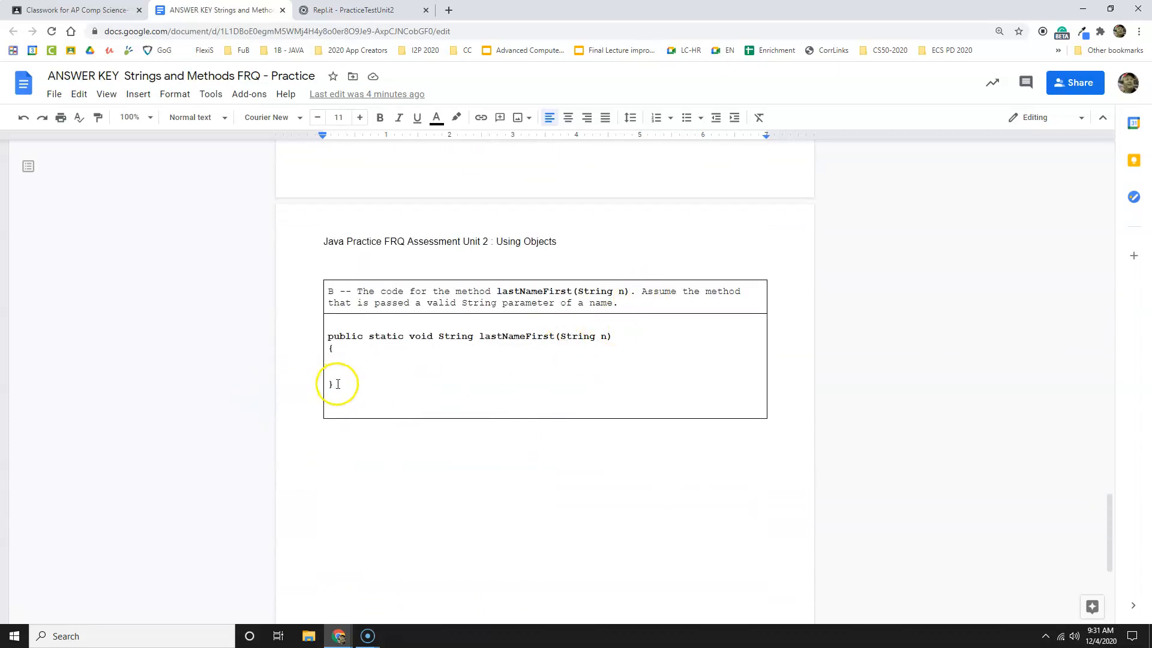
right_click(363, 341)
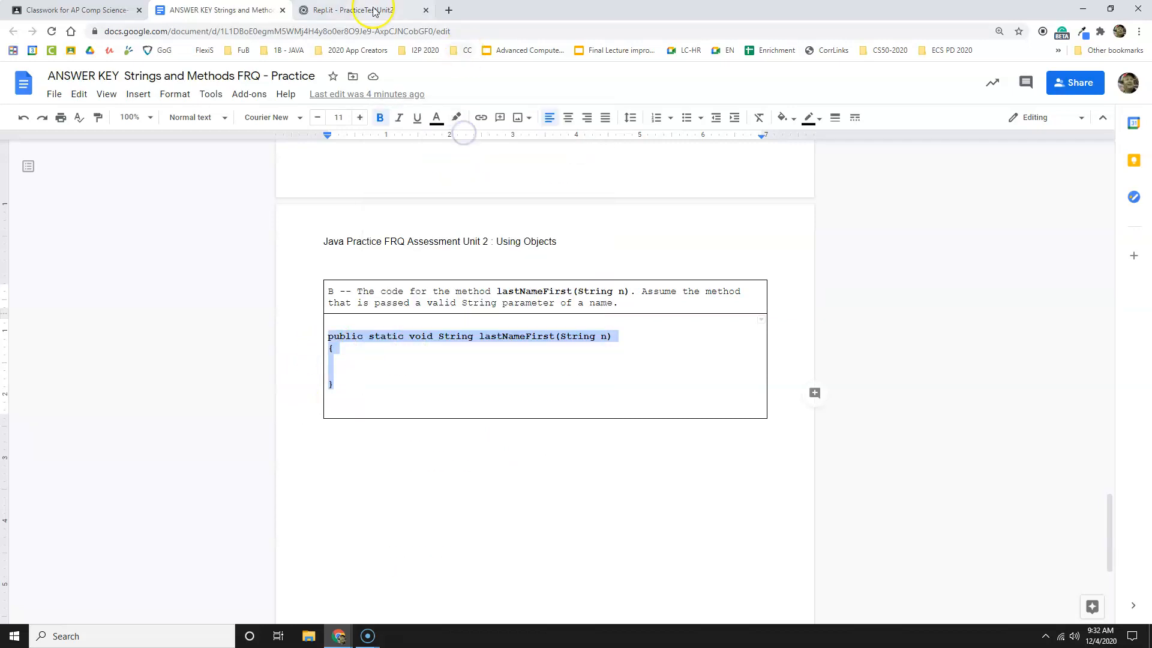
click(360, 10)
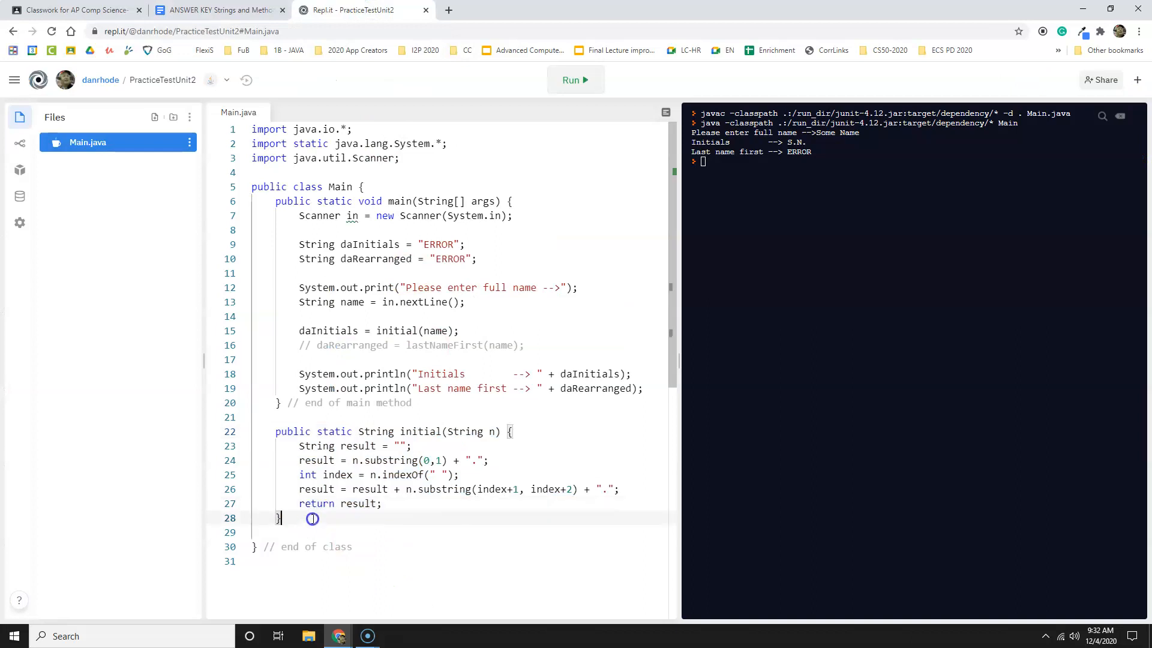
Paste the lastNameFirst(String n) stub below initial and delete the stray 'void' from its header.
text(public static void String lastNameFirst(String n))
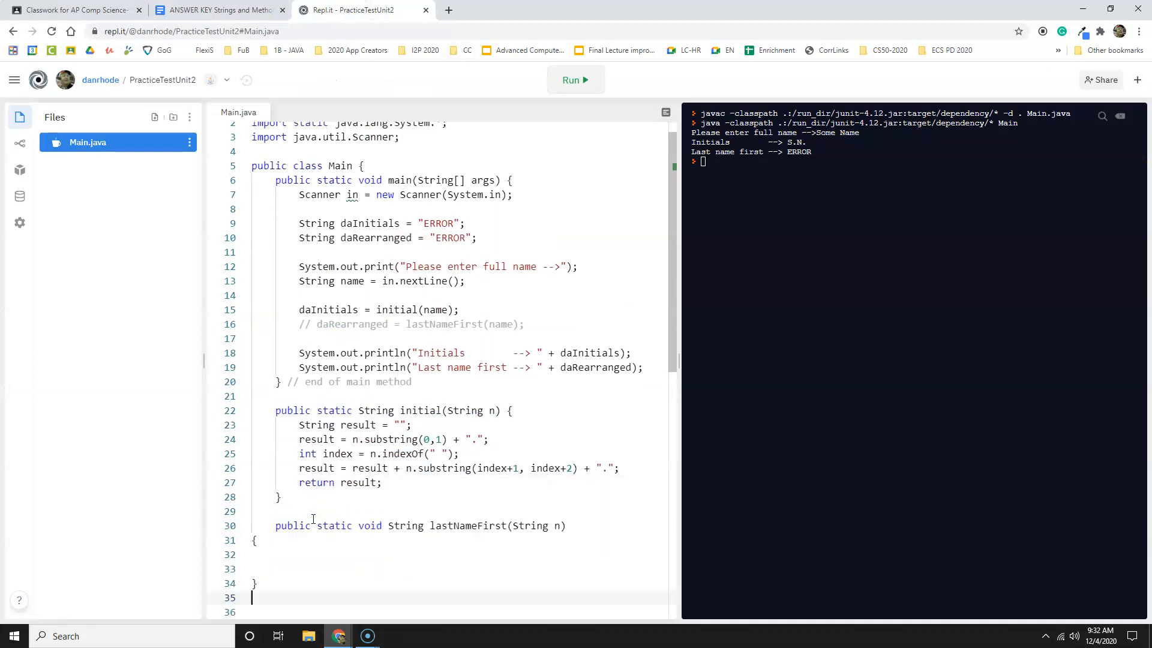
mouse_move(543, 406)
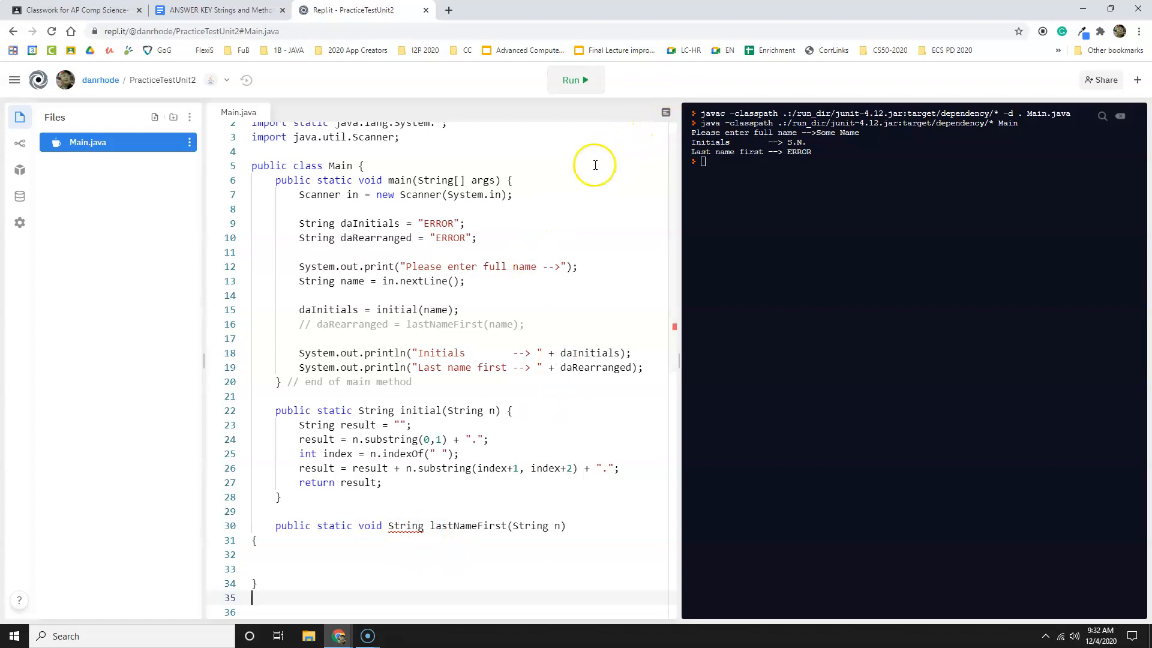
double_click(370, 525)
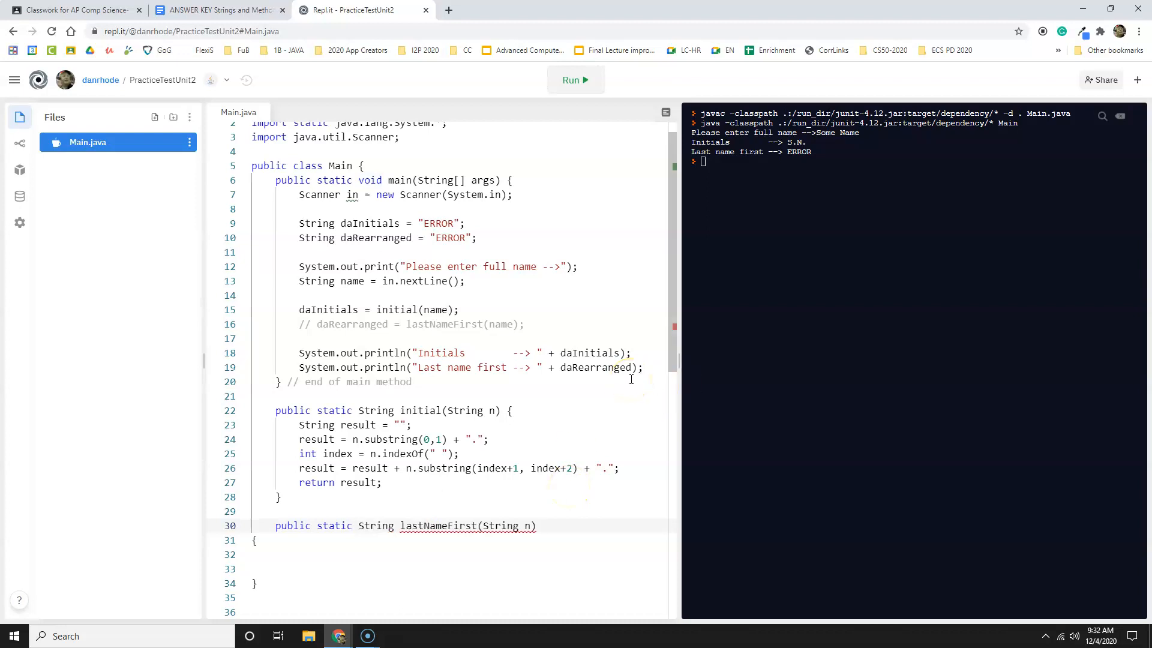
mouse_move(658, 133)
text( // end of class)
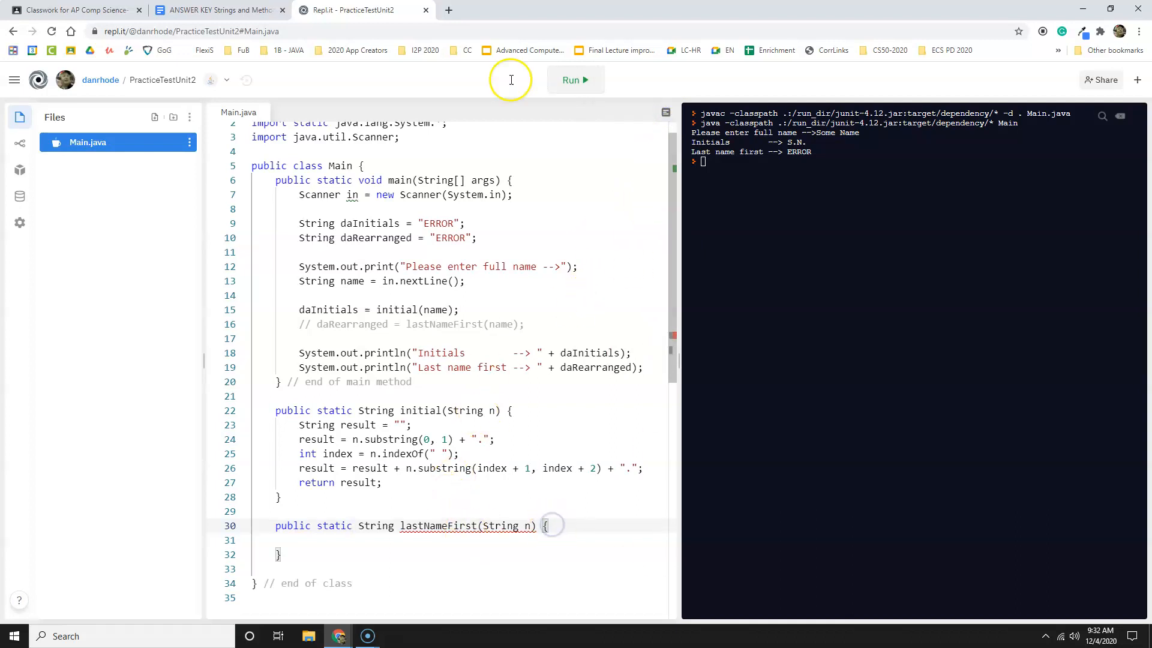
click(222, 10)
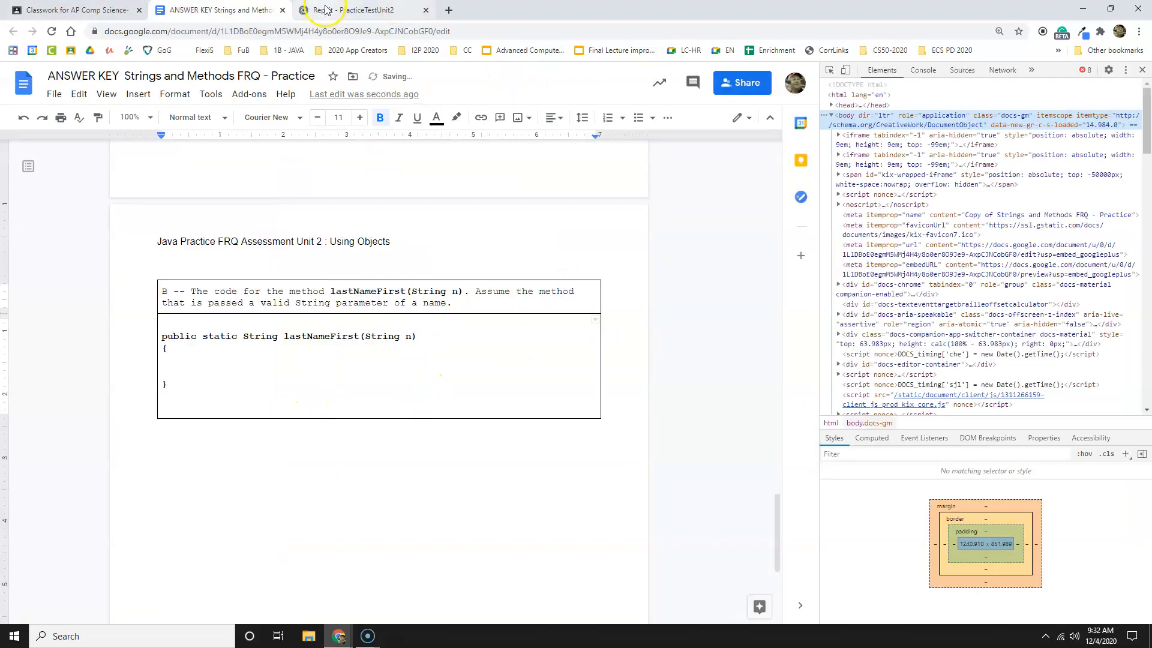
key(F12)
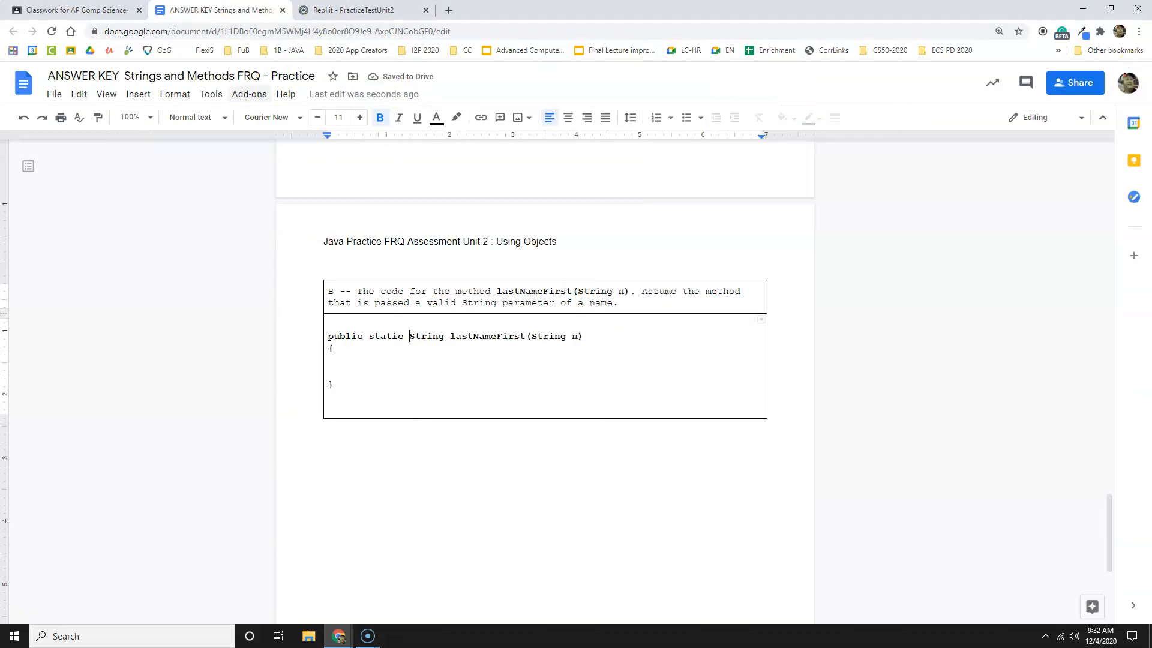
click(360, 10)
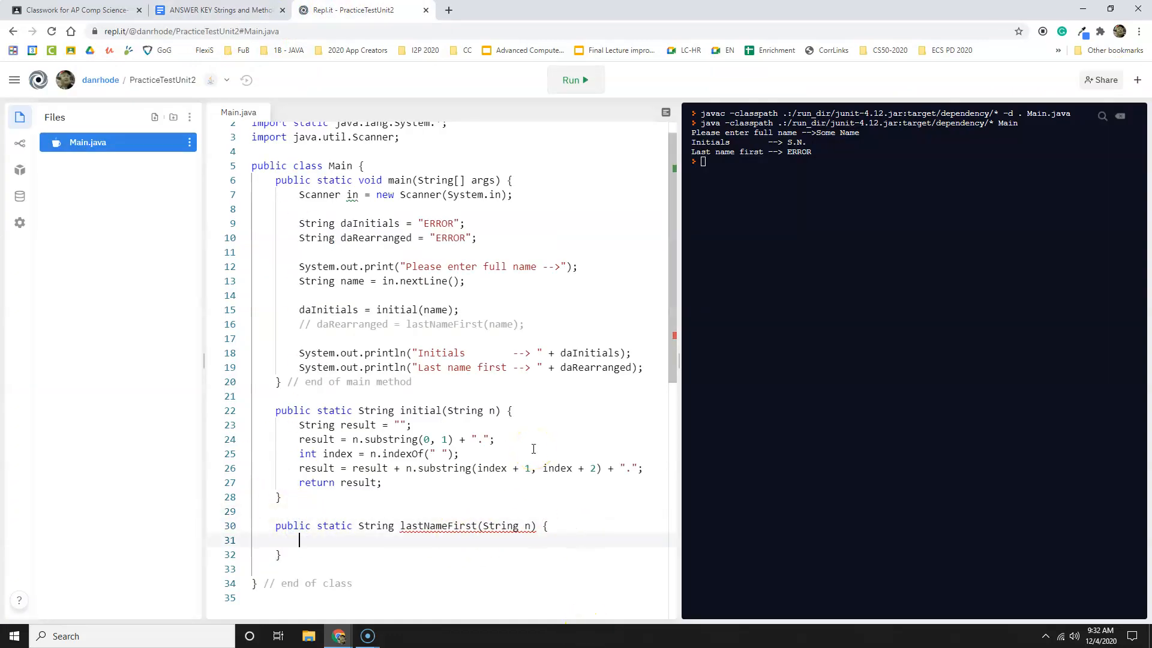
text(String result = "";)
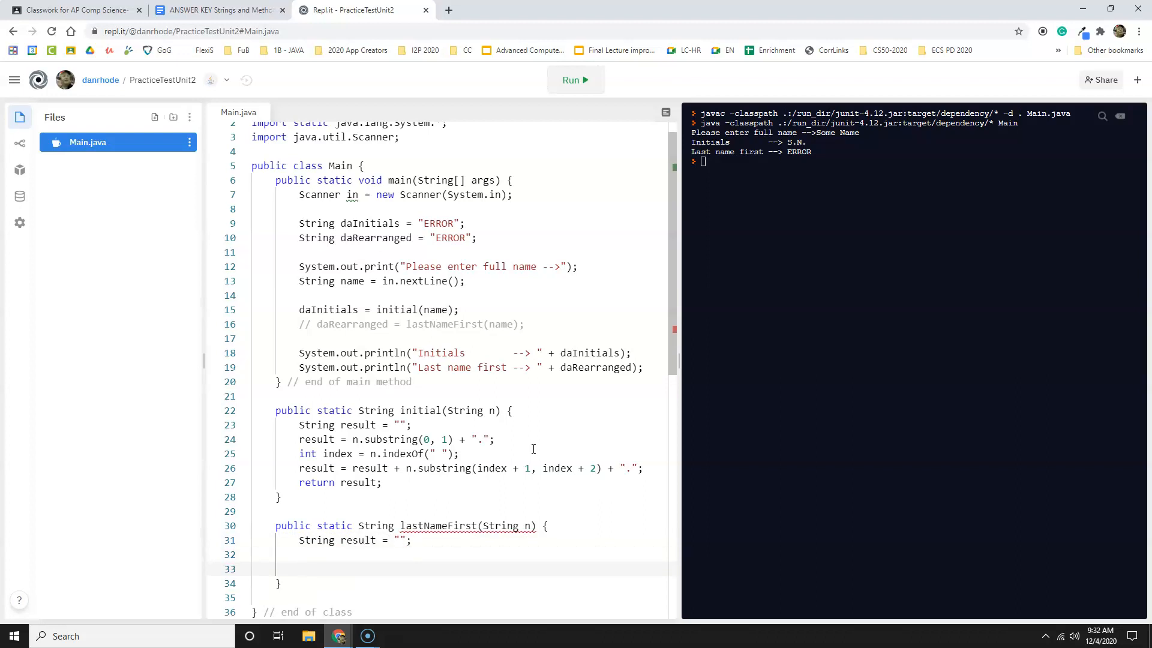
text(return result;)
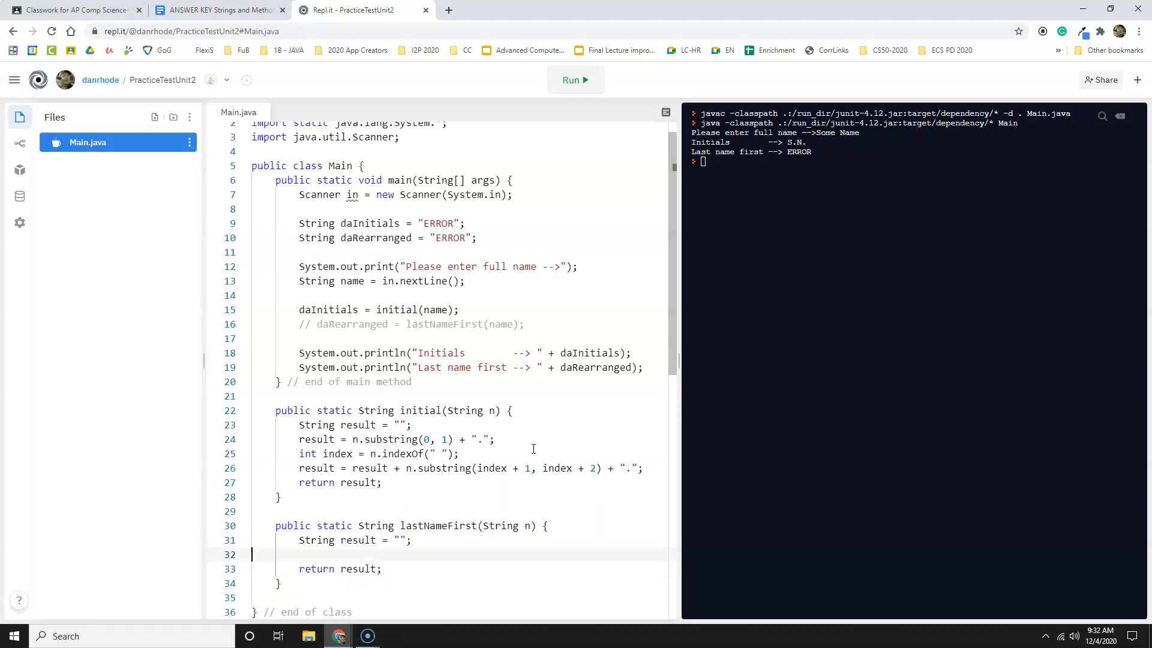
click(575, 79)
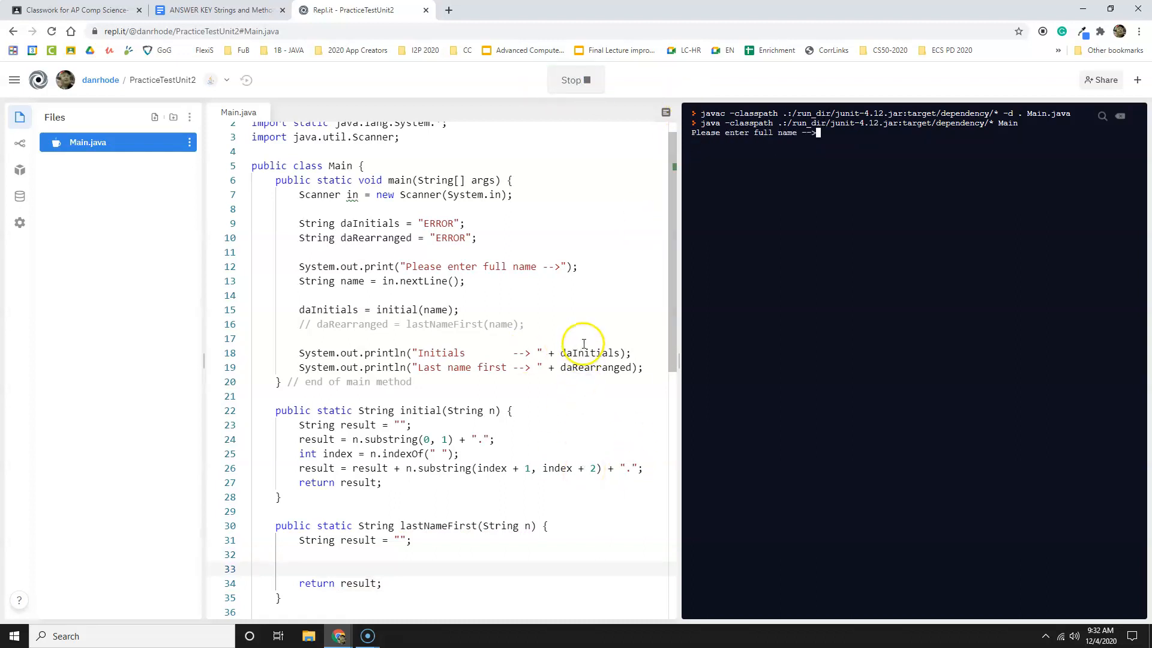
text(Dan)
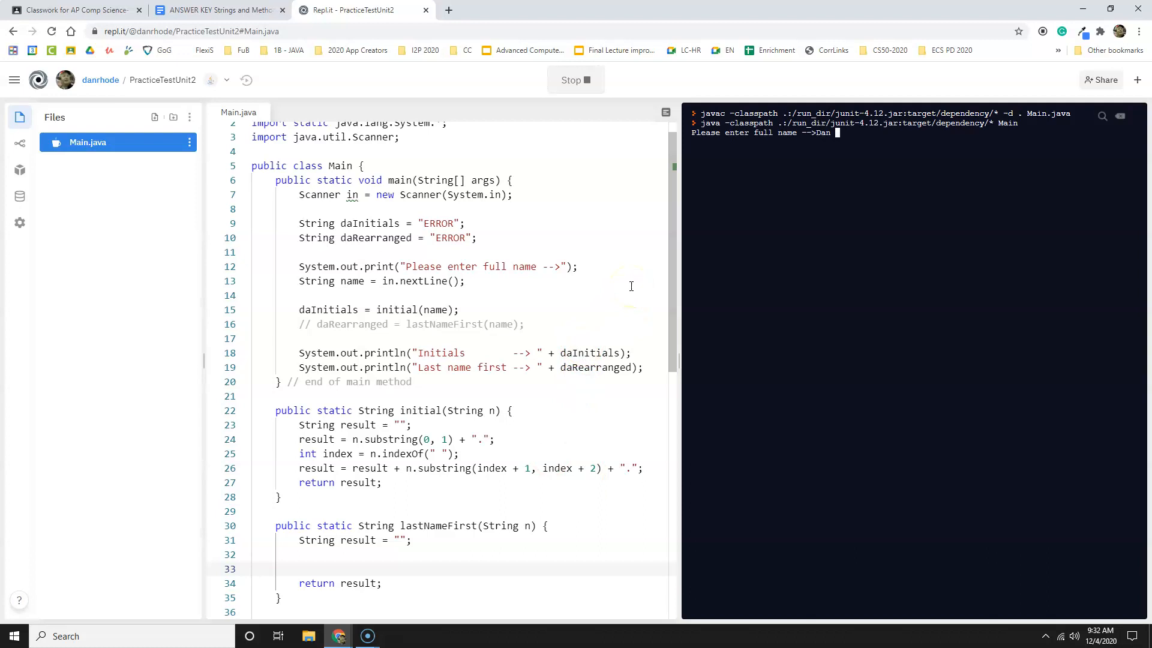
text(Rhode)
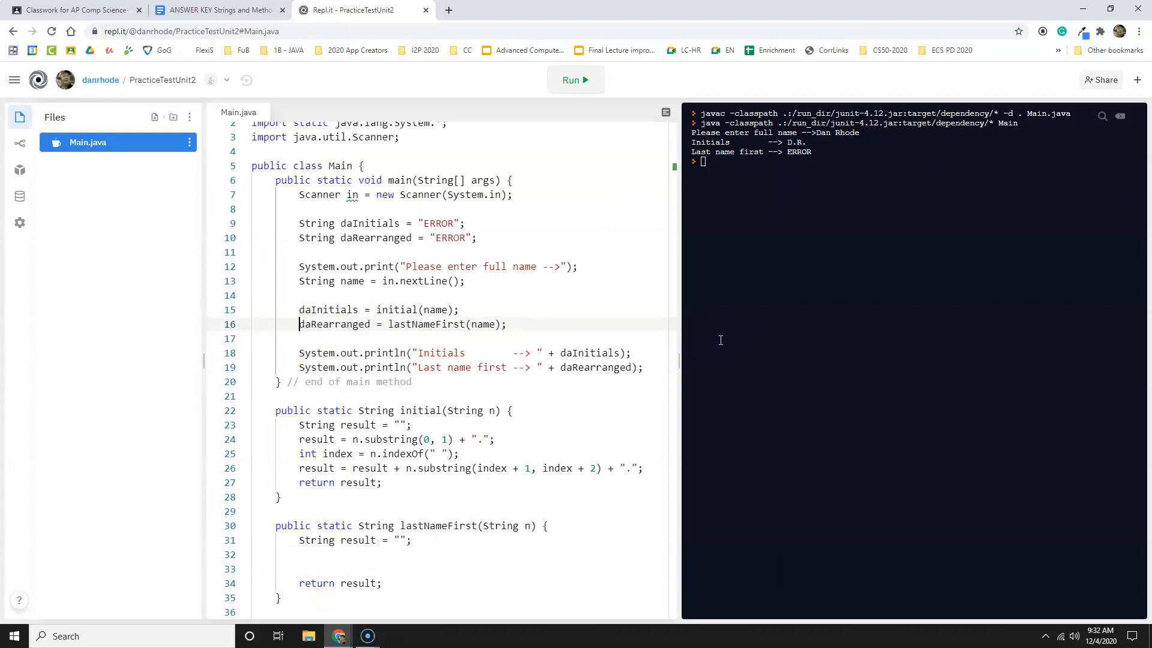
Uncomment the daRearranged call in main and rerun with 'Dan Rhode'.
click(324, 338)
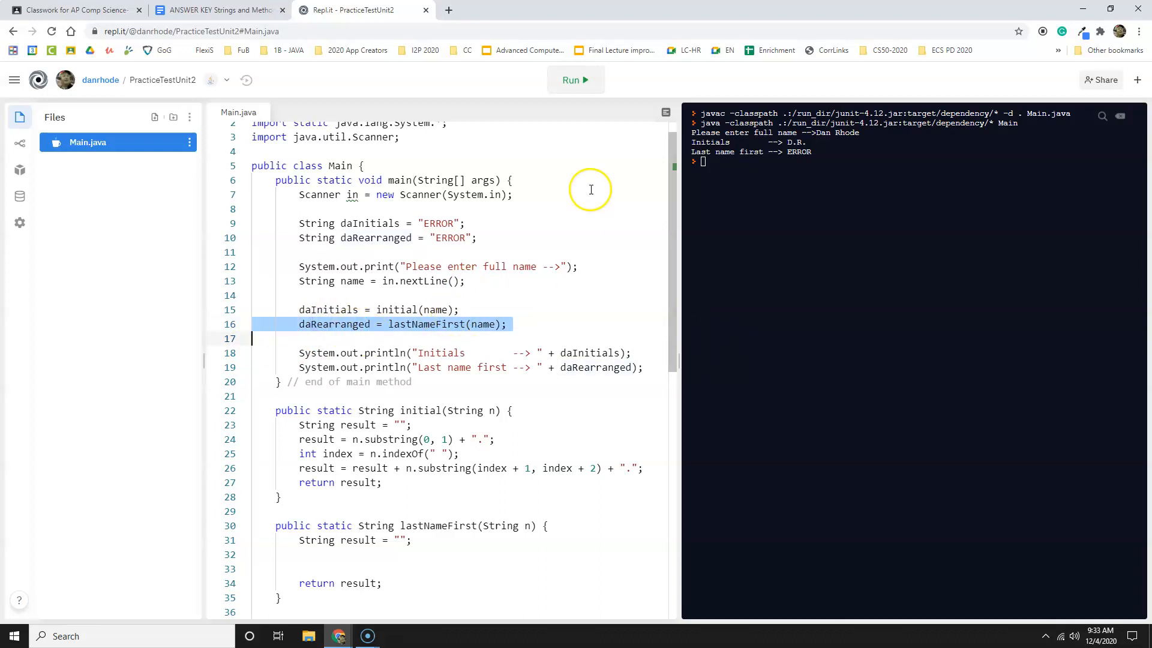
click(575, 80)
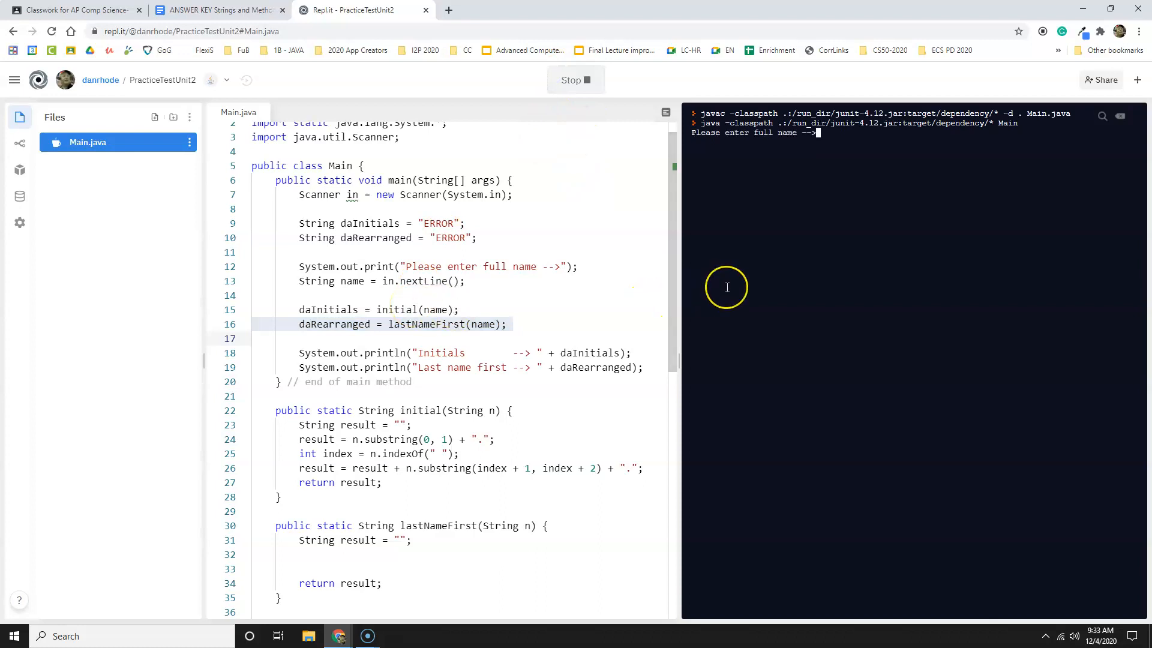
text(Dan Rhode)
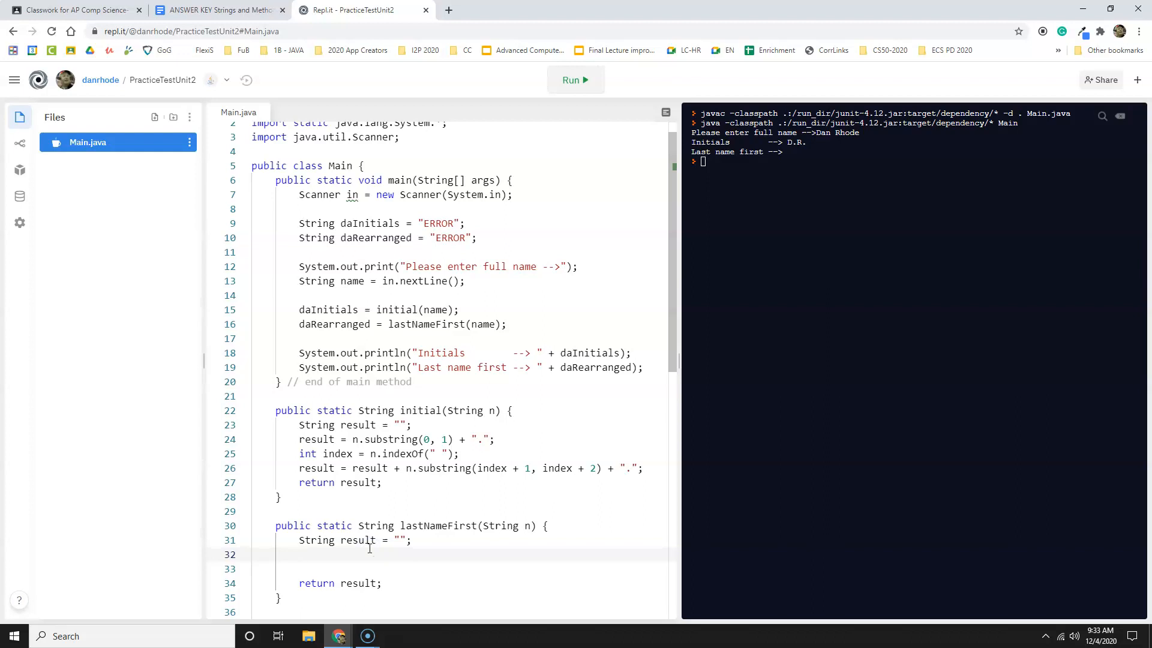
Add int index = n.indexOf(" "); as the first line of lastNameFirst.
text(int)
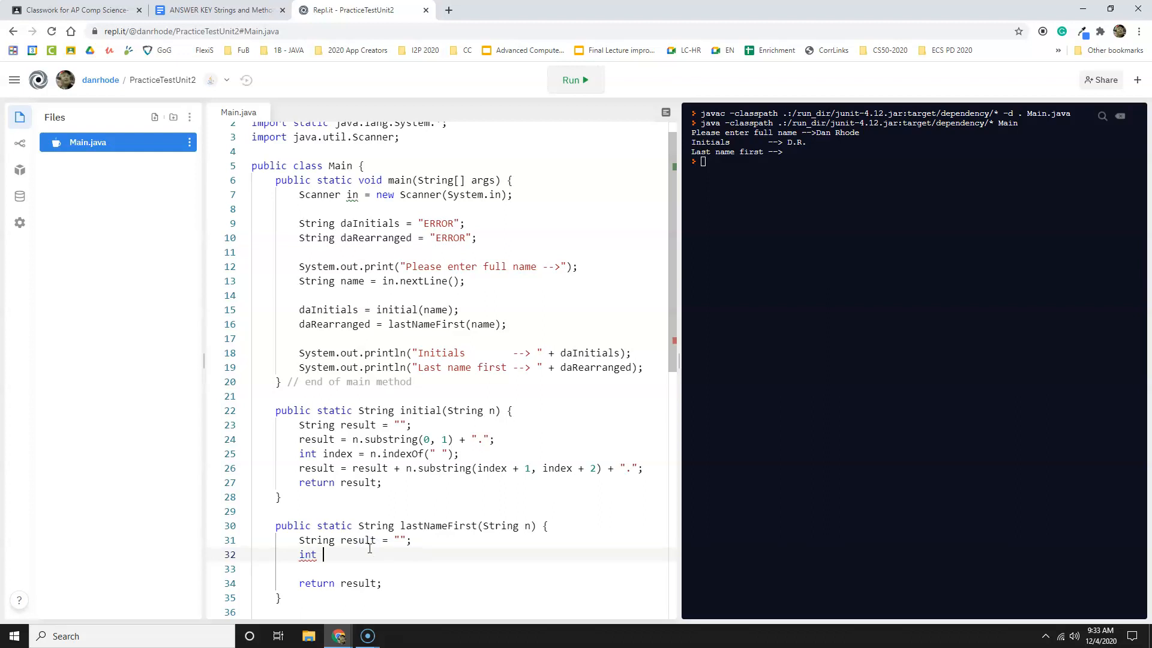
text(index)
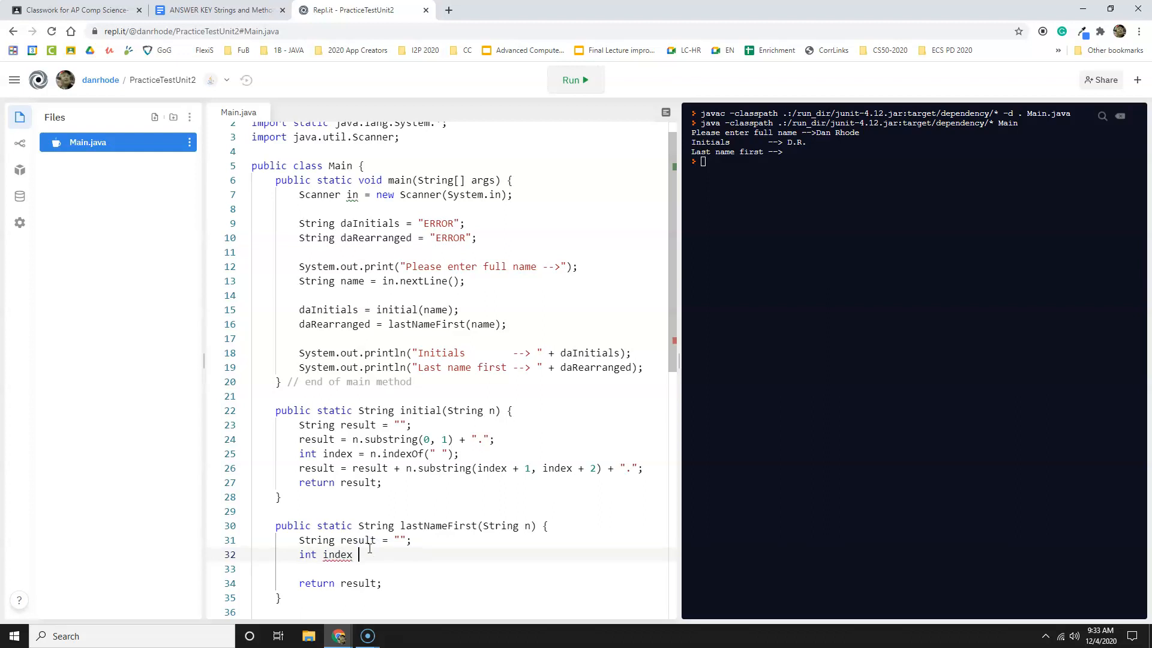
text(= n.in)
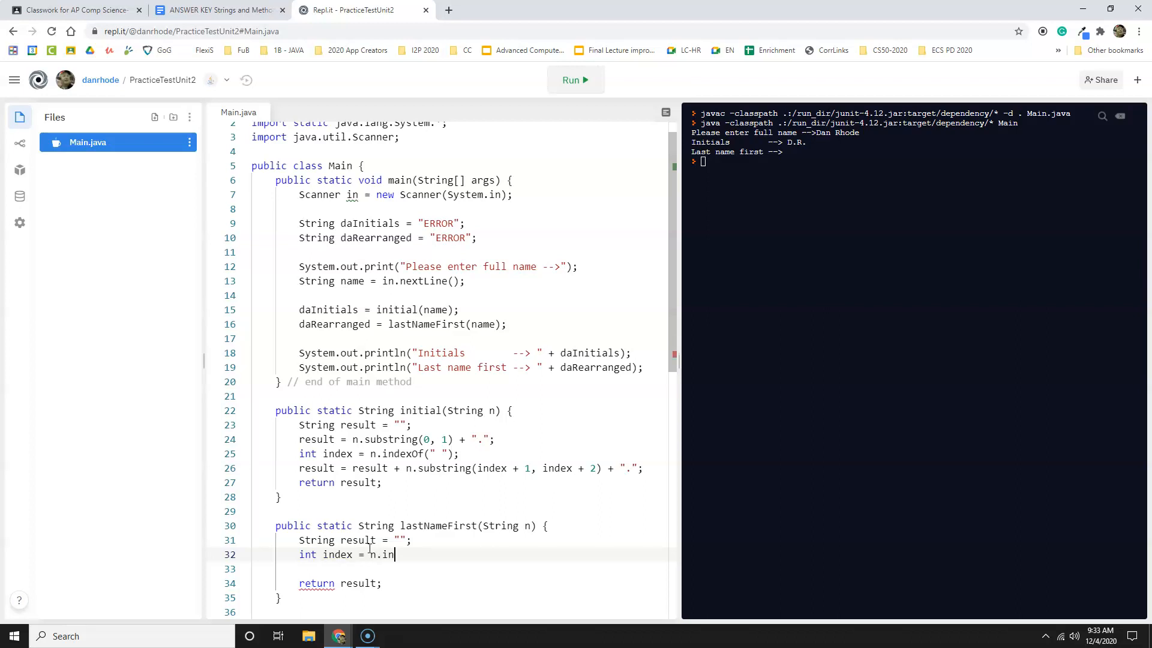
text(dex)
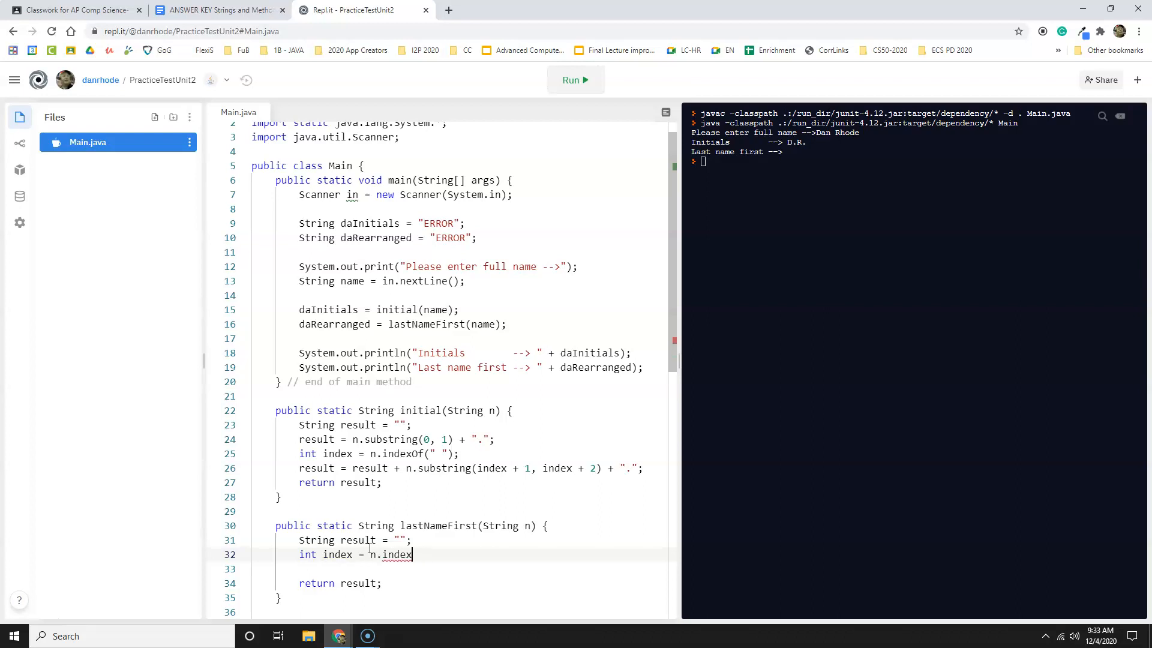
text(Of(""))
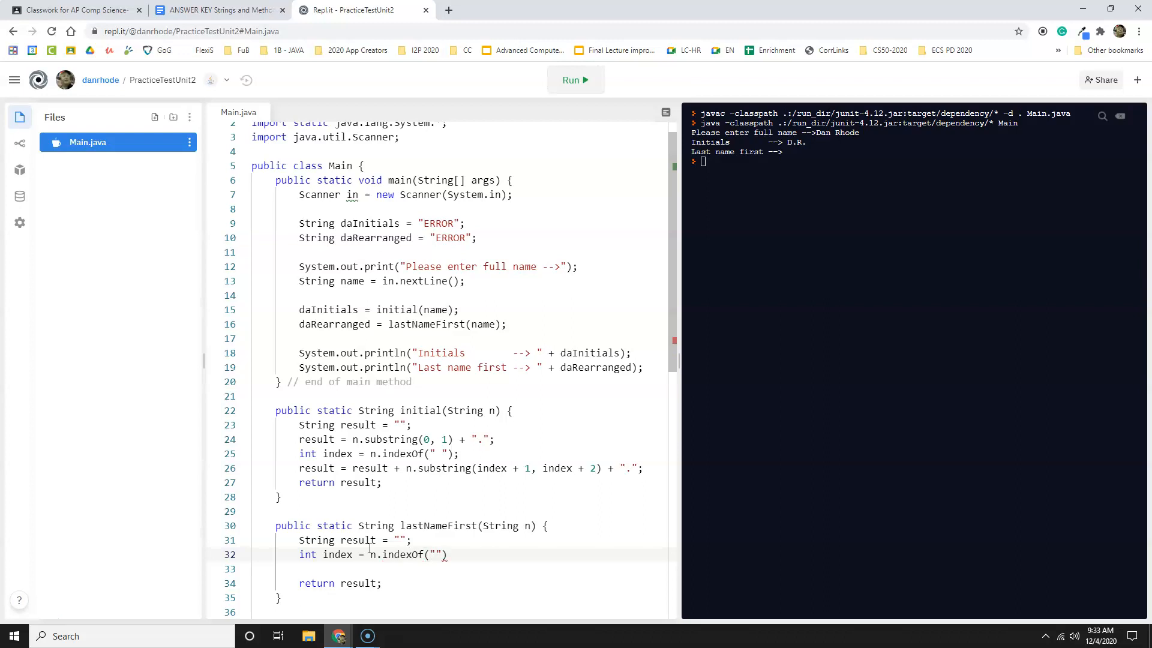
text();)
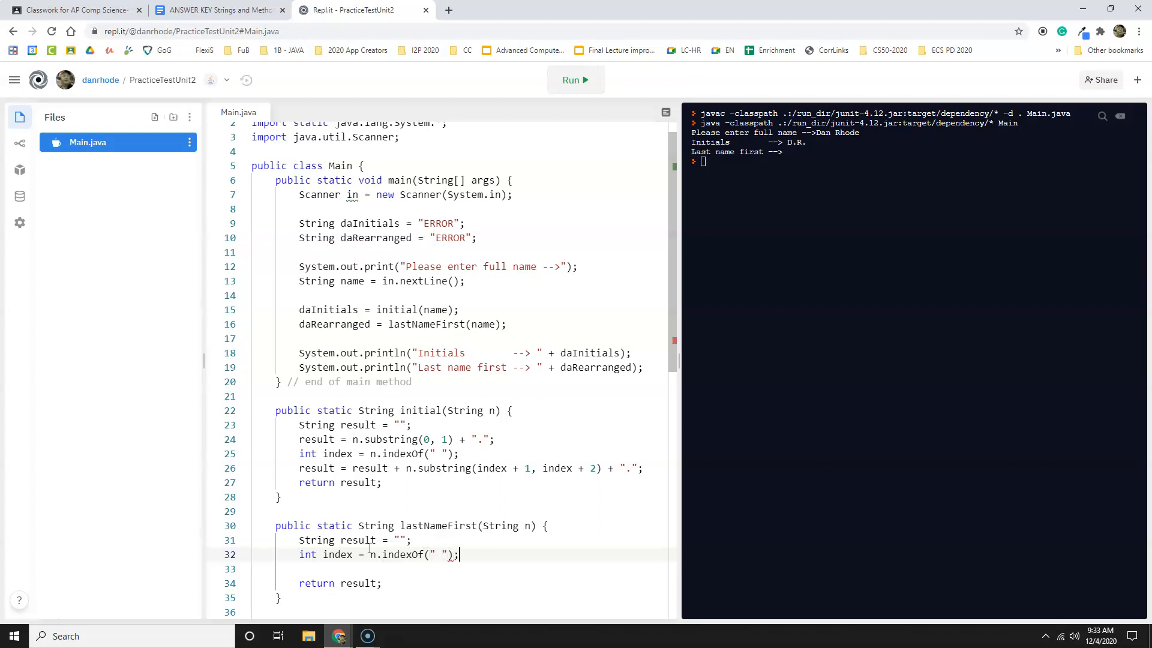
key(Enter)
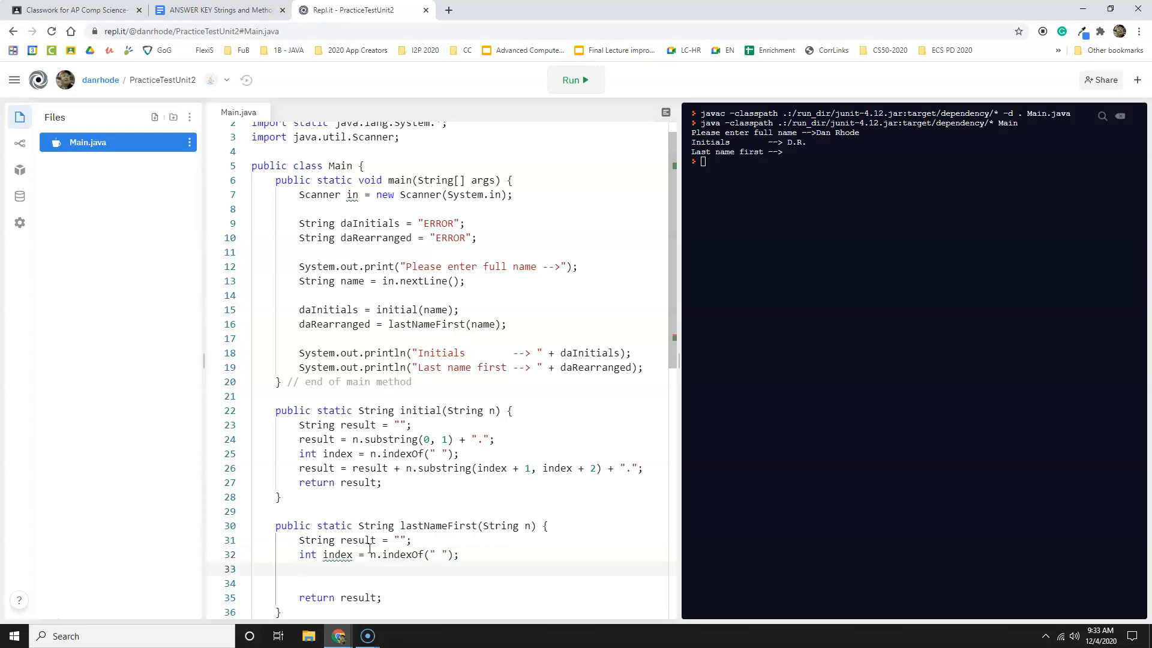
Set result = n.substring(index) + ", " and check the answer key's sample run format.
text(re)
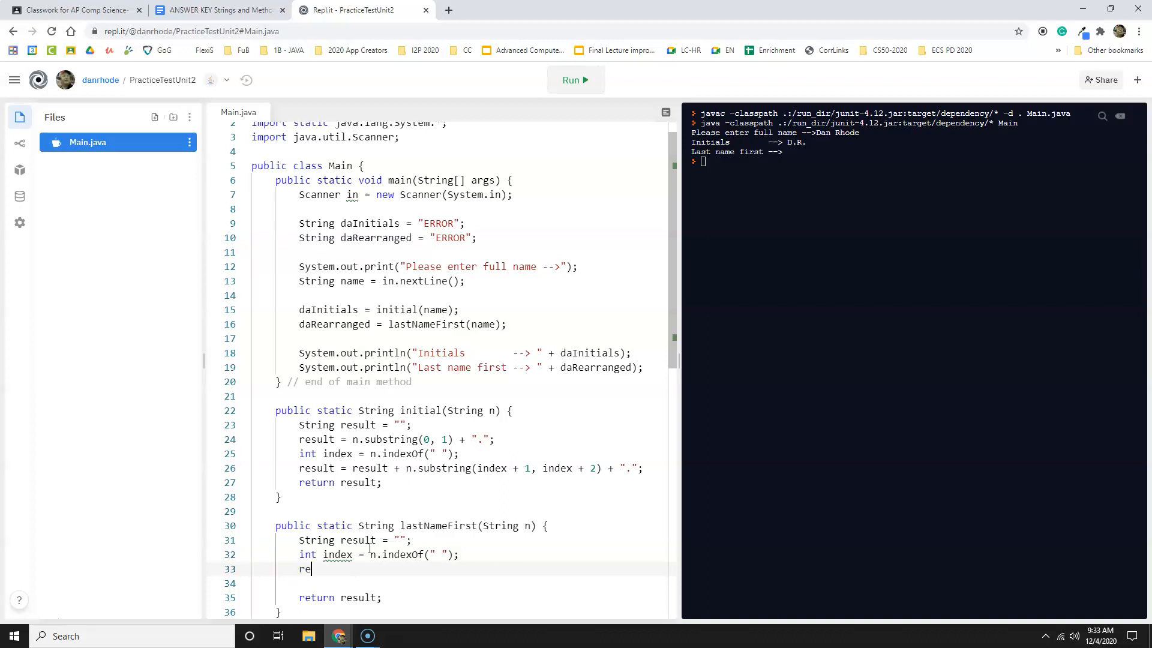
text(sult =)
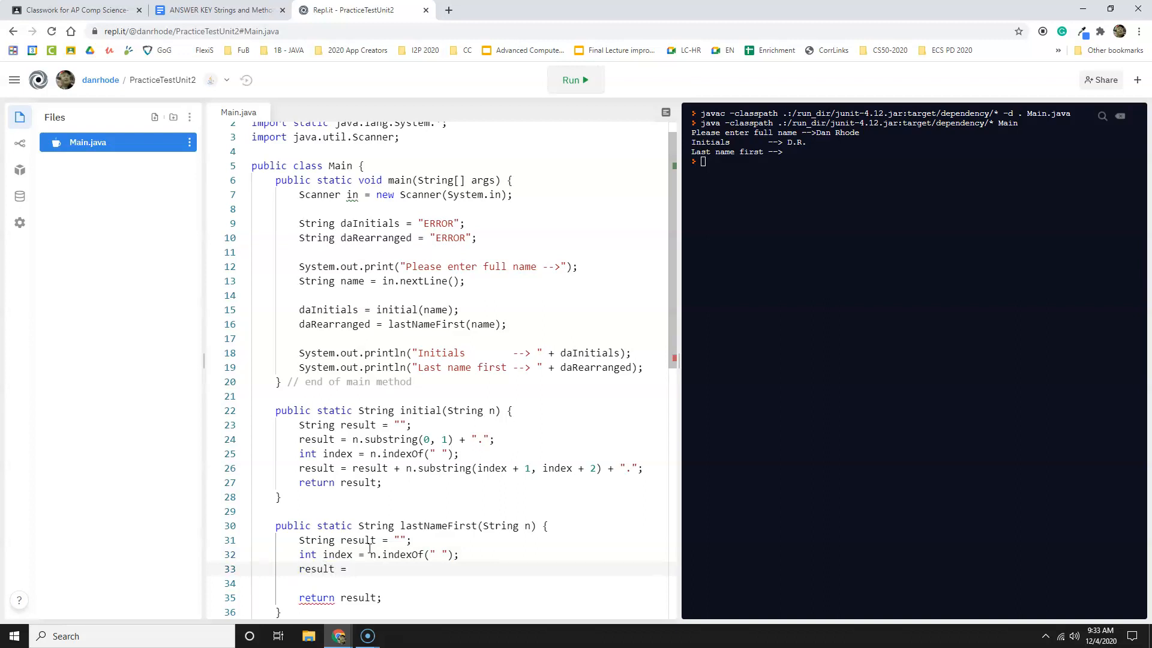
text(n.)
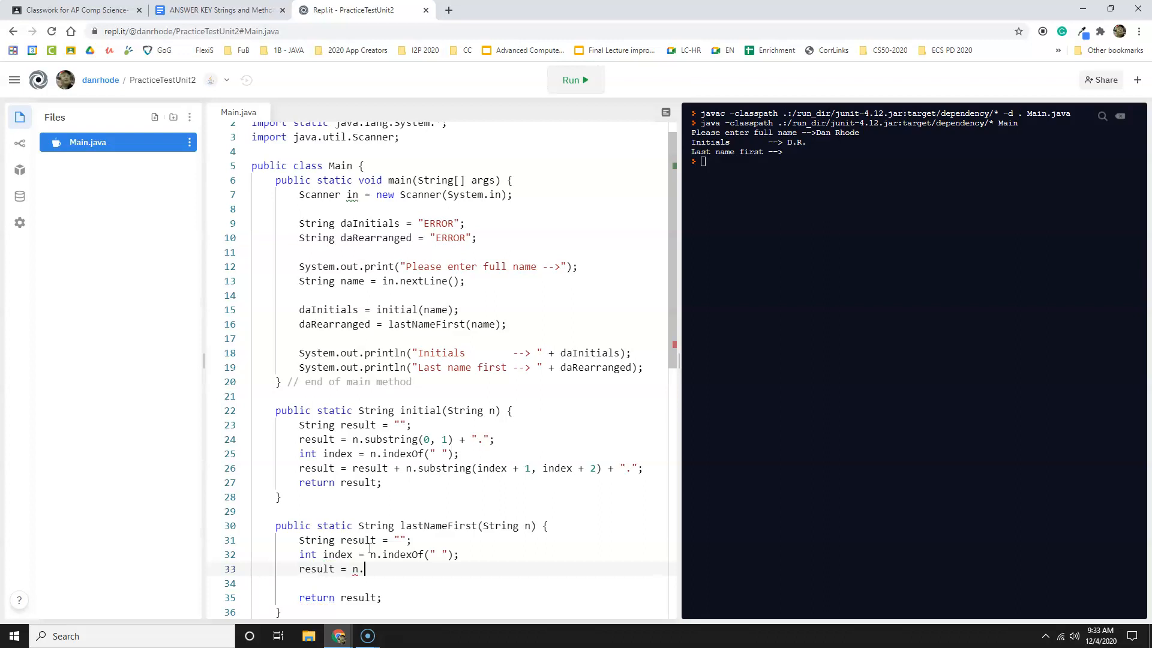
text(substring)
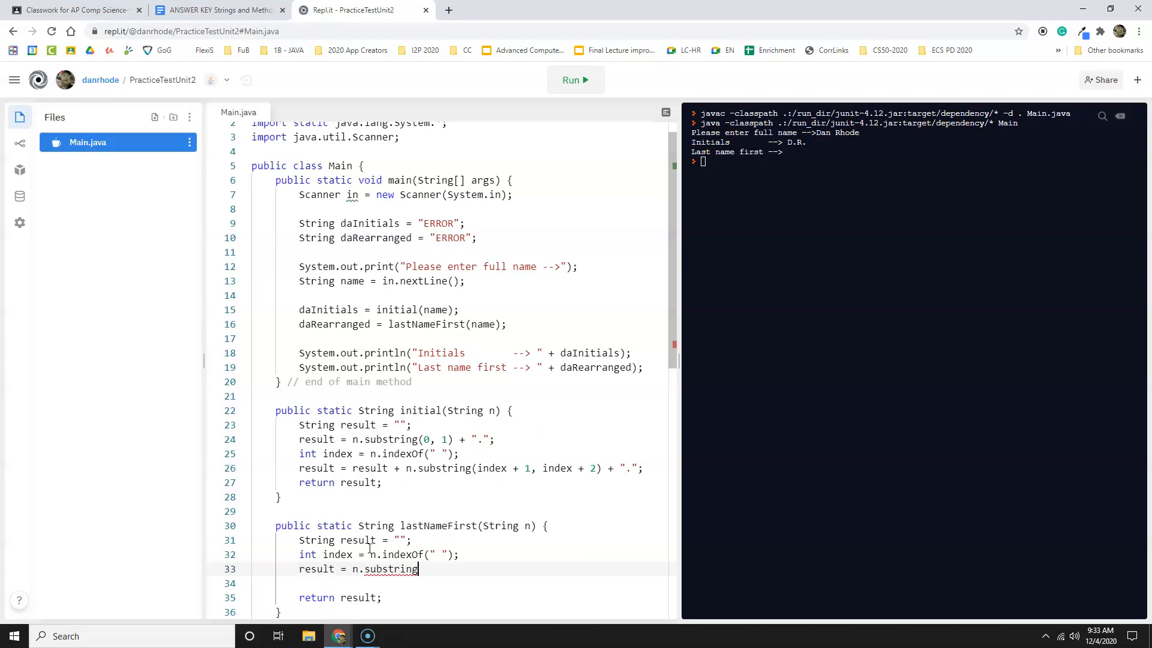
text((index + 1)
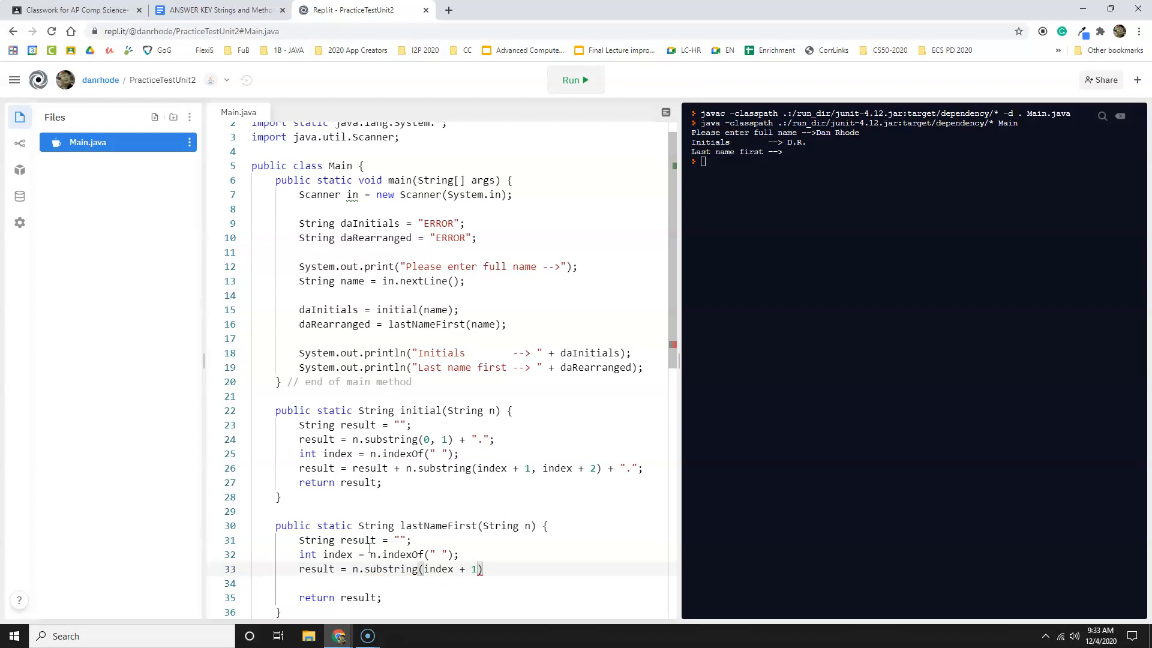
text(;)
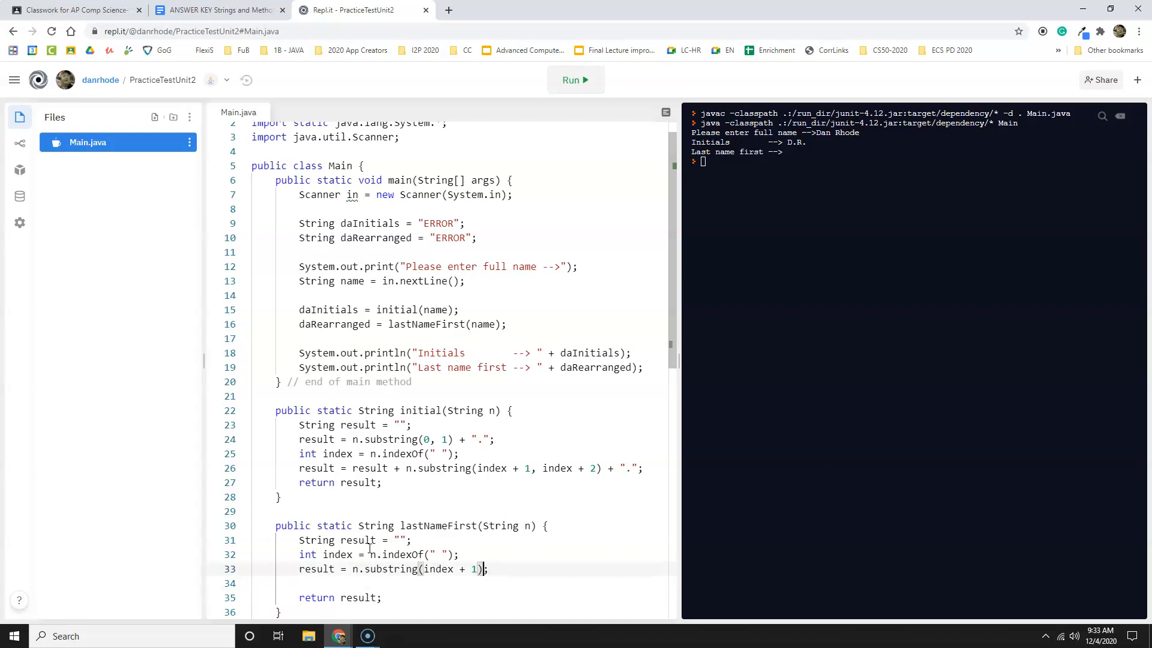
text(+ ",)
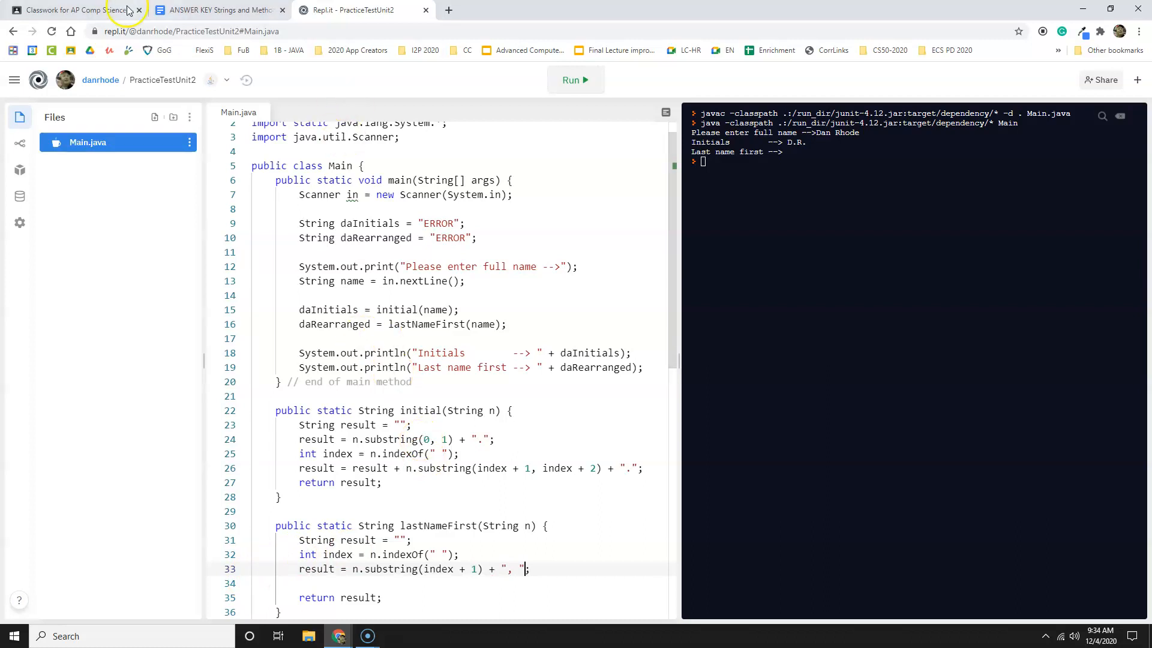
click(217, 10)
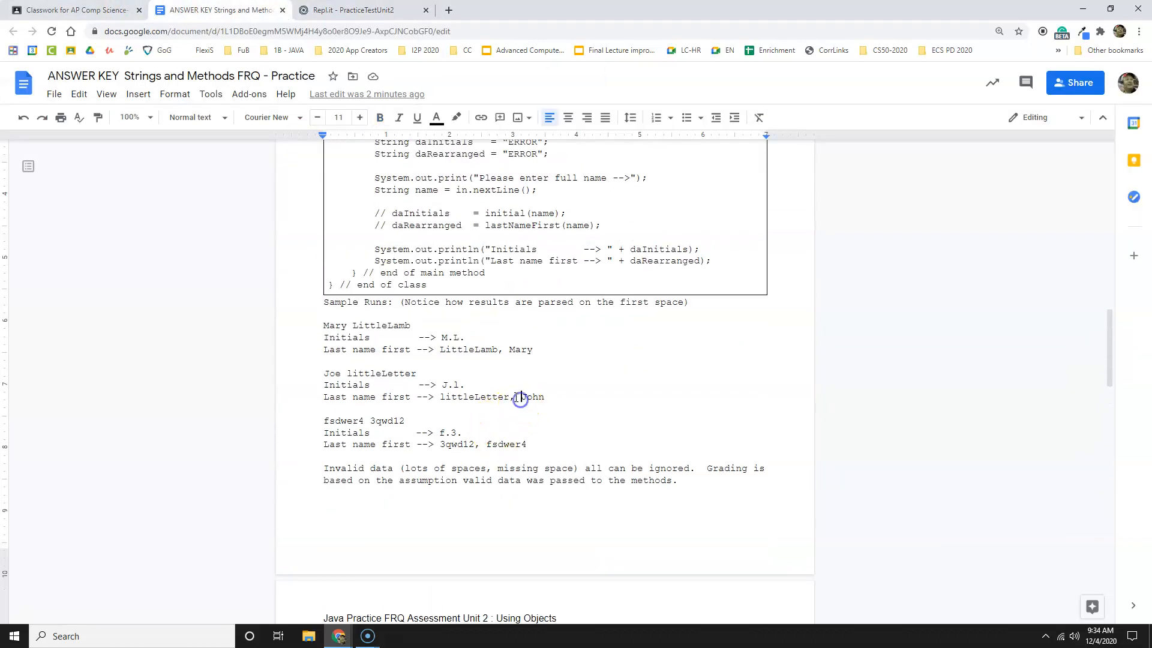
click(358, 10)
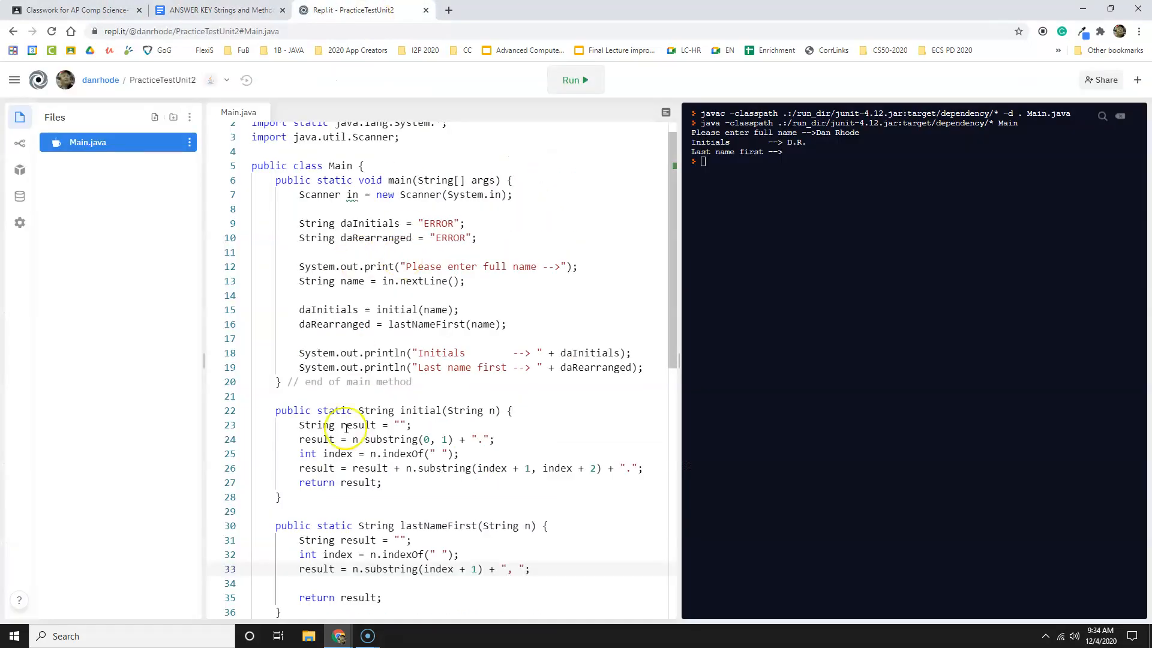
click(575, 79)
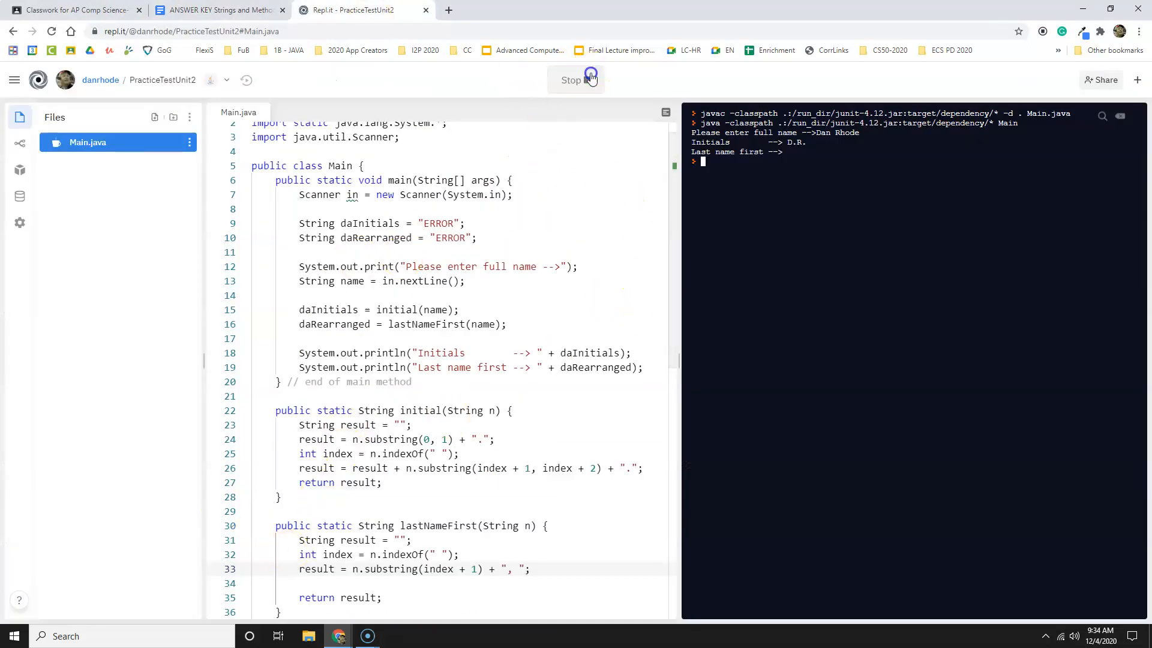
click(590, 79)
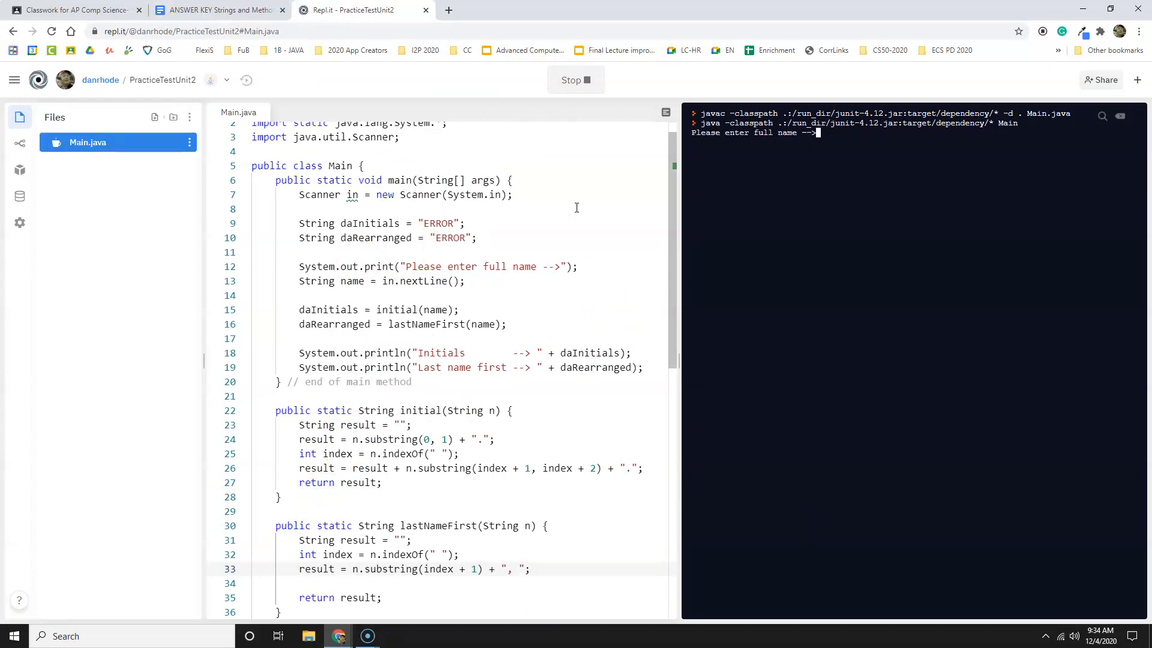
text(Dan Rho)
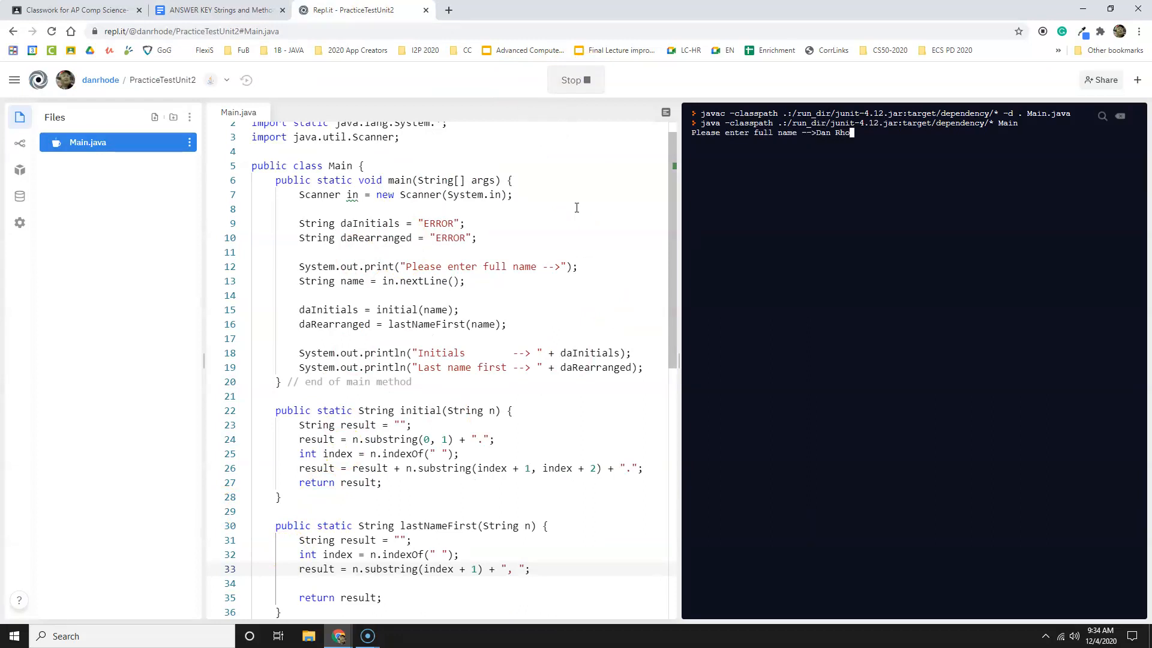
key(Enter)
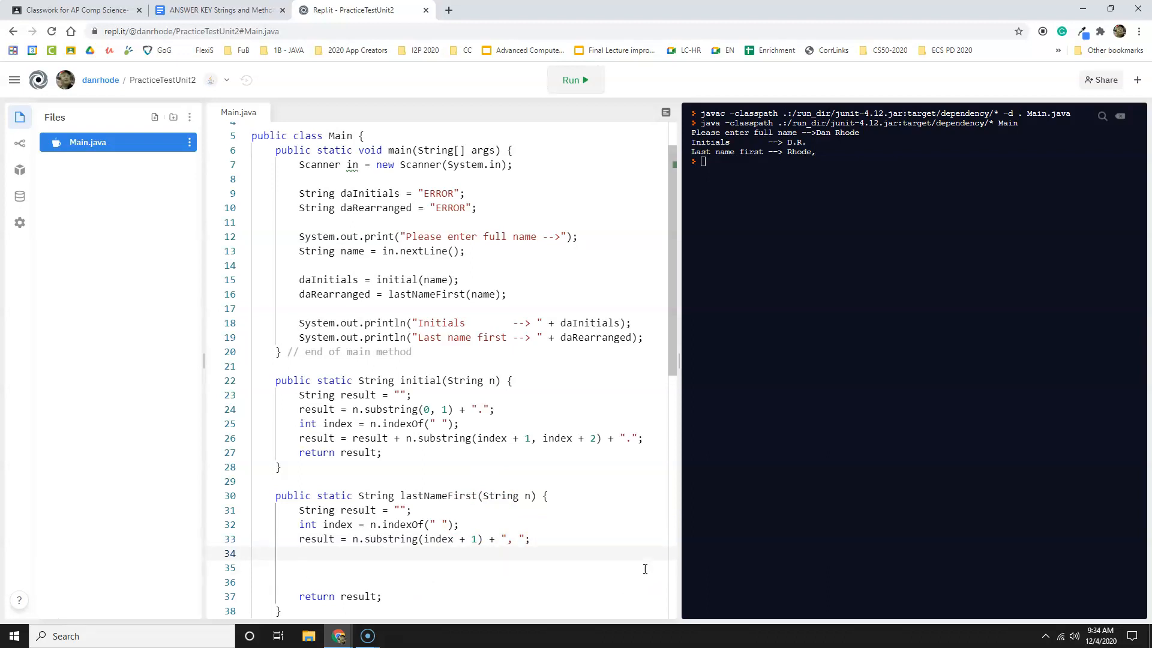
text(result =)
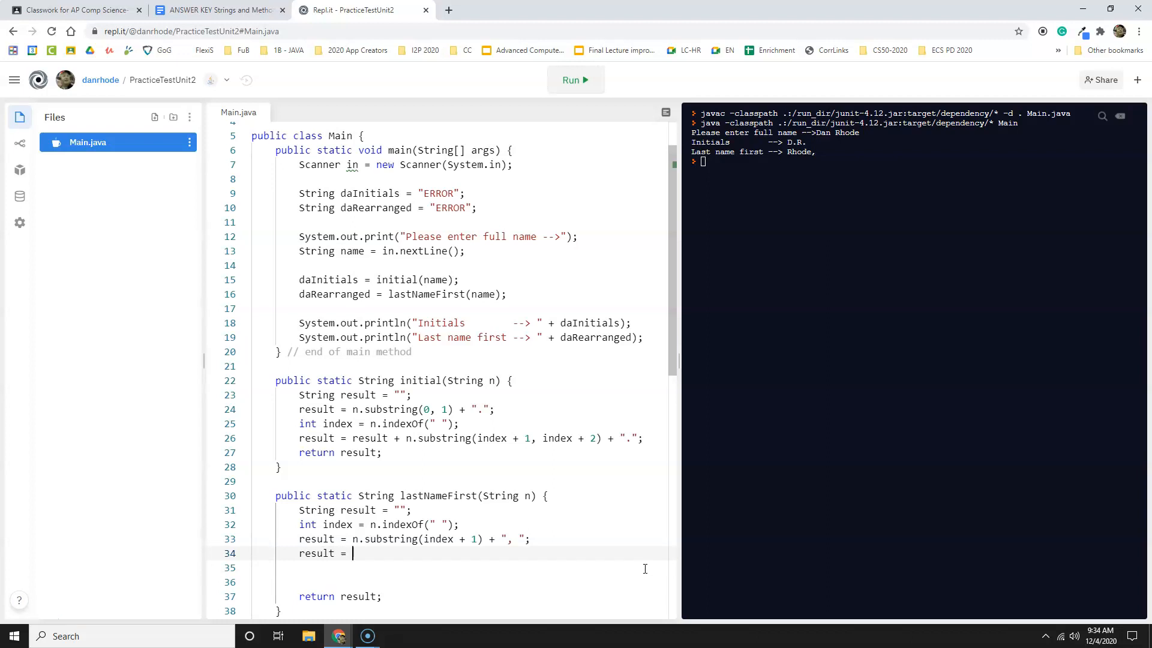
Add result = result + n.indexOf(0, index); on line 34 and rerun the program.
text(result)
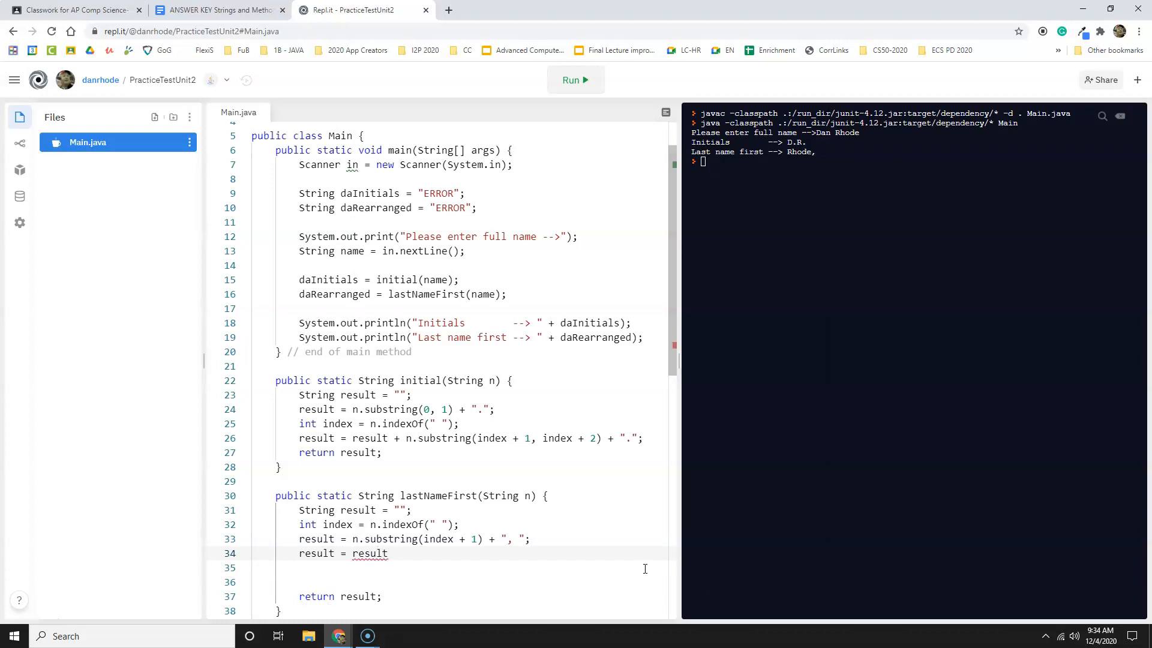
text(+)
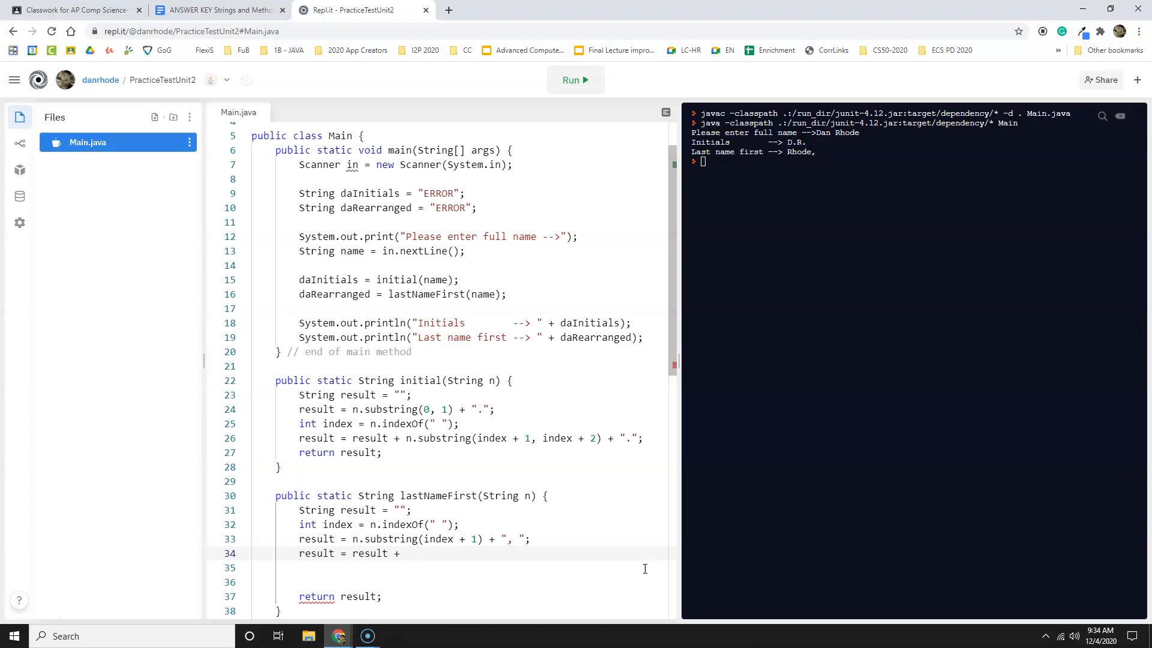
text(n)
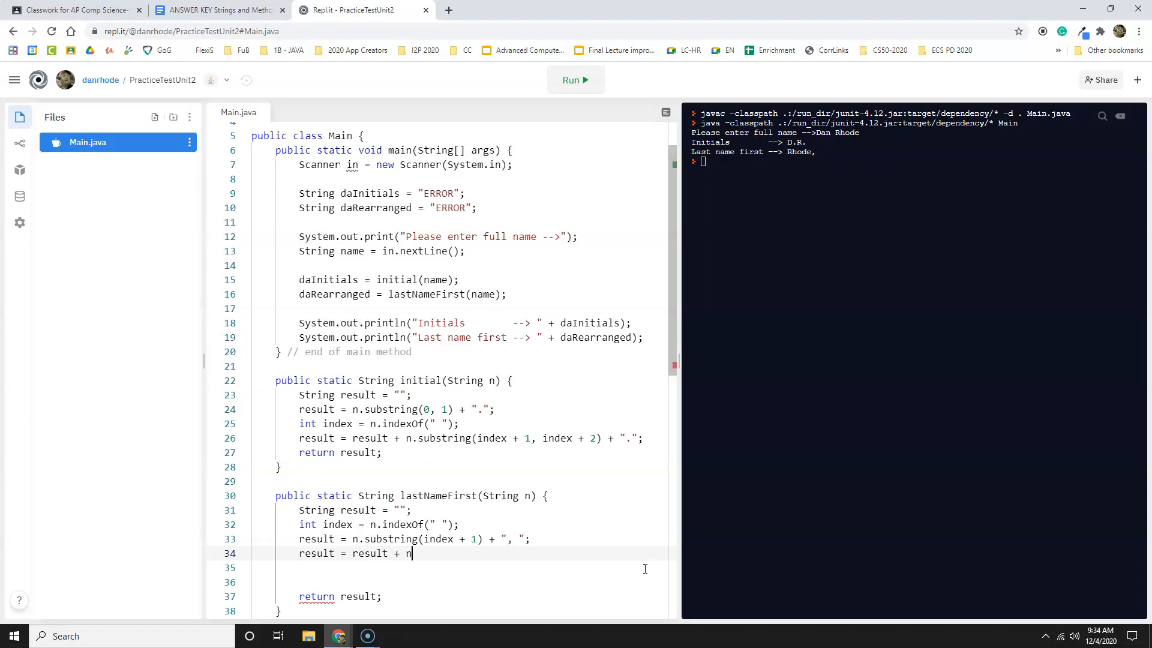
text(.ind)
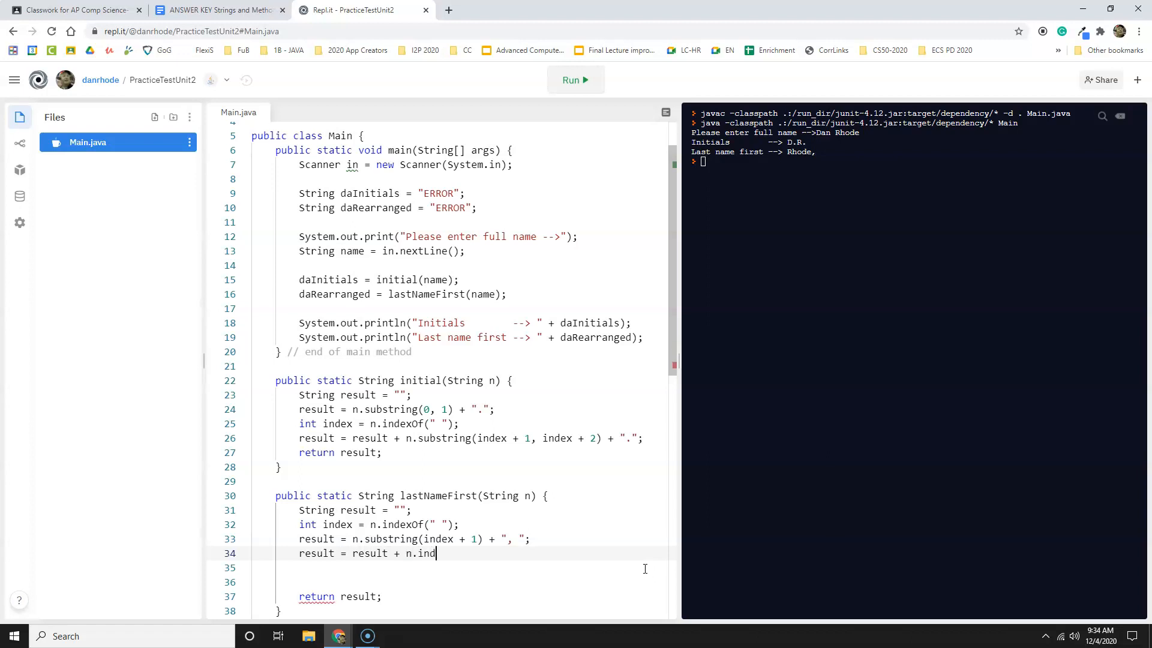
text(ex)
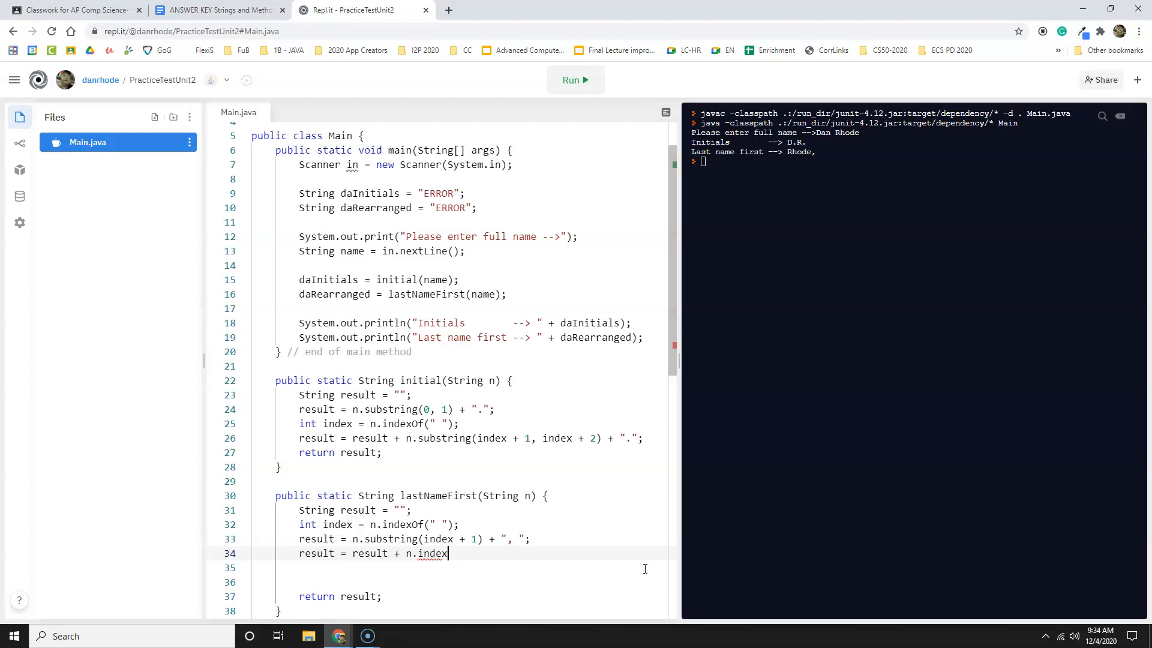
text(Of(0))
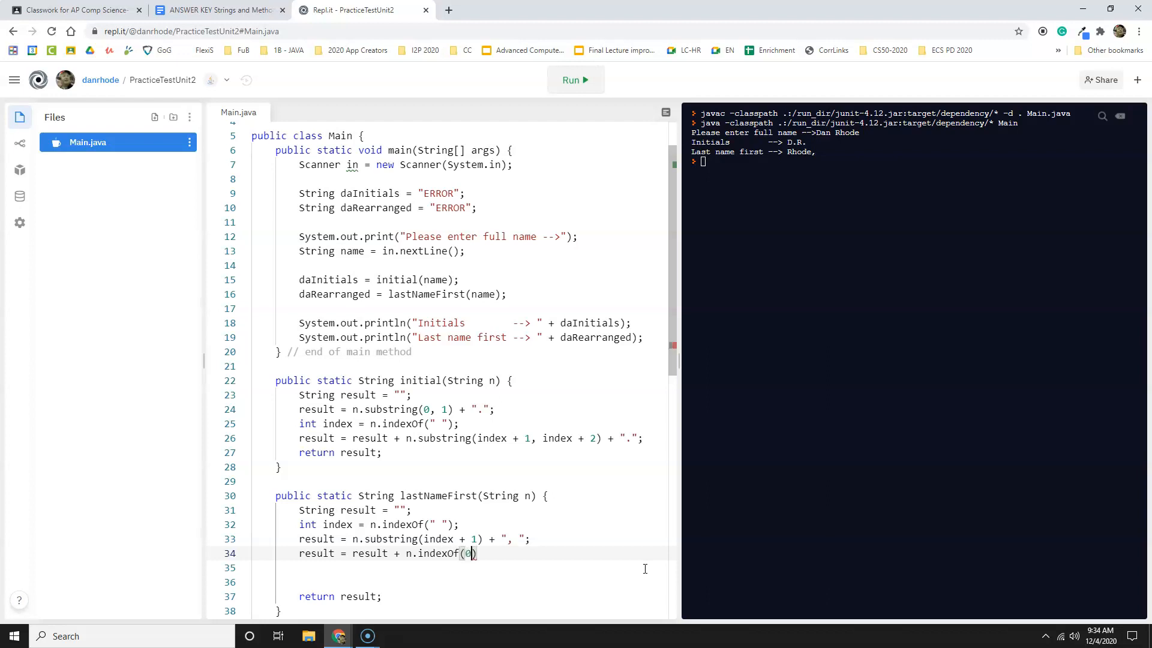
text(, index)
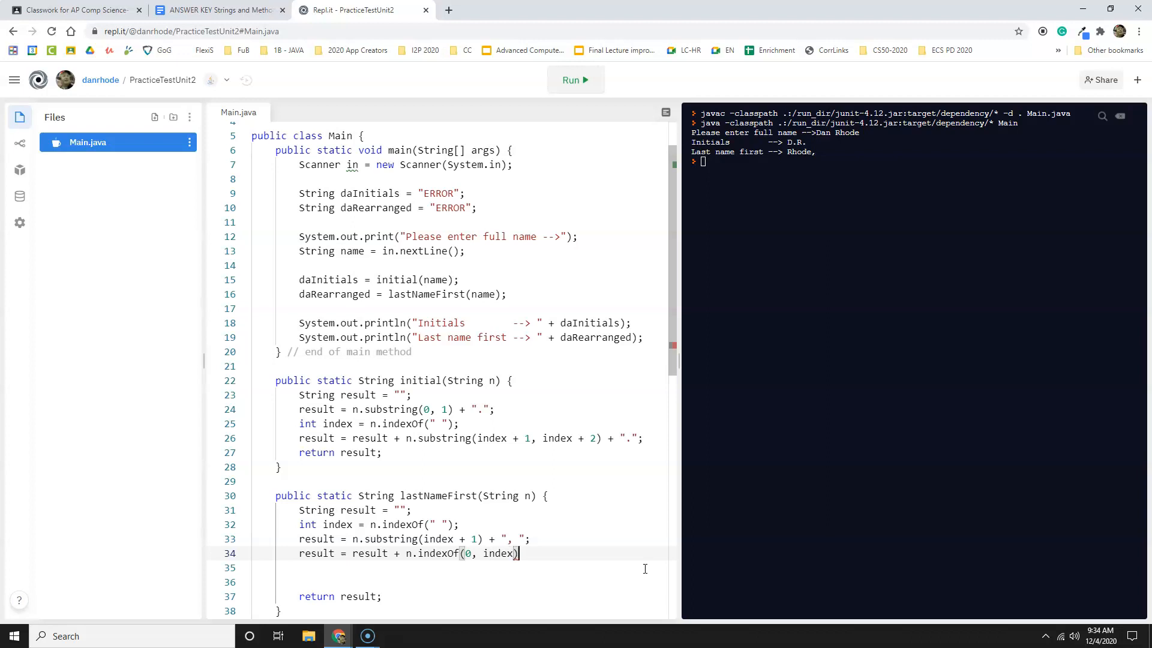
text(;)
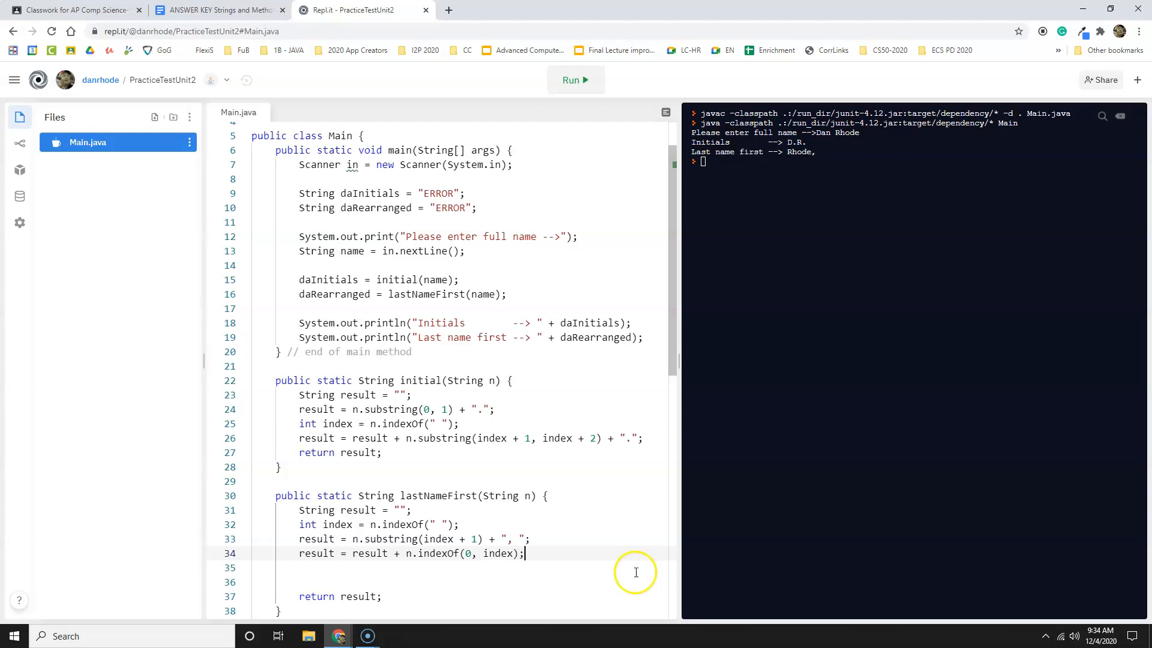
mouse_move(559, 99)
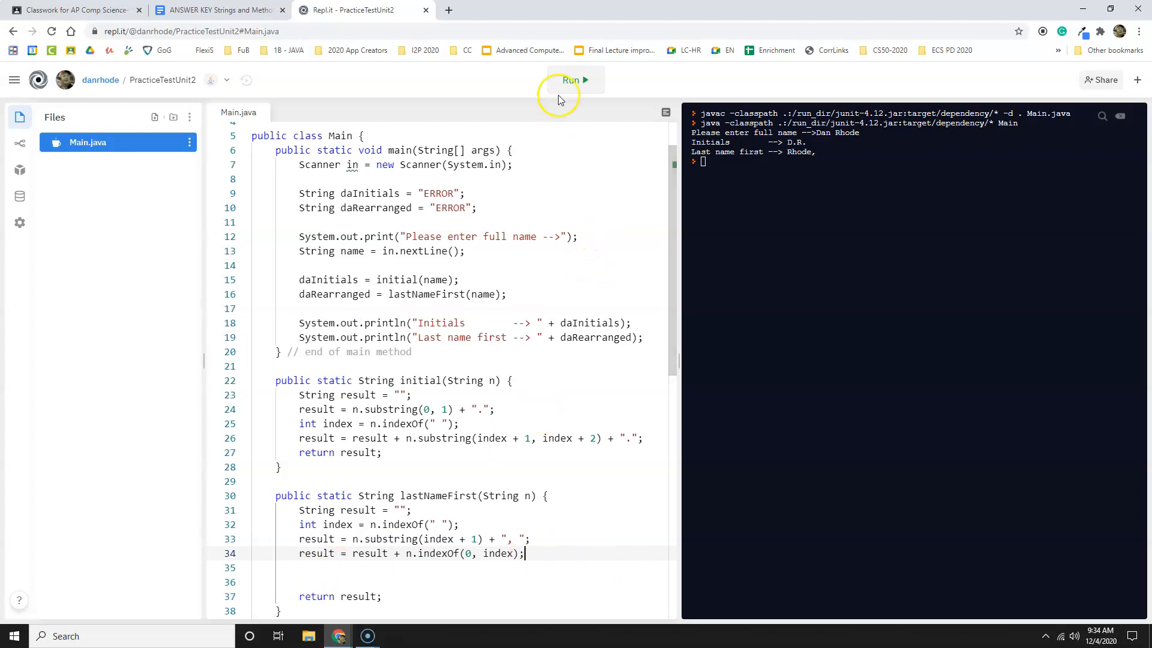
click(574, 79)
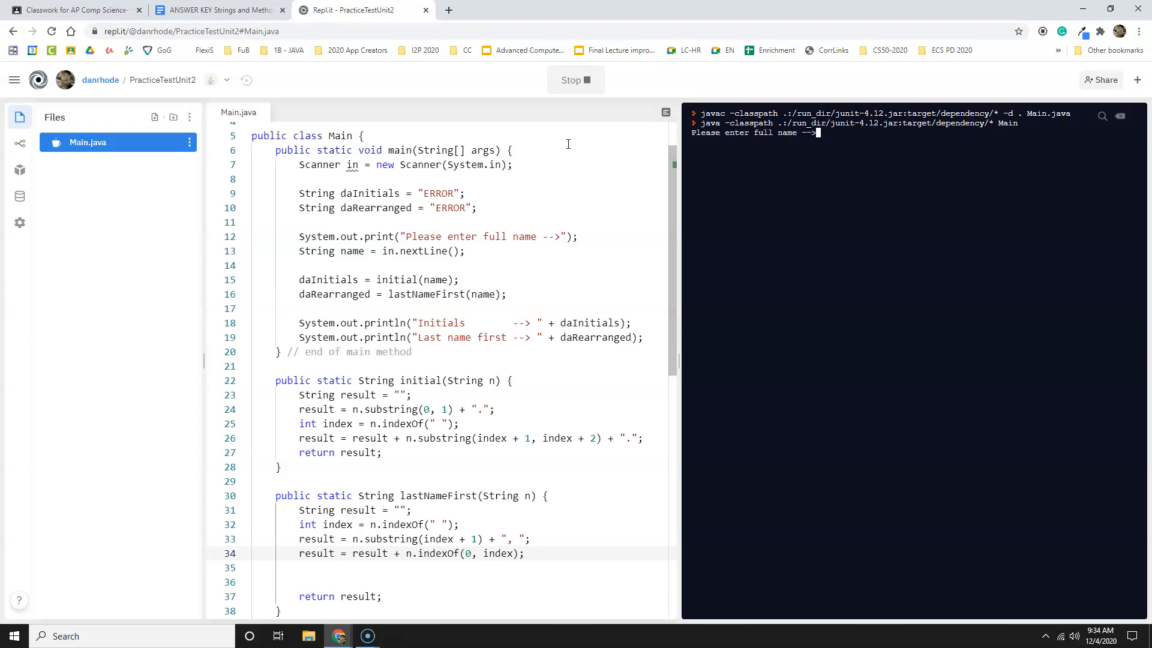
Test with 'Daniel Rhode', which prints 'Rhode, -1', and switch line 34 to substring.
text(Daniel Rhode)
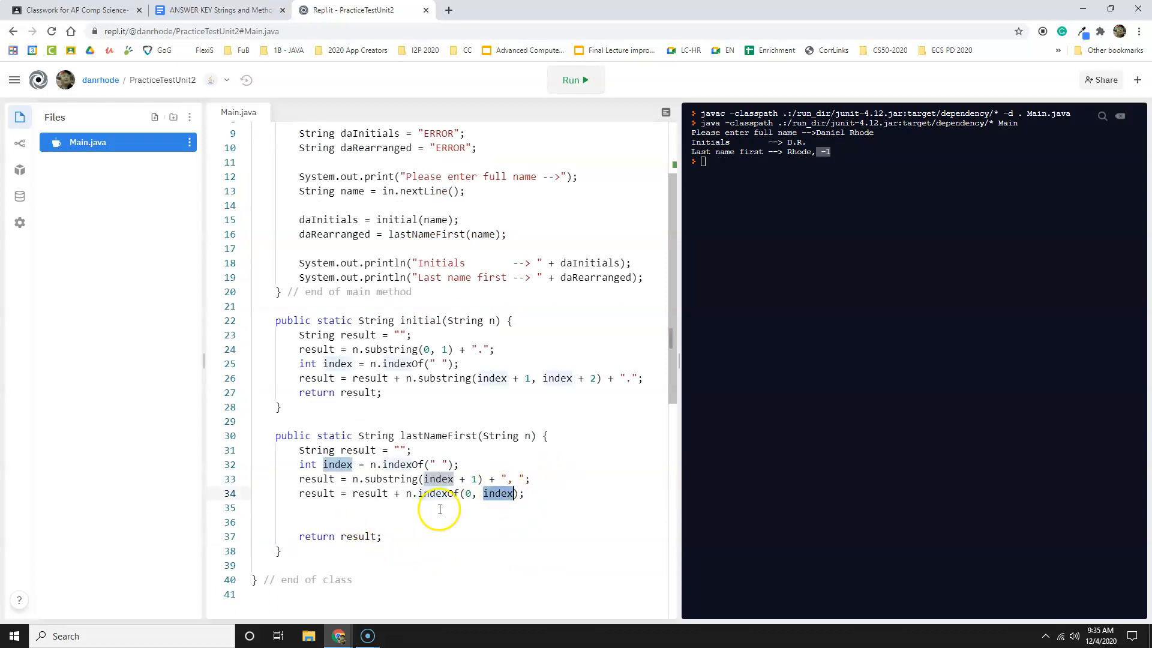
mouse_move(77, 563)
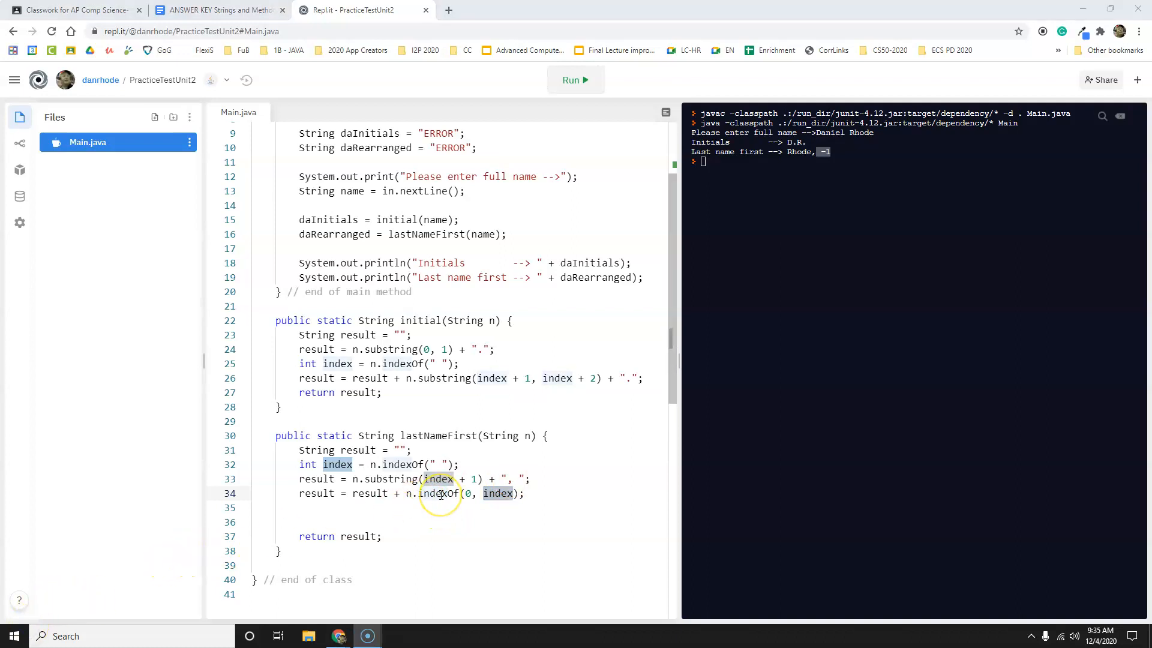
click(440, 494)
text(substring)
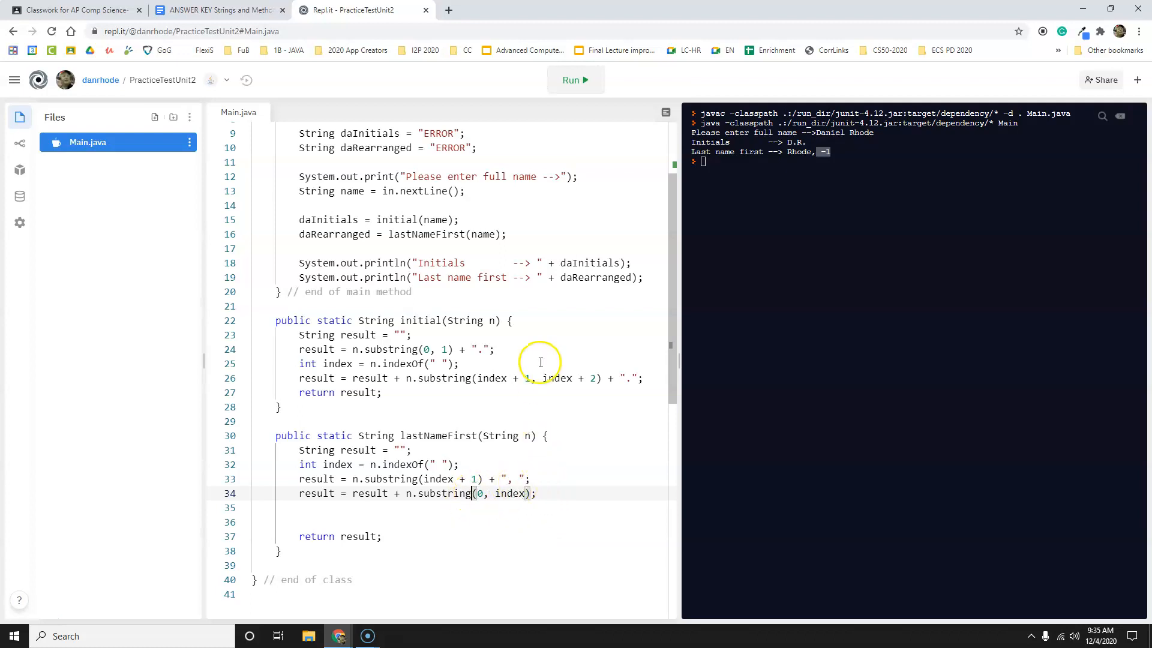
mouse_move(575, 80)
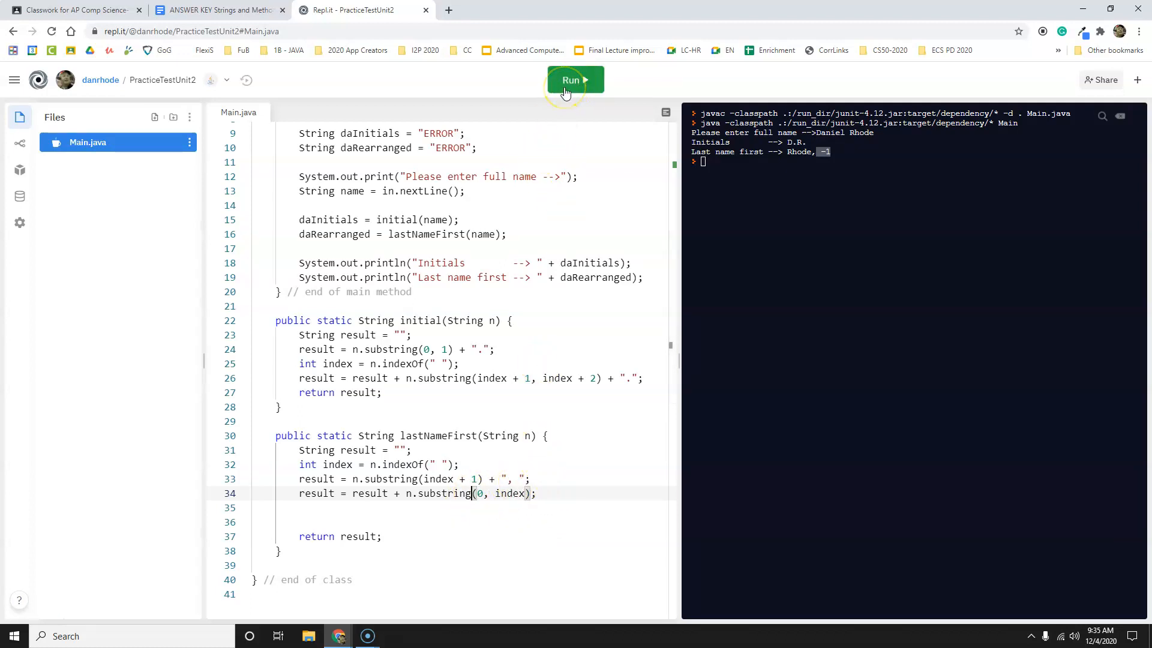
Rerun with 'Daniel Rhode' and 'Jane Doe', confirming 'Rhode, Daniel' and 'Doe, Jane'.
click(575, 80)
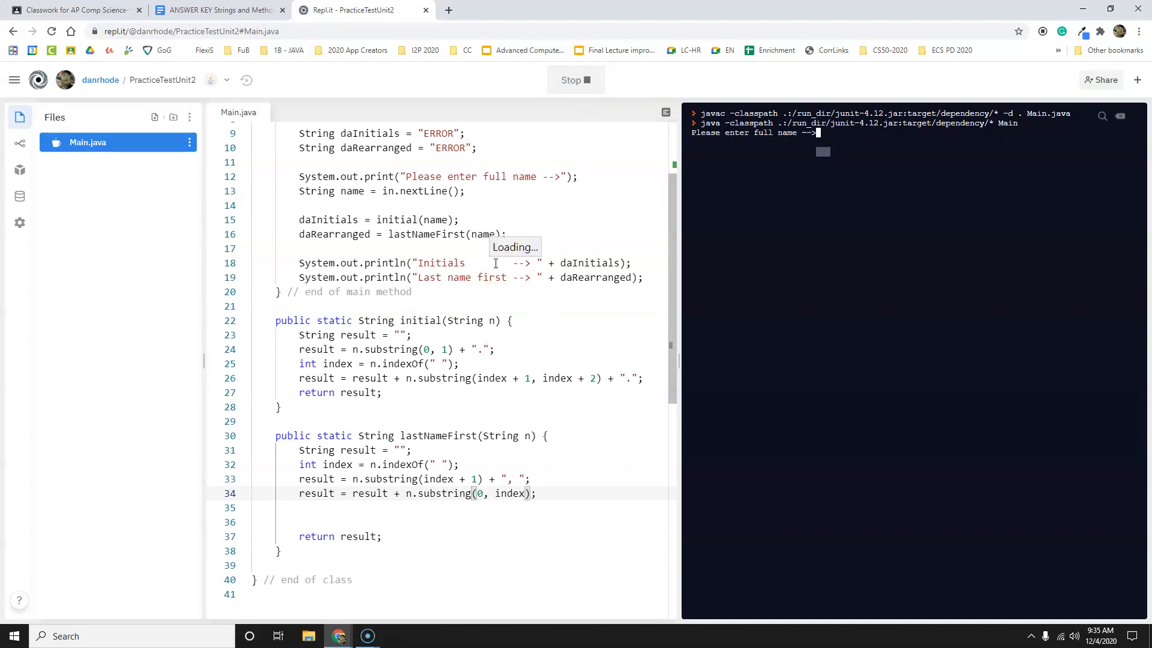
text(Daniel Rhode)
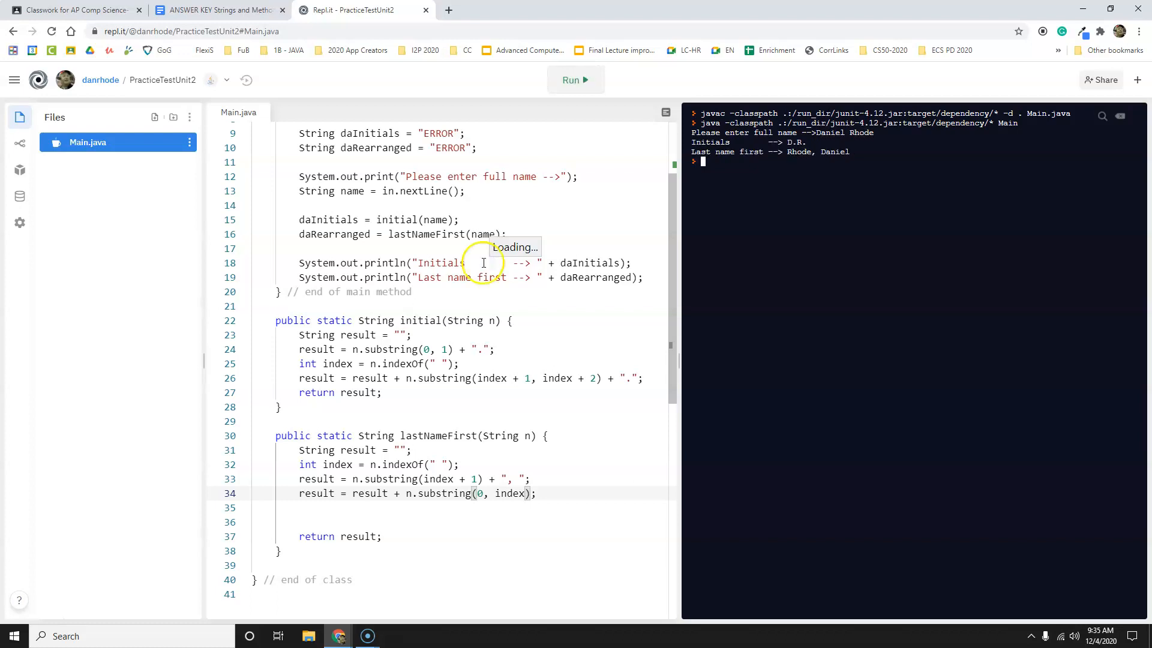
click(575, 80)
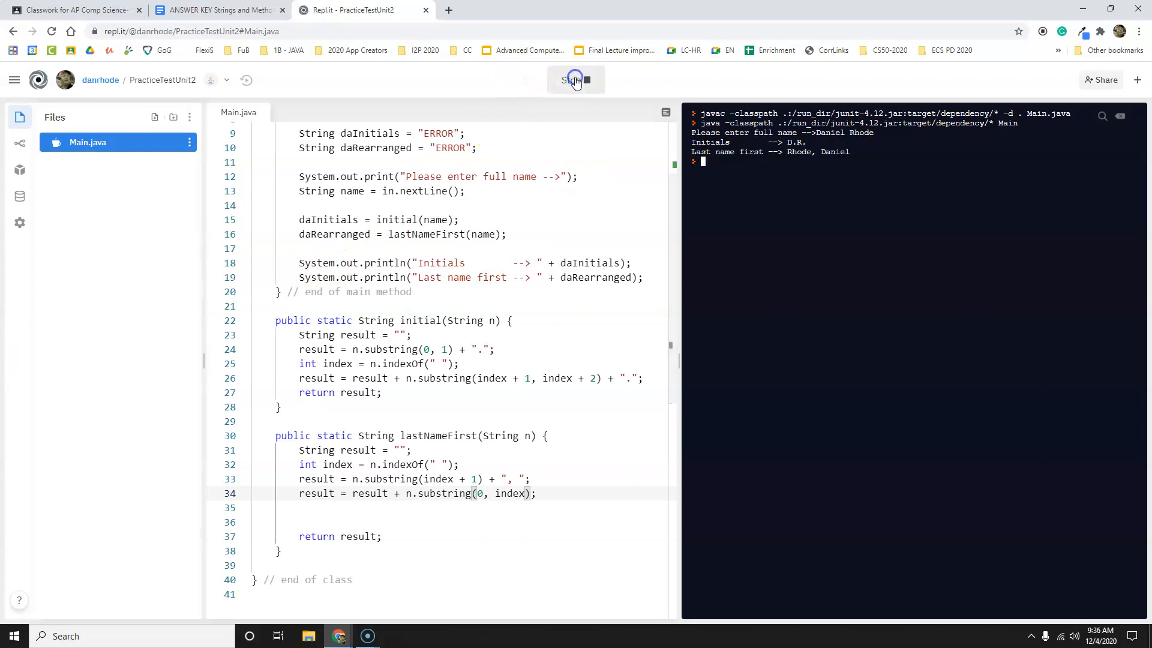
click(575, 80)
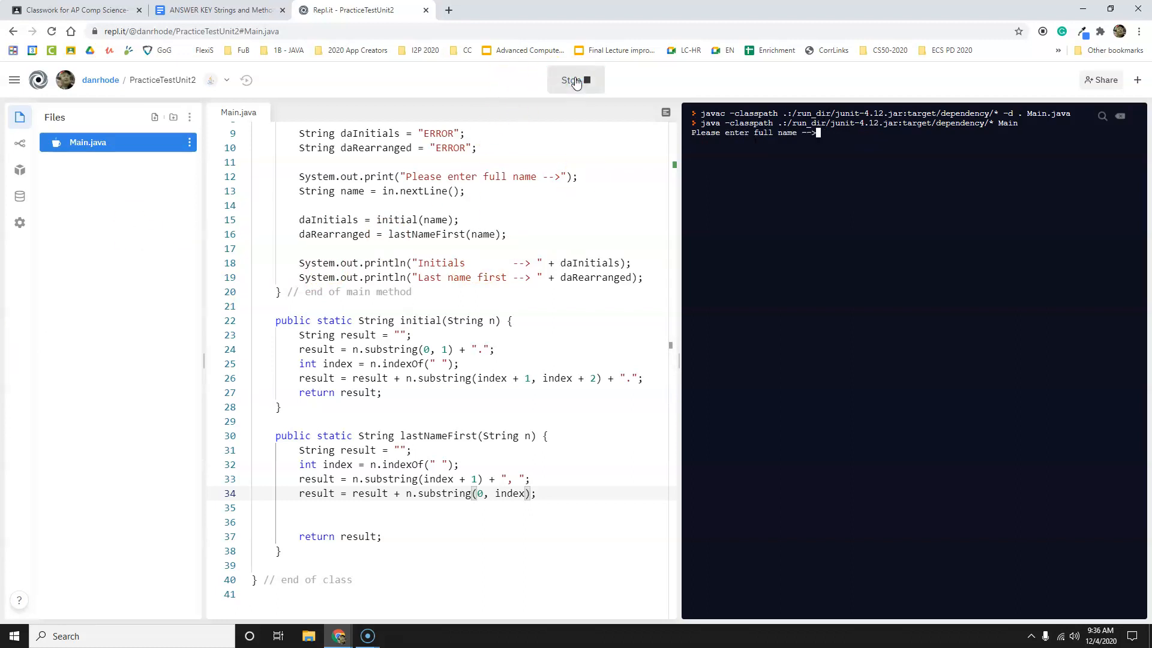
text(Jane D)
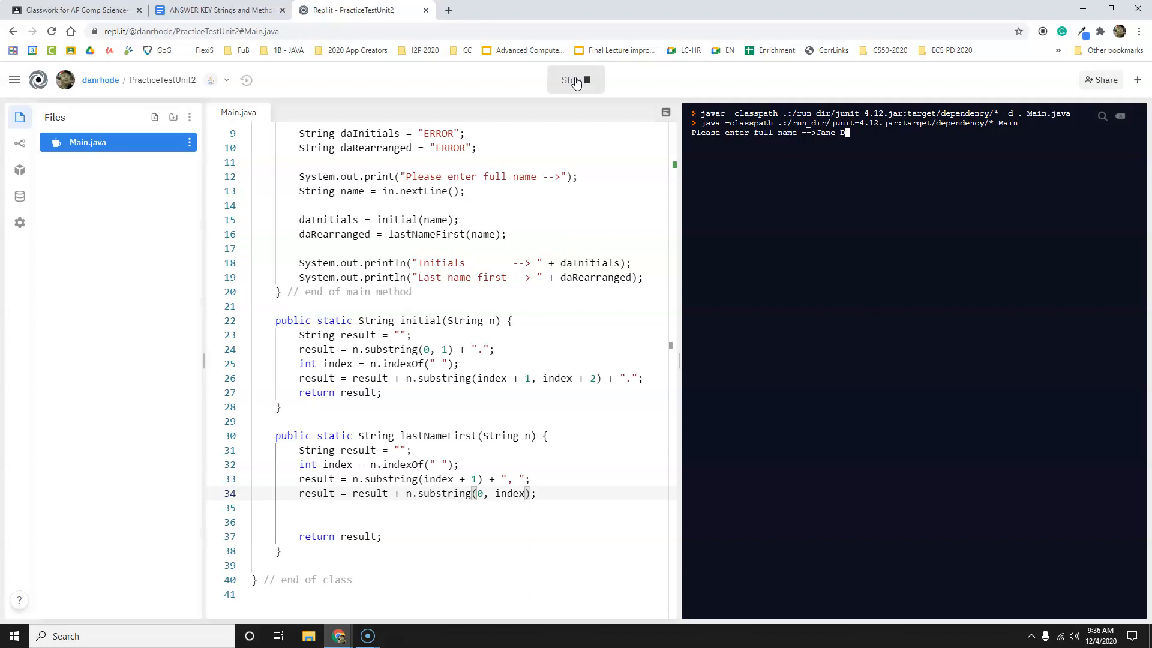
key(Enter)
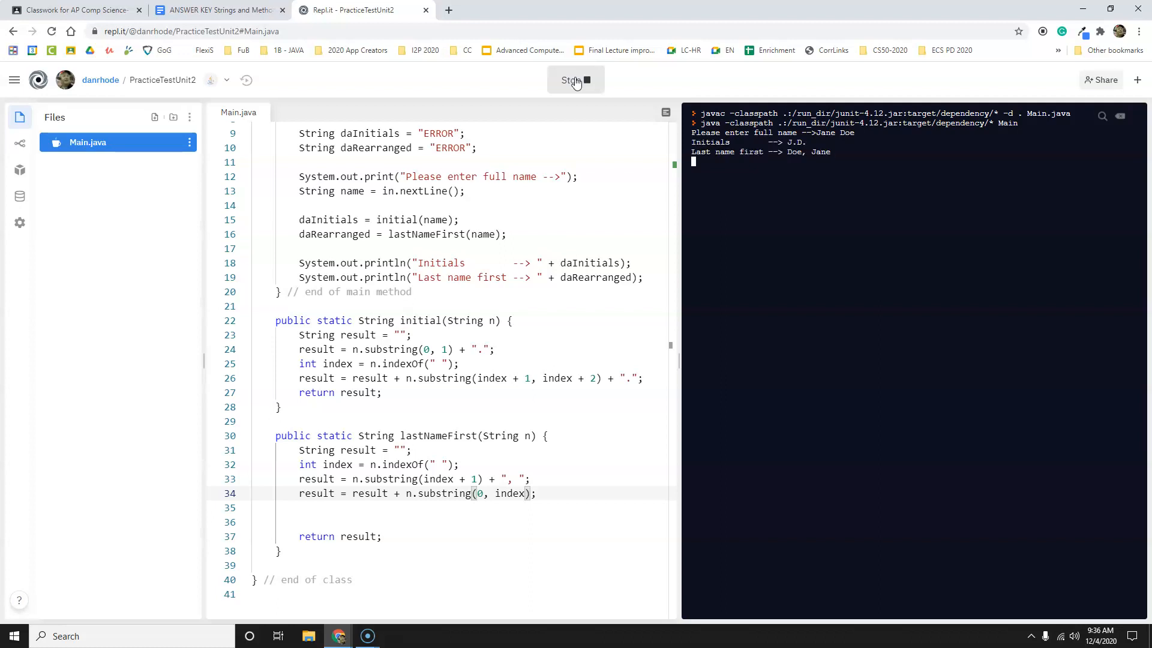
click(576, 79)
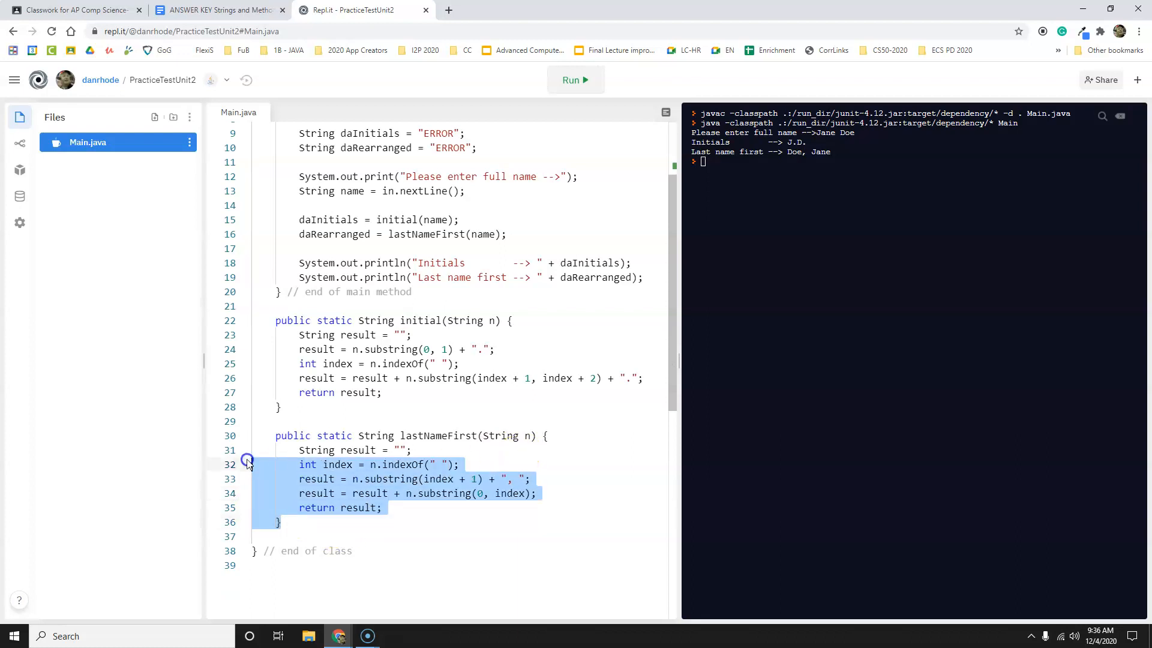
Copy lastNameFirst into the answer key document, then copy the initial method code.
right_click(364, 433)
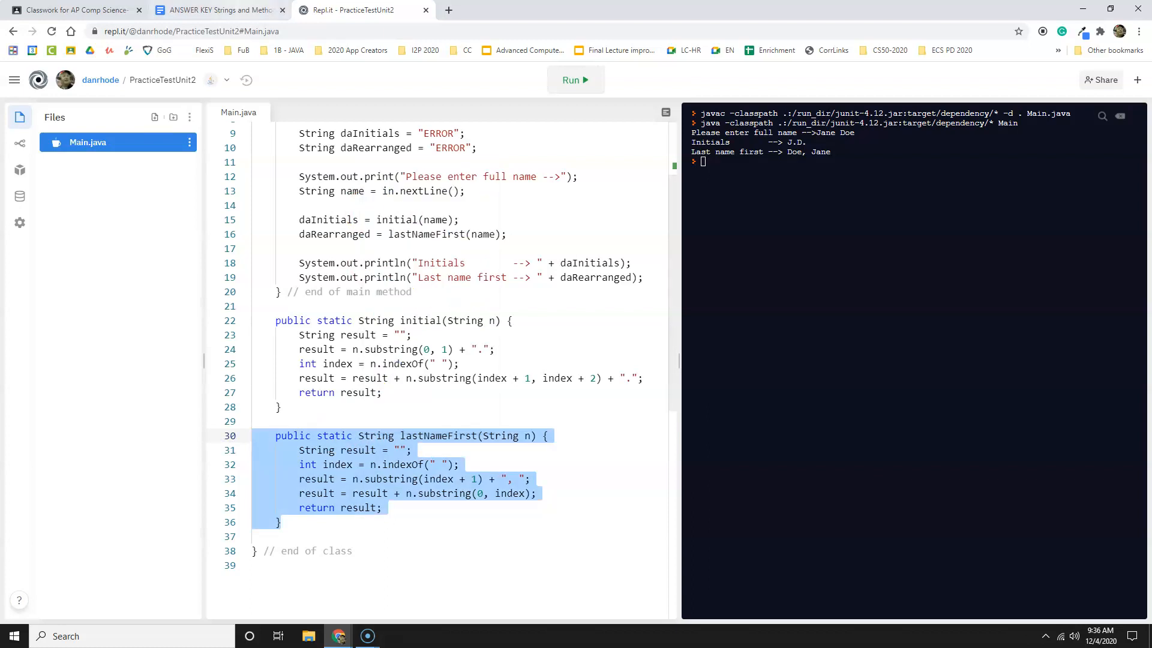
click(224, 10)
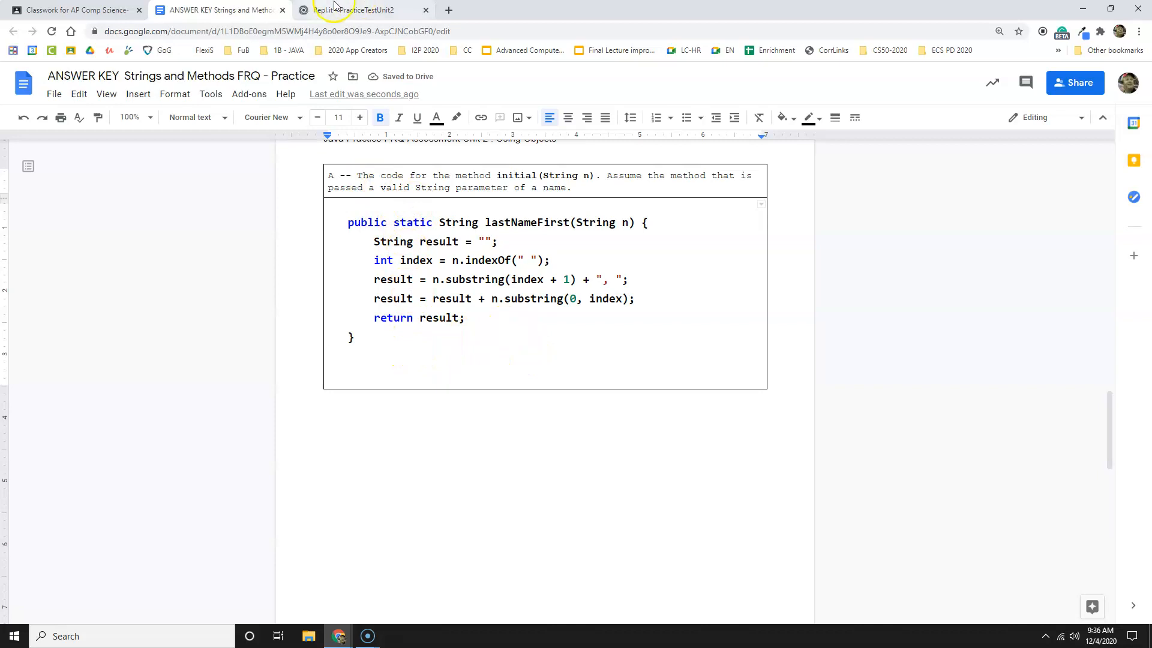
click(359, 10)
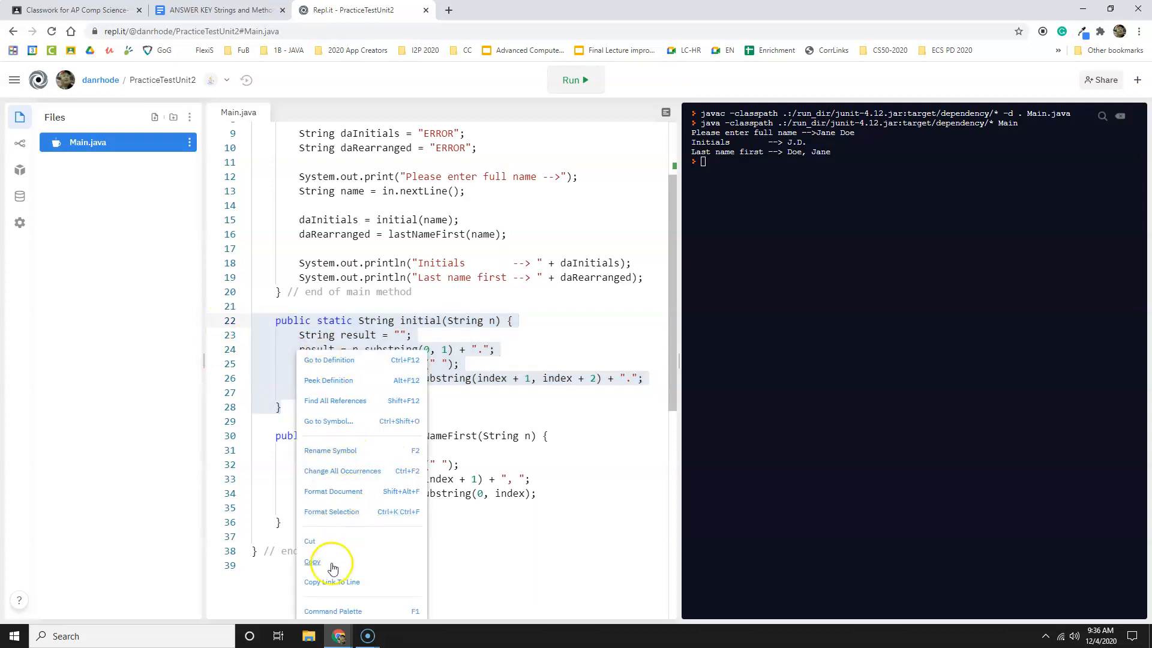
click(218, 10)
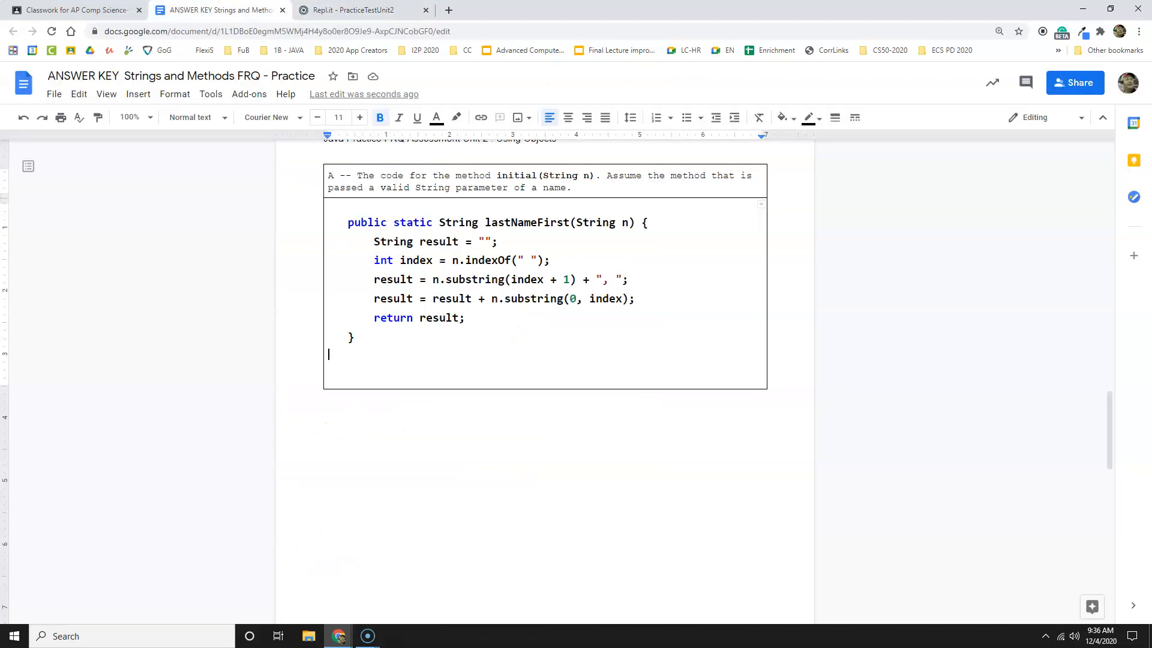
Paste the initial method over the lastNameFirst code in part A's answer box.
scroll(down, 3)
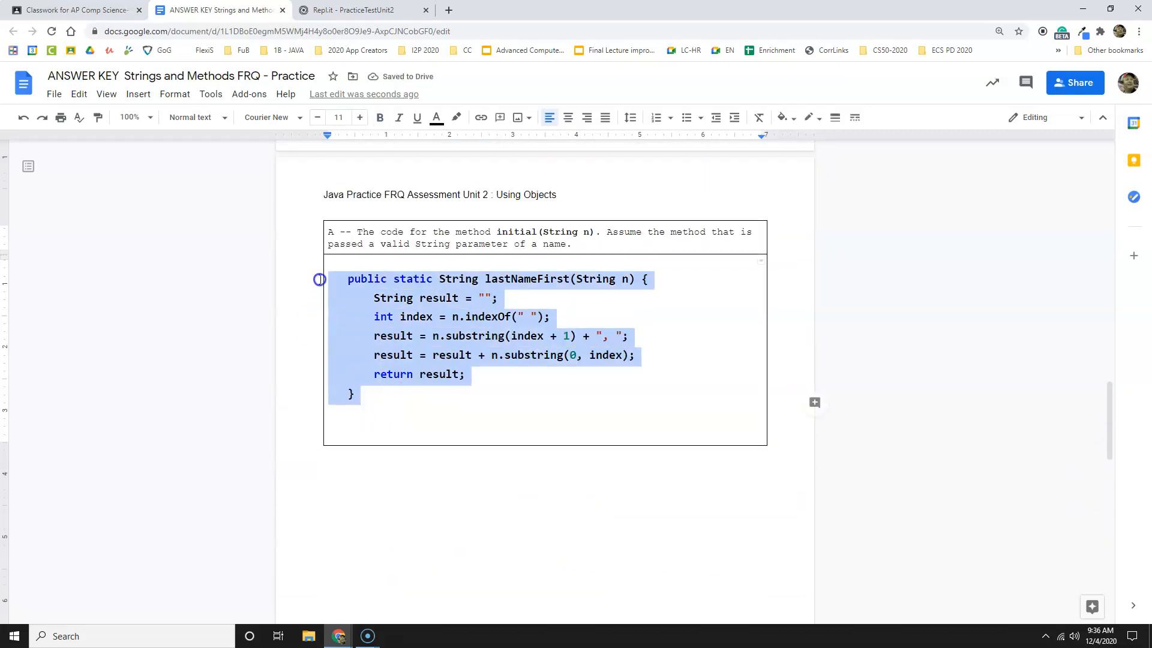
key(Delete)
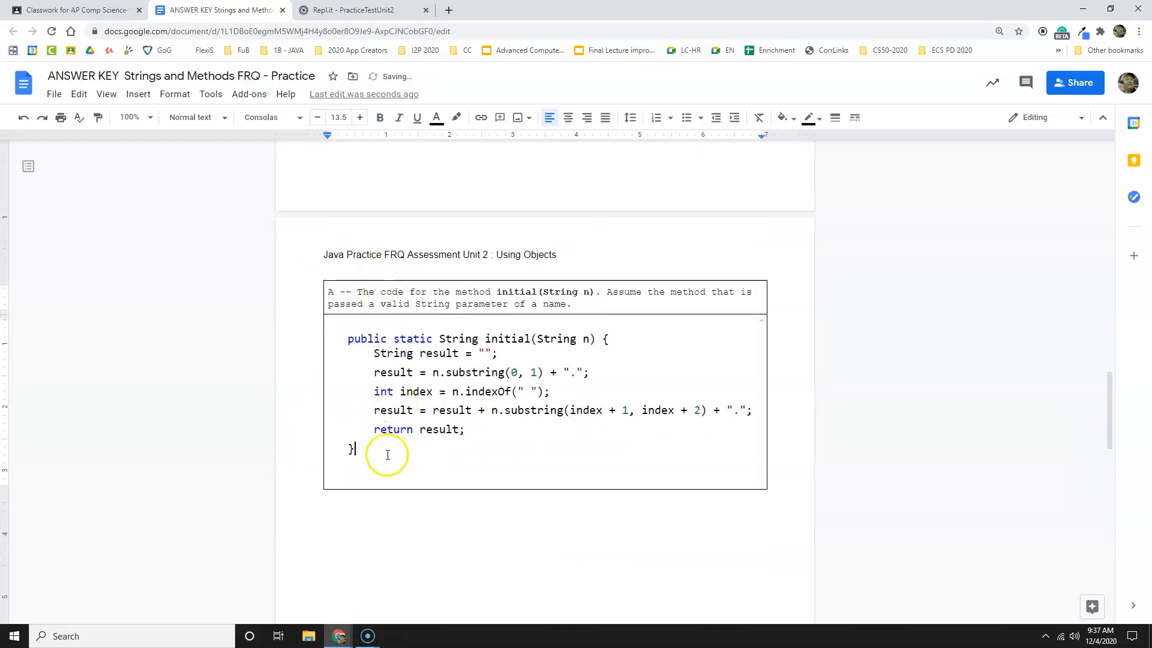
scroll(down, 3)
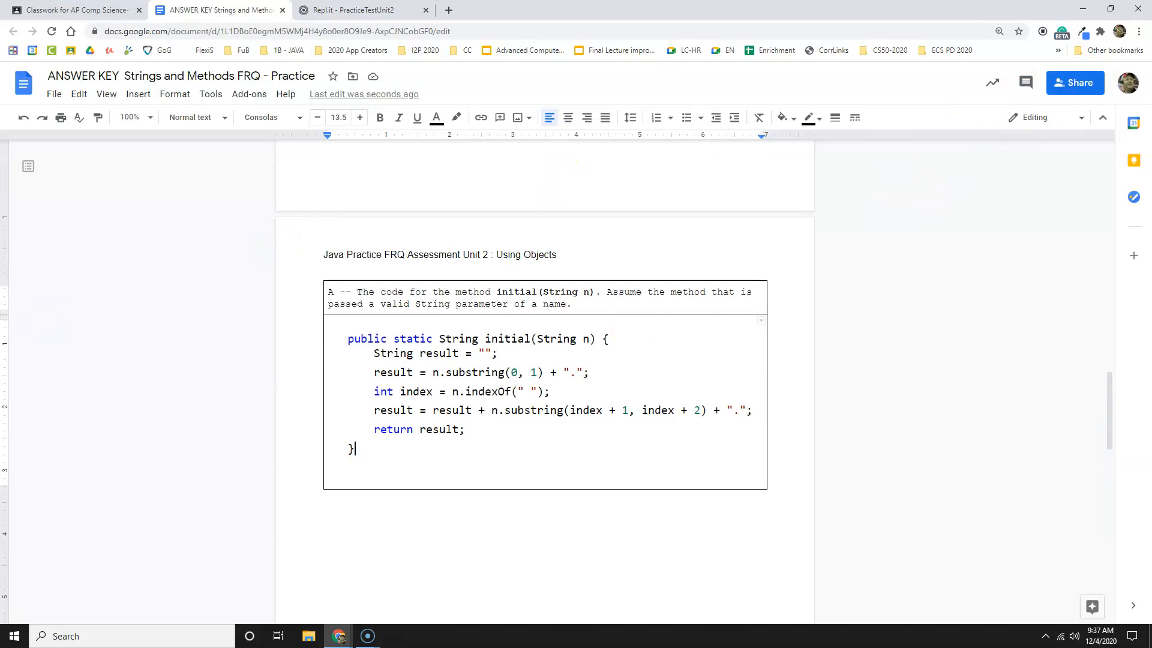
mouse_move(15, 632)
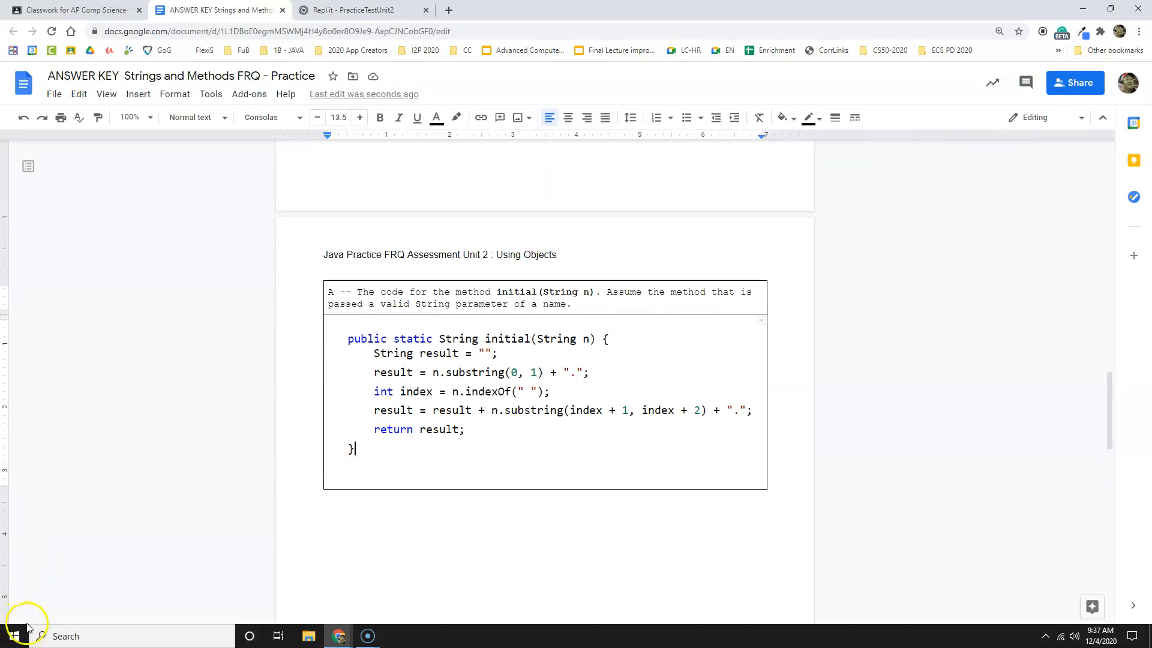